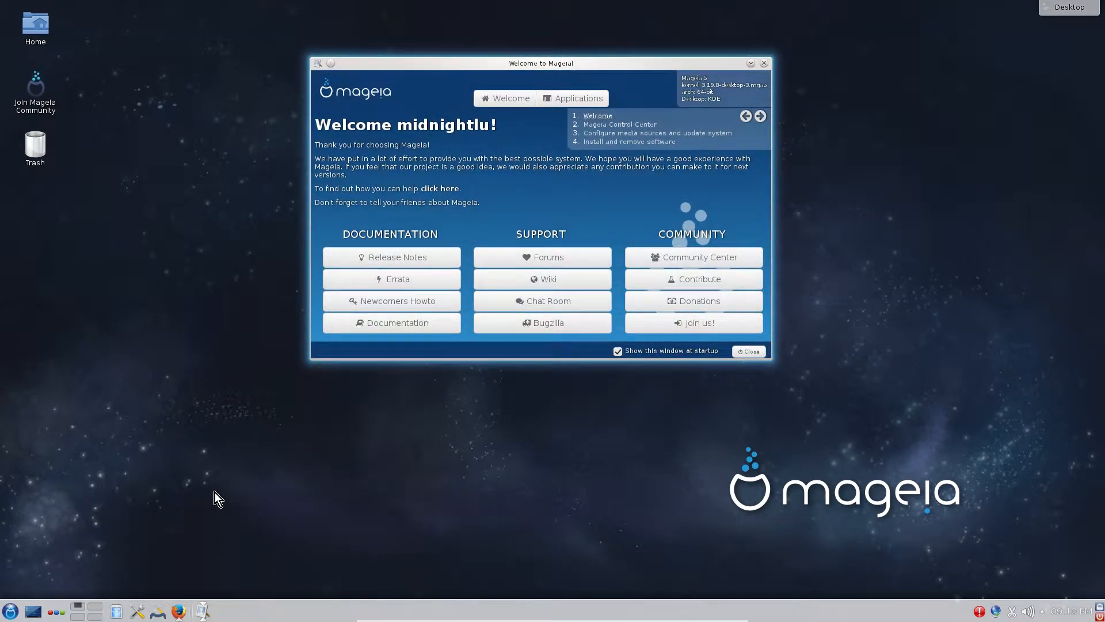
pyautogui.moveTo(794, 520)
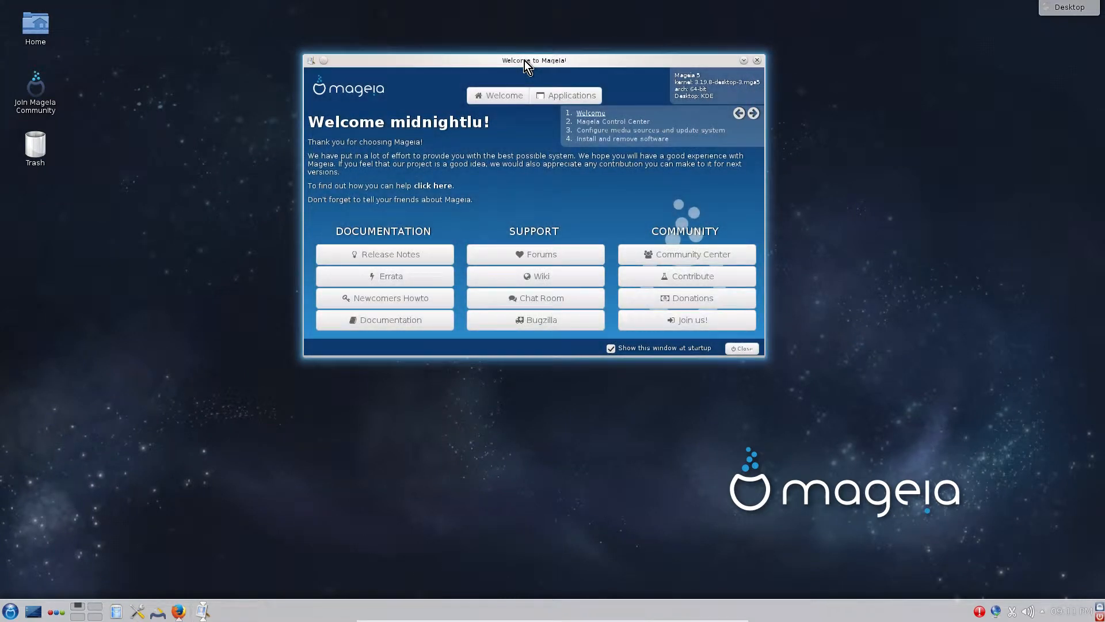
pyautogui.moveTo(324, 157)
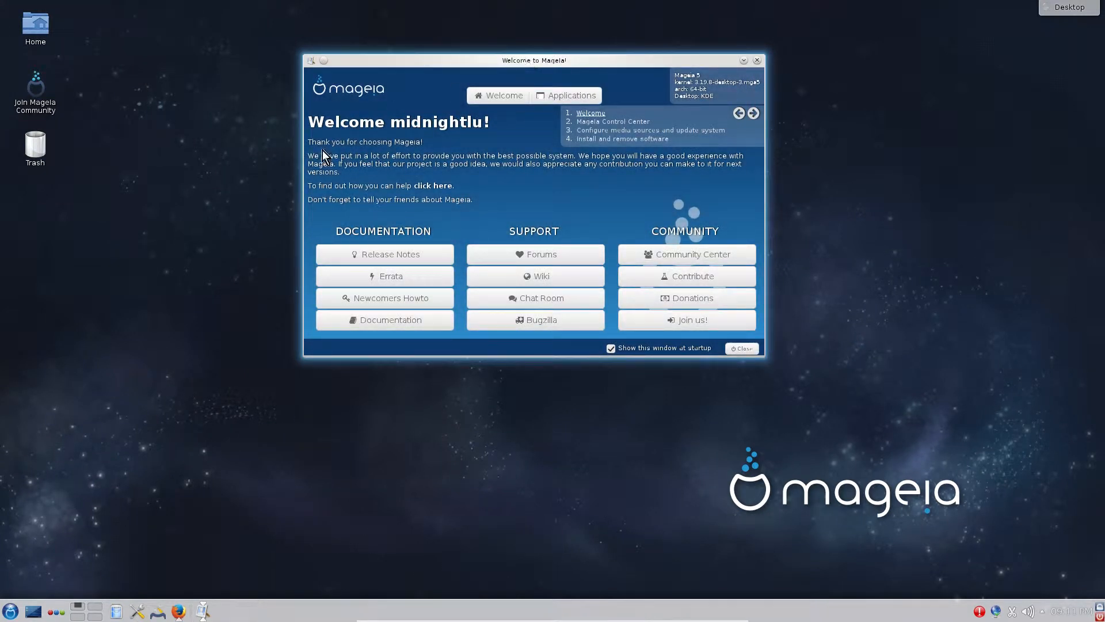
pyautogui.moveTo(505, 65)
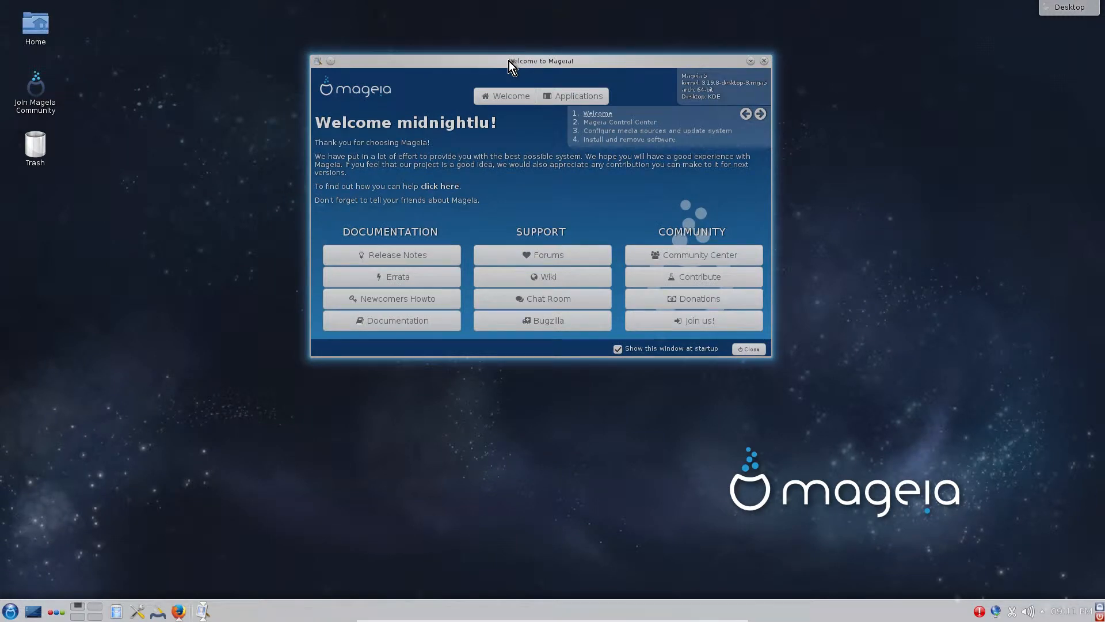
pyautogui.moveTo(214, 335)
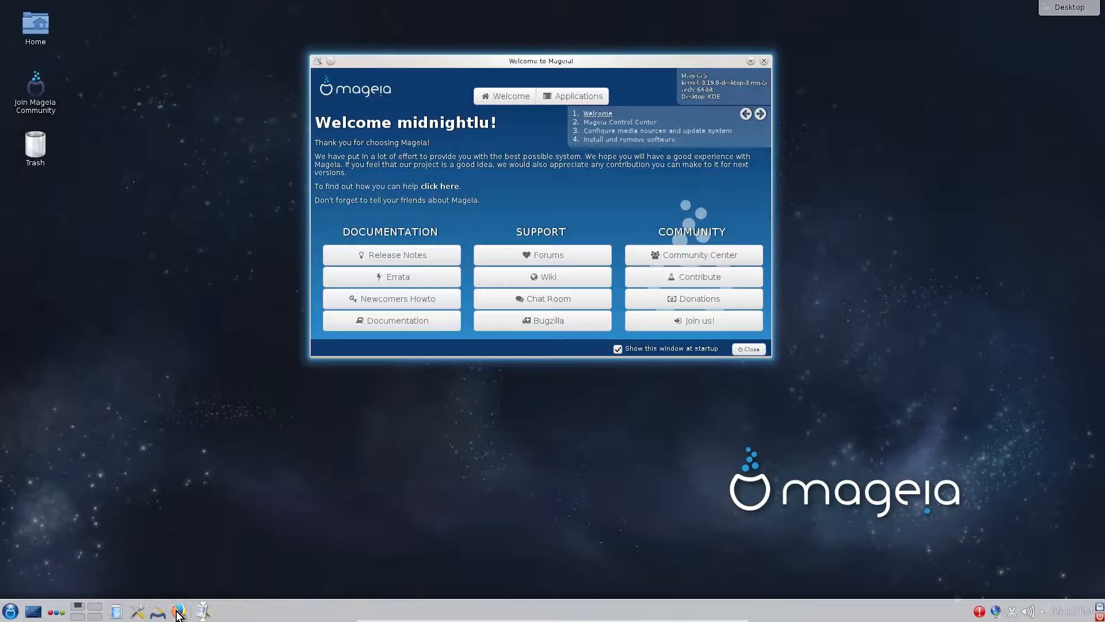
# - Launch Firefox and reach DistroWatch's Mageia distribution page from the Page Hit Ranking
pyautogui.click(158, 610)
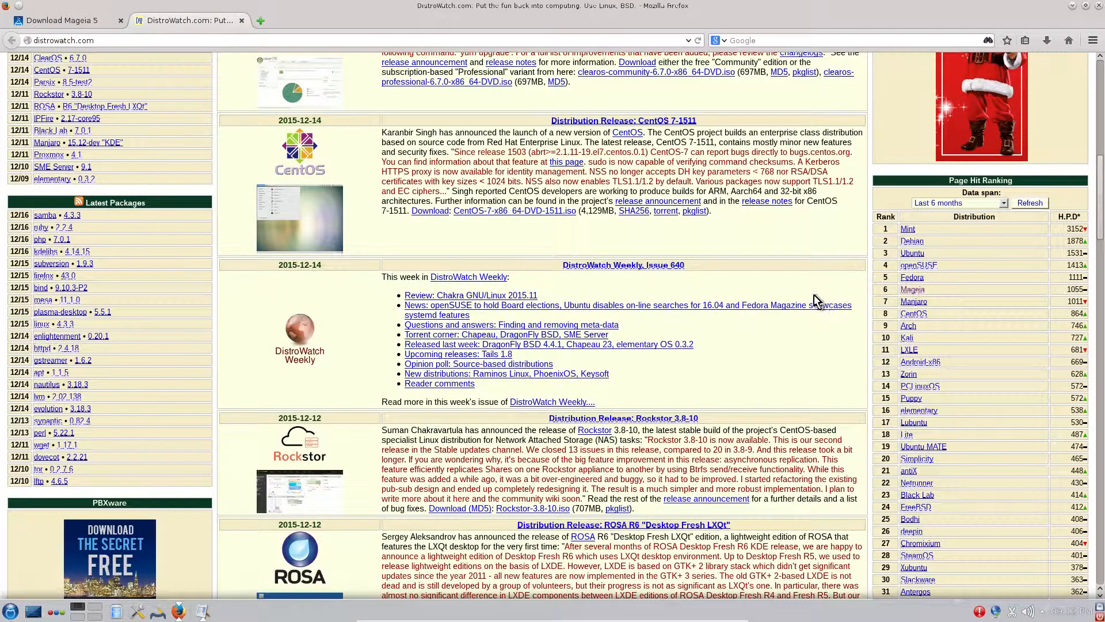
pyautogui.moveTo(915, 292)
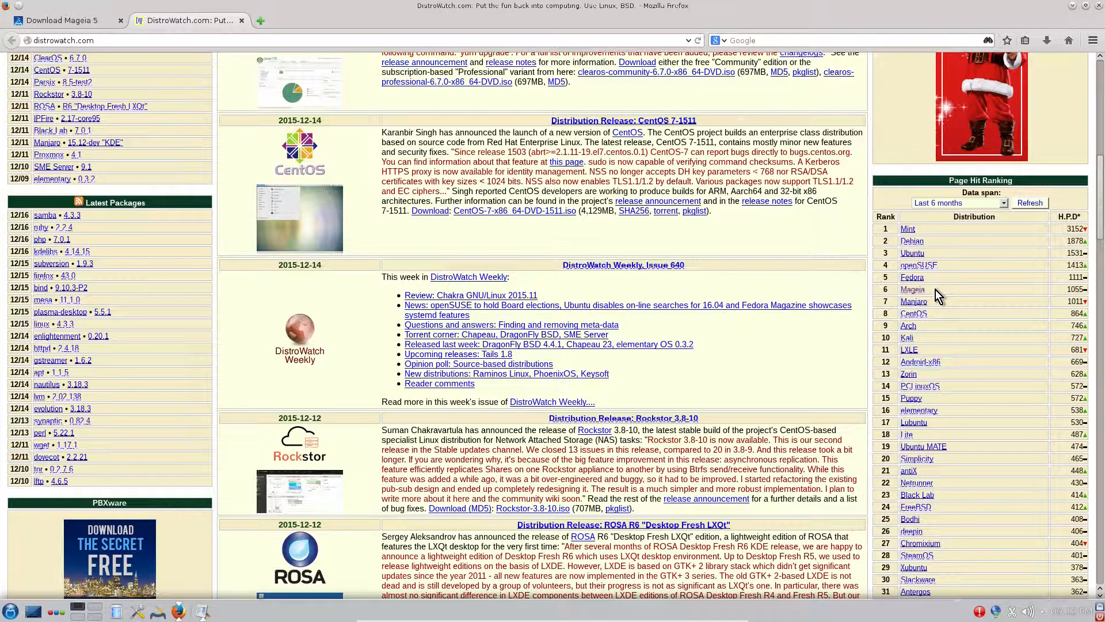
pyautogui.moveTo(807, 274)
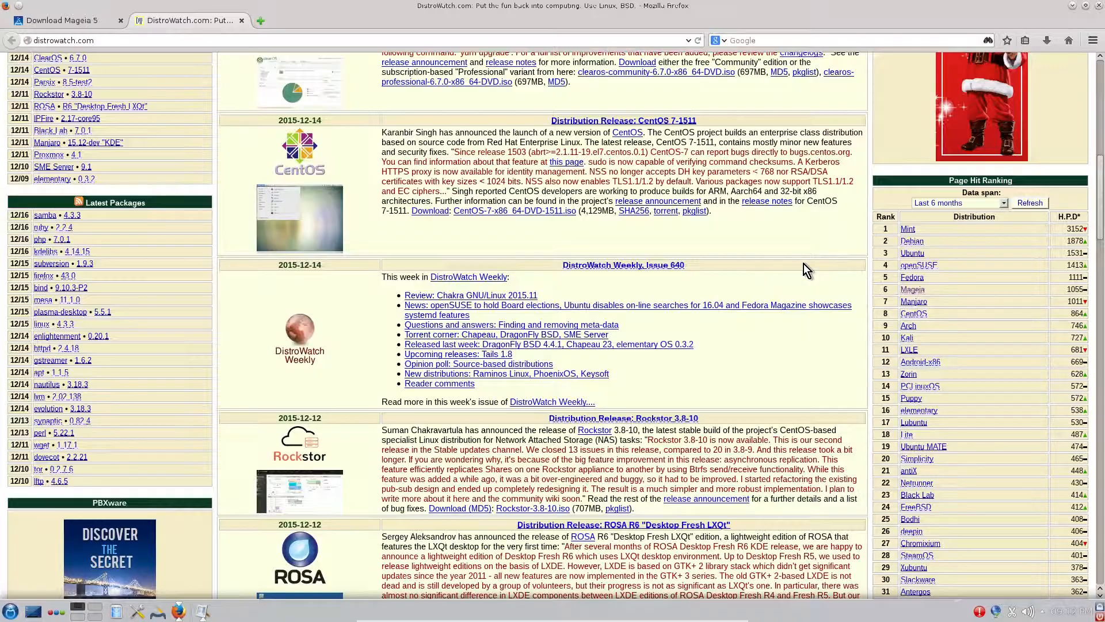
pyautogui.scroll(3)
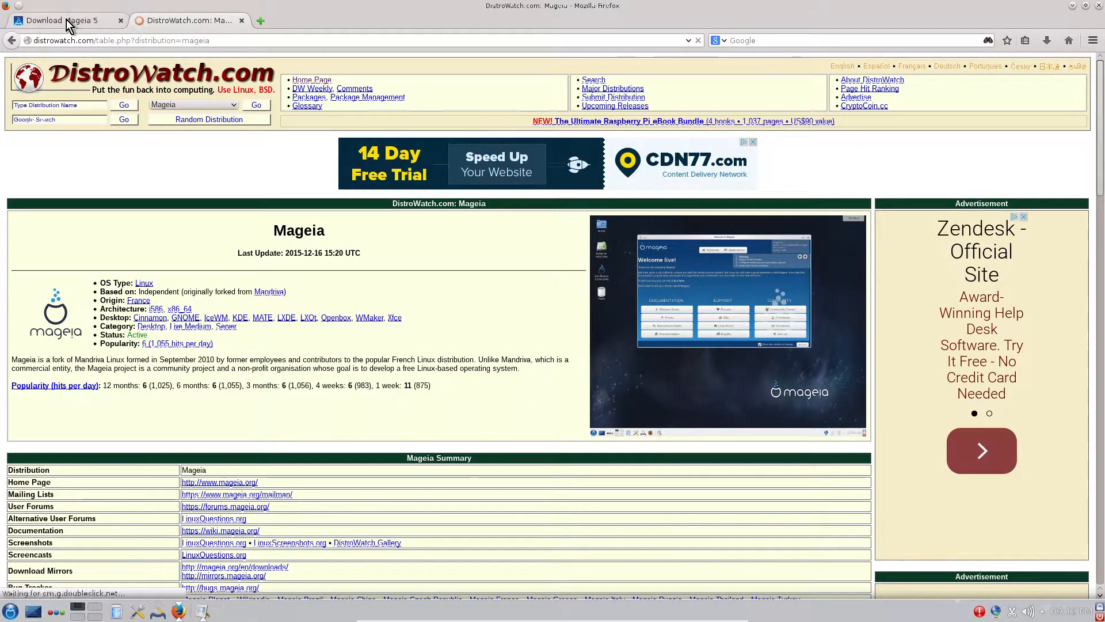
pyautogui.click(64, 19)
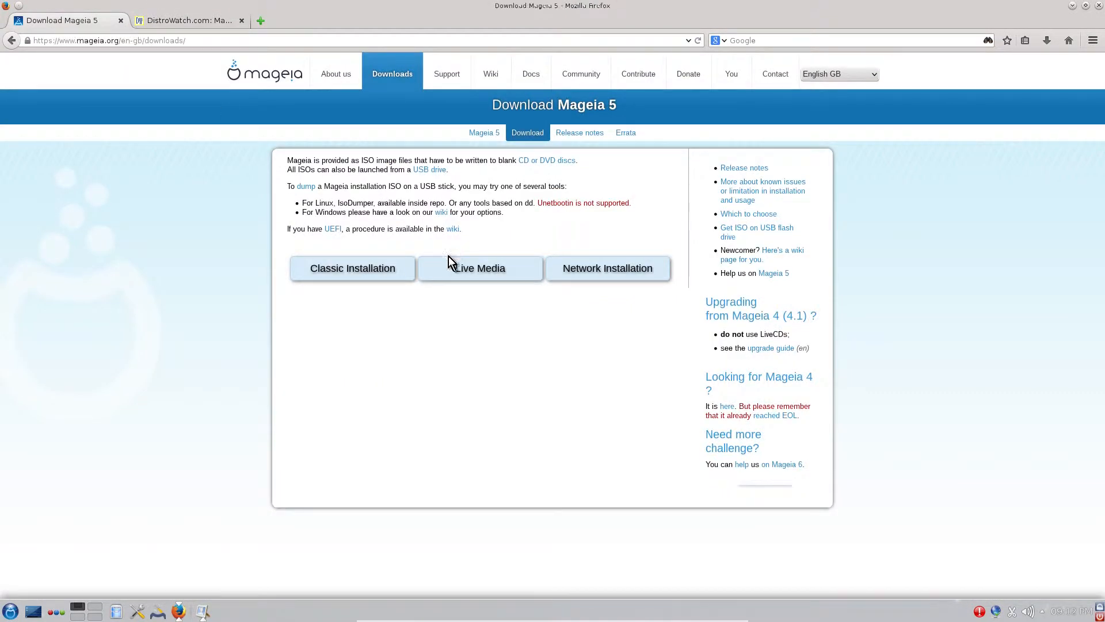
pyautogui.moveTo(607, 267)
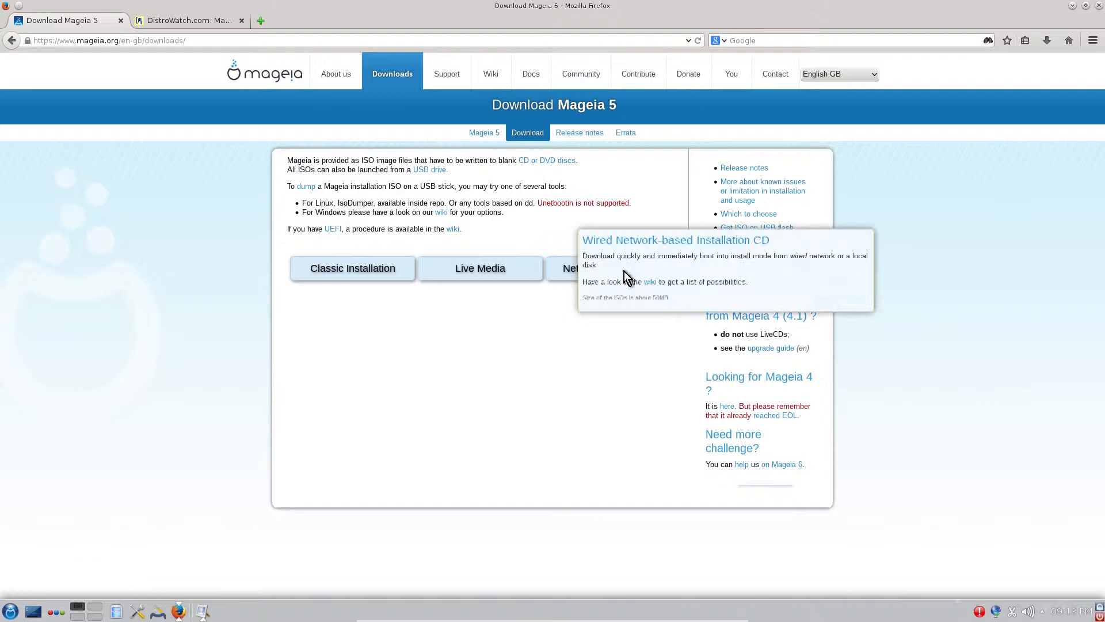
pyautogui.moveTo(176, 25)
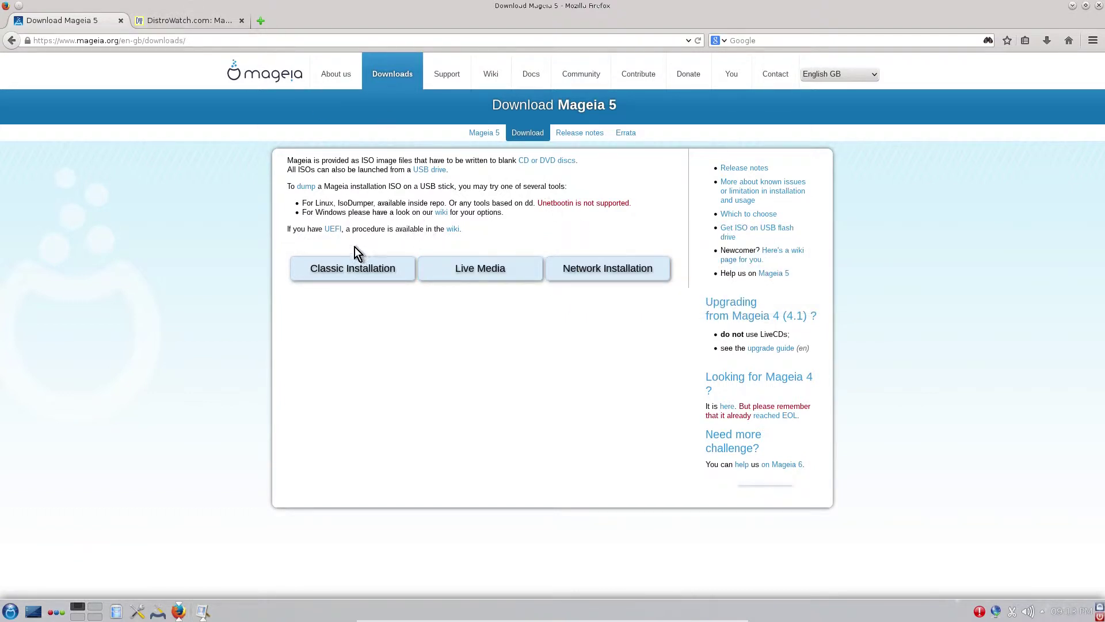
pyautogui.click(189, 20)
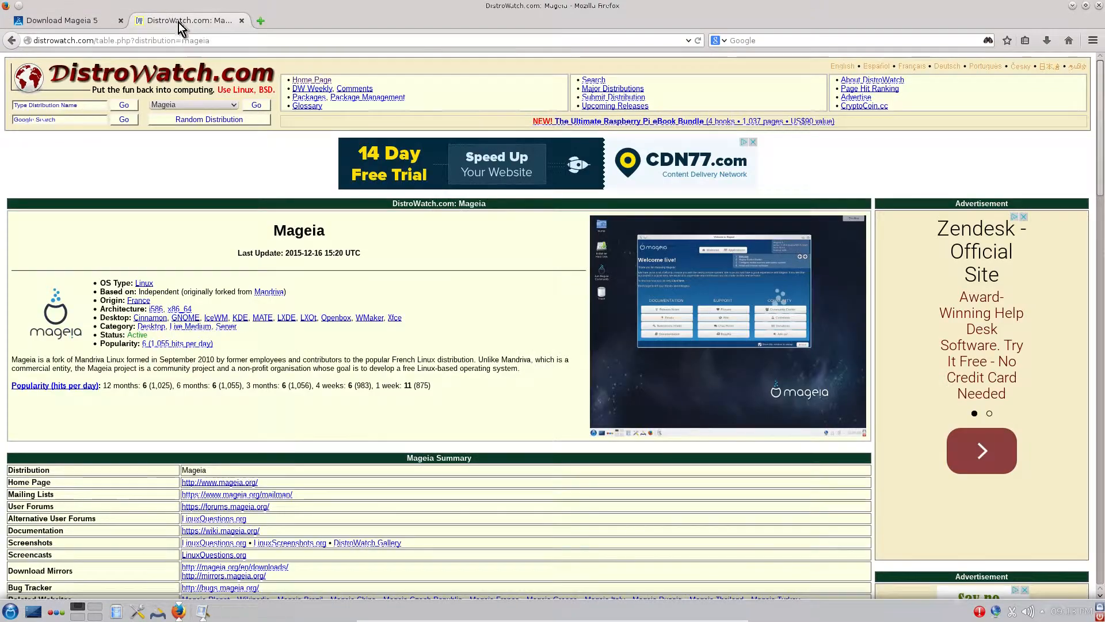
pyautogui.scroll(-3)
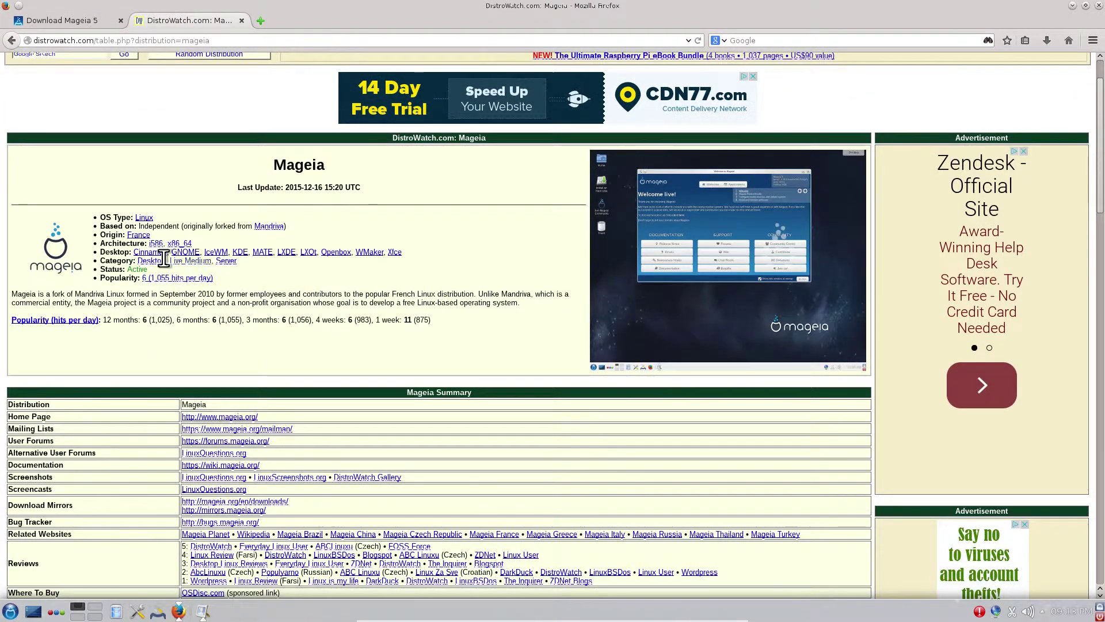
pyautogui.moveTo(430, 267)
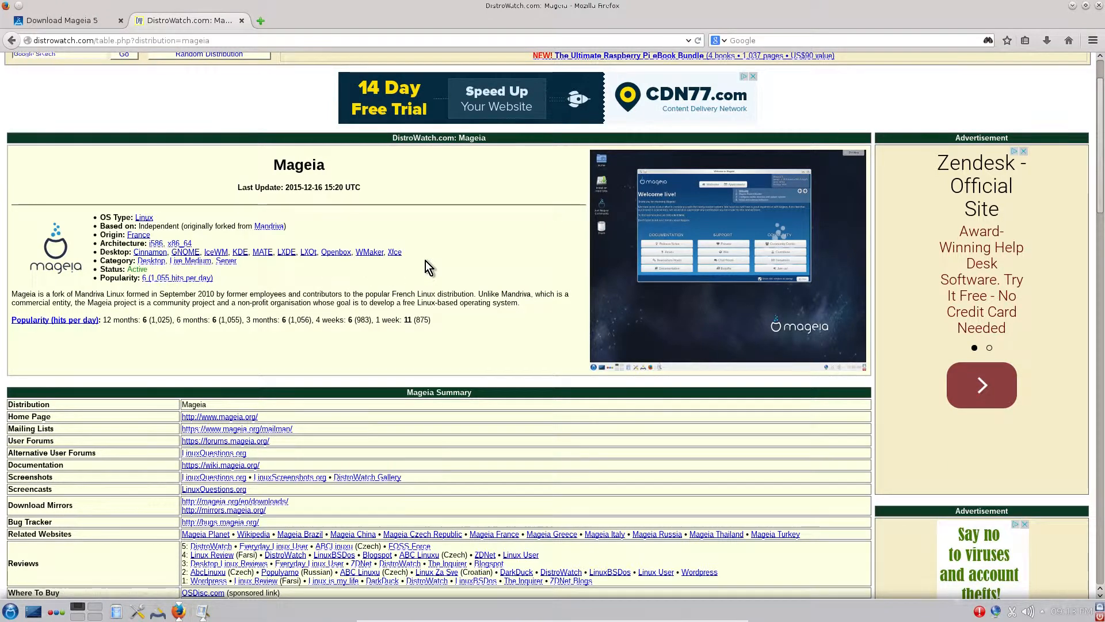
pyautogui.moveTo(186, 252)
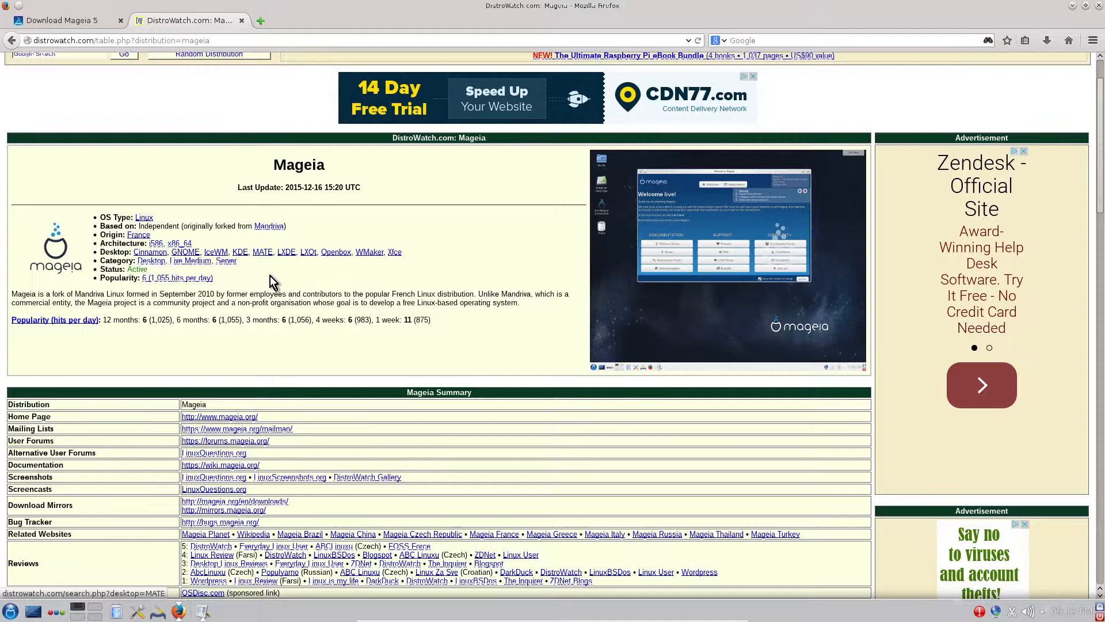
pyautogui.moveTo(263, 252)
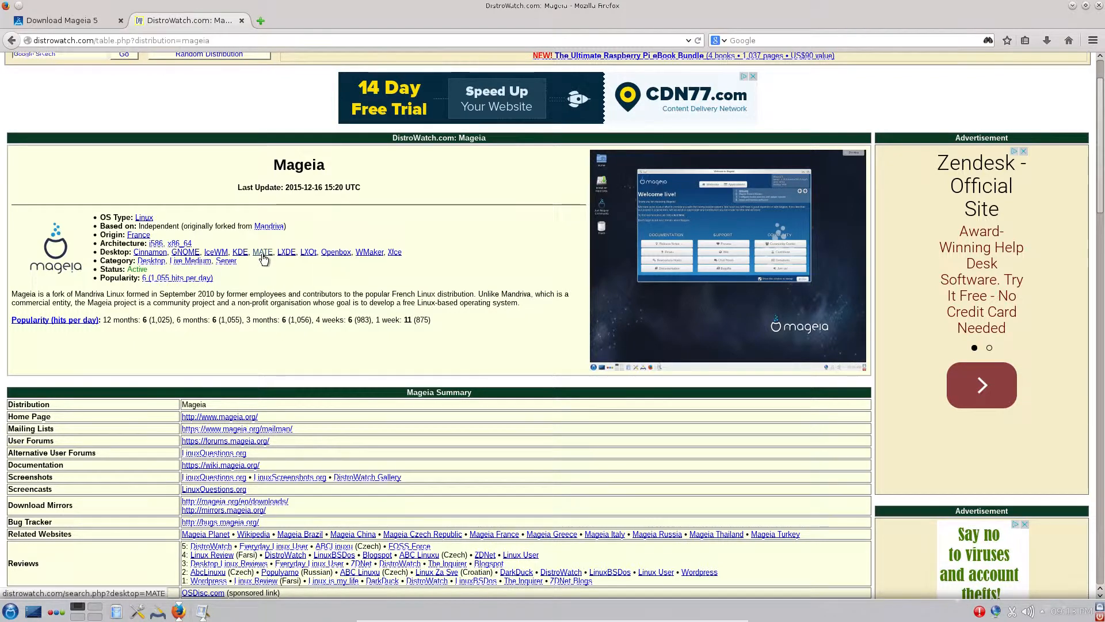
pyautogui.moveTo(286, 252)
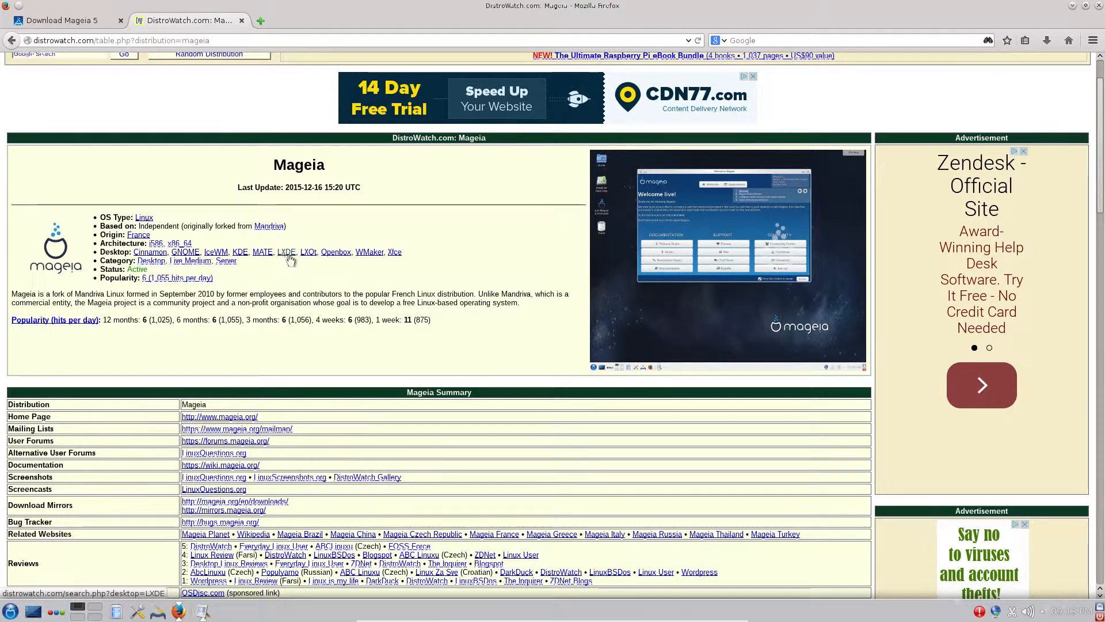
pyautogui.moveTo(365, 255)
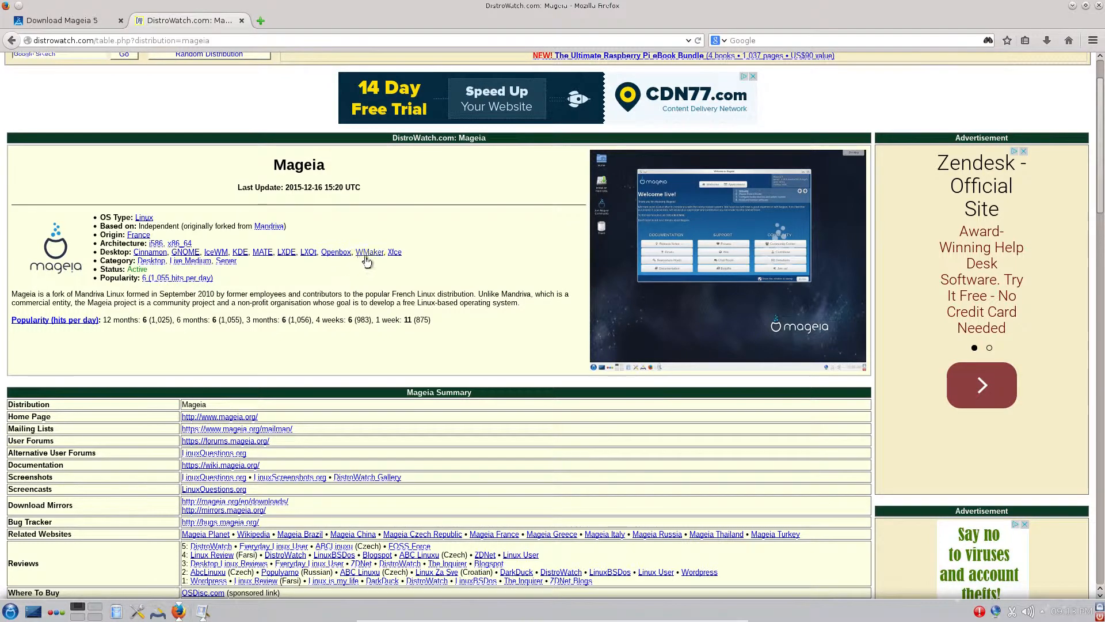
pyautogui.moveTo(485, 264)
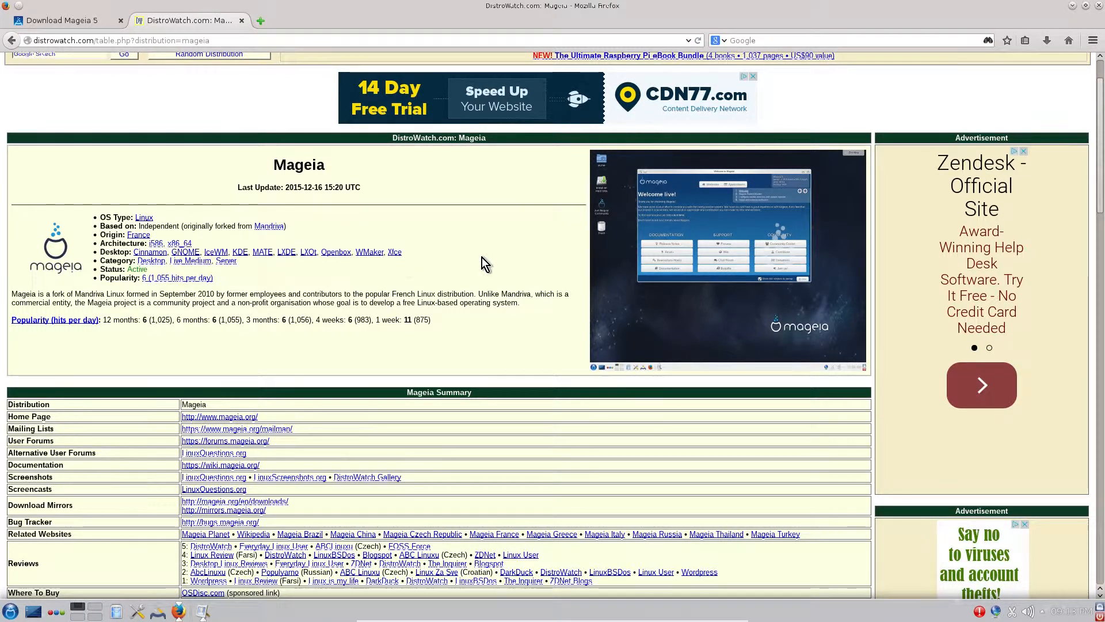
pyautogui.moveTo(154, 243)
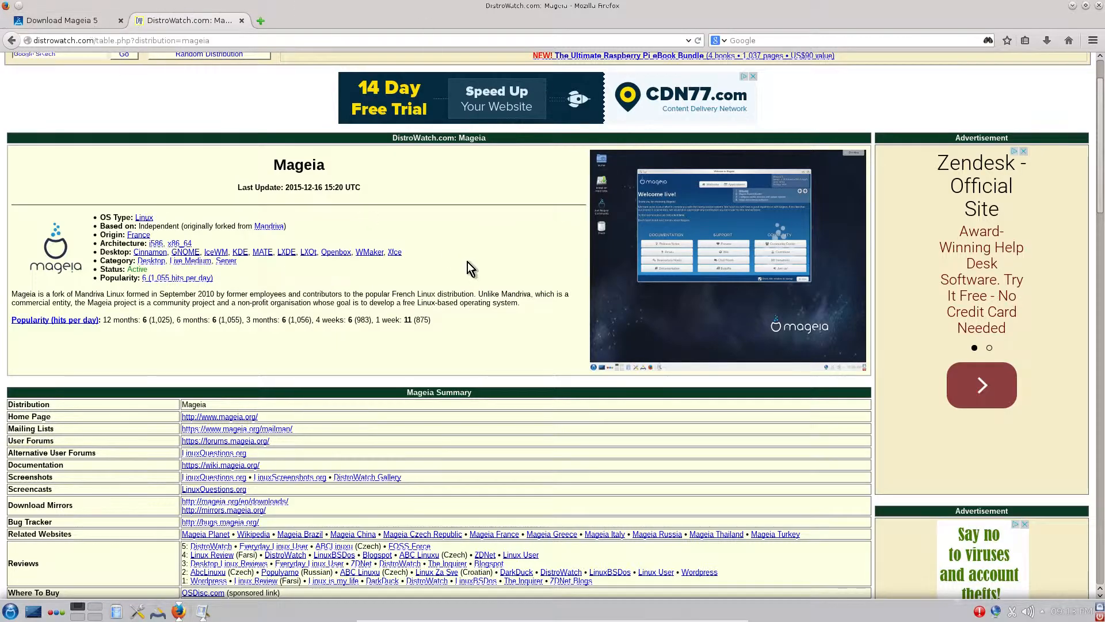
pyautogui.scroll(-3)
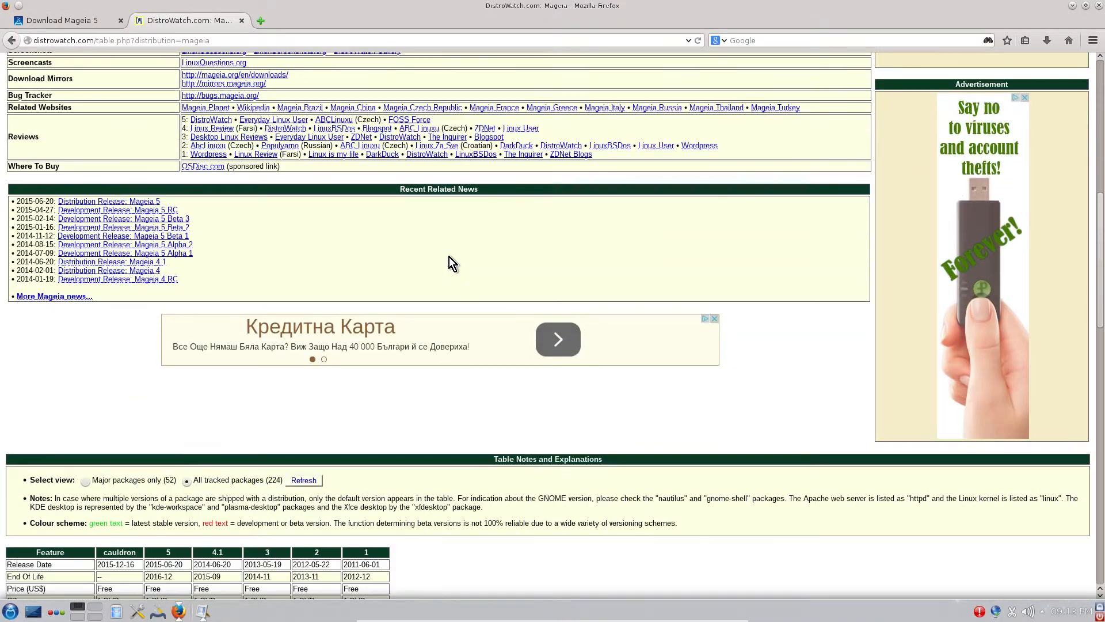
pyautogui.scroll(-3)
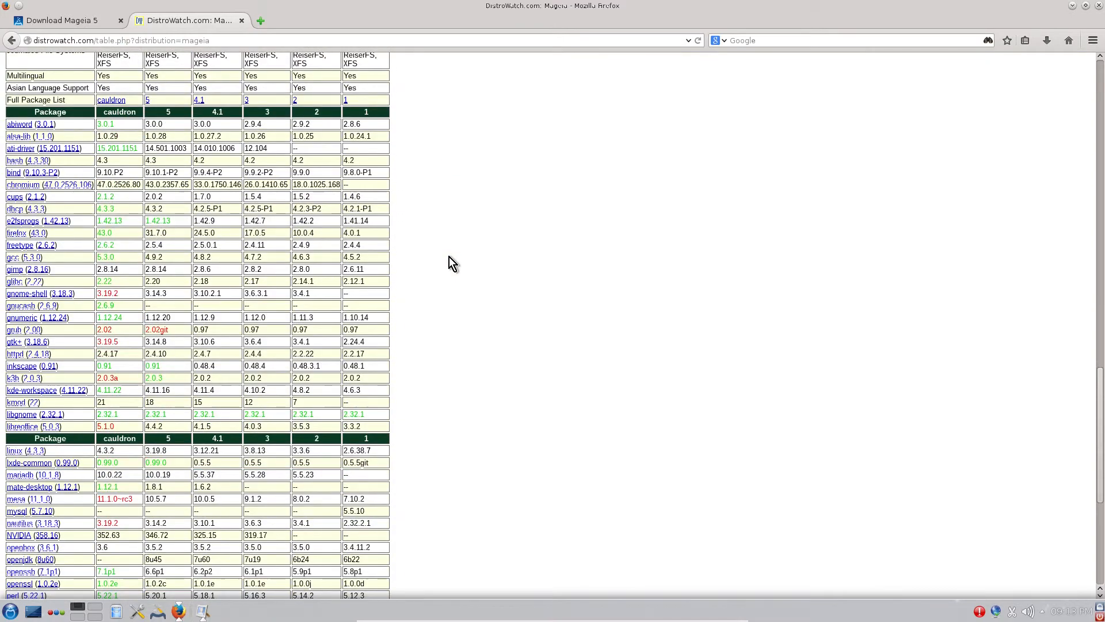
pyautogui.scroll(-3)
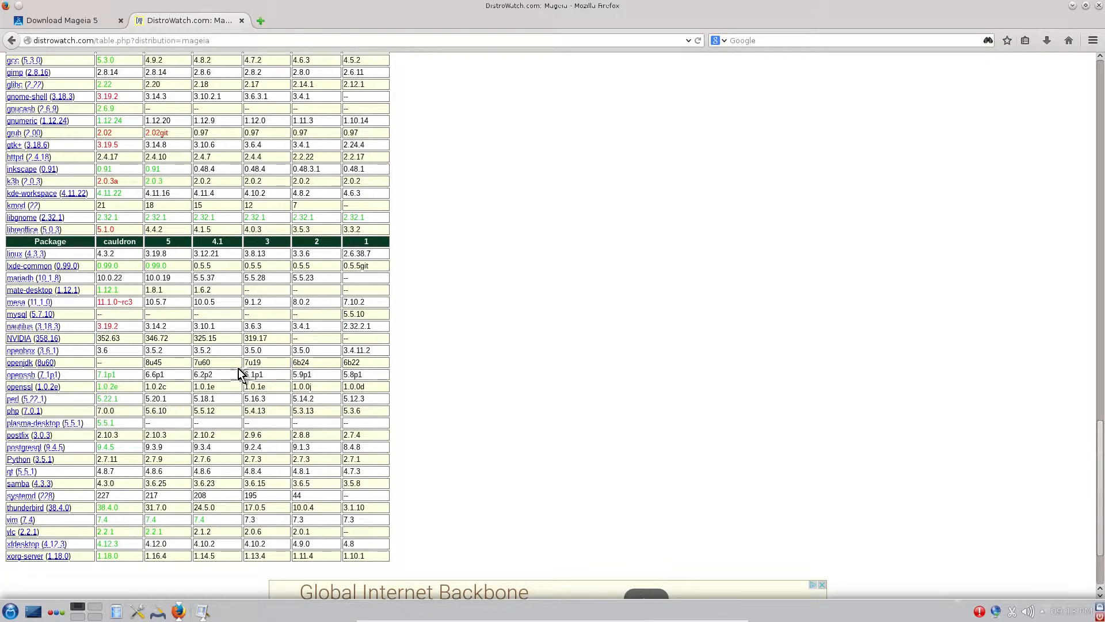
pyautogui.scroll(3)
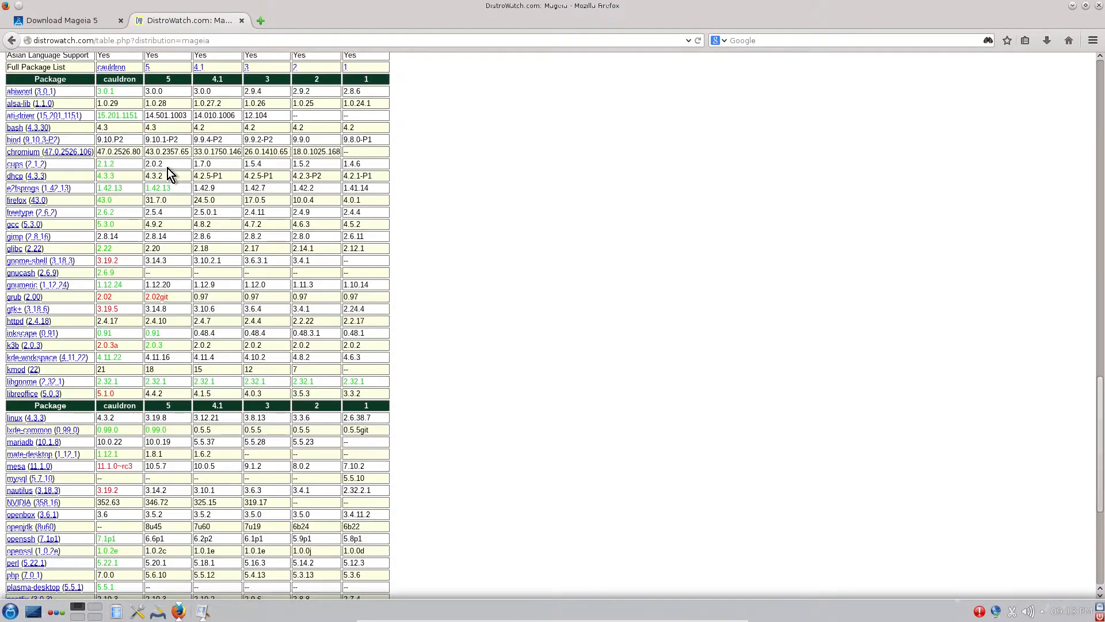
pyautogui.scroll(-3)
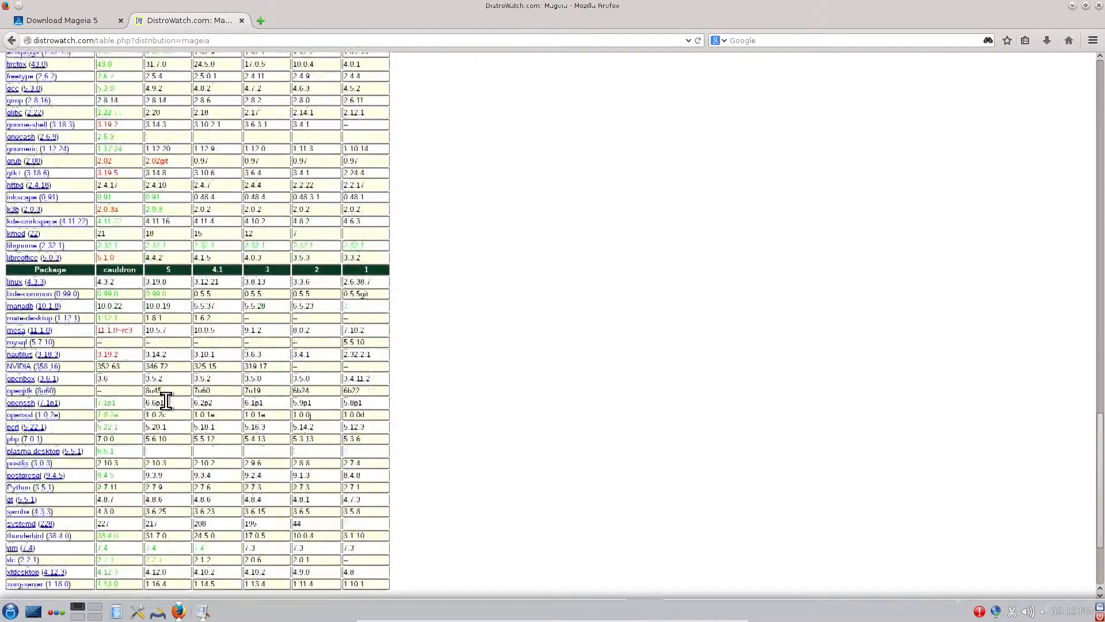
pyautogui.scroll(-3)
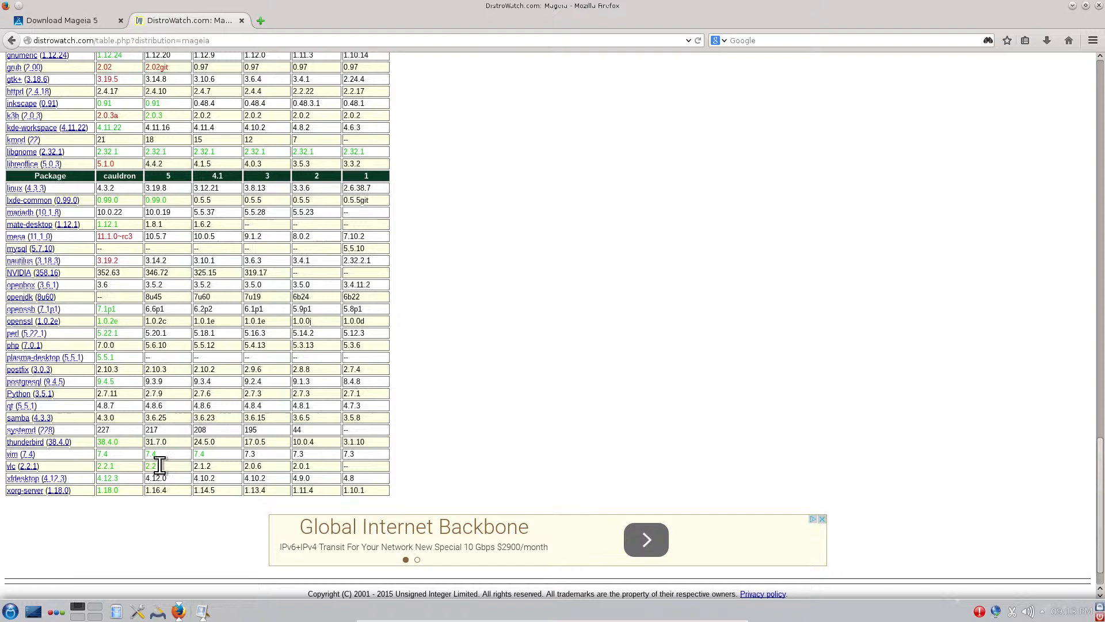
pyautogui.moveTo(99, 213)
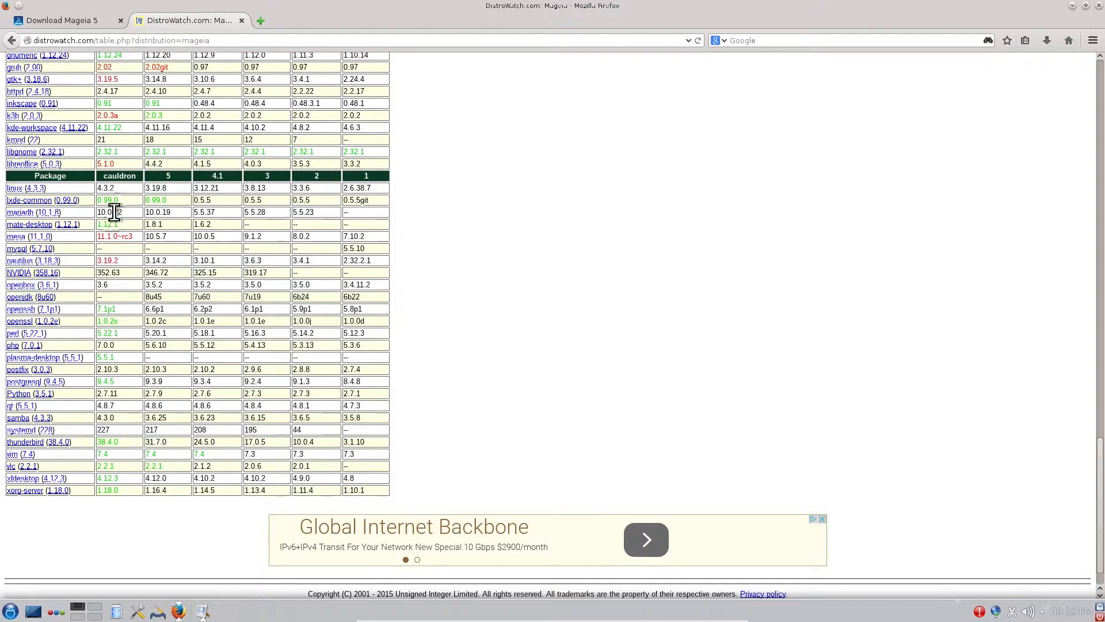
pyautogui.scroll(3)
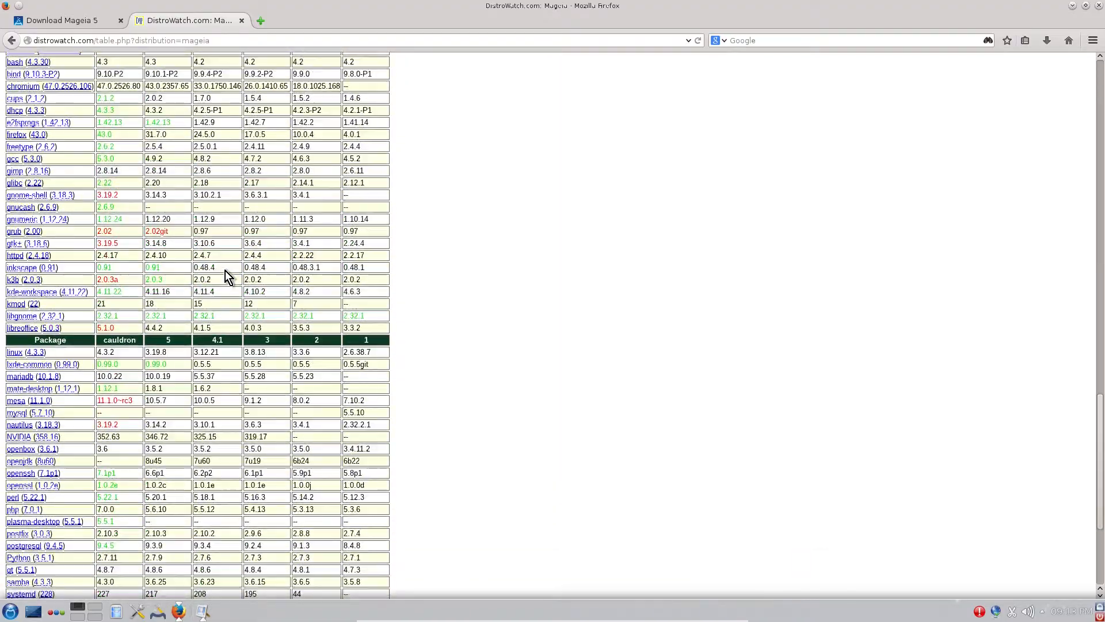
pyautogui.scroll(3)
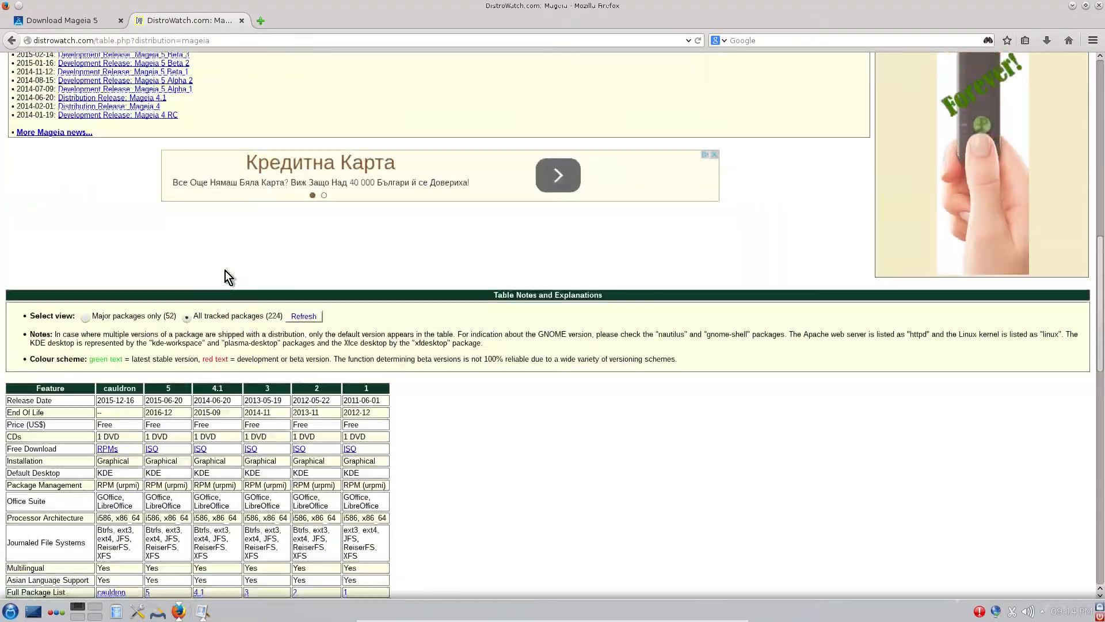
pyautogui.scroll(3)
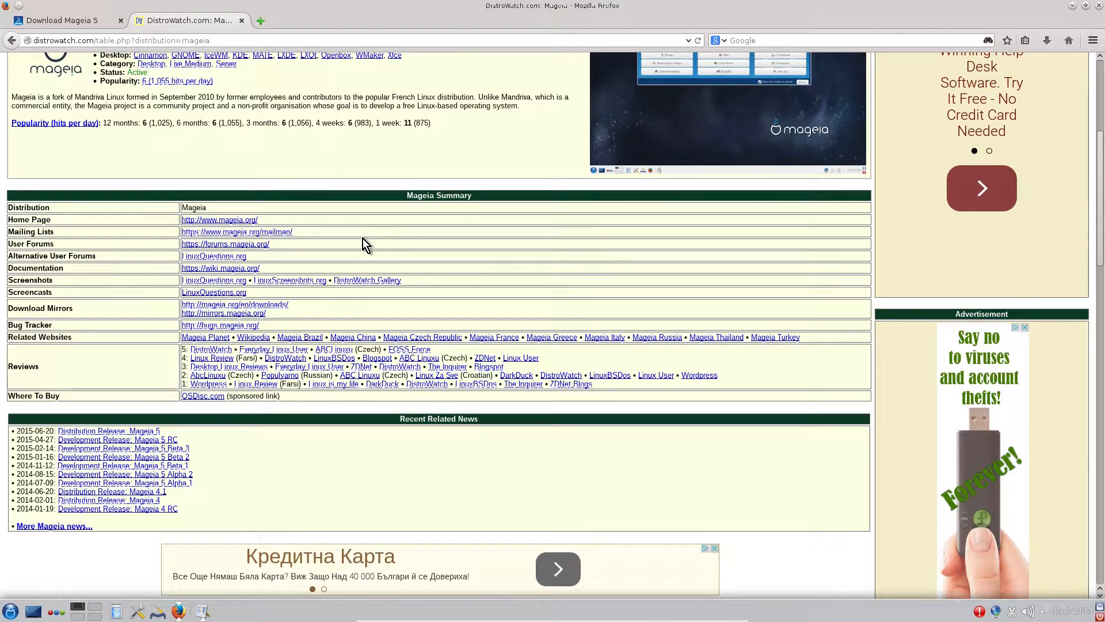
pyautogui.scroll(3)
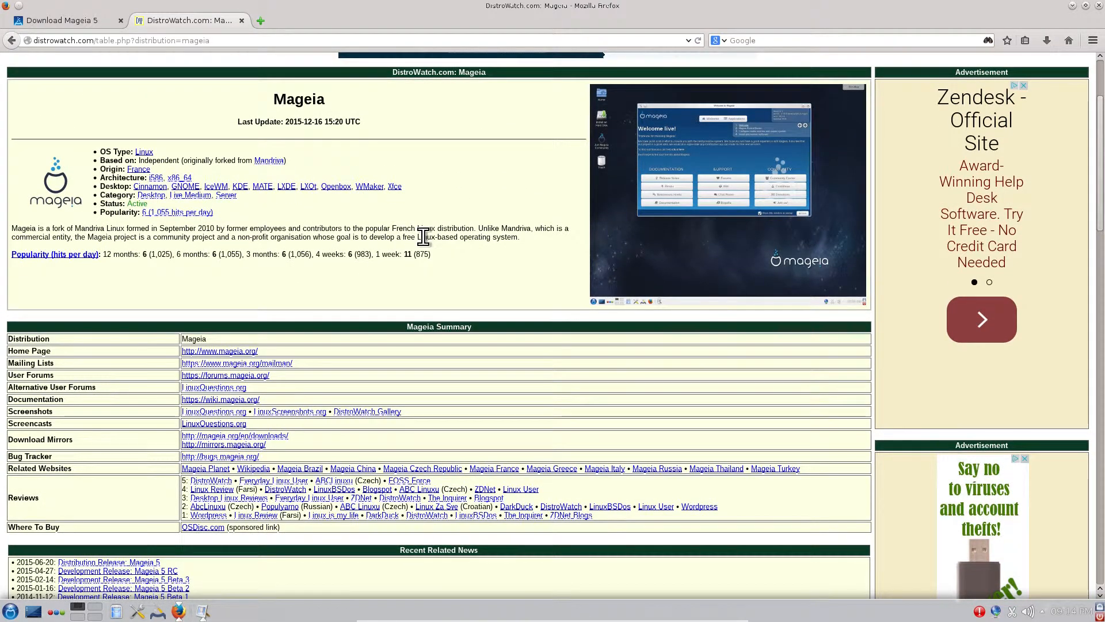
pyautogui.moveTo(14, 226)
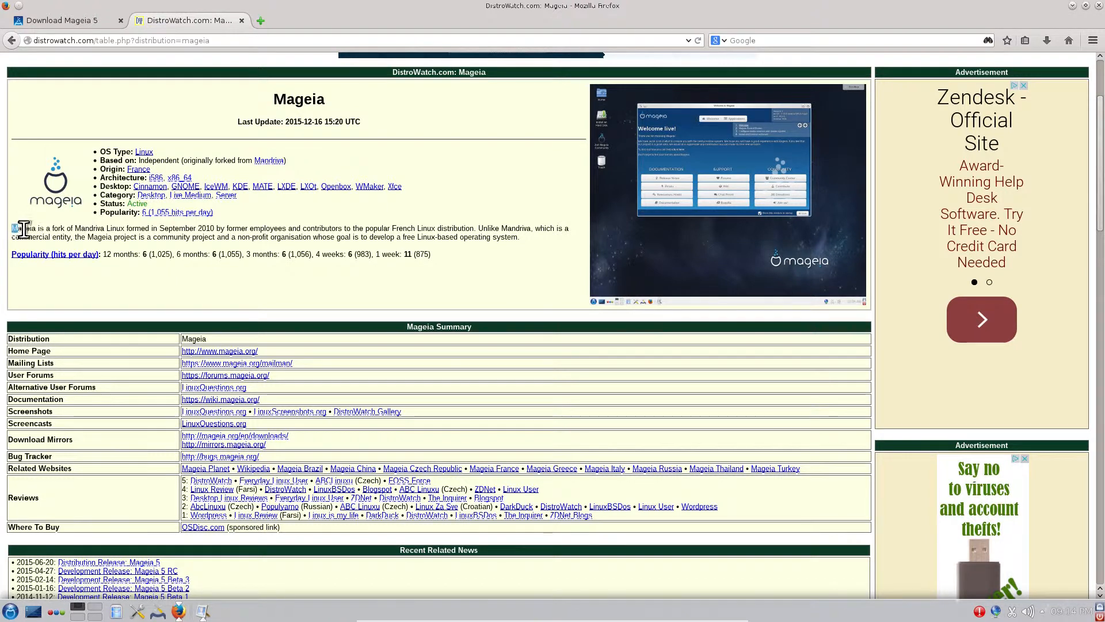
pyautogui.moveTo(447, 212)
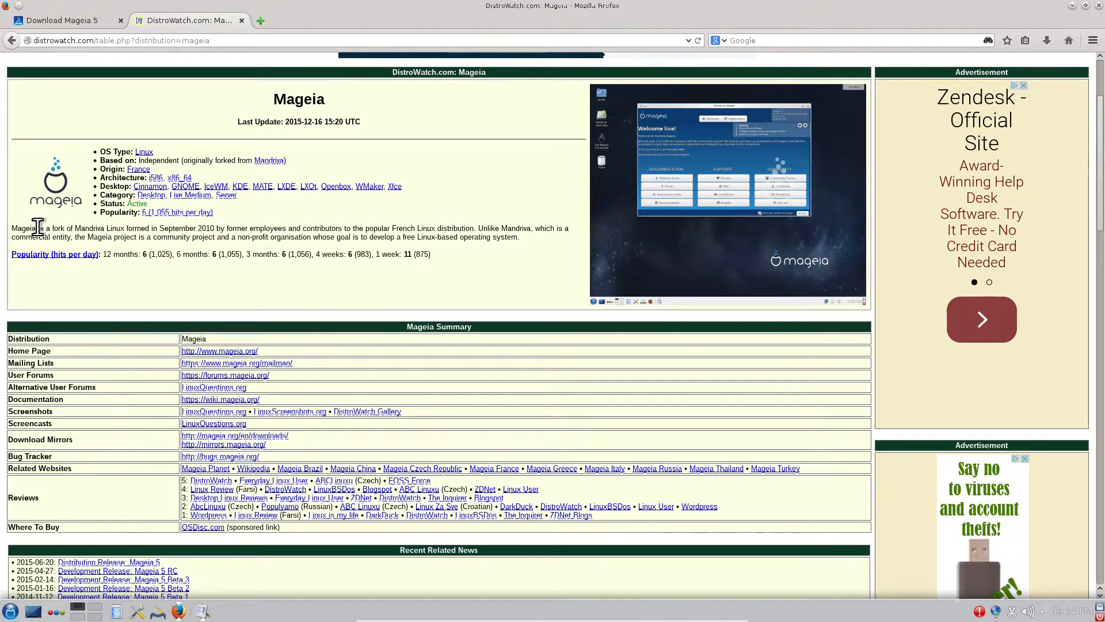
pyautogui.moveTo(176, 59)
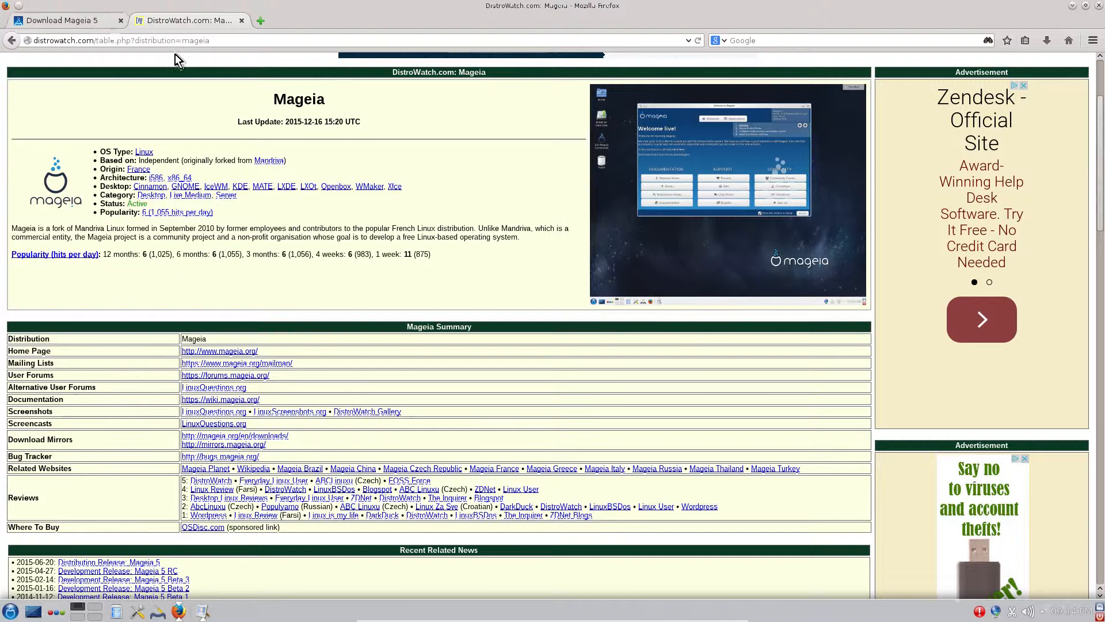
pyautogui.moveTo(430, 229)
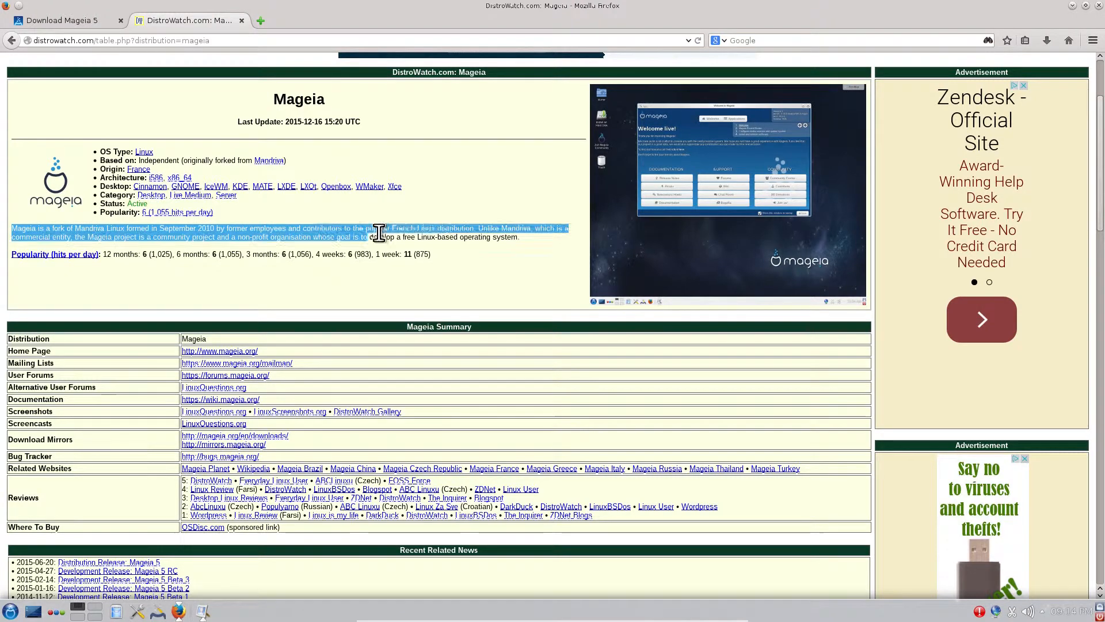
pyautogui.click(508, 233)
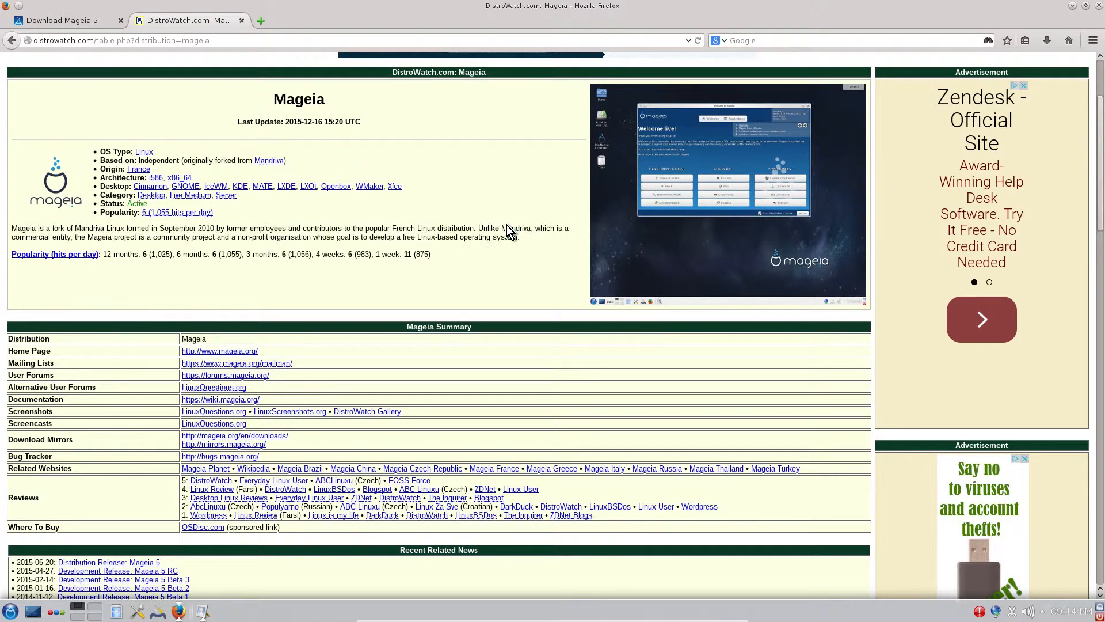
pyautogui.moveTo(513, 195)
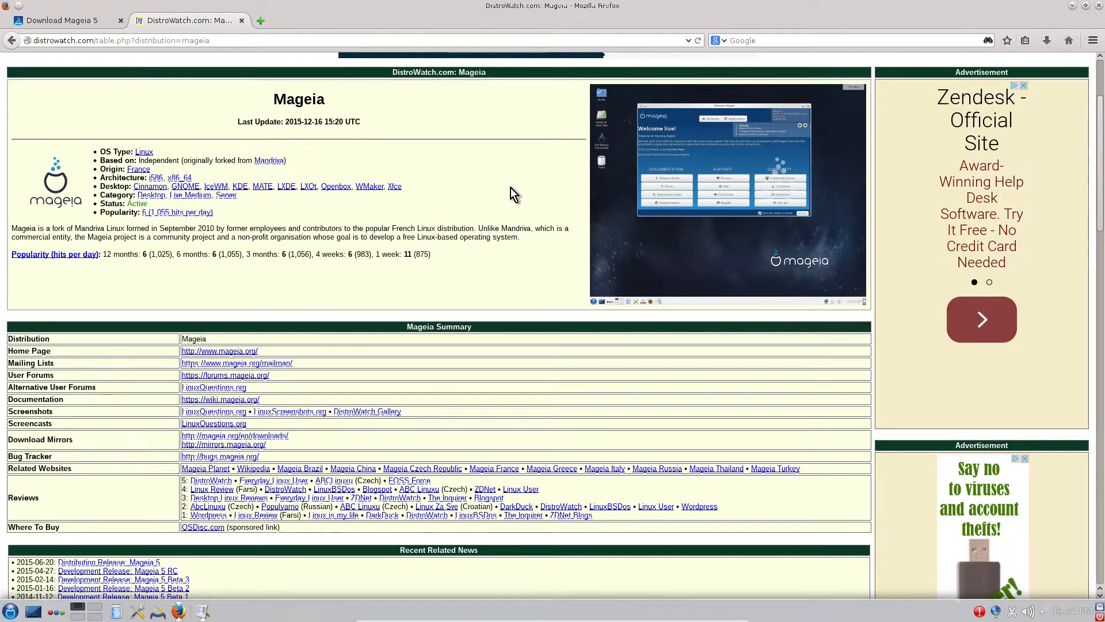
pyautogui.moveTo(436, 228)
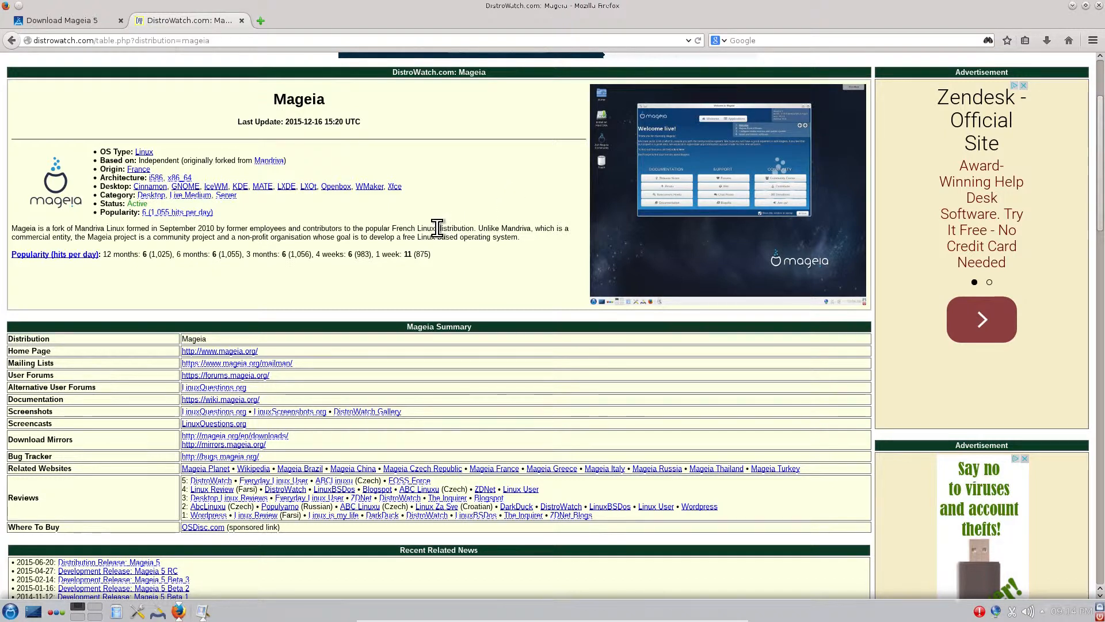
pyautogui.moveTo(476, 224)
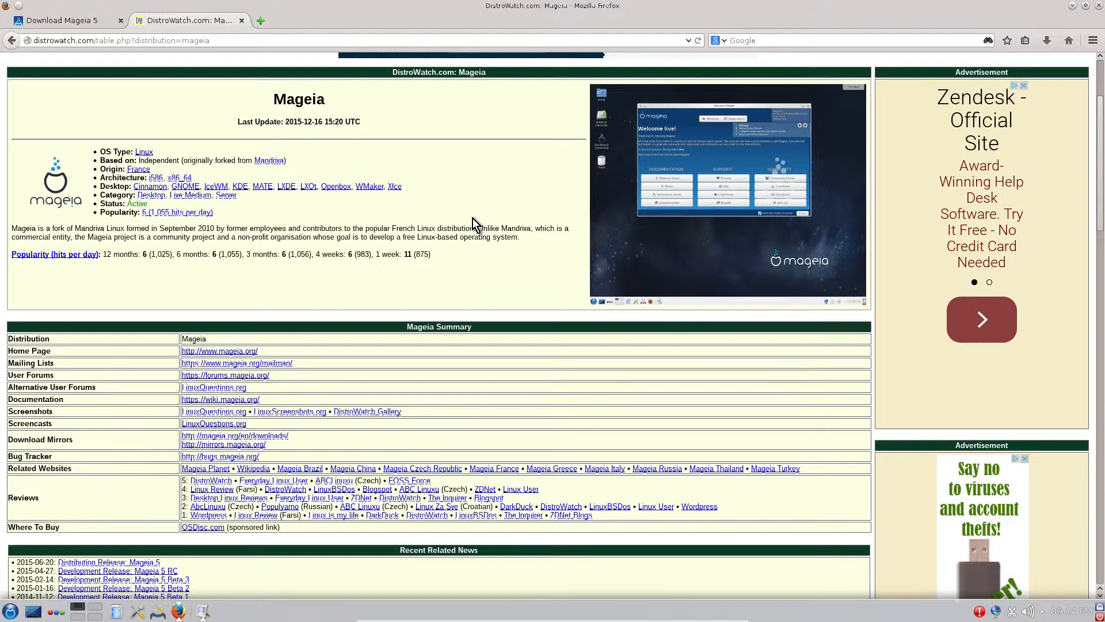
pyautogui.moveTo(12, 236)
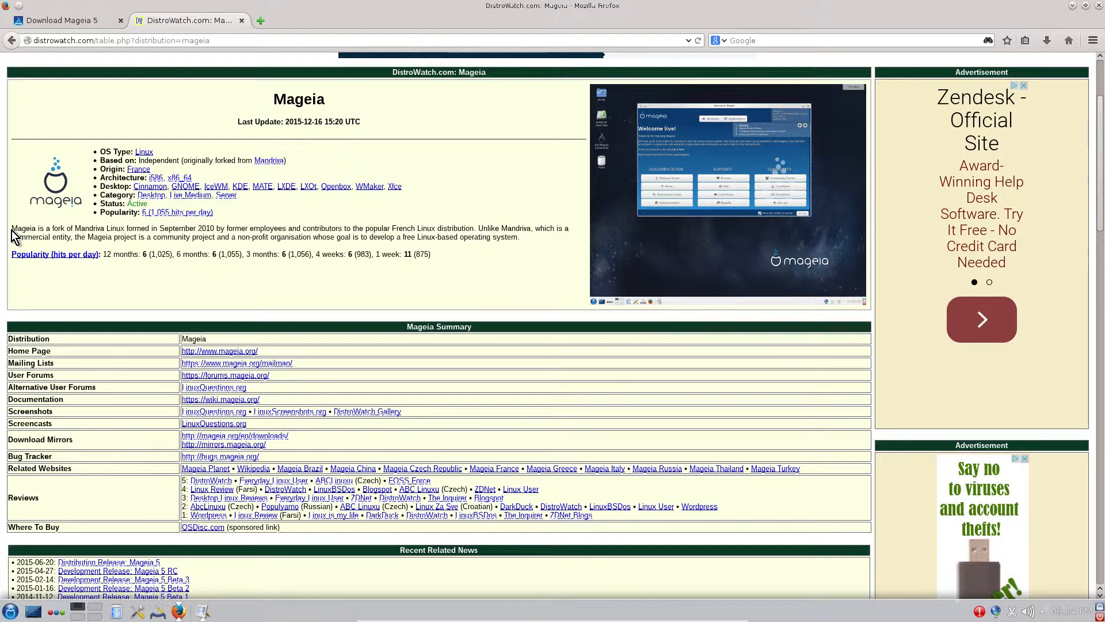
pyautogui.moveTo(11, 227)
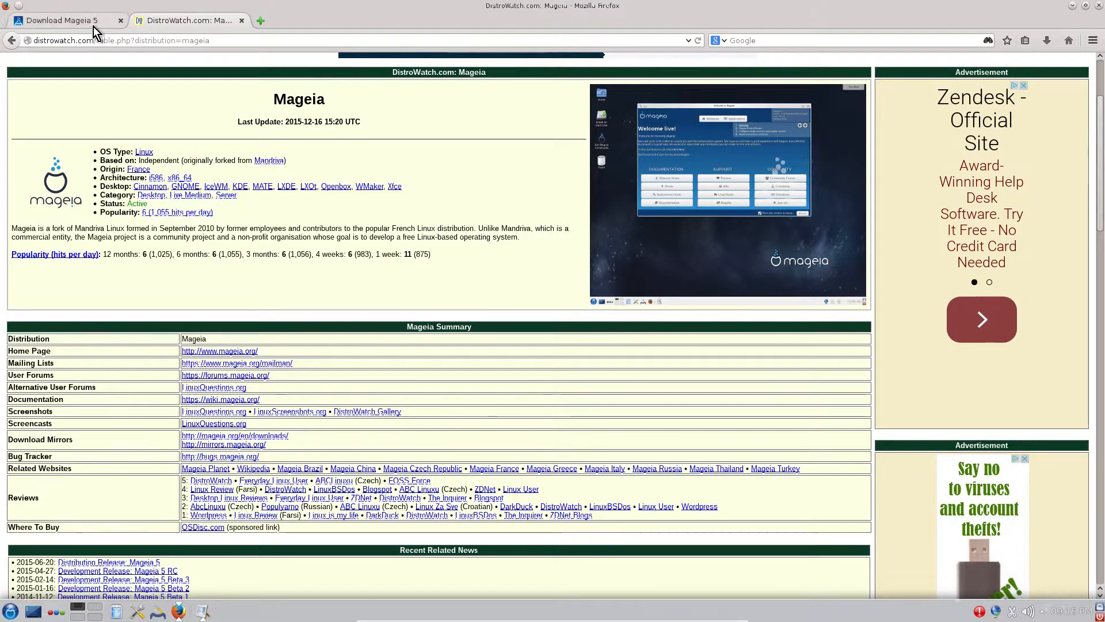
pyautogui.click(63, 19)
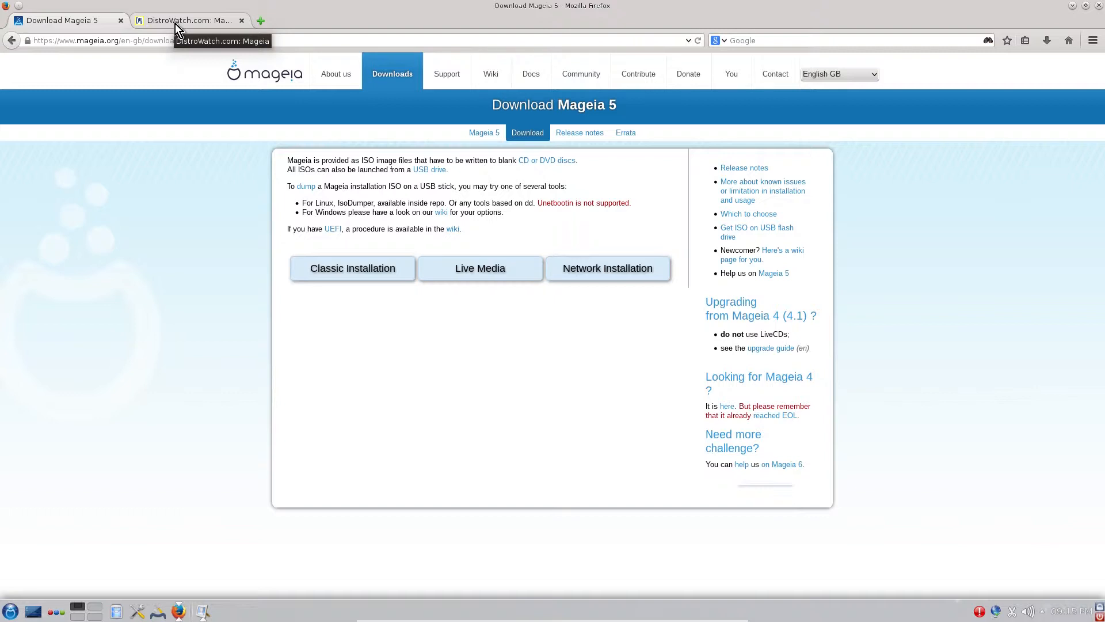
pyautogui.click(187, 20)
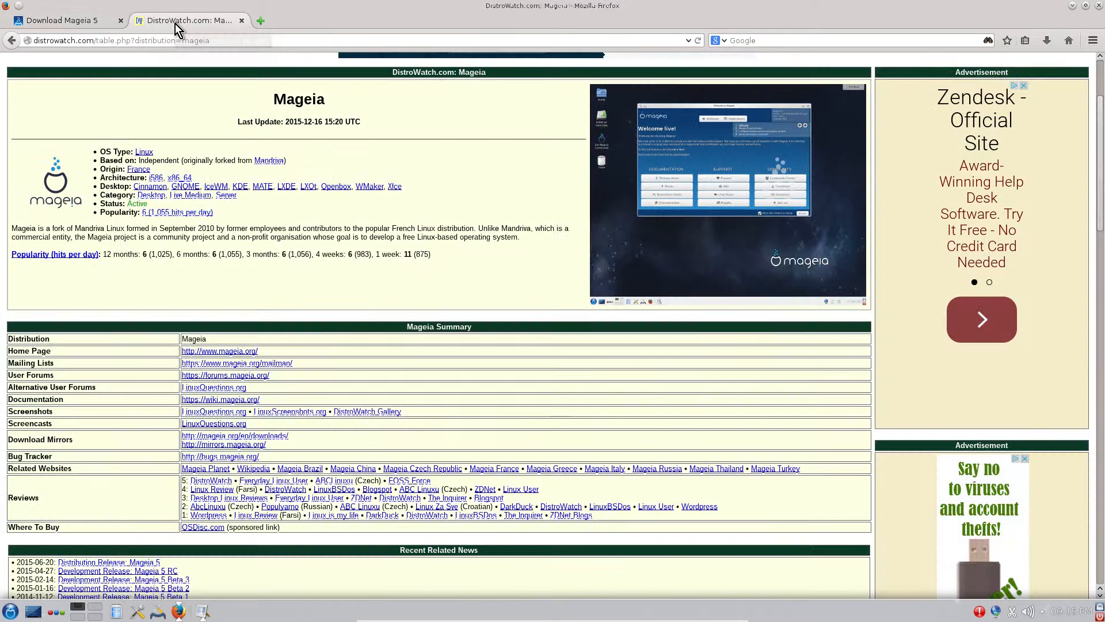
pyautogui.moveTo(513, 212)
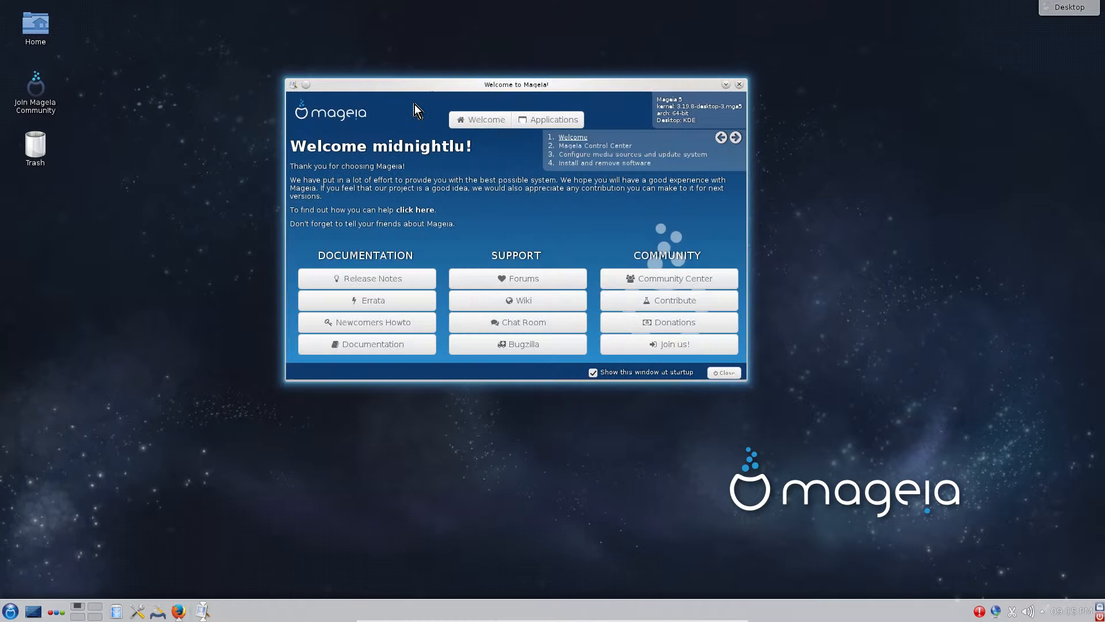
pyautogui.moveTo(503, 239)
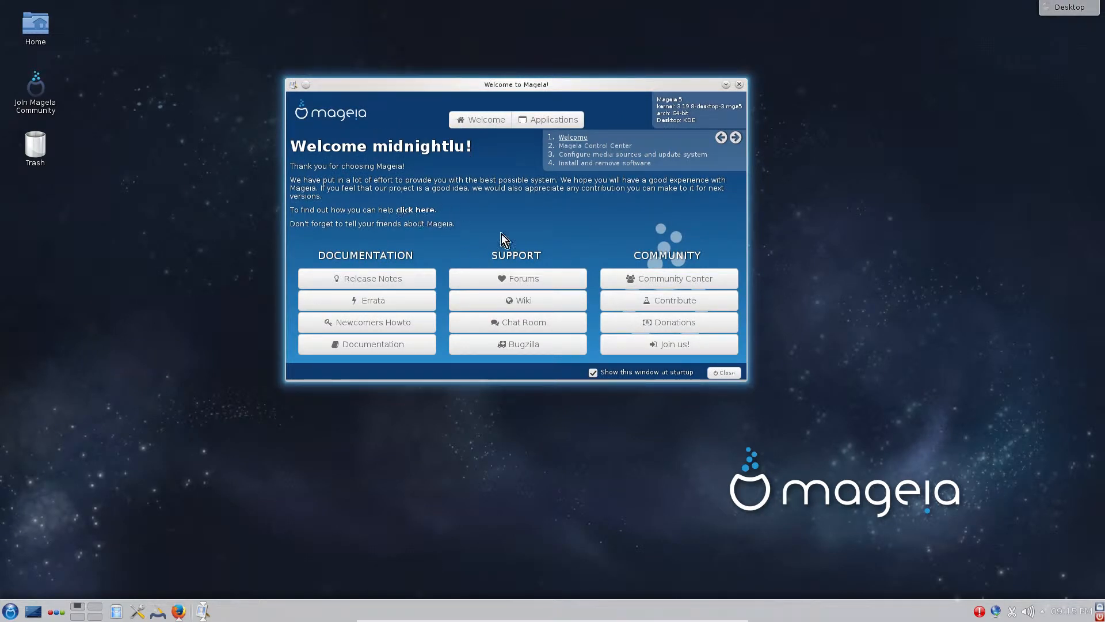
pyautogui.moveTo(527, 136)
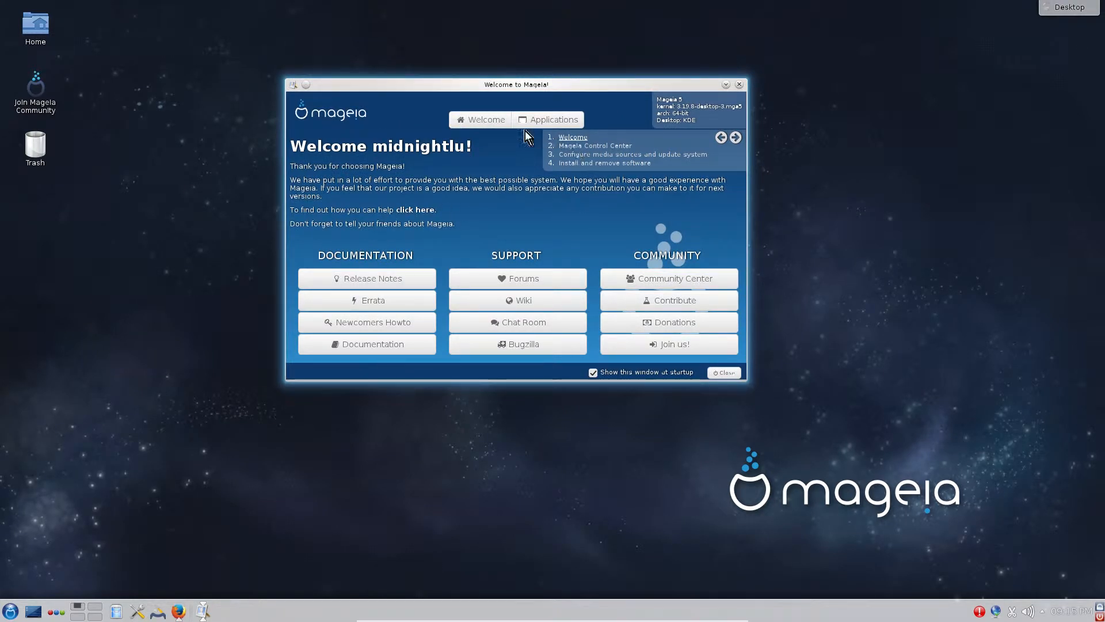
pyautogui.moveTo(345, 301)
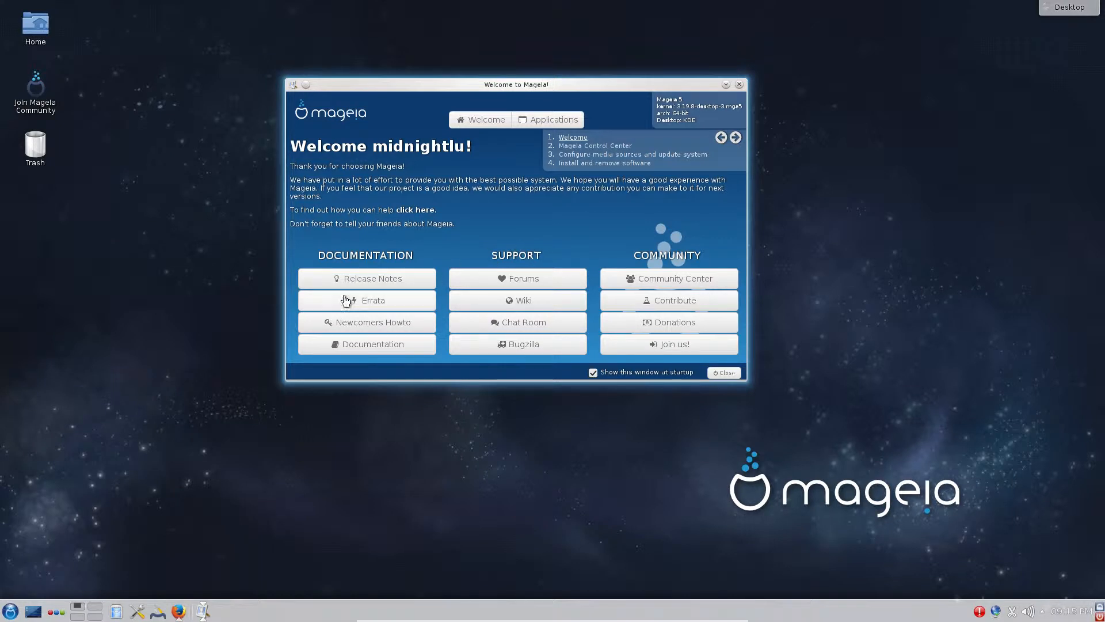
pyautogui.moveTo(589, 233)
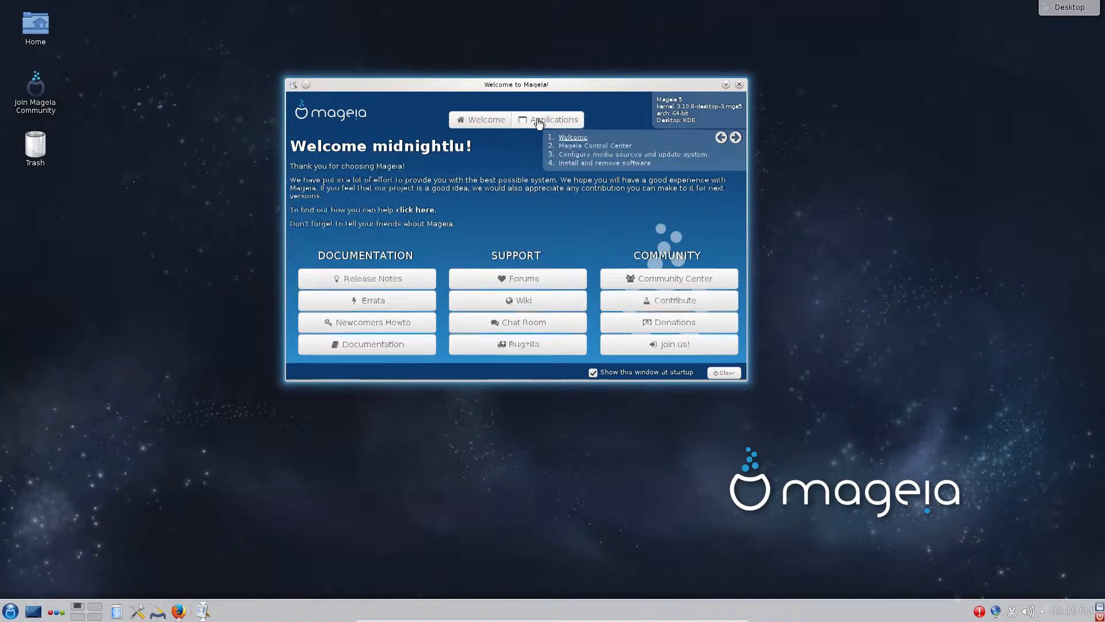
# - Browse the Applications catalogue's Featured, Games, Internet and Audio lists, ending on Office
pyautogui.click(552, 119)
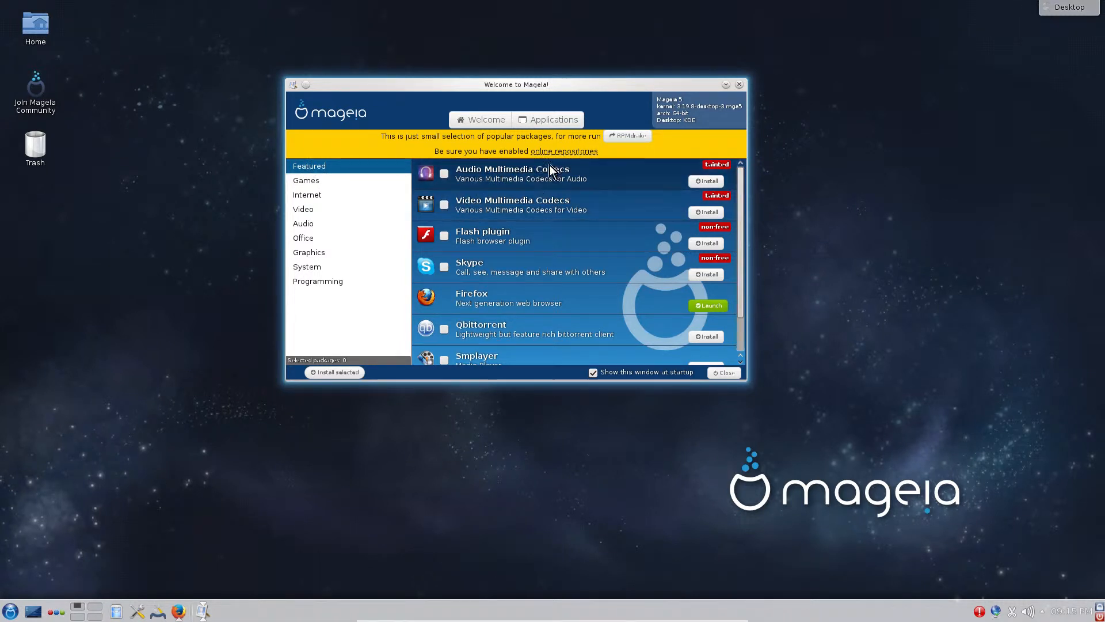
pyautogui.scroll(-3)
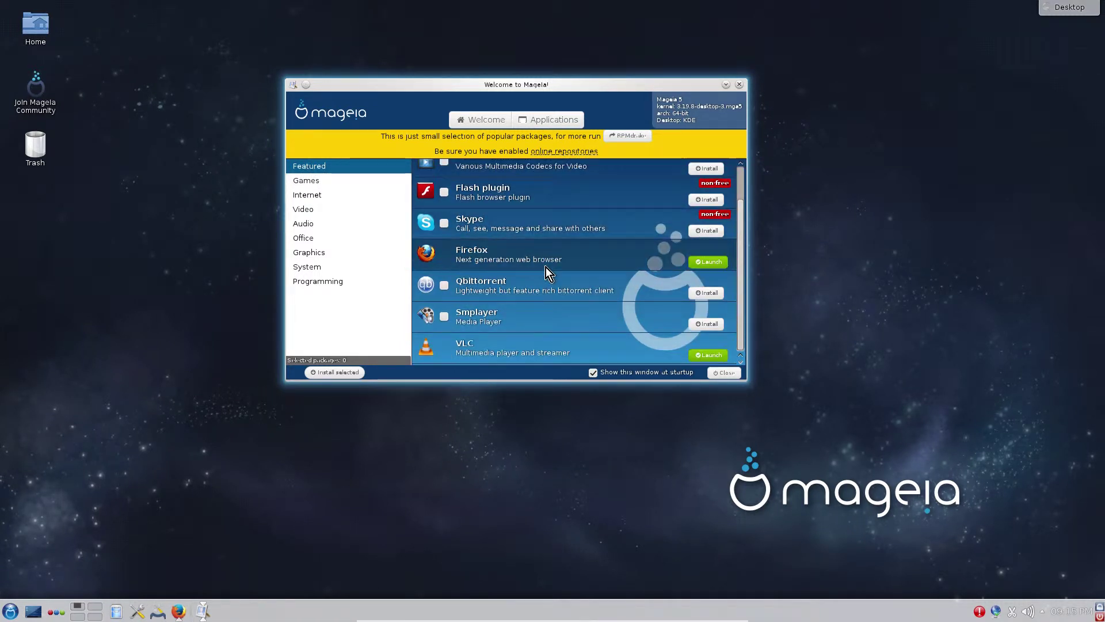
pyautogui.click(305, 180)
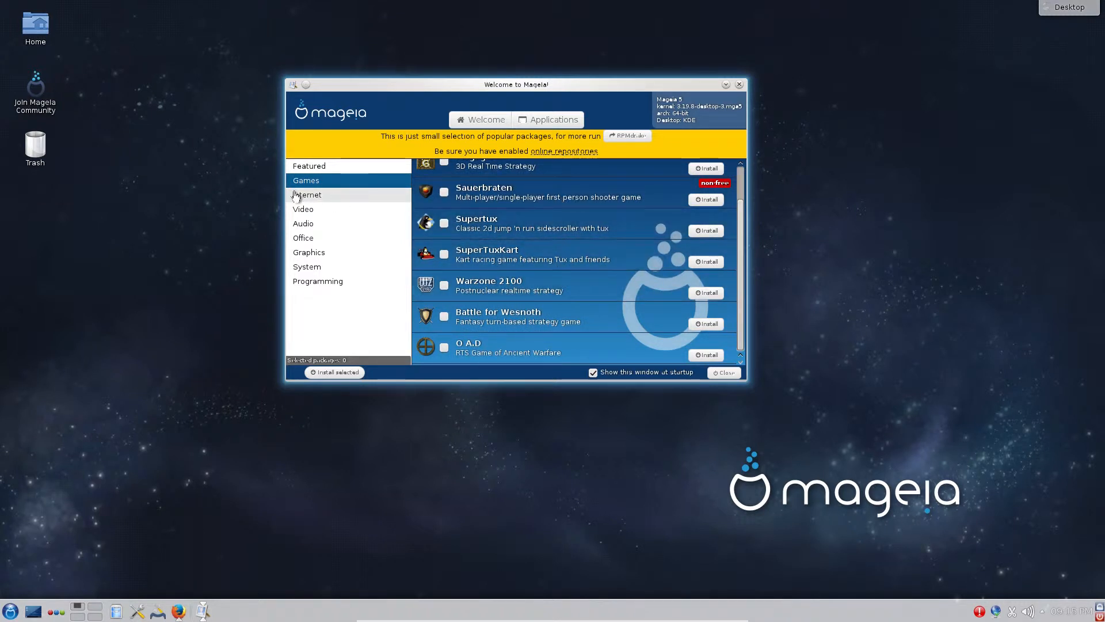
pyautogui.click(307, 195)
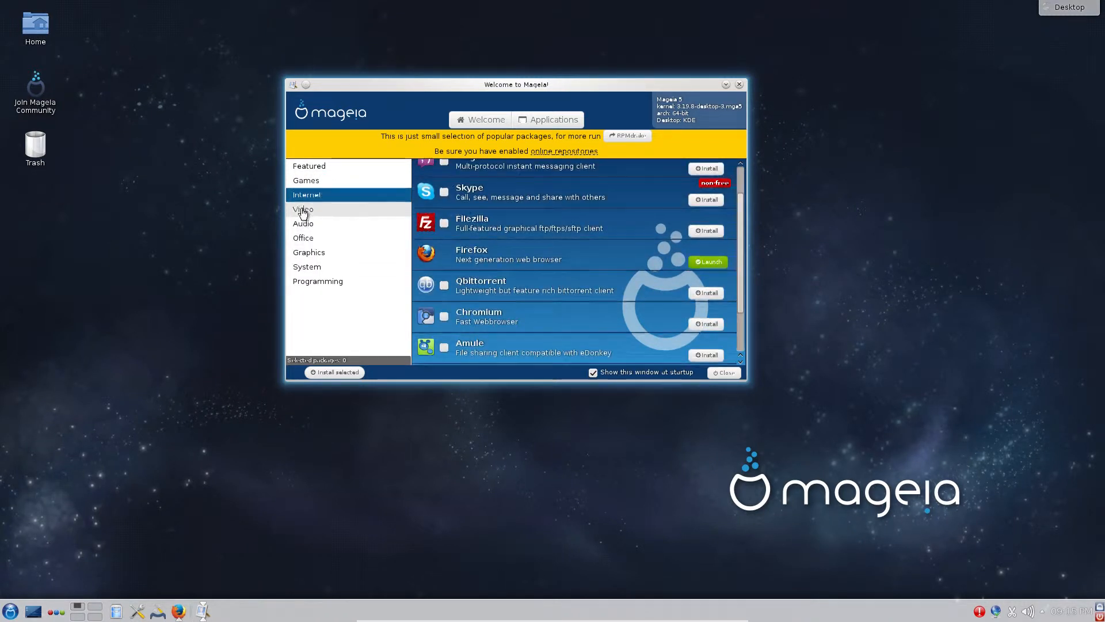
pyautogui.click(303, 223)
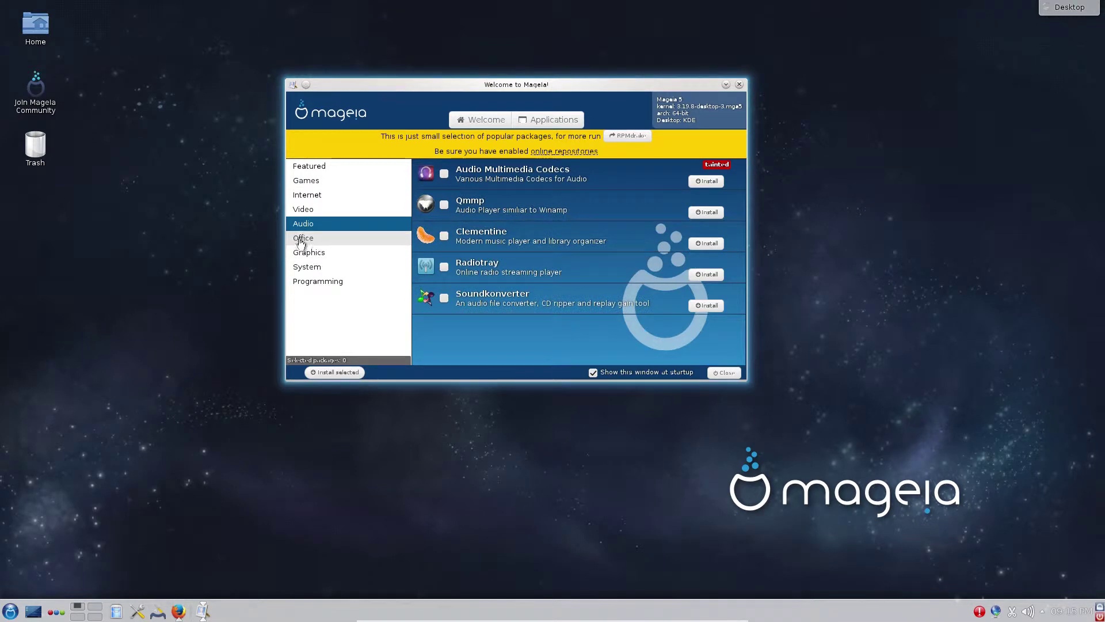
pyautogui.click(304, 238)
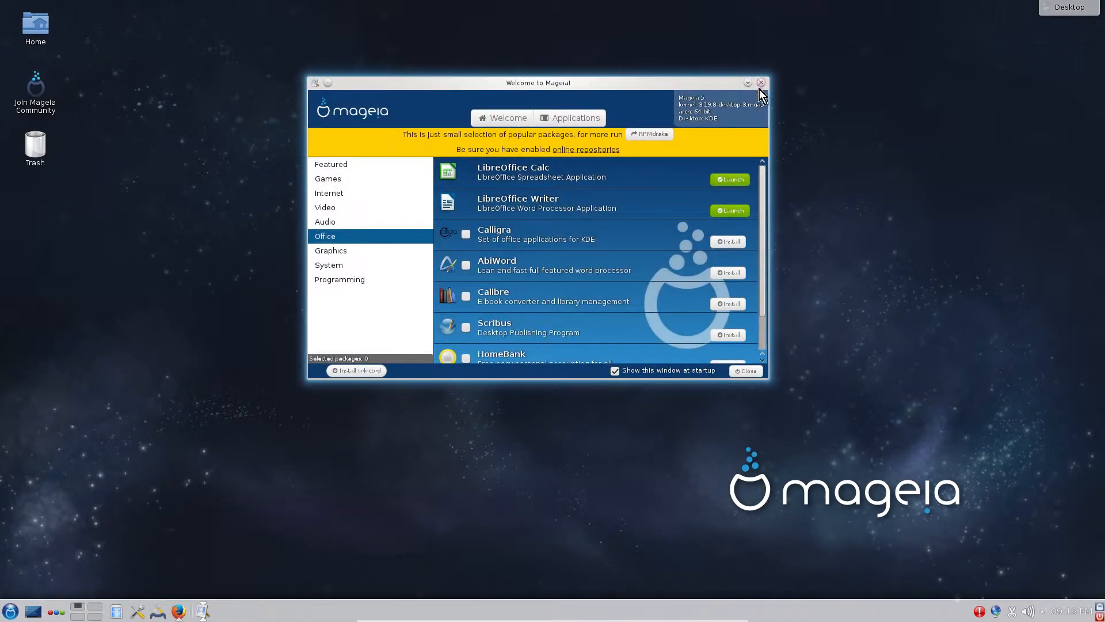
# - Close Mageia Welcome and briefly browse the launcher's Internet applications menu
pyautogui.click(760, 82)
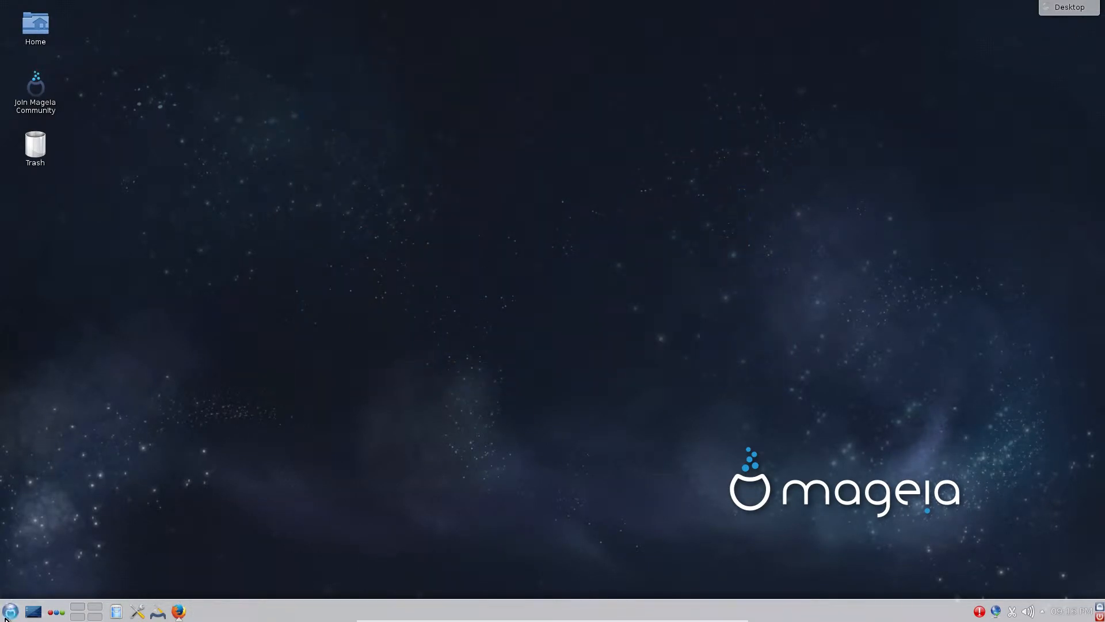
pyautogui.click(10, 610)
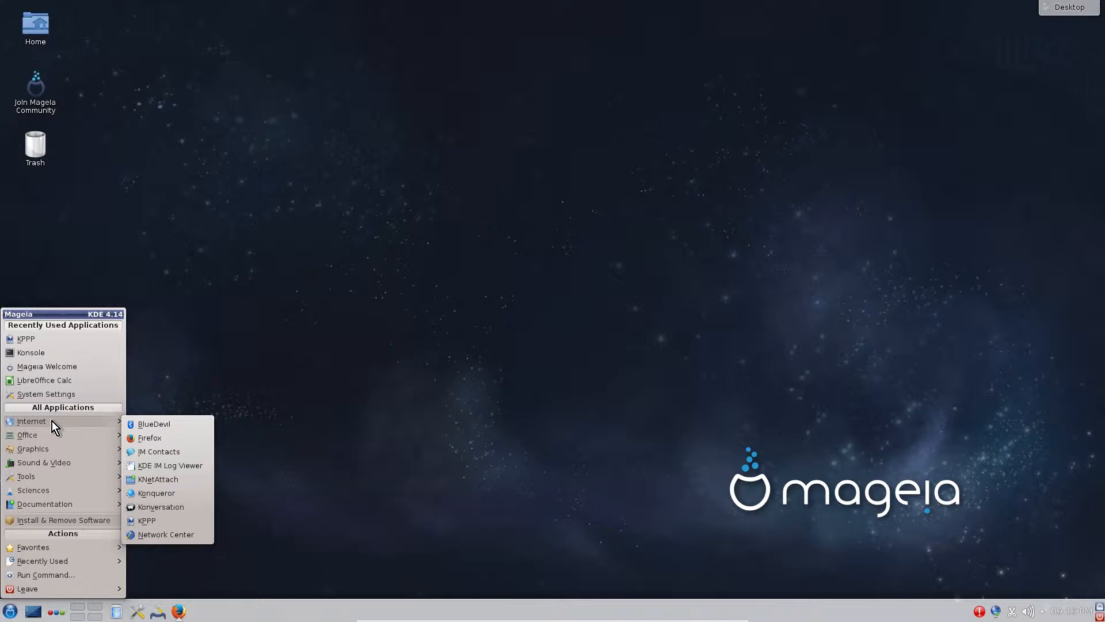
pyautogui.moveTo(165, 534)
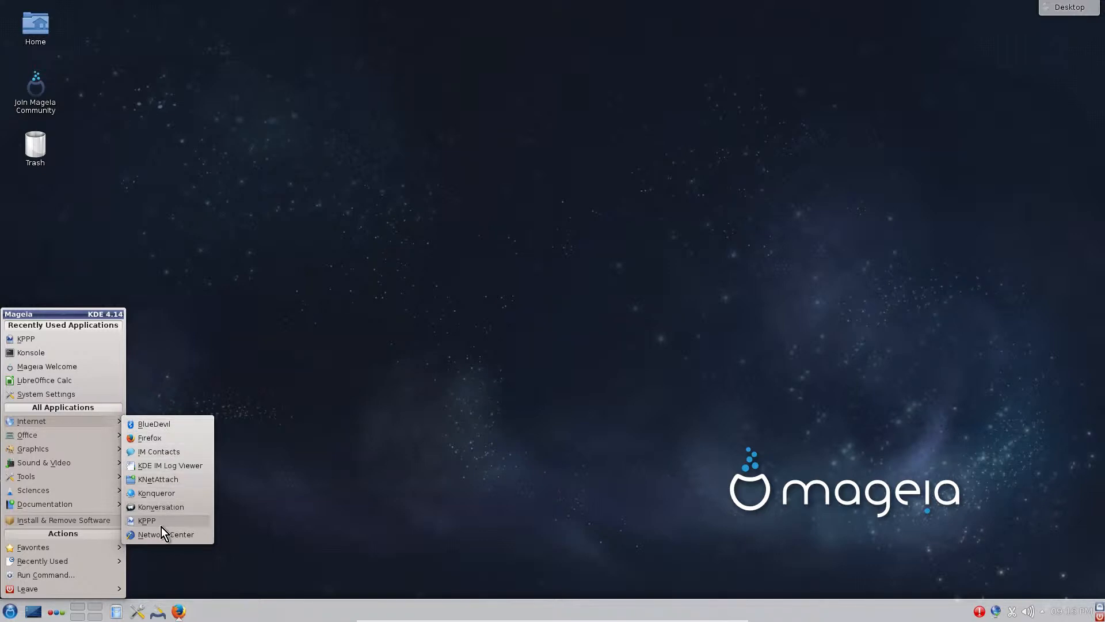
pyautogui.moveTo(153, 423)
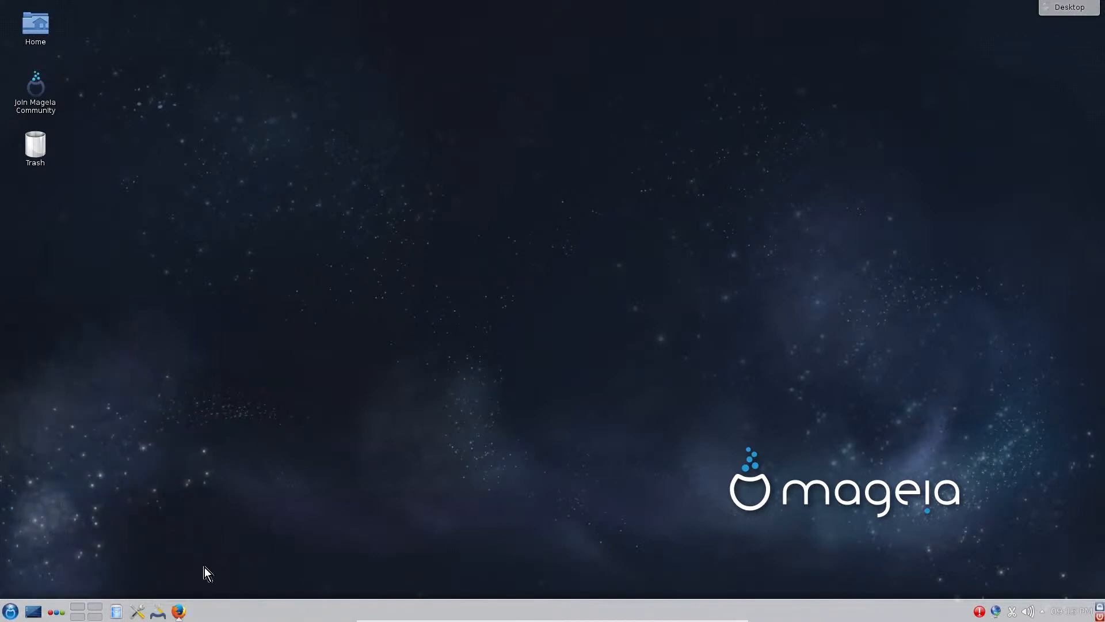
pyautogui.click(178, 611)
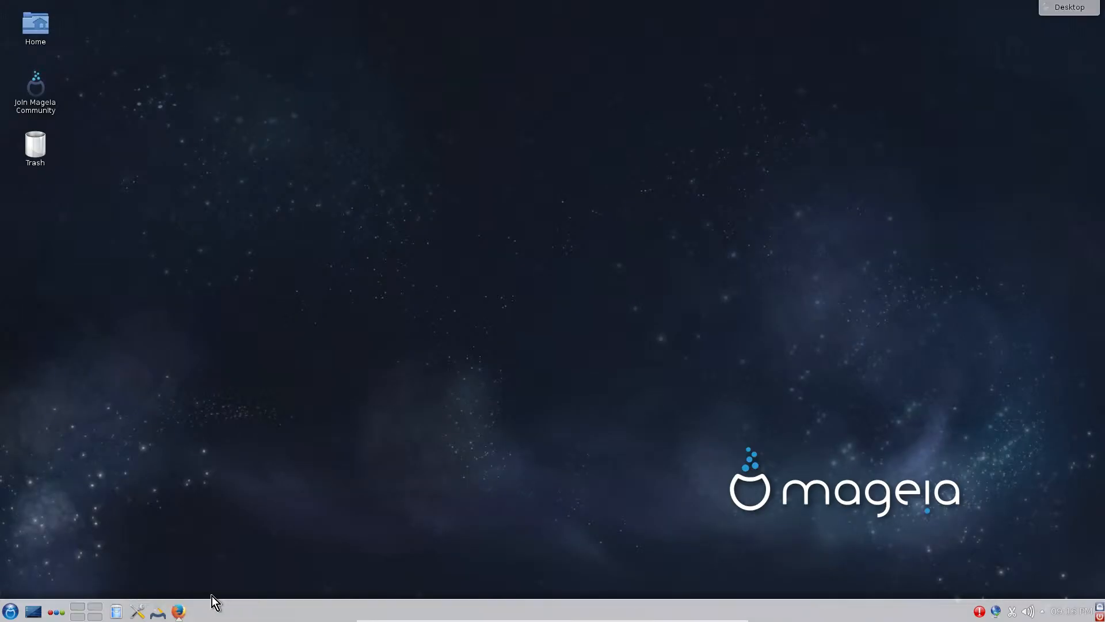
pyautogui.moveTo(186, 564)
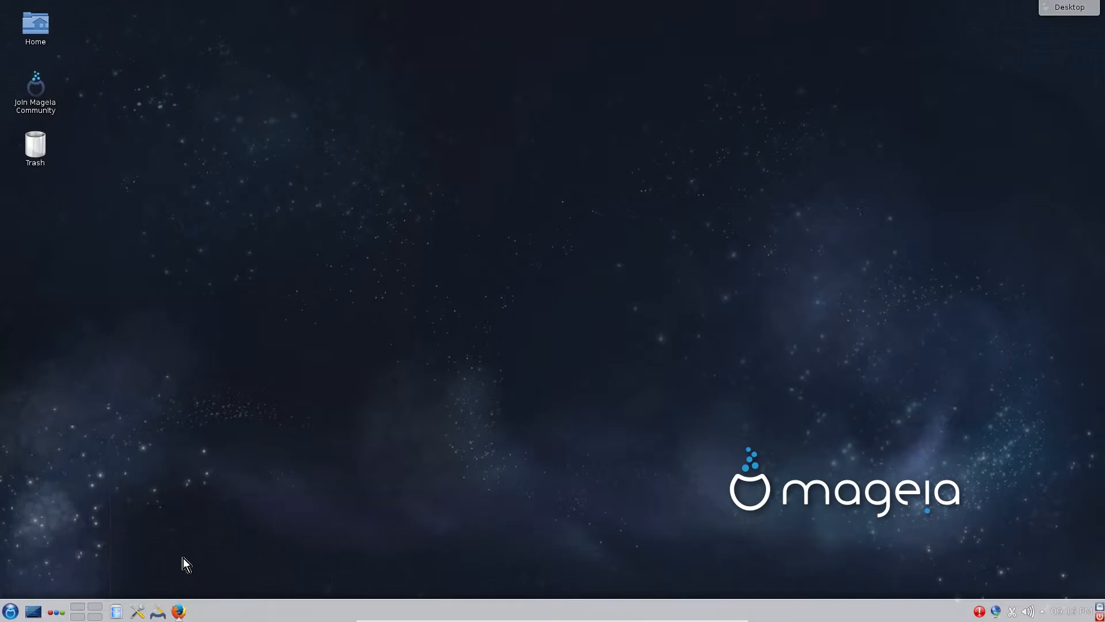
# - Return to Firefox's Download Mageia 5 tab and choose Classic Installation
pyautogui.click(178, 611)
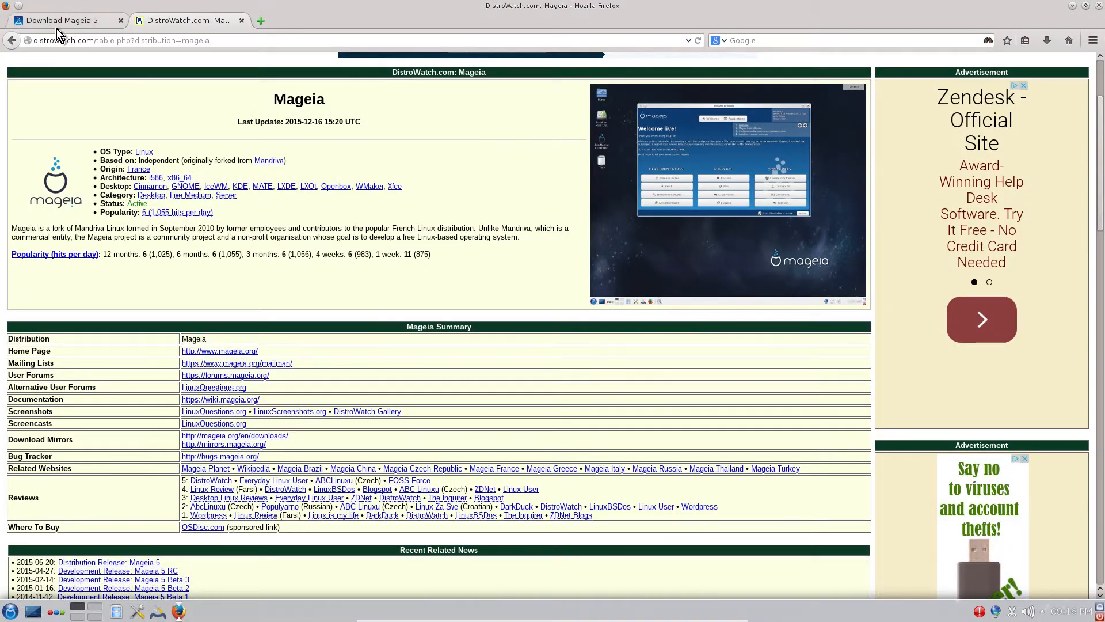
pyautogui.click(63, 20)
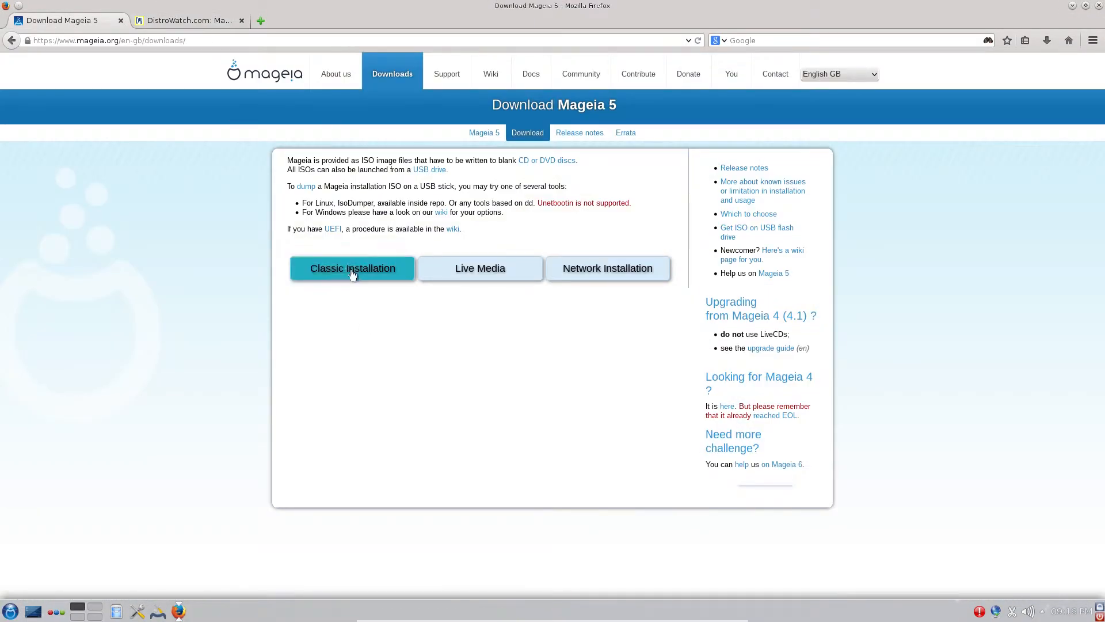
pyautogui.click(352, 268)
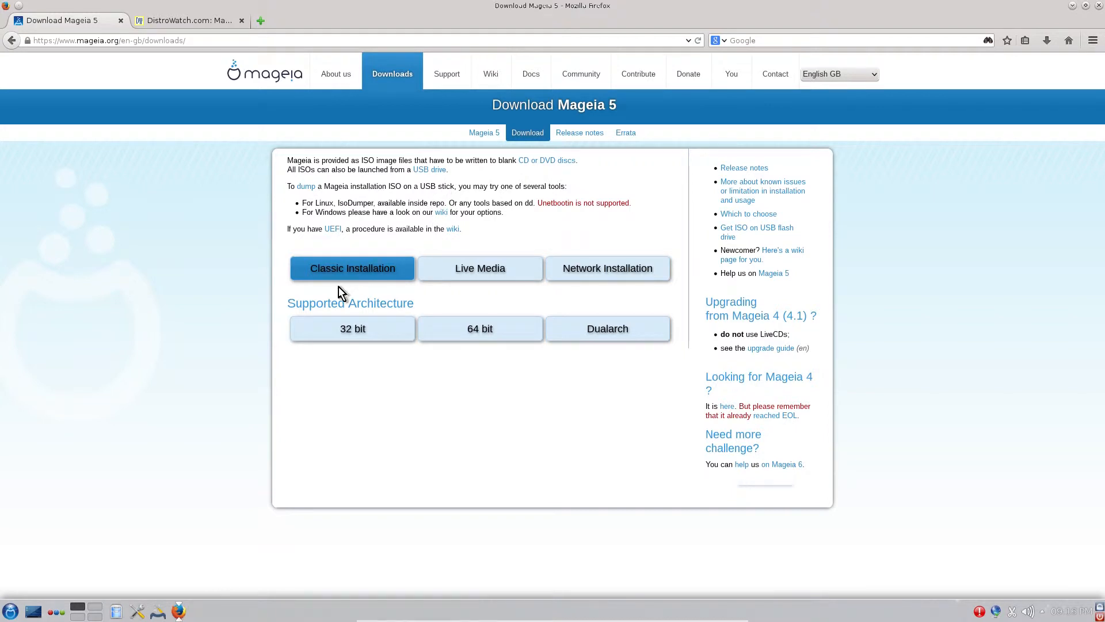
pyautogui.moveTo(421, 304)
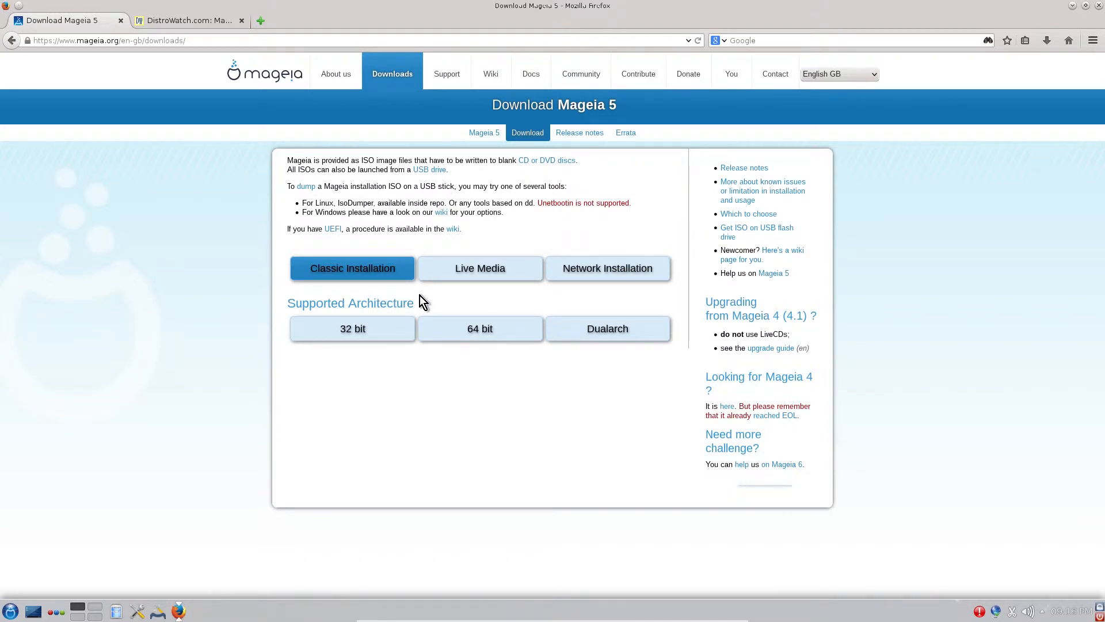
pyautogui.moveTo(334, 302)
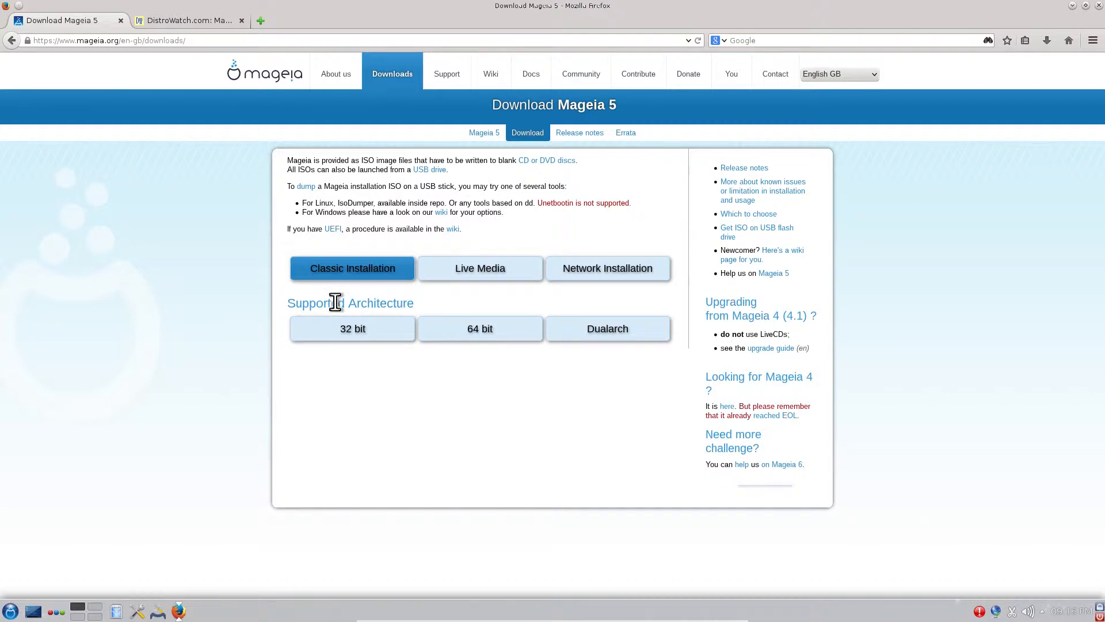
pyautogui.moveTo(222, 297)
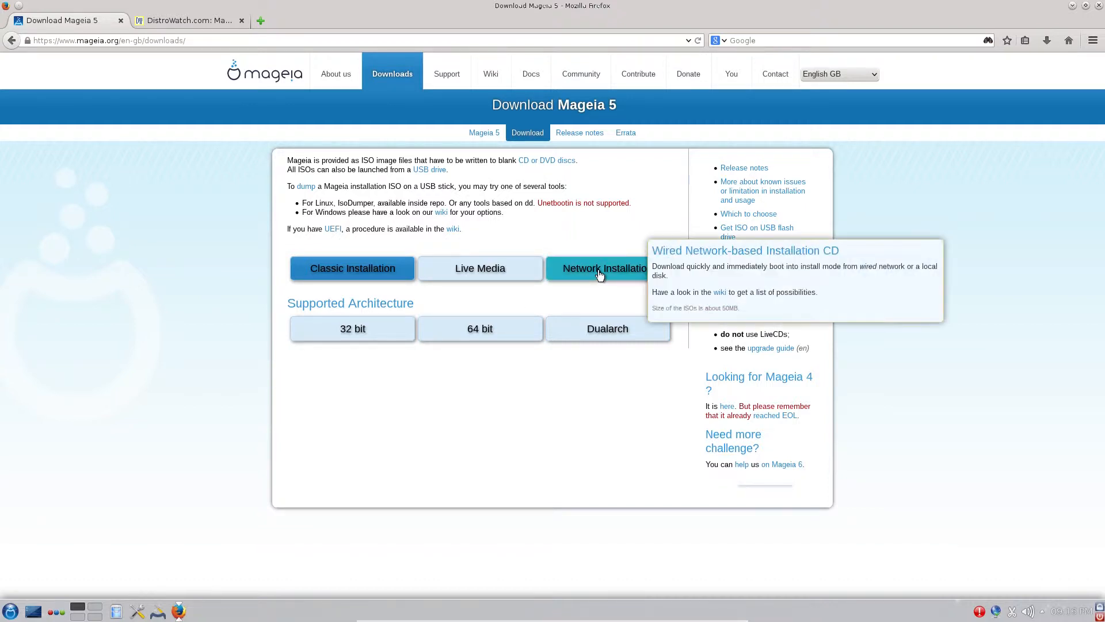
pyautogui.moveTo(125, 23)
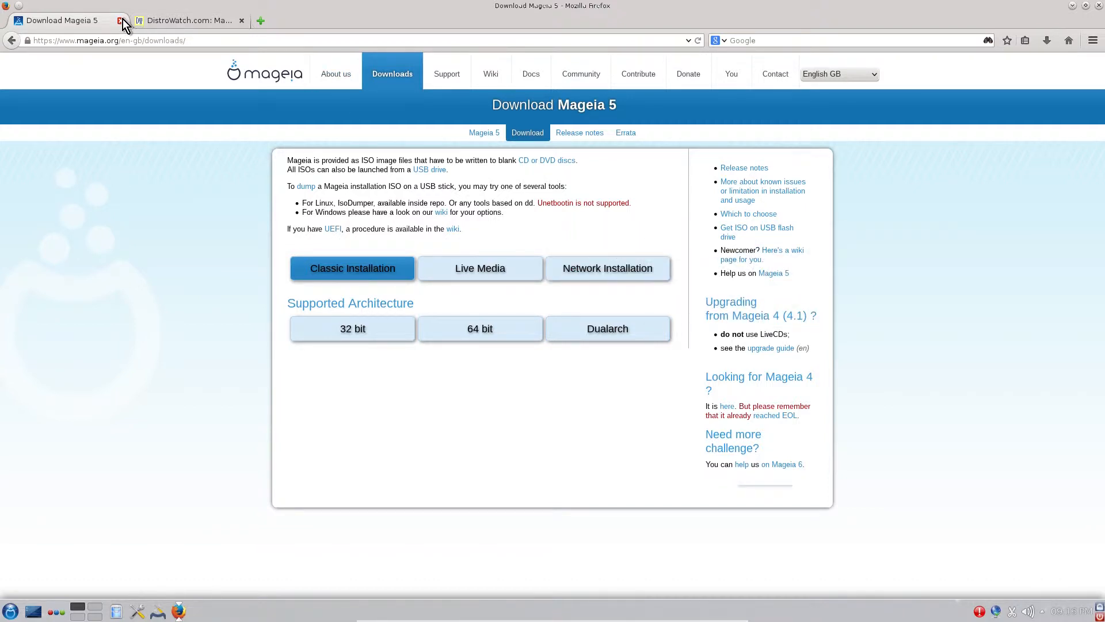
pyautogui.moveTo(120, 20)
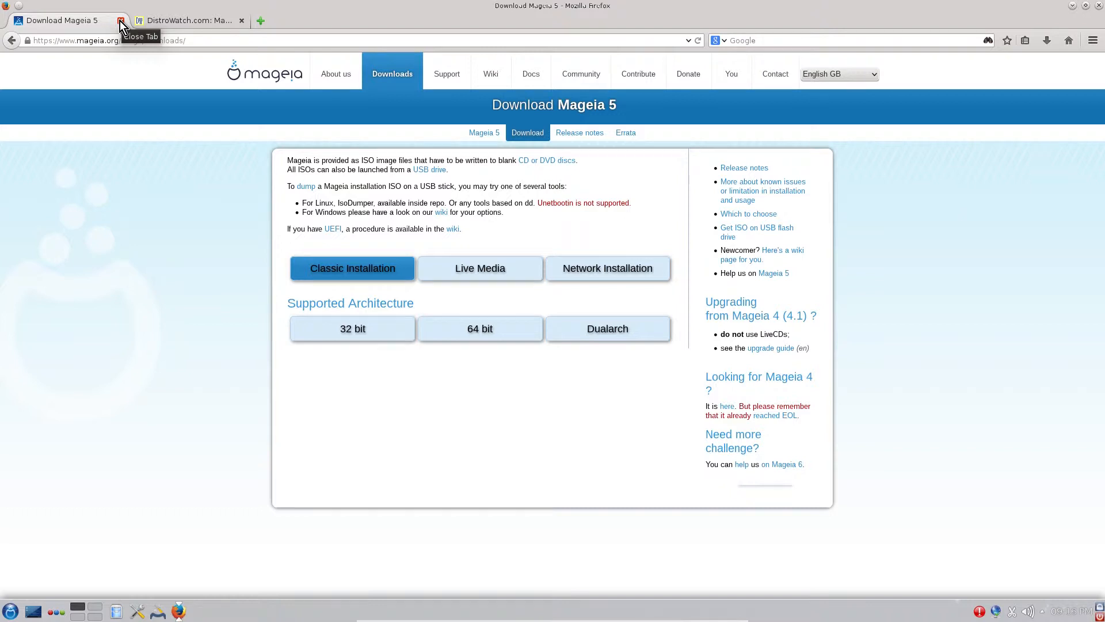
pyautogui.moveTo(180, 28)
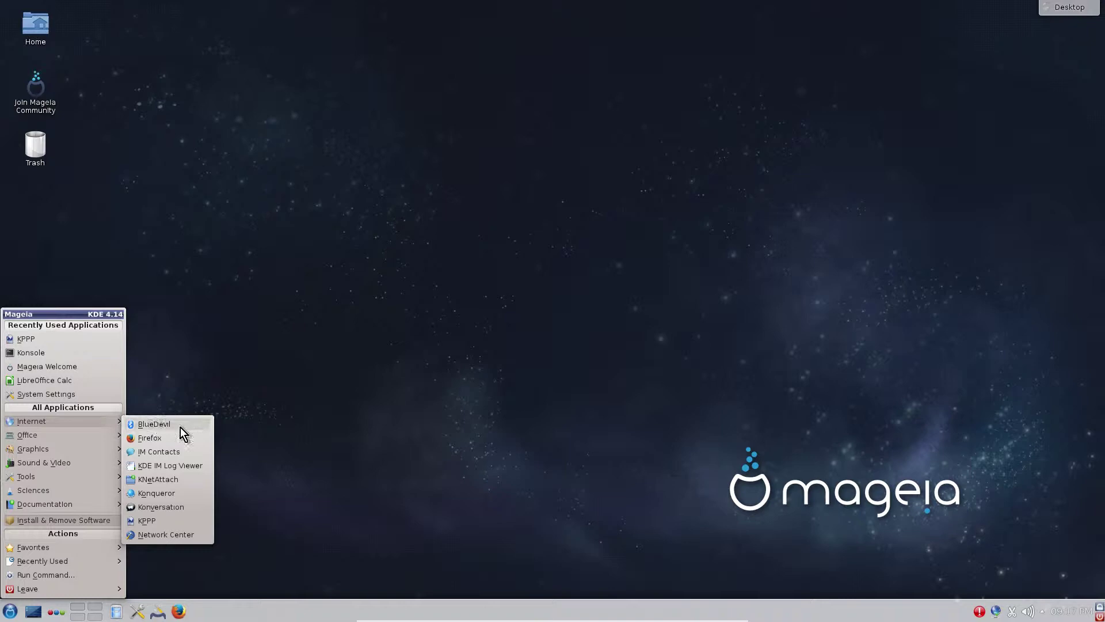
pyautogui.moveTo(154, 423)
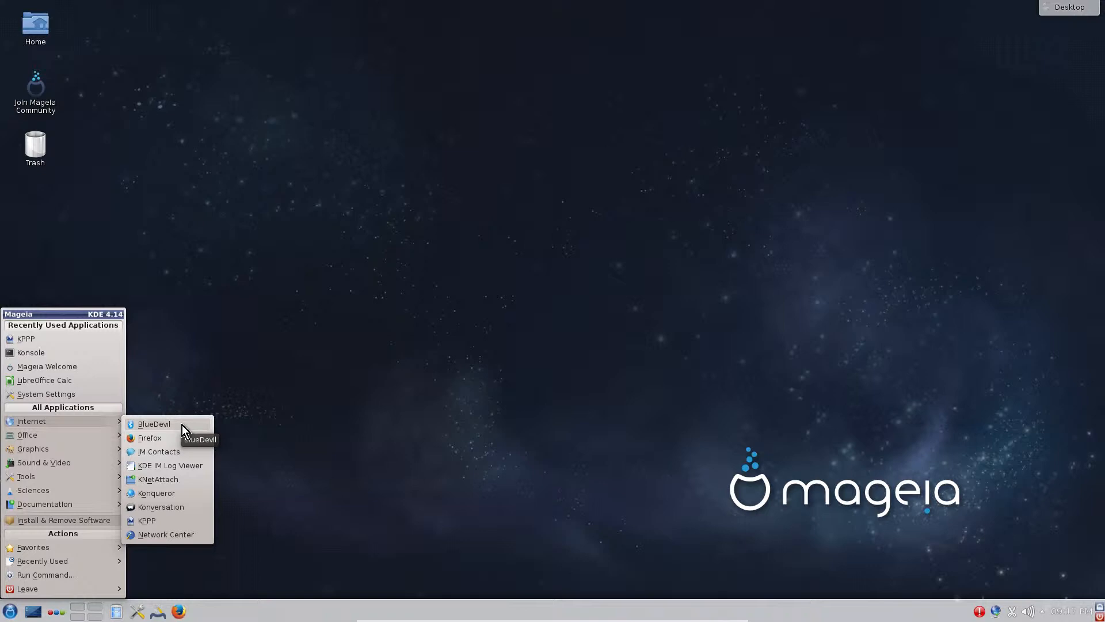
pyautogui.moveTo(166, 440)
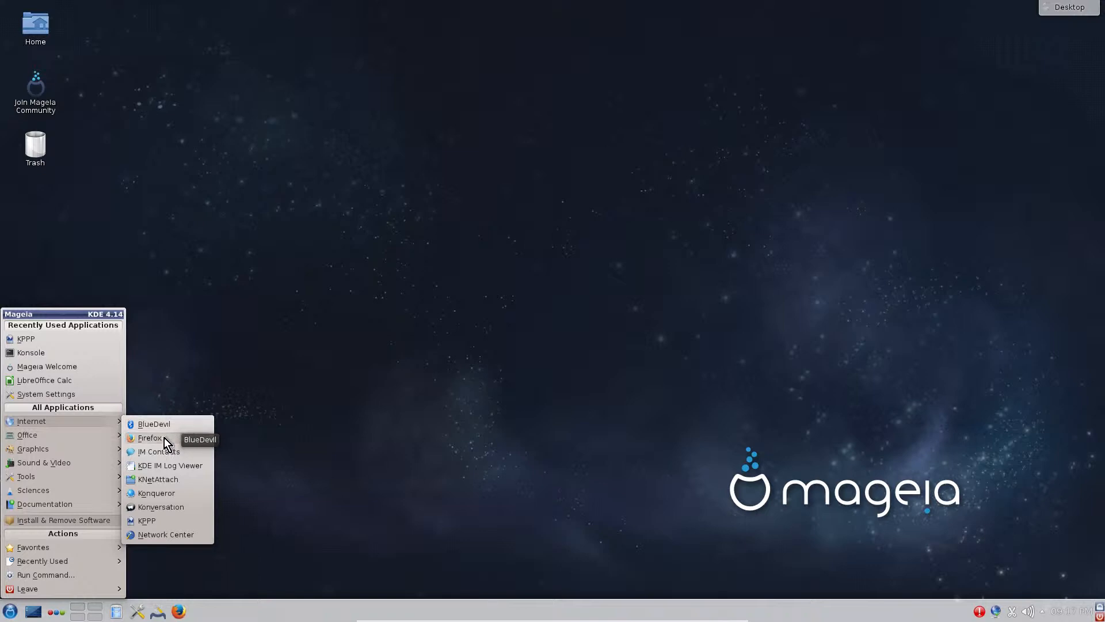
pyautogui.moveTo(204, 443)
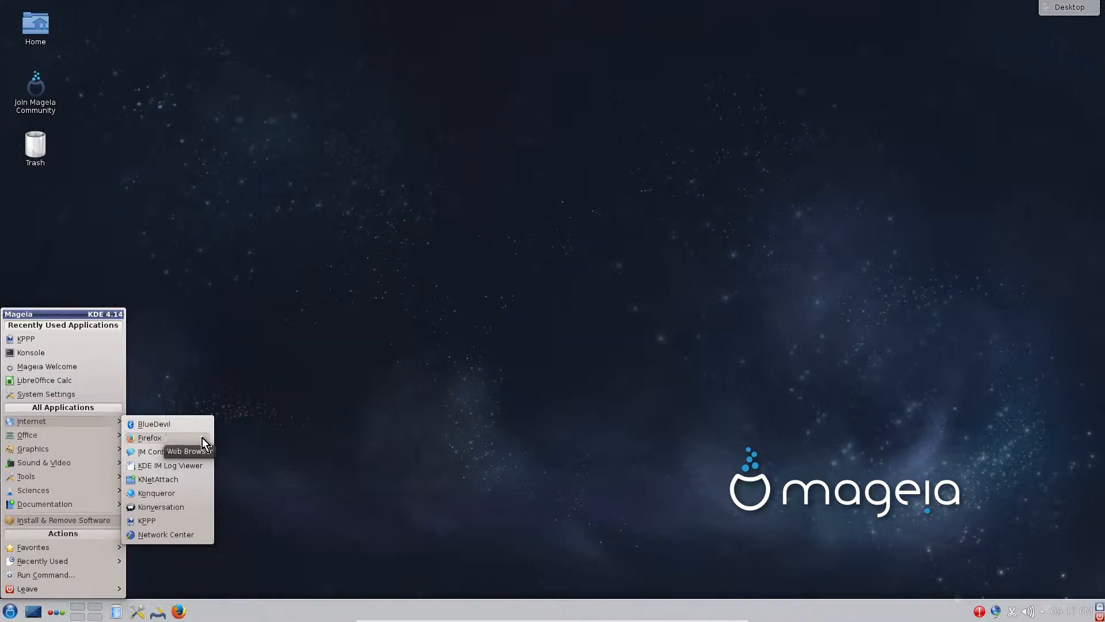
pyautogui.moveTo(150, 453)
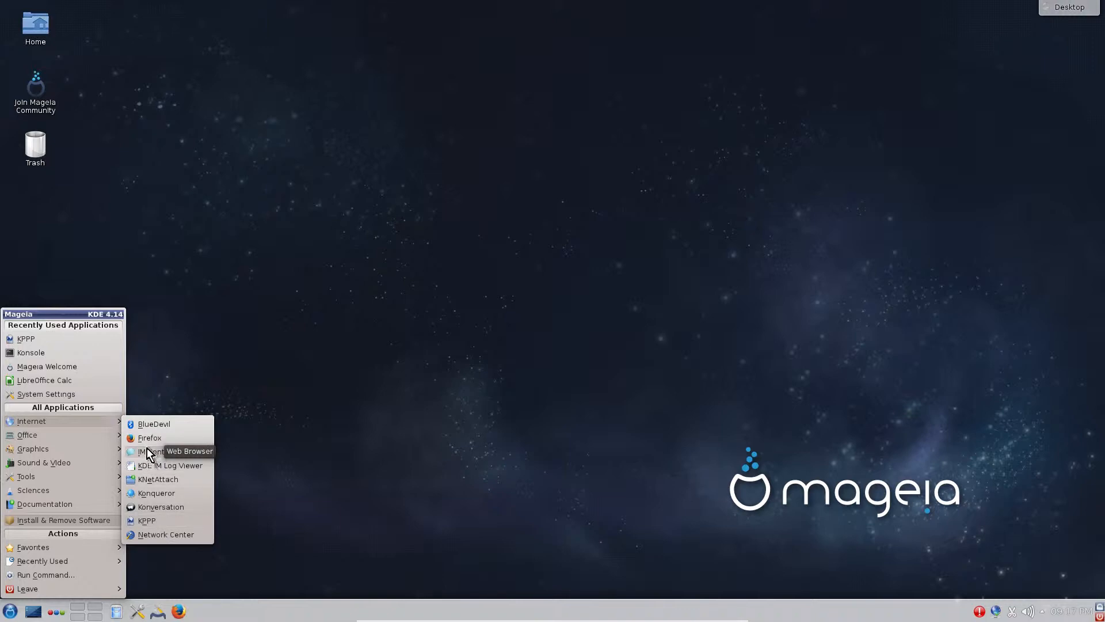
pyautogui.moveTo(161, 451)
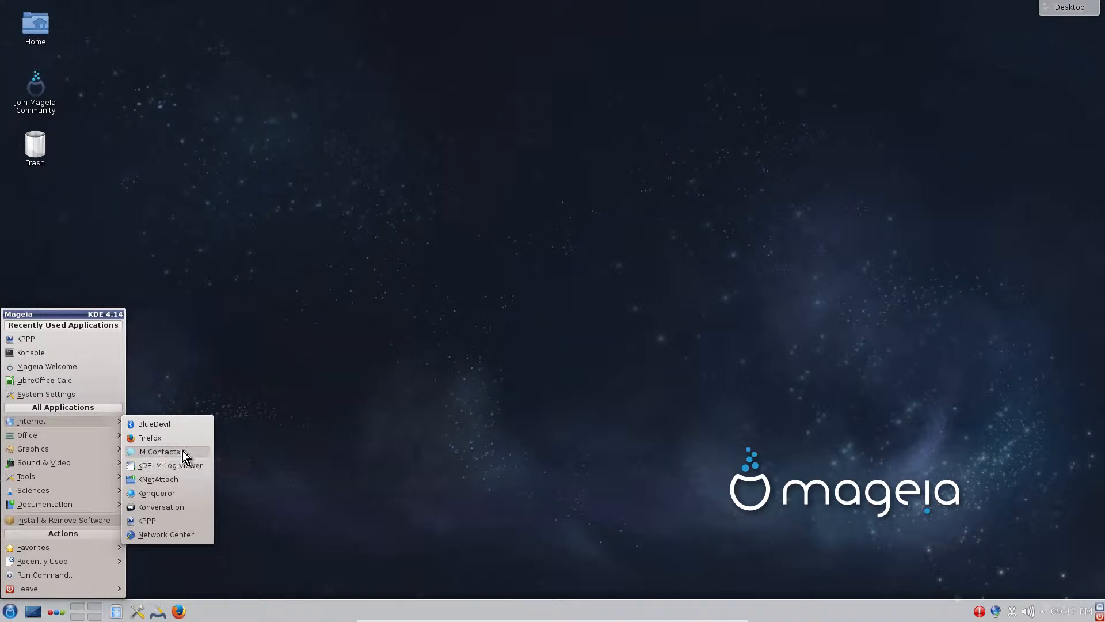
pyautogui.moveTo(176, 486)
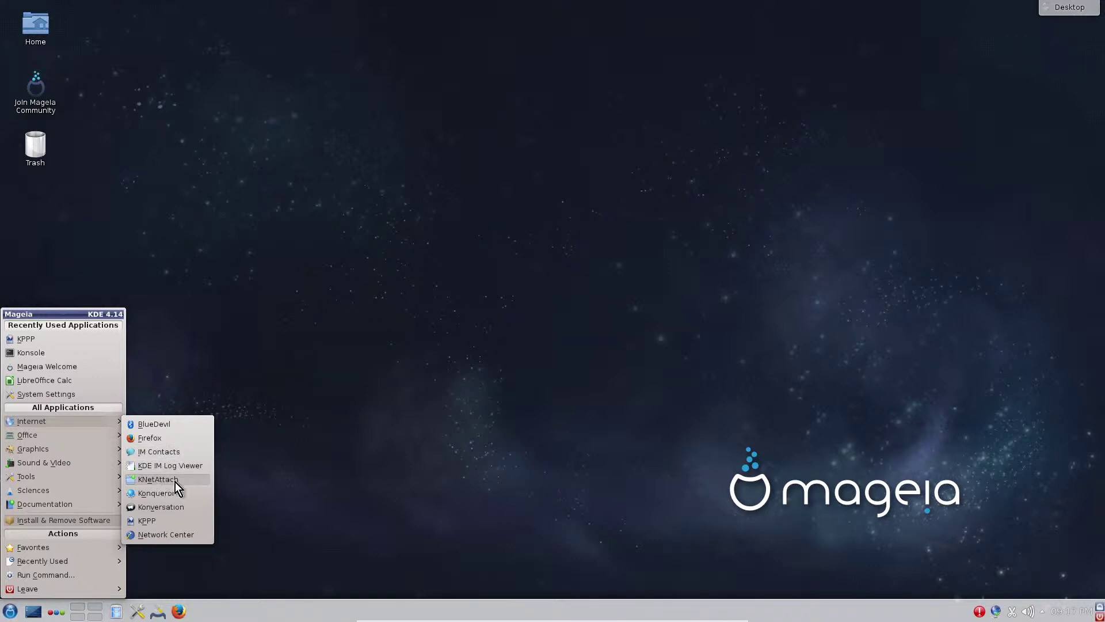
pyautogui.moveTo(157, 480)
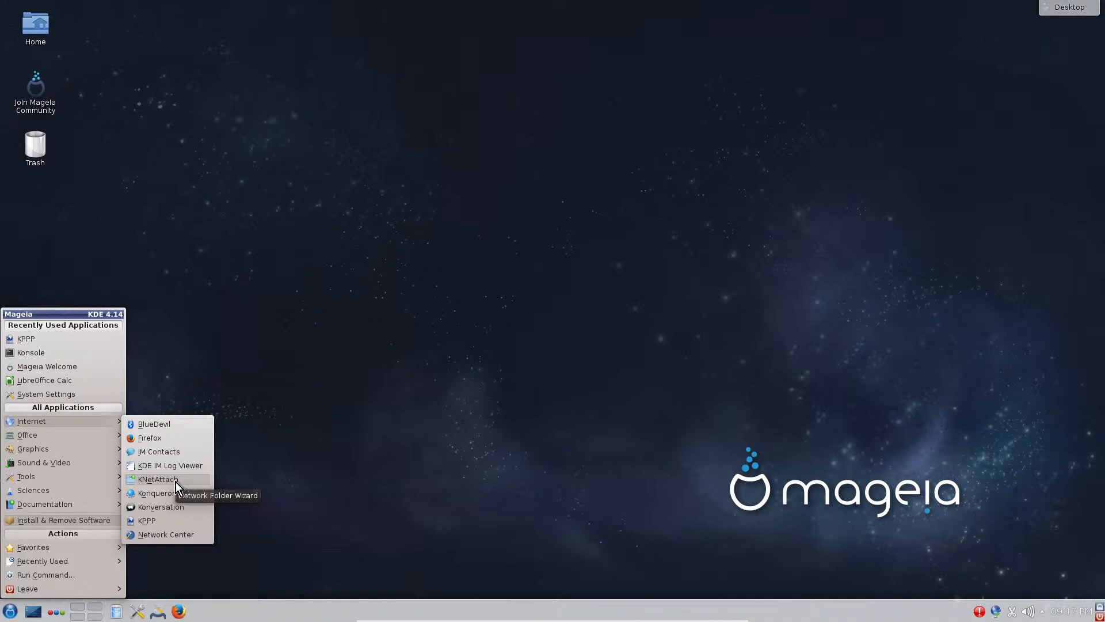
pyautogui.moveTo(157, 492)
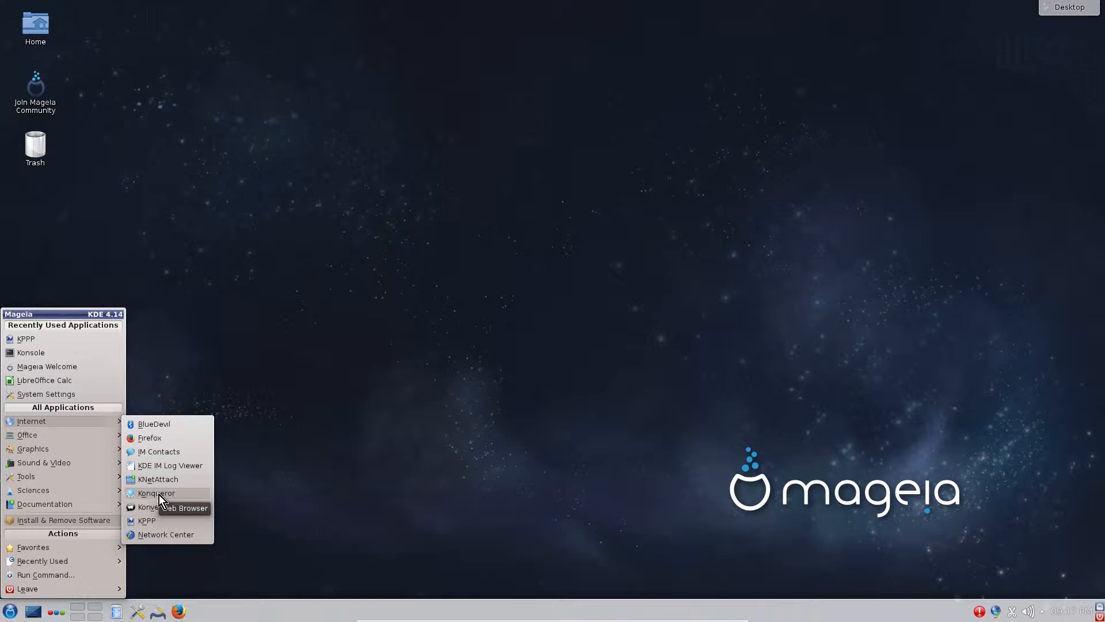
pyautogui.moveTo(167, 501)
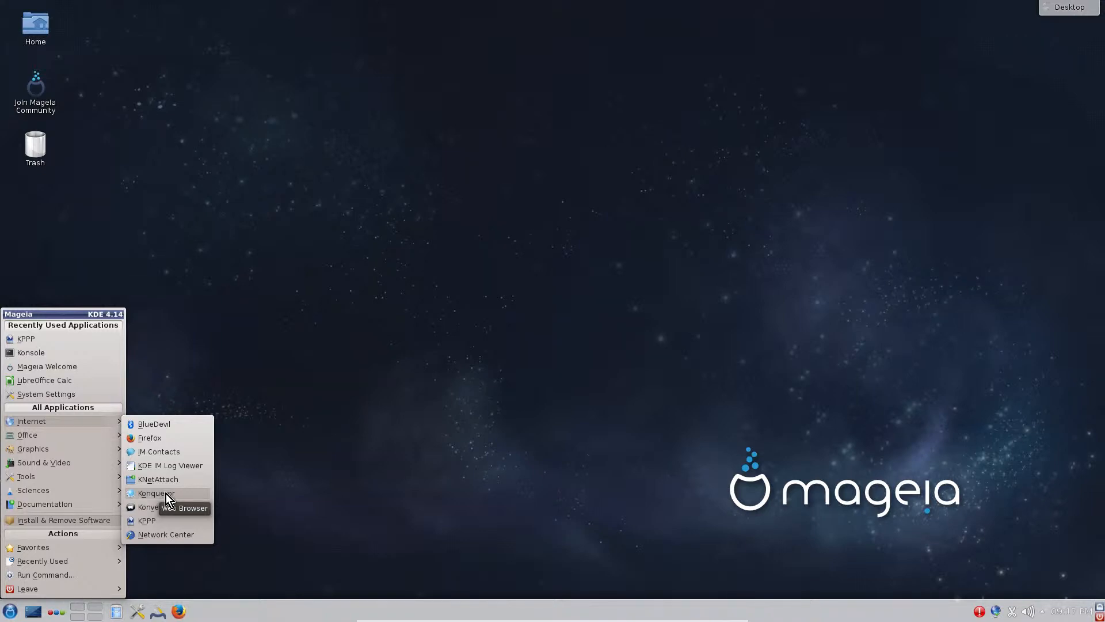
pyautogui.moveTo(148, 528)
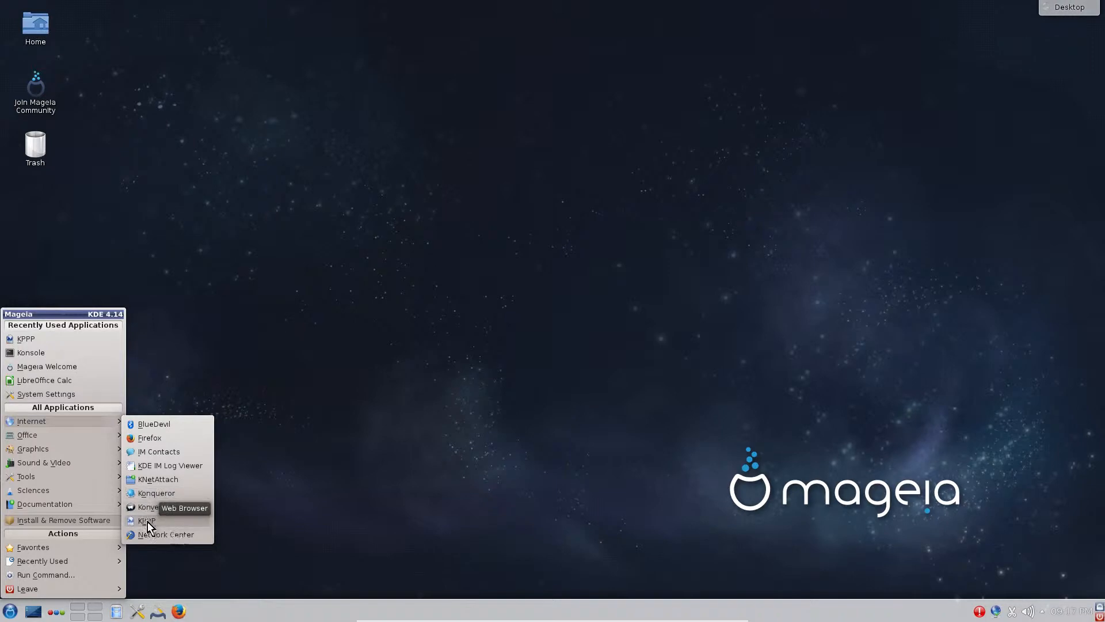
pyautogui.moveTo(148, 515)
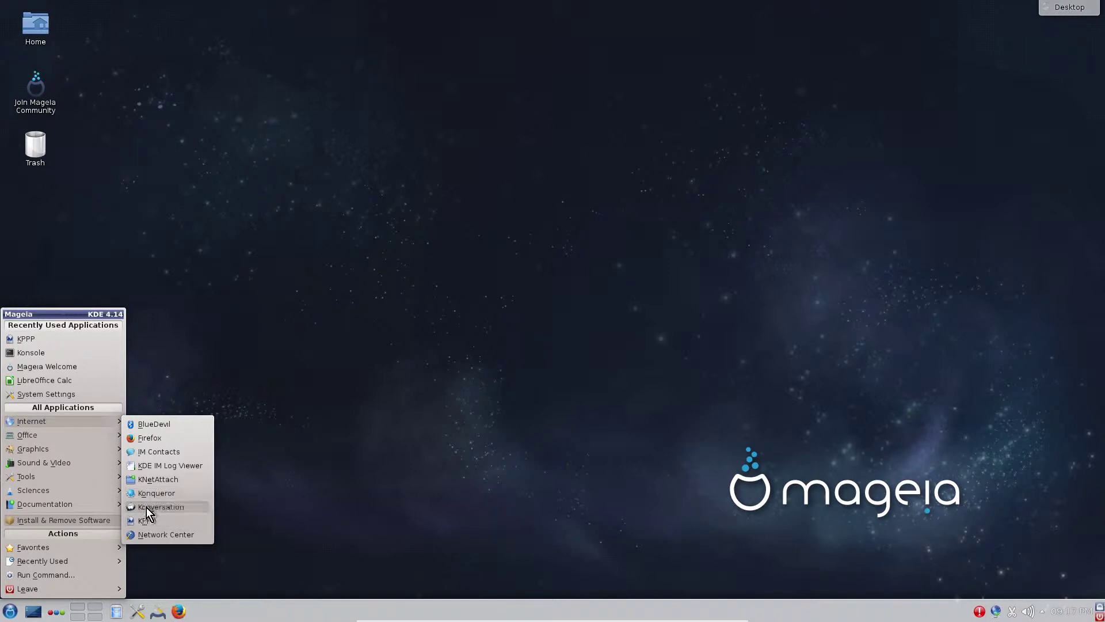
pyautogui.moveTo(147, 520)
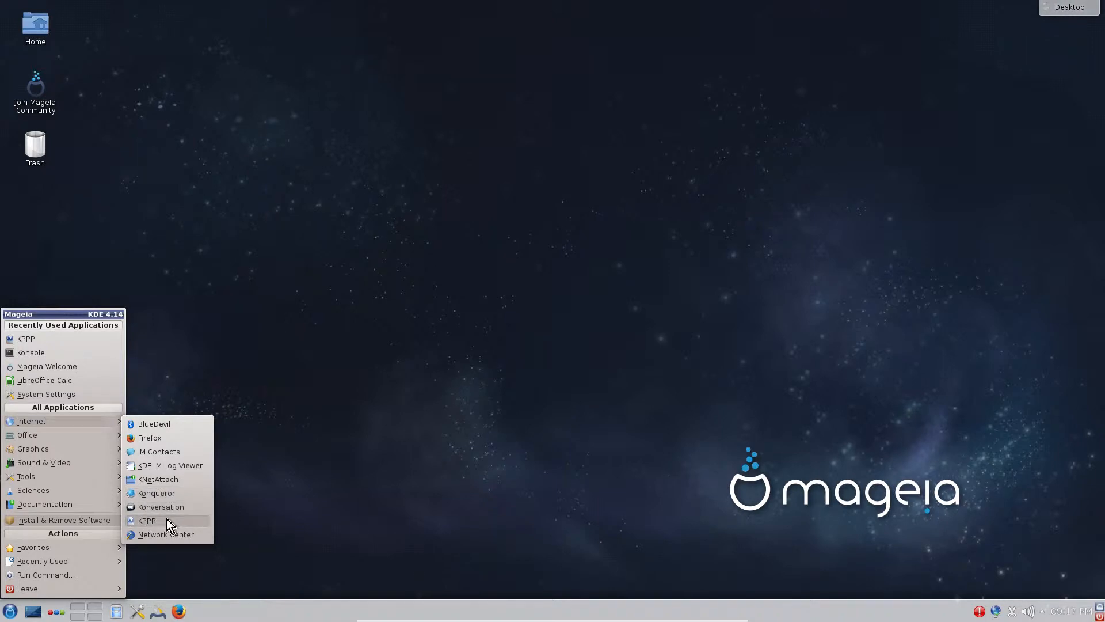
pyautogui.moveTo(147, 521)
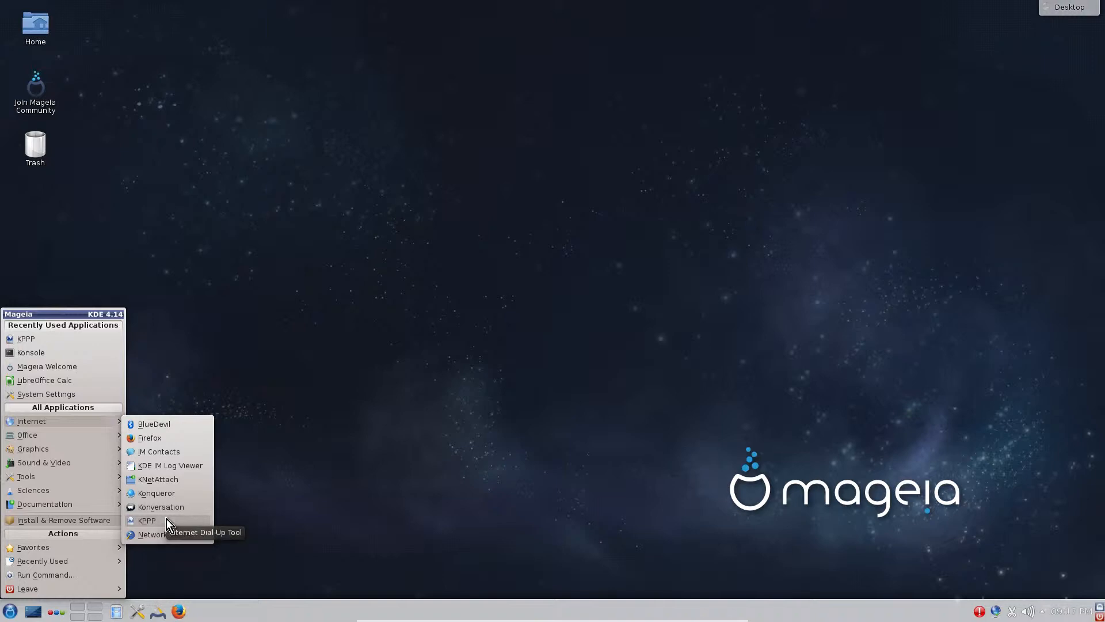
pyautogui.moveTo(165, 534)
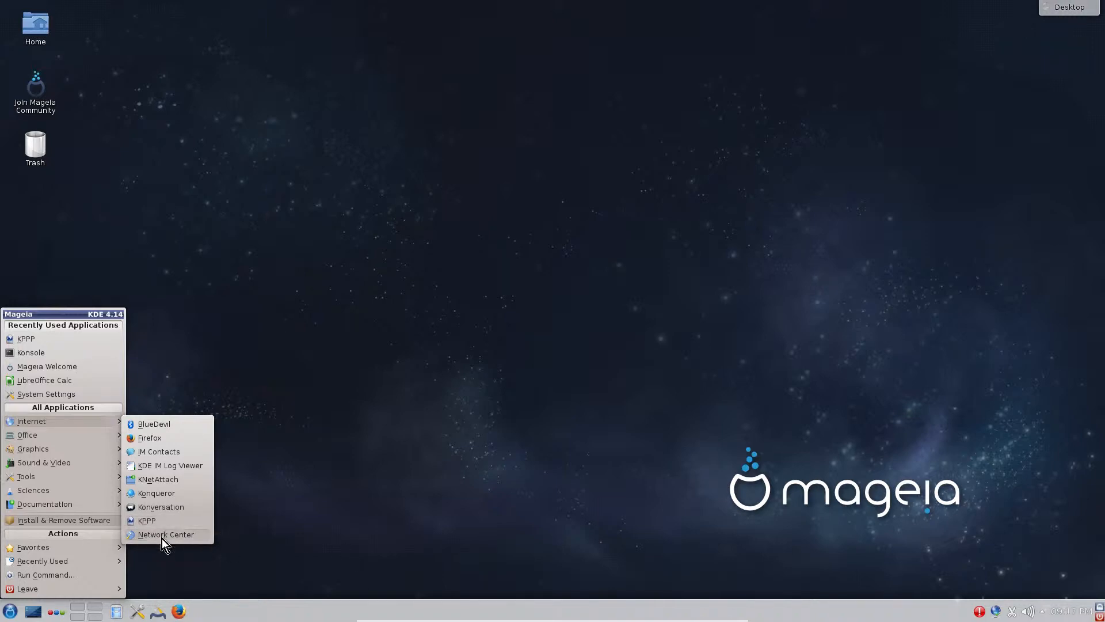
pyautogui.moveTo(171, 536)
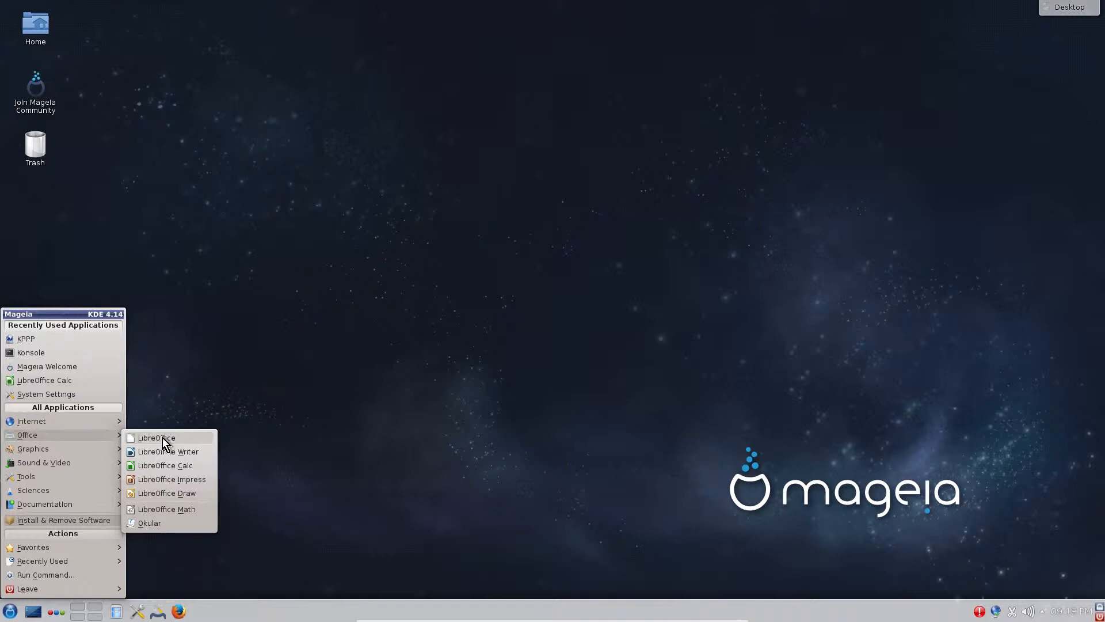
pyautogui.moveTo(200, 441)
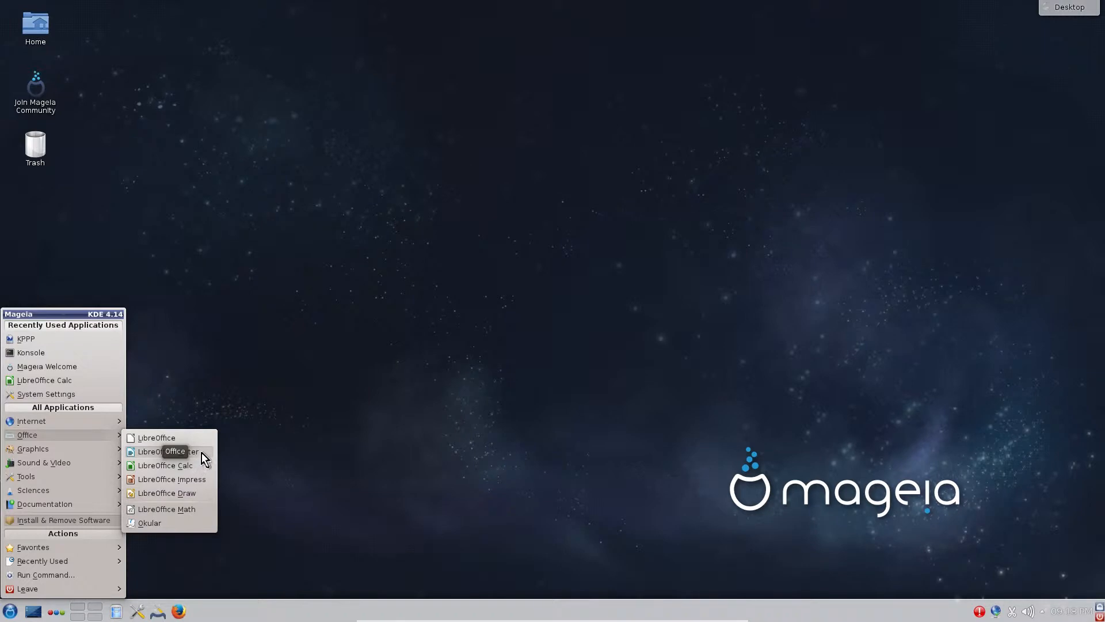
pyautogui.moveTo(203, 469)
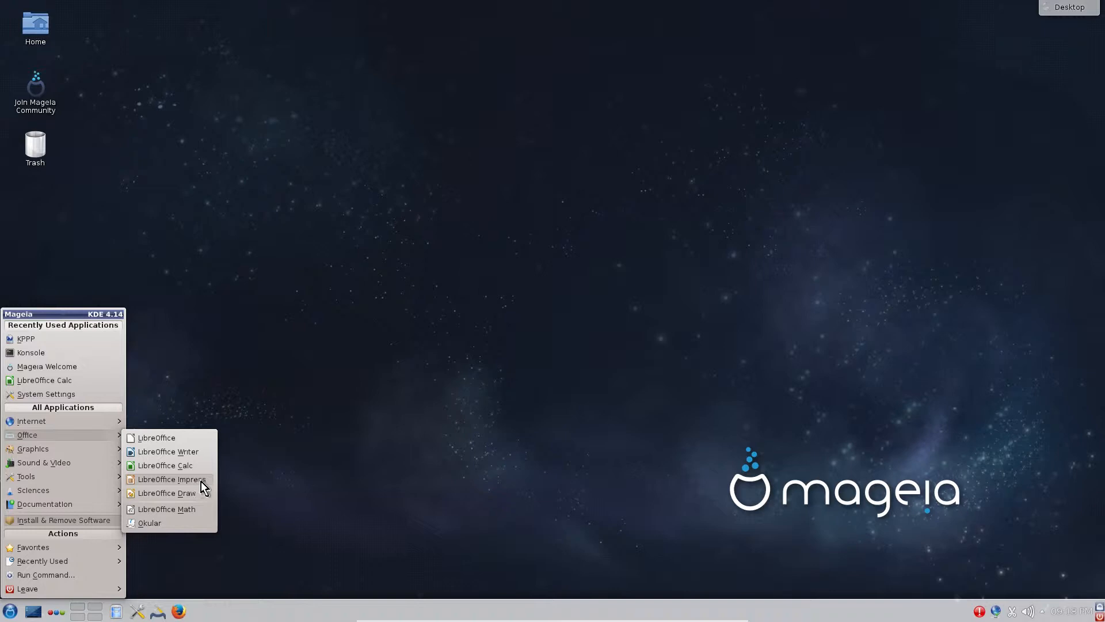
pyautogui.moveTo(203, 496)
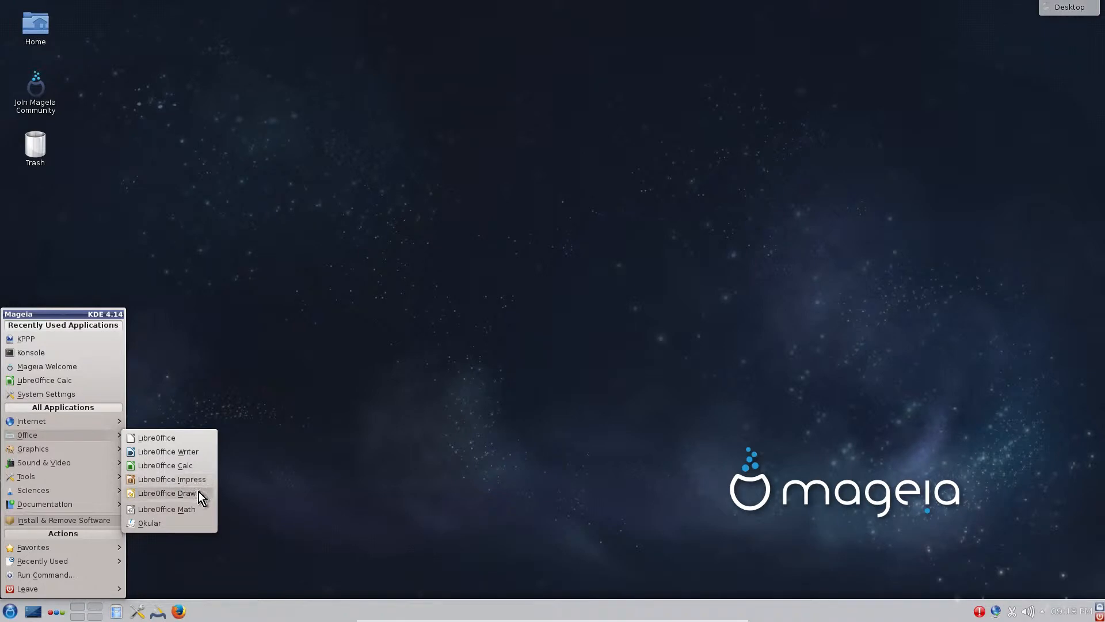
pyautogui.moveTo(188, 514)
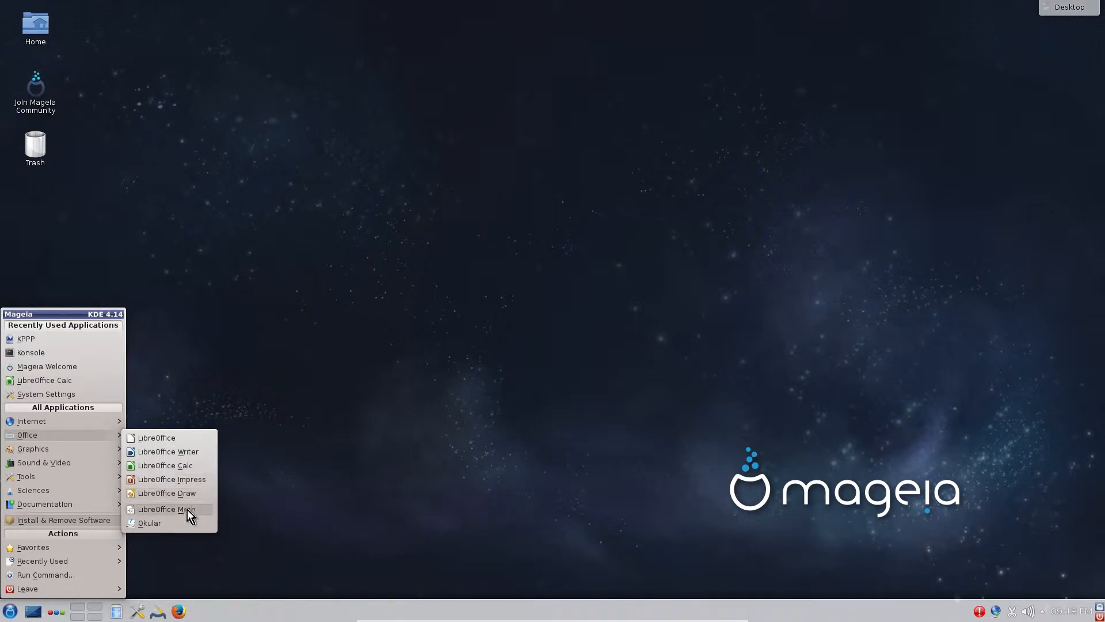
pyautogui.moveTo(167, 509)
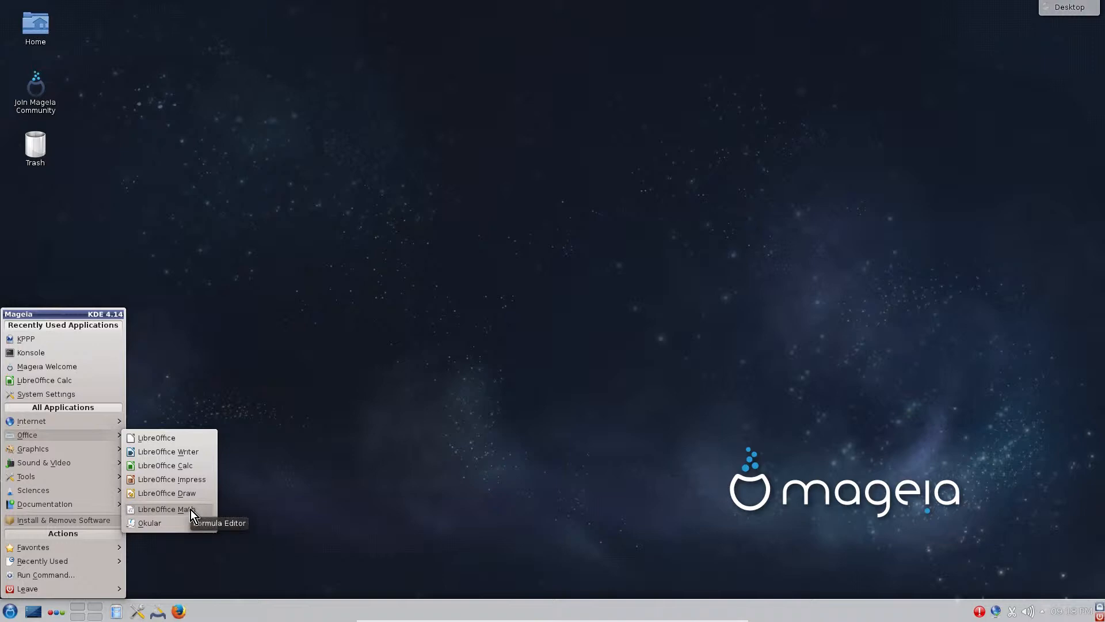
pyautogui.moveTo(150, 524)
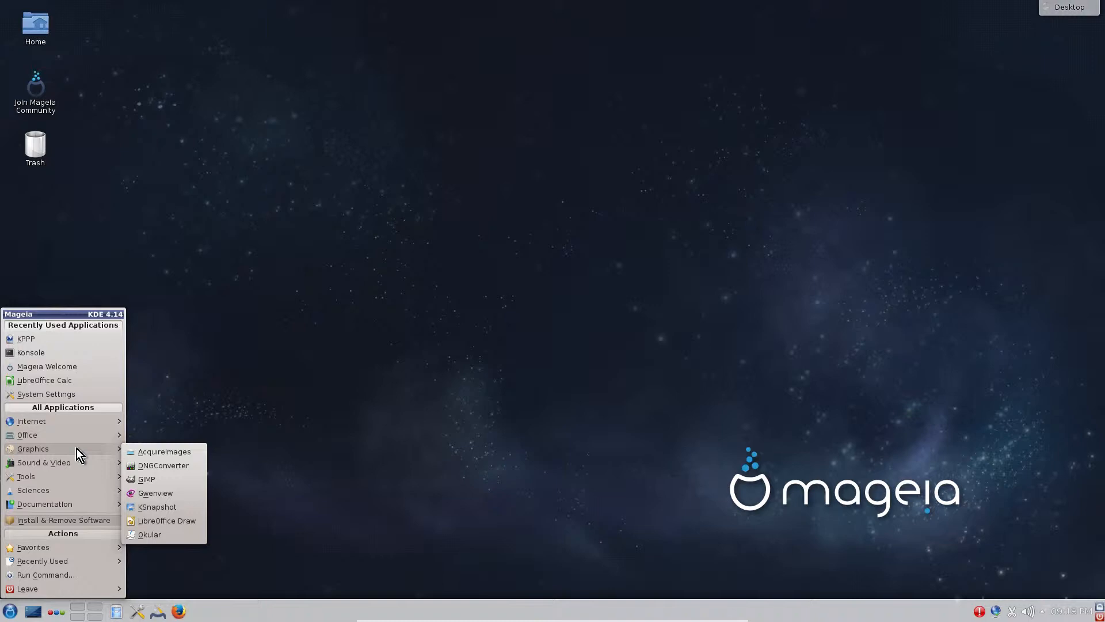
pyautogui.moveTo(164, 452)
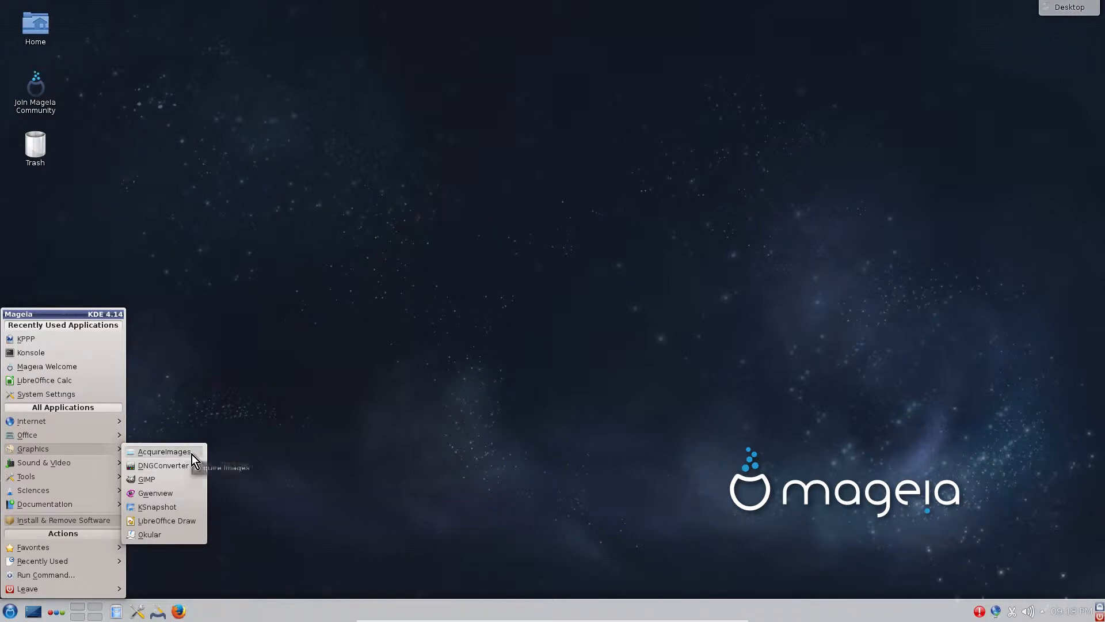
pyautogui.moveTo(185, 458)
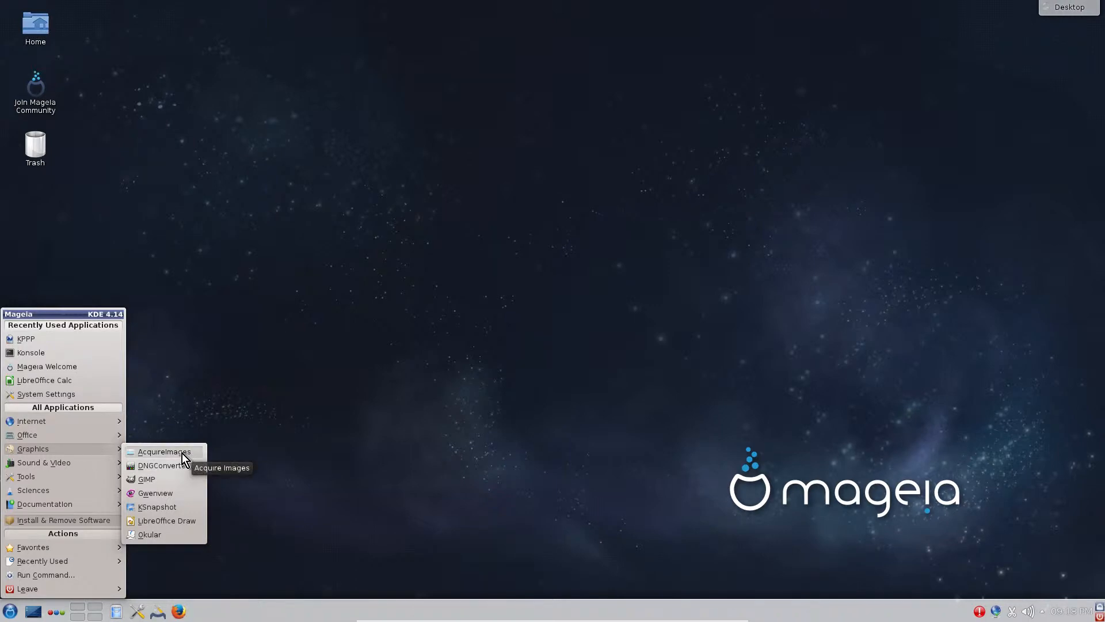
pyautogui.moveTo(166, 470)
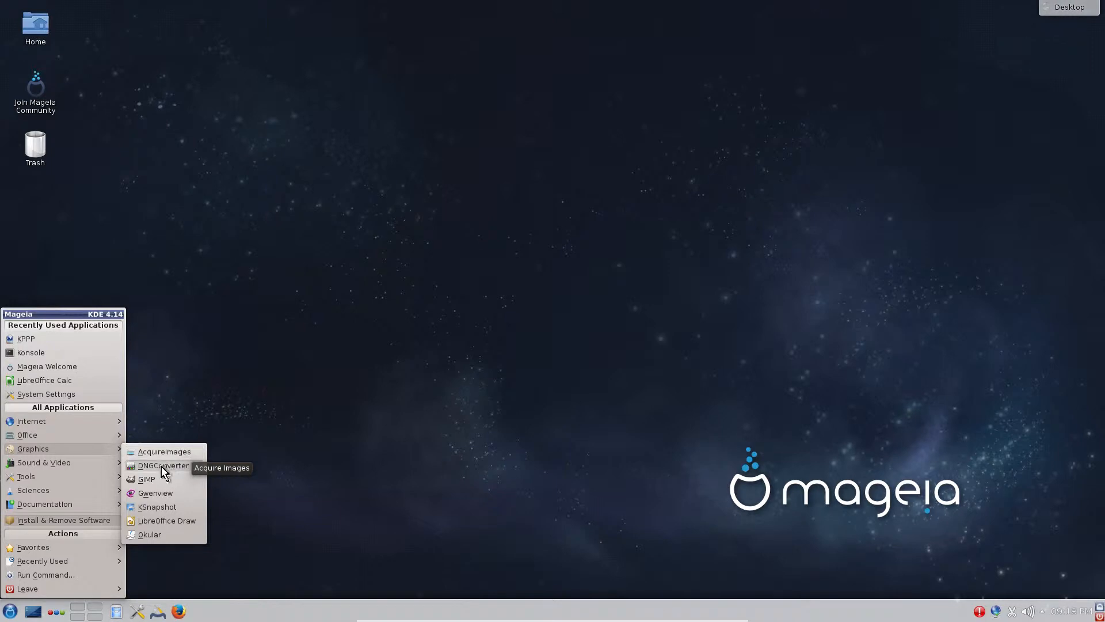
pyautogui.moveTo(163, 471)
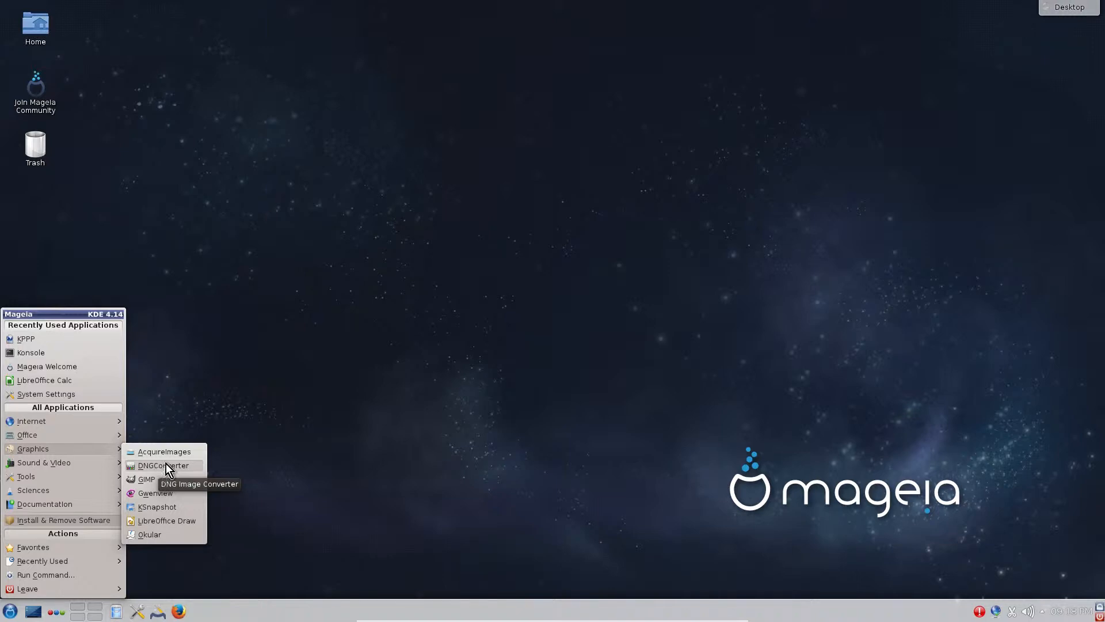
pyautogui.moveTo(161, 484)
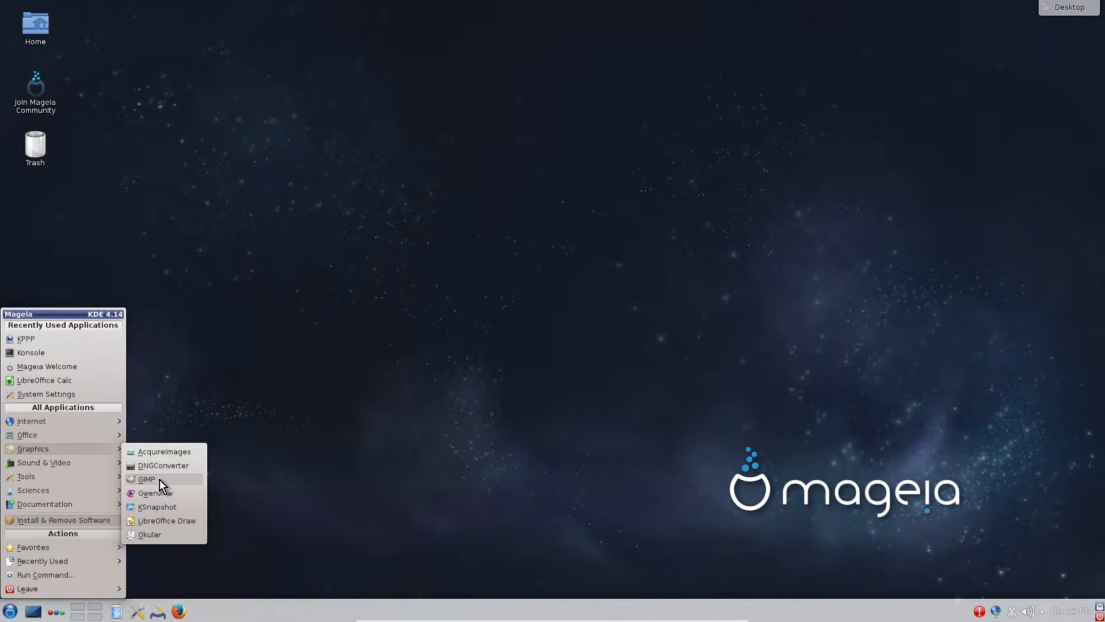
pyautogui.moveTo(154, 493)
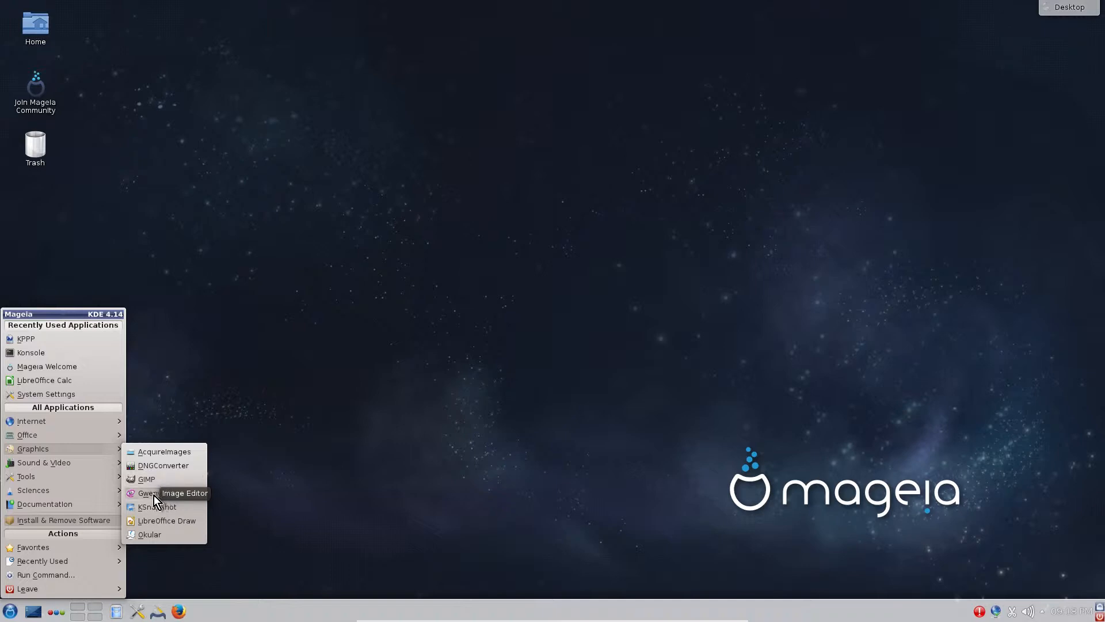
pyautogui.moveTo(175, 509)
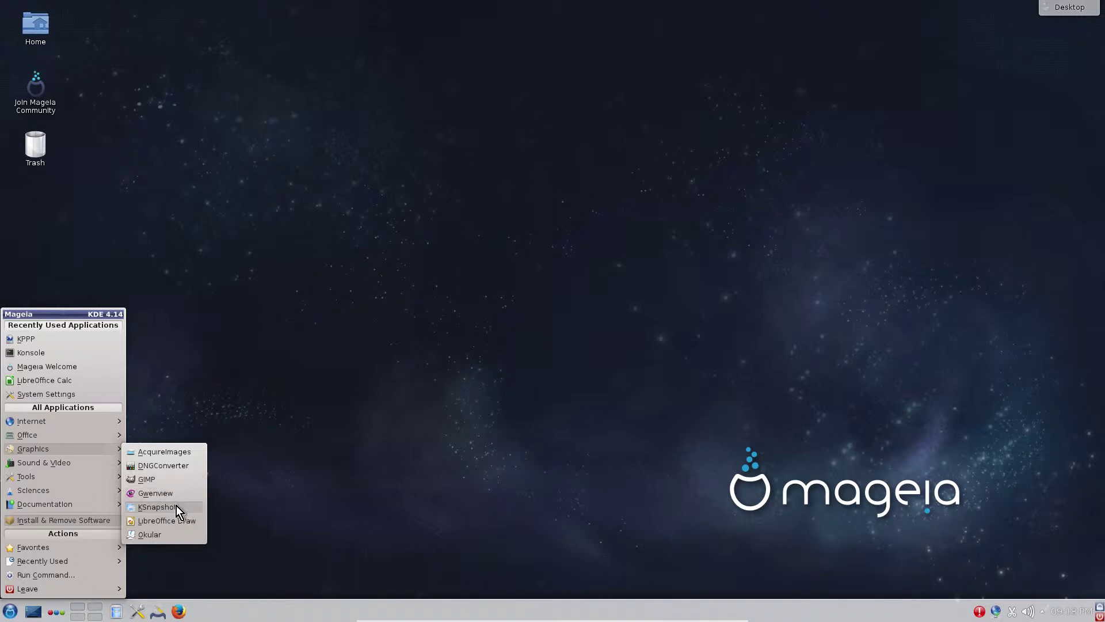
pyautogui.moveTo(156, 507)
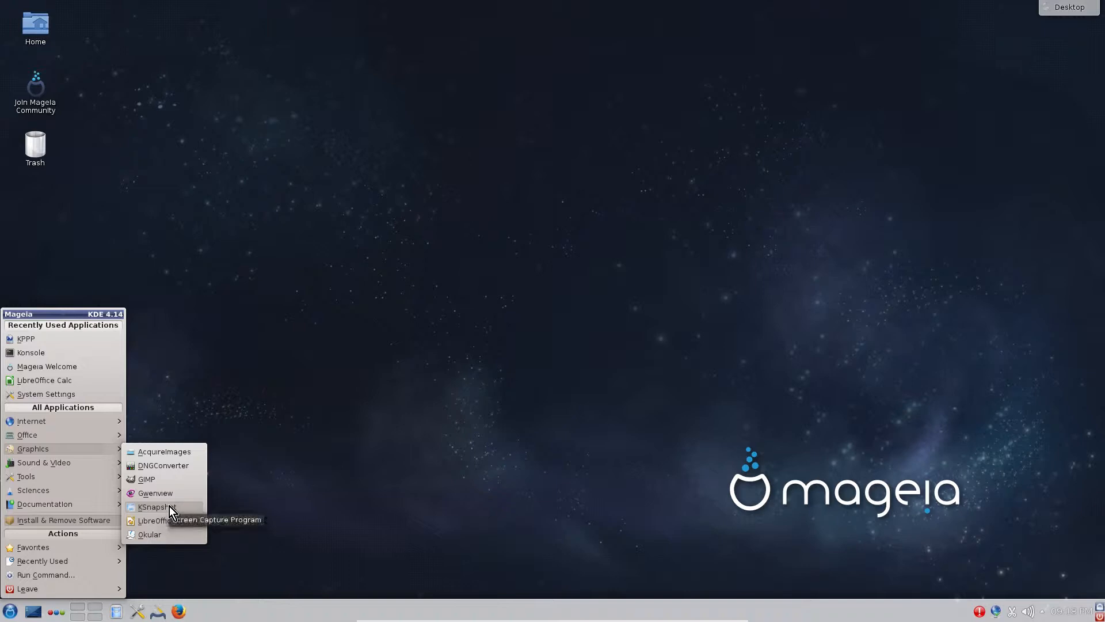
pyautogui.moveTo(154, 525)
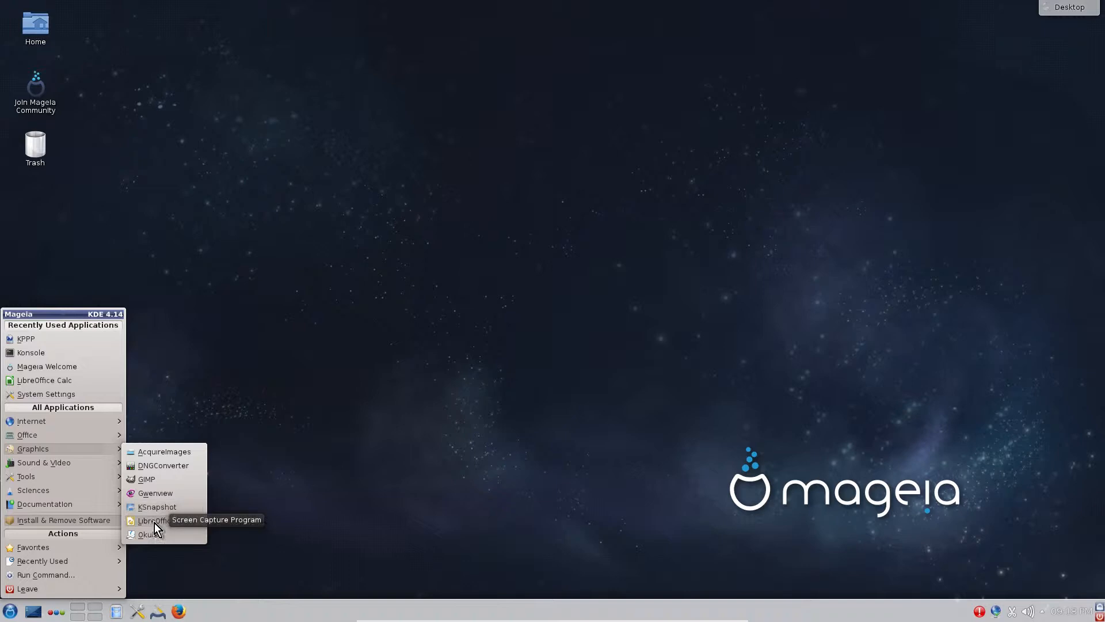
pyautogui.moveTo(167, 521)
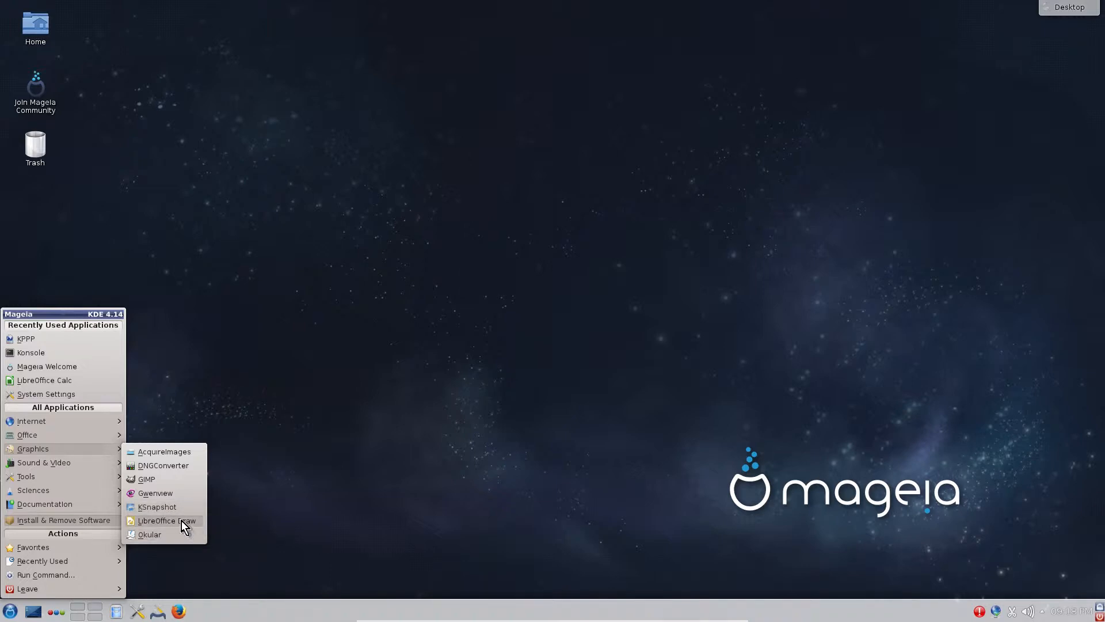
pyautogui.moveTo(165, 520)
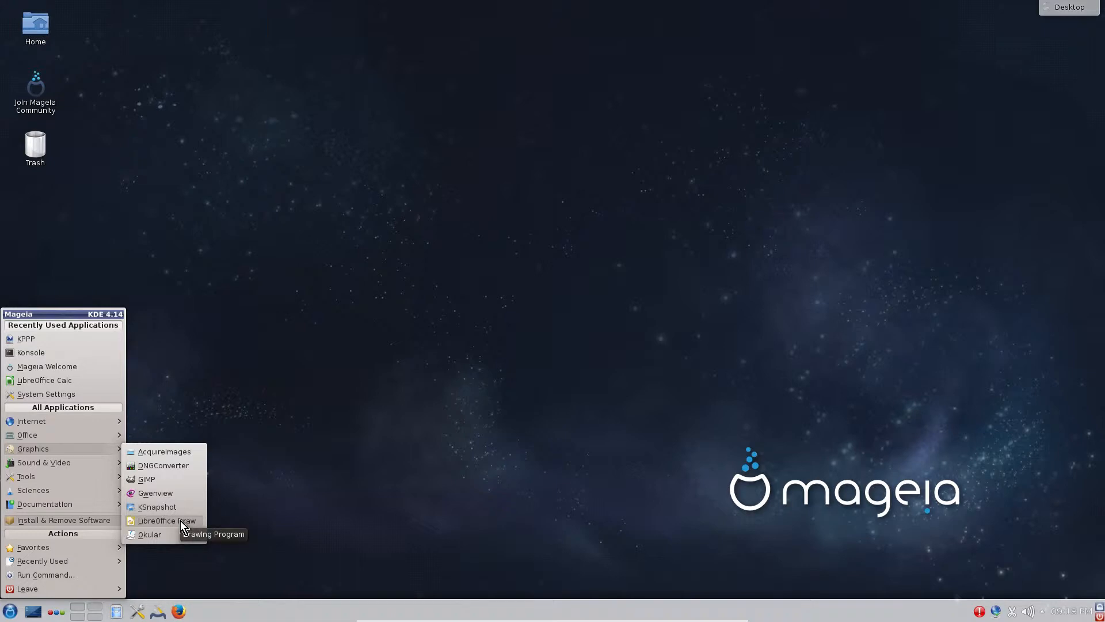
pyautogui.moveTo(156, 534)
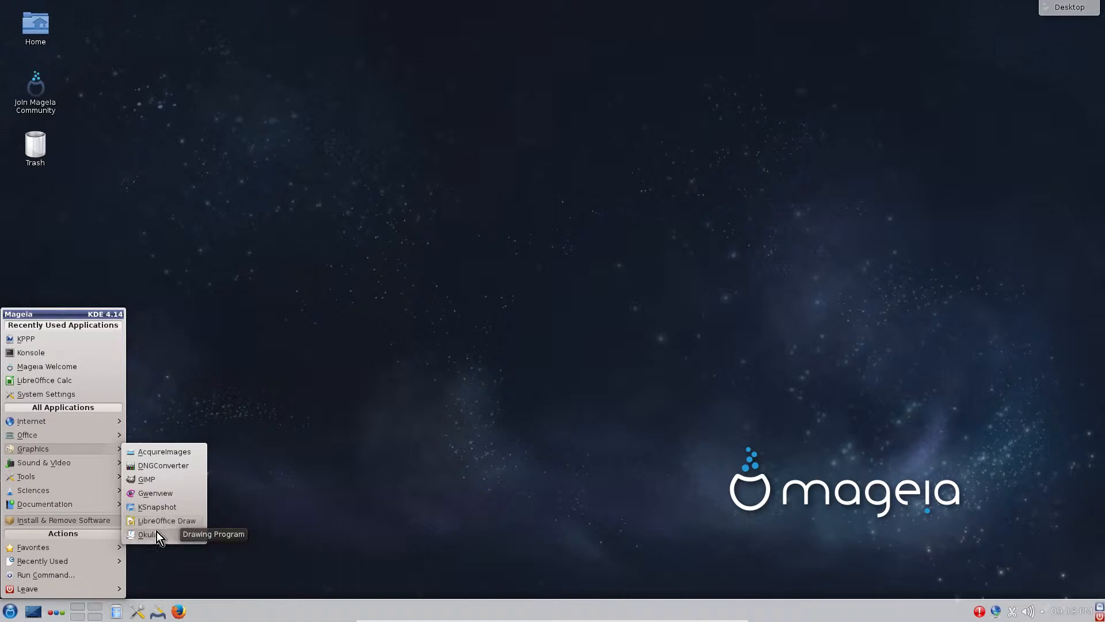
pyautogui.moveTo(148, 534)
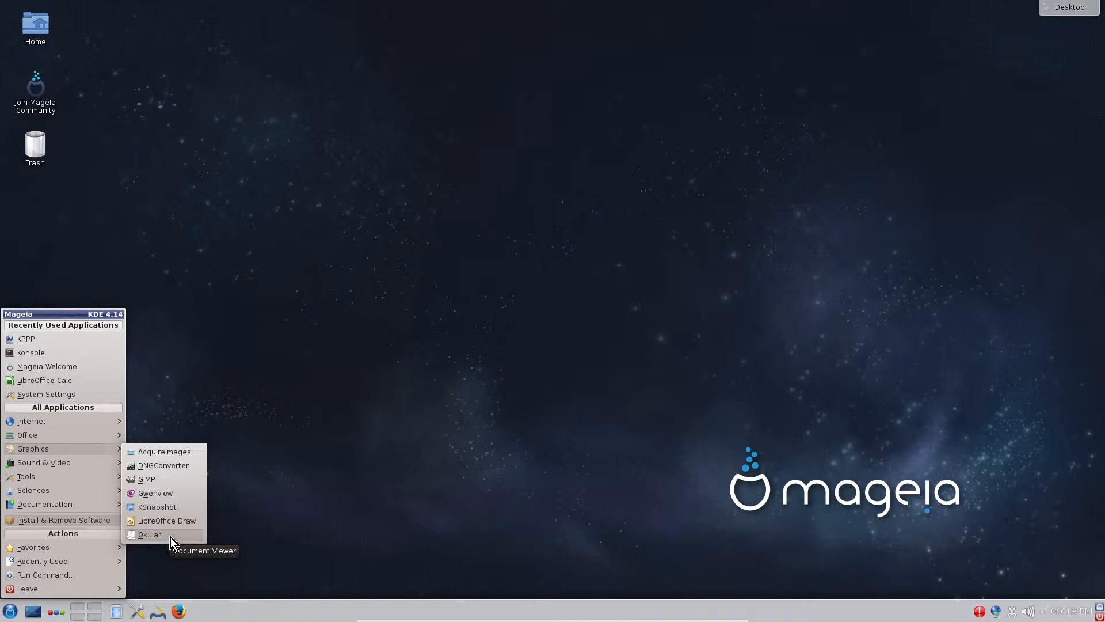
pyautogui.moveTo(169, 541)
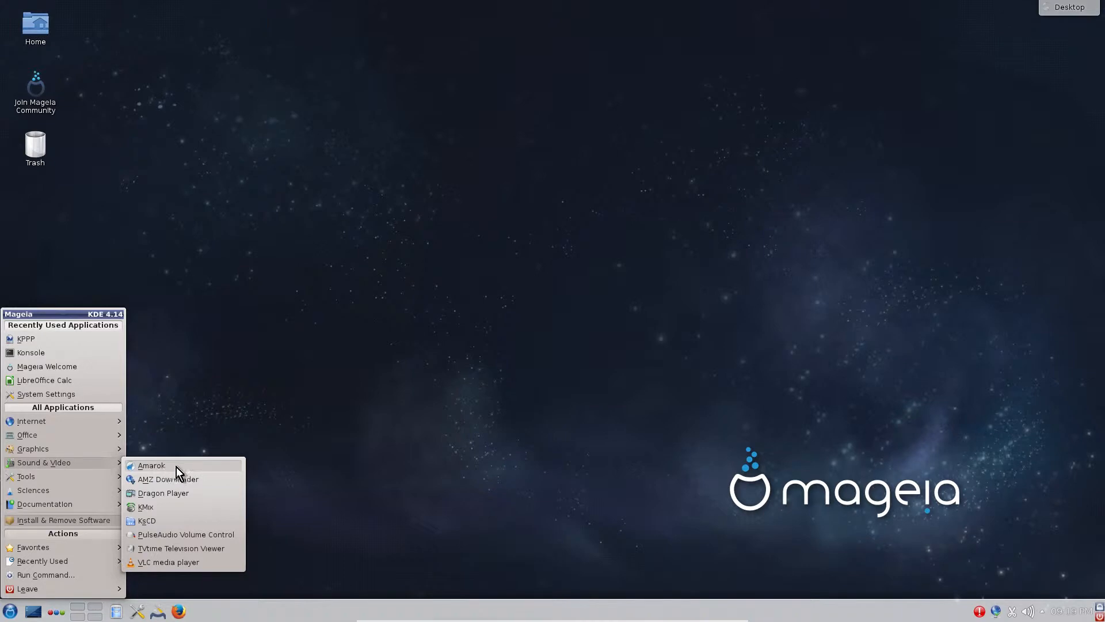
pyautogui.moveTo(172, 474)
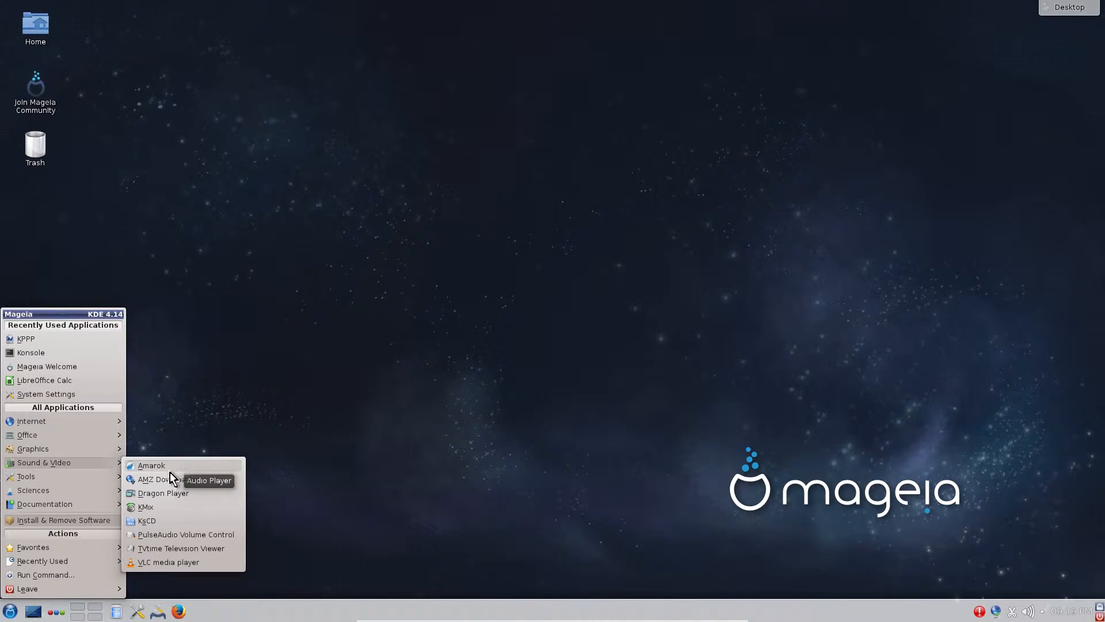
pyautogui.moveTo(167, 478)
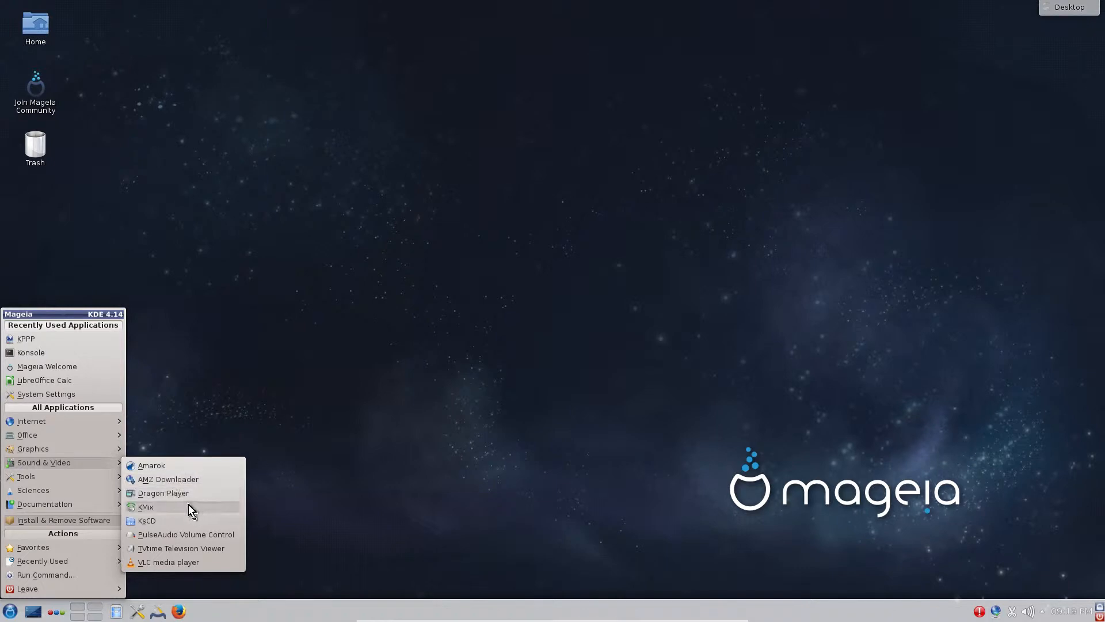
pyautogui.moveTo(164, 492)
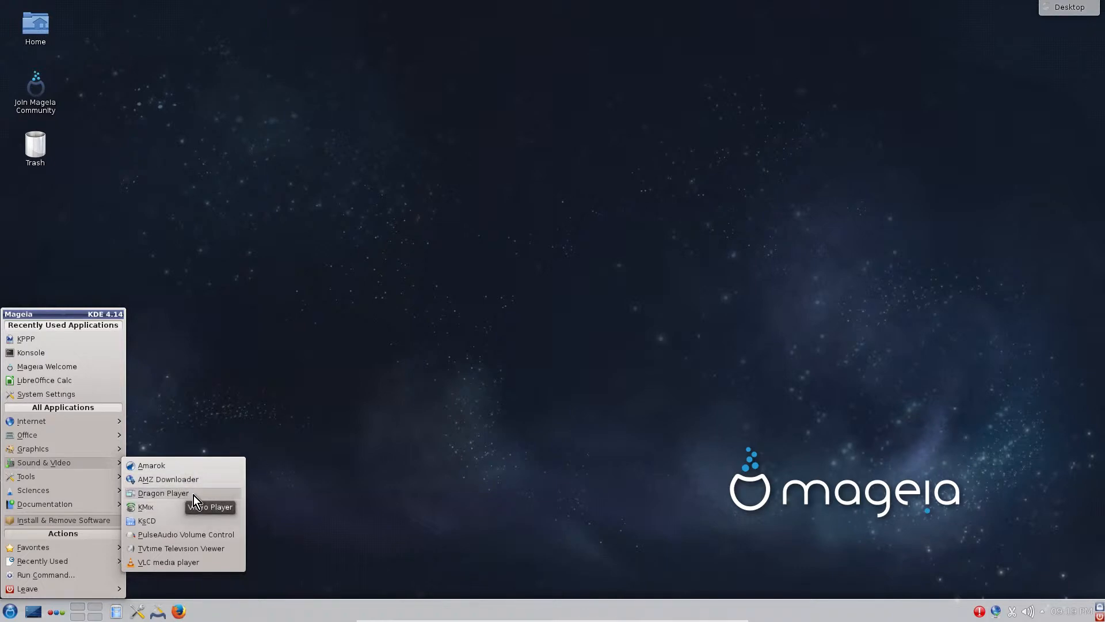
pyautogui.moveTo(179, 497)
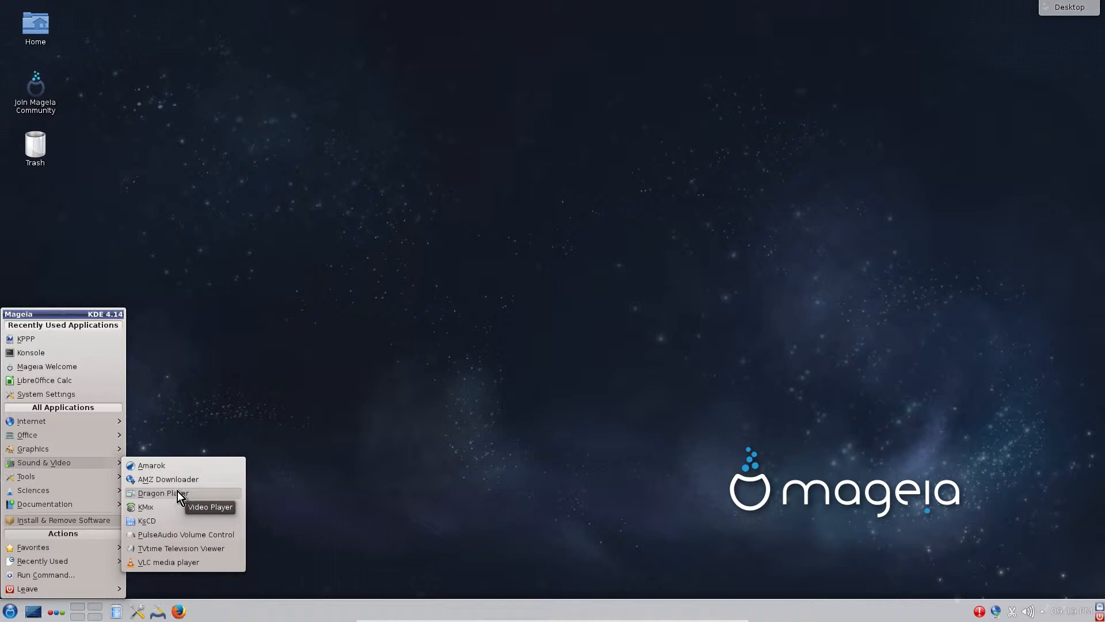
pyautogui.moveTo(146, 507)
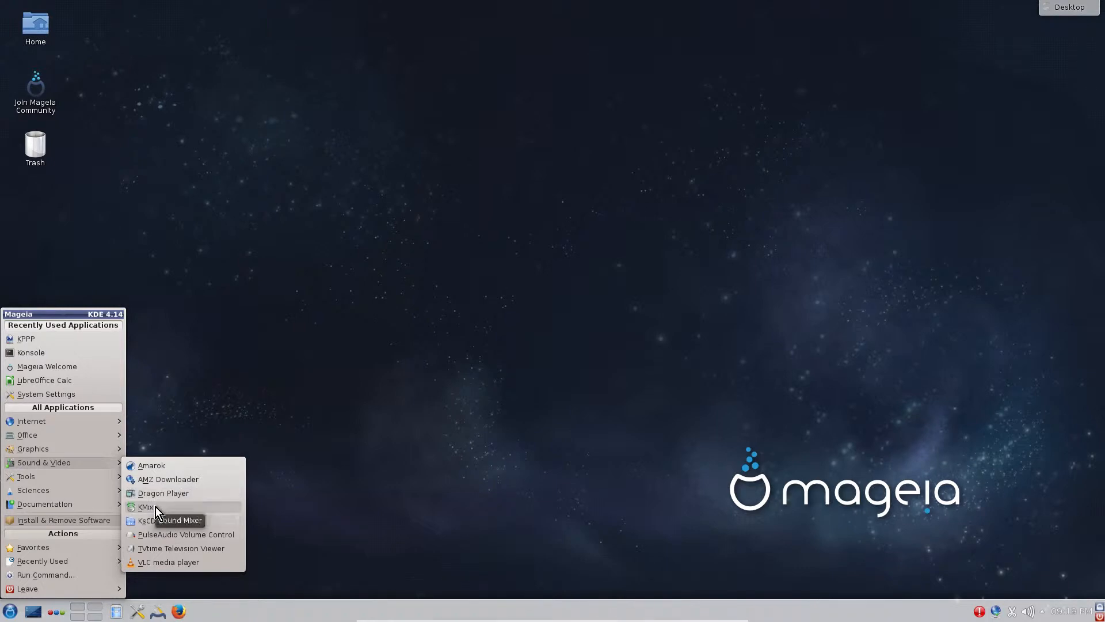
pyautogui.moveTo(224, 510)
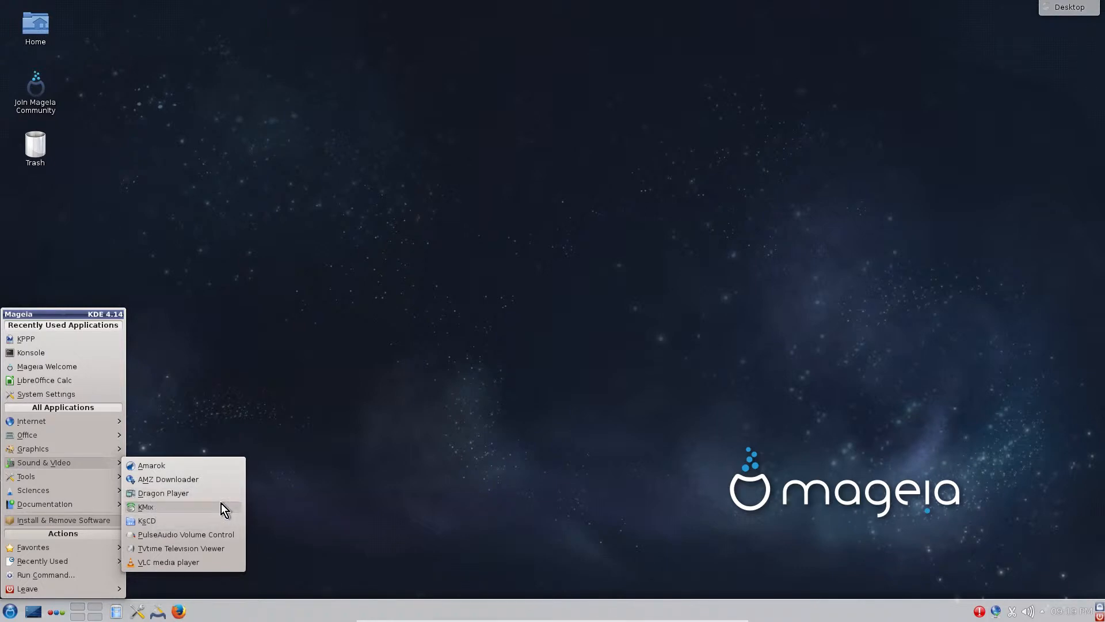
pyautogui.moveTo(1071, 608)
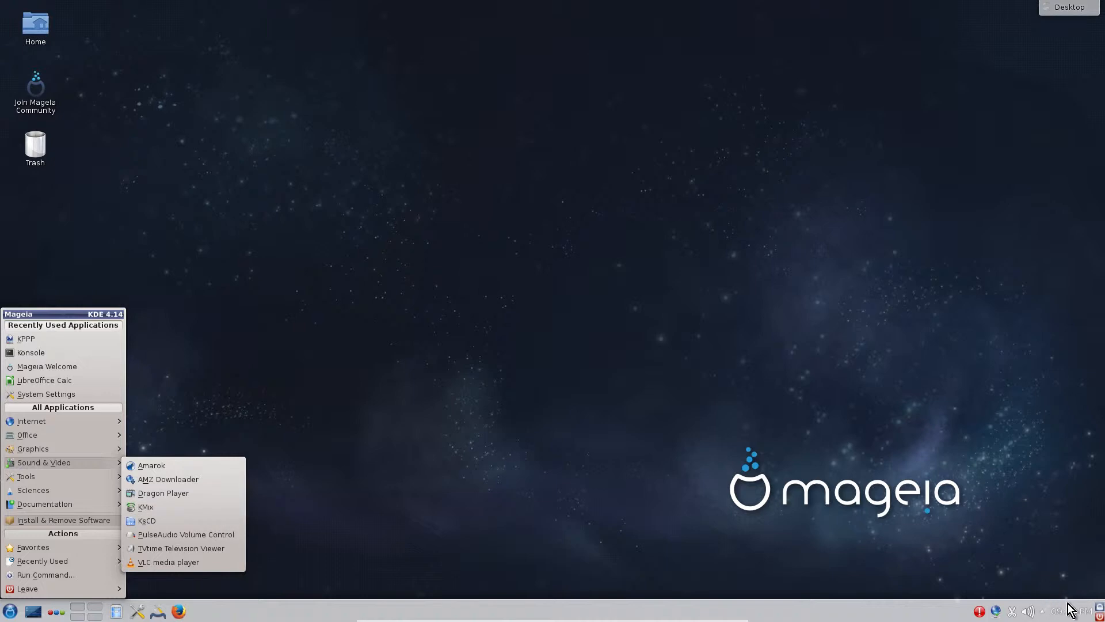
pyautogui.moveTo(154, 530)
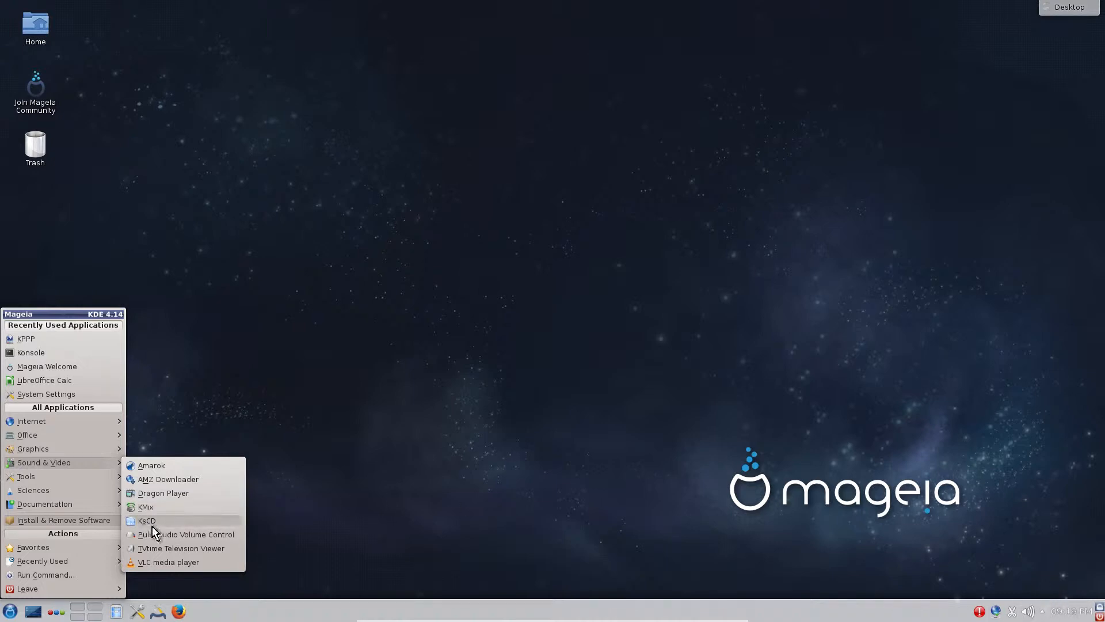
pyautogui.moveTo(162, 528)
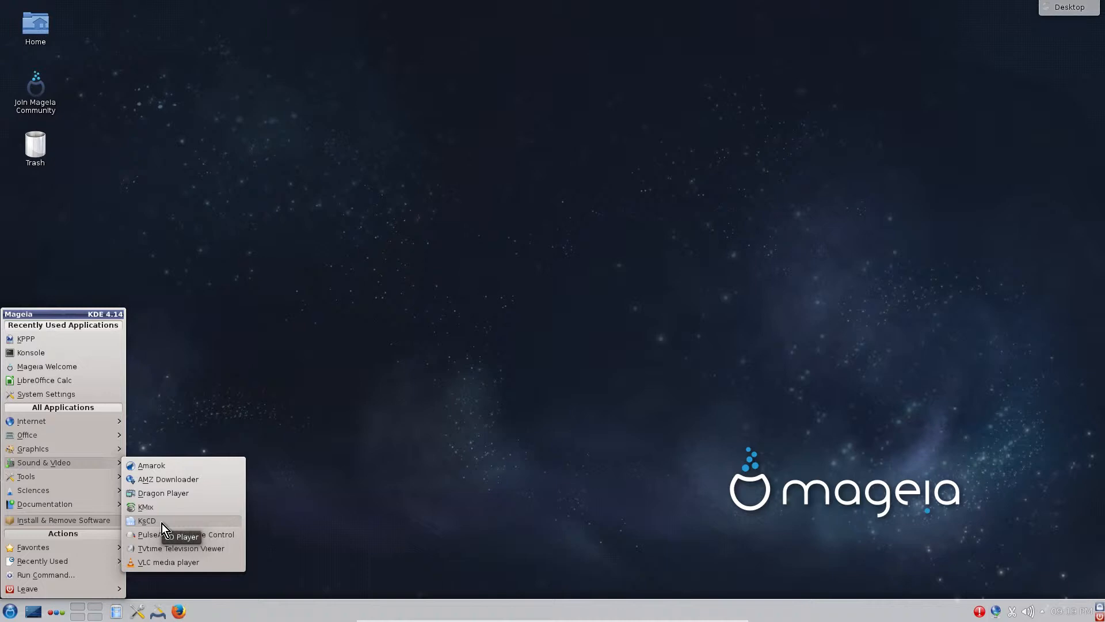
pyautogui.moveTo(192, 525)
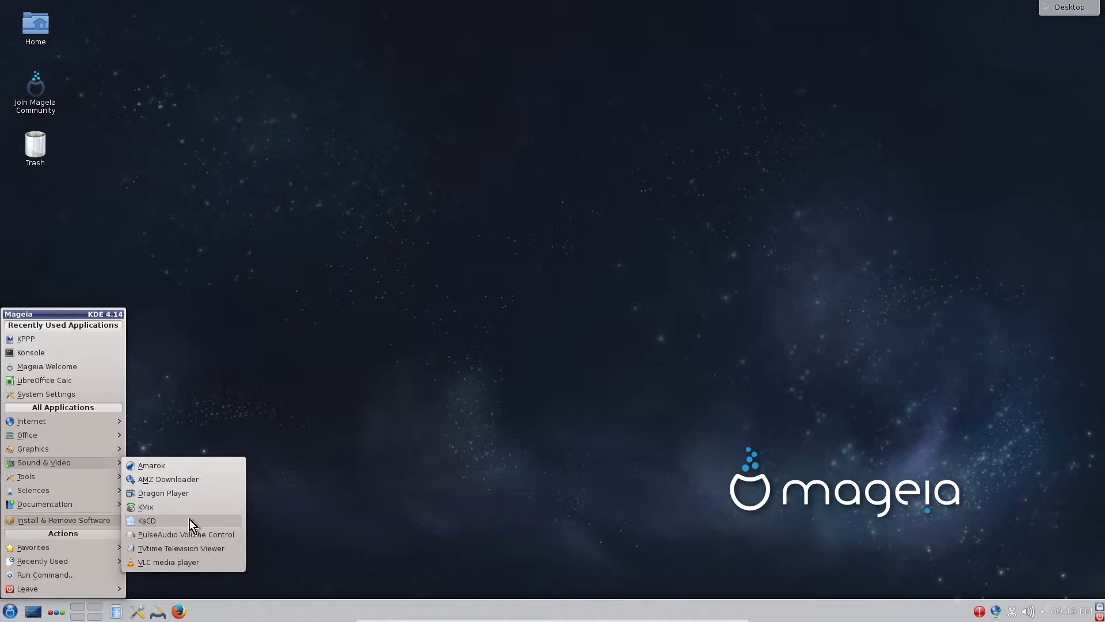
pyautogui.moveTo(187, 534)
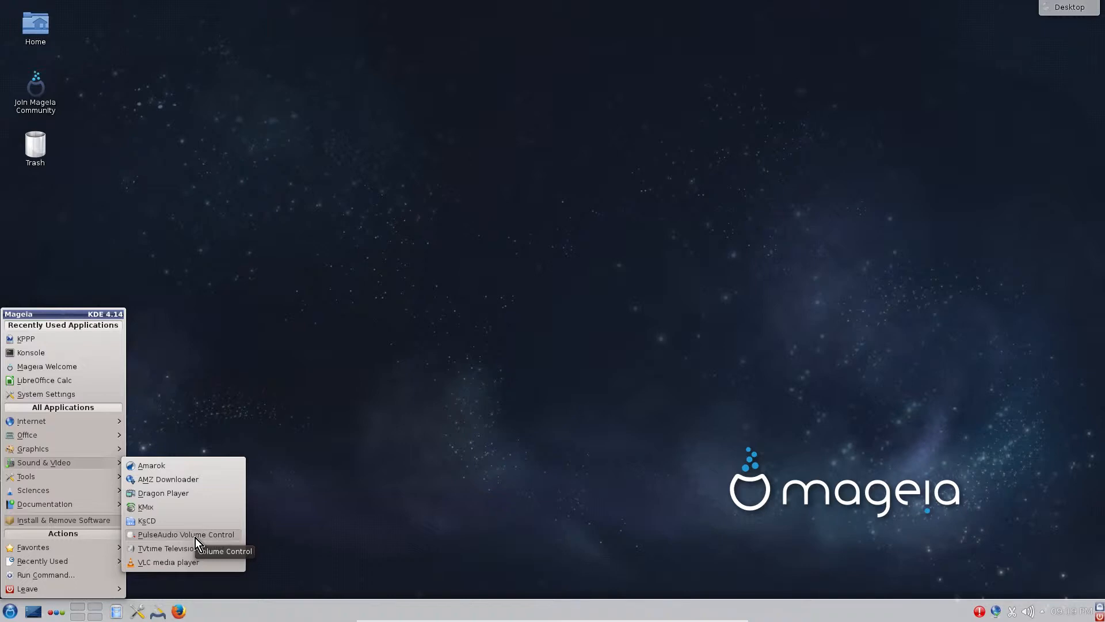
pyautogui.moveTo(181, 548)
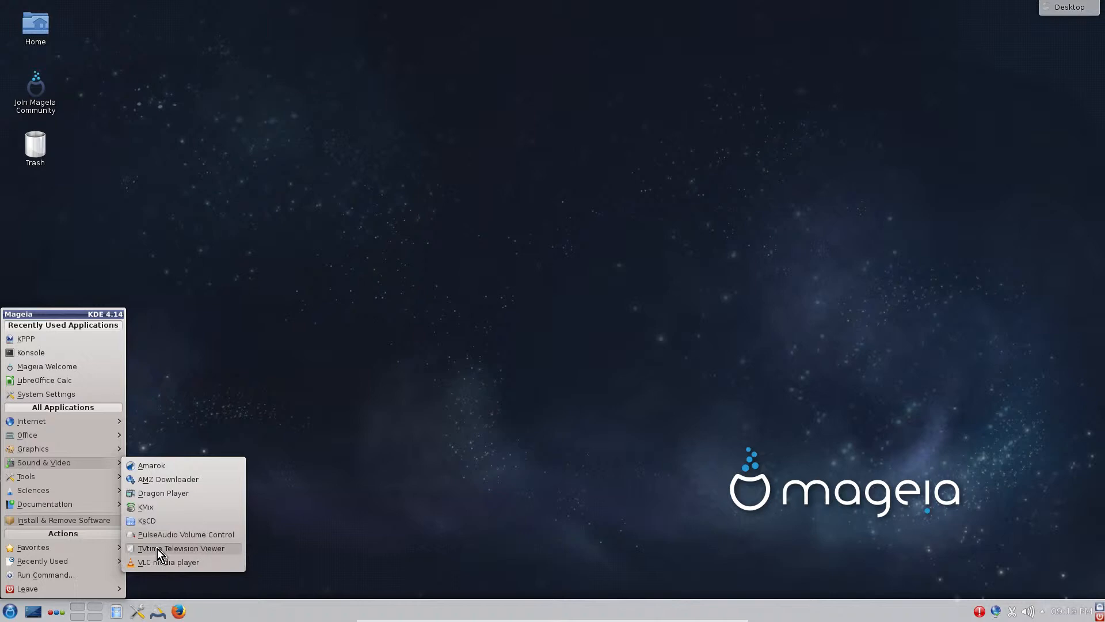
pyautogui.moveTo(213, 559)
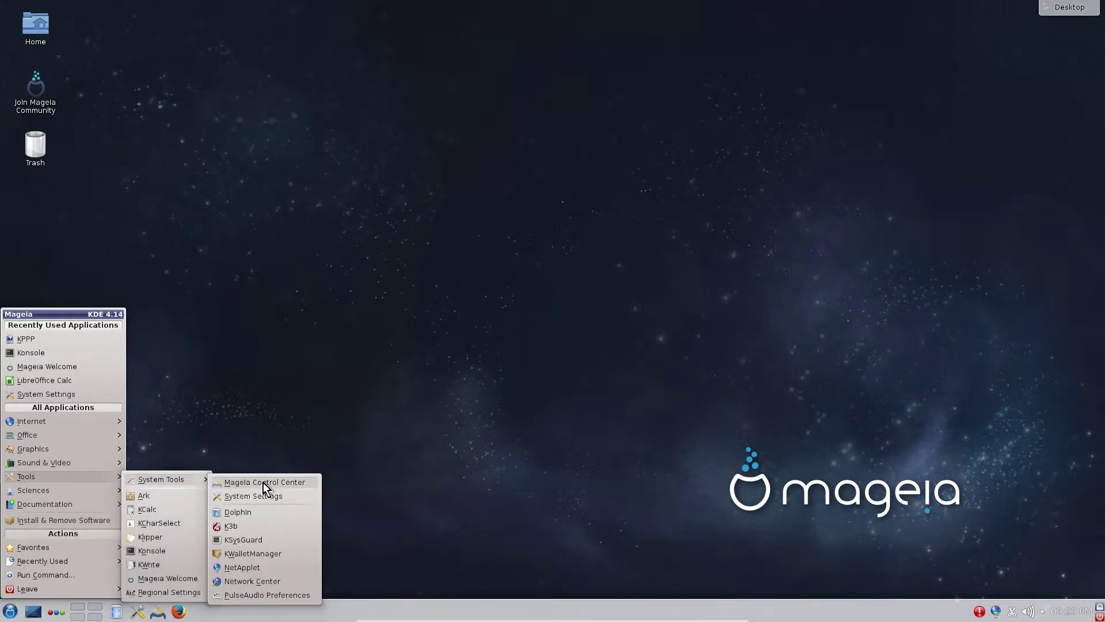
pyautogui.moveTo(265, 481)
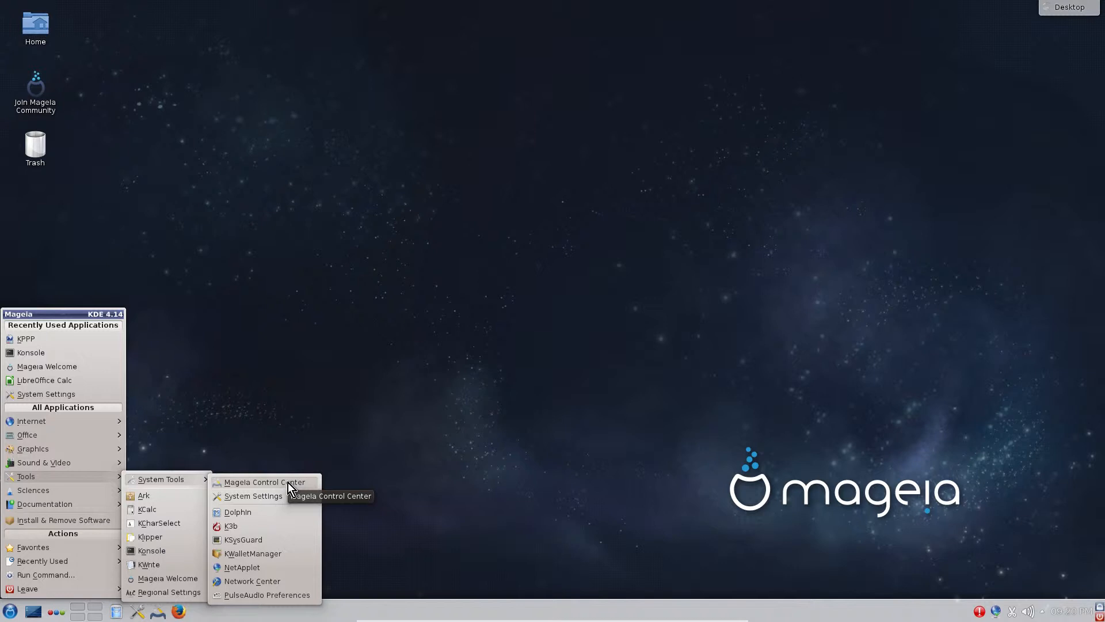
pyautogui.moveTo(252, 496)
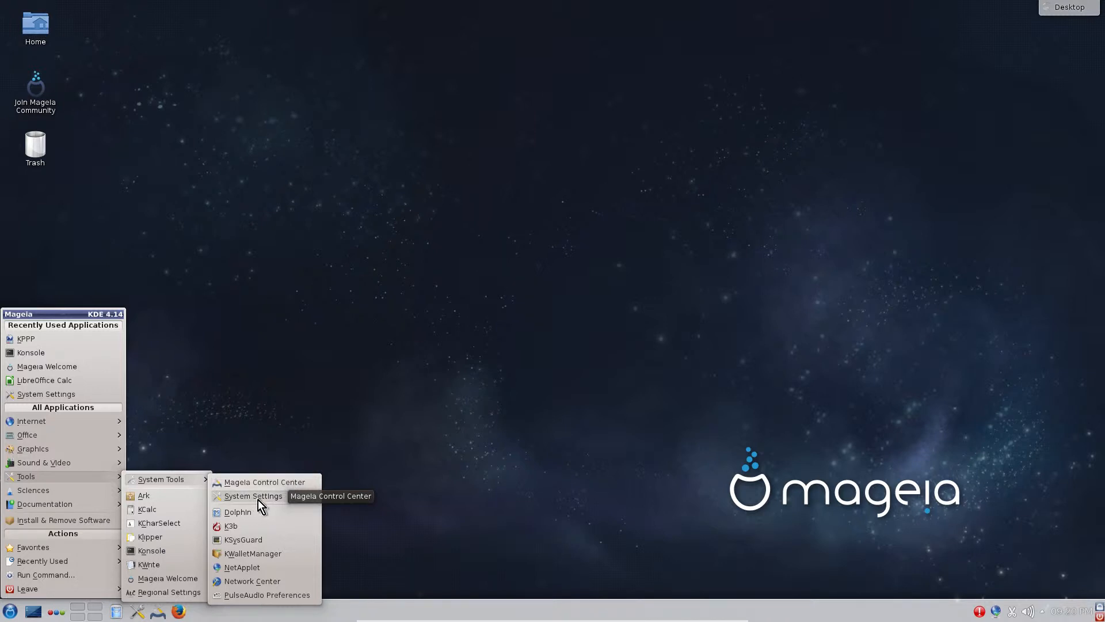
pyautogui.moveTo(252, 496)
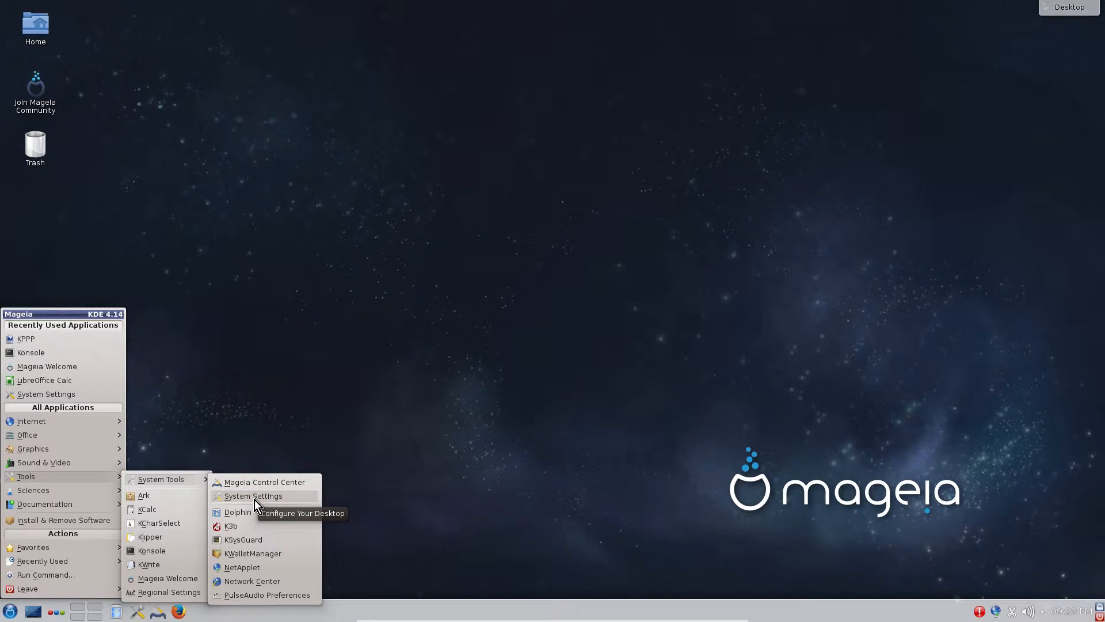
pyautogui.moveTo(254, 515)
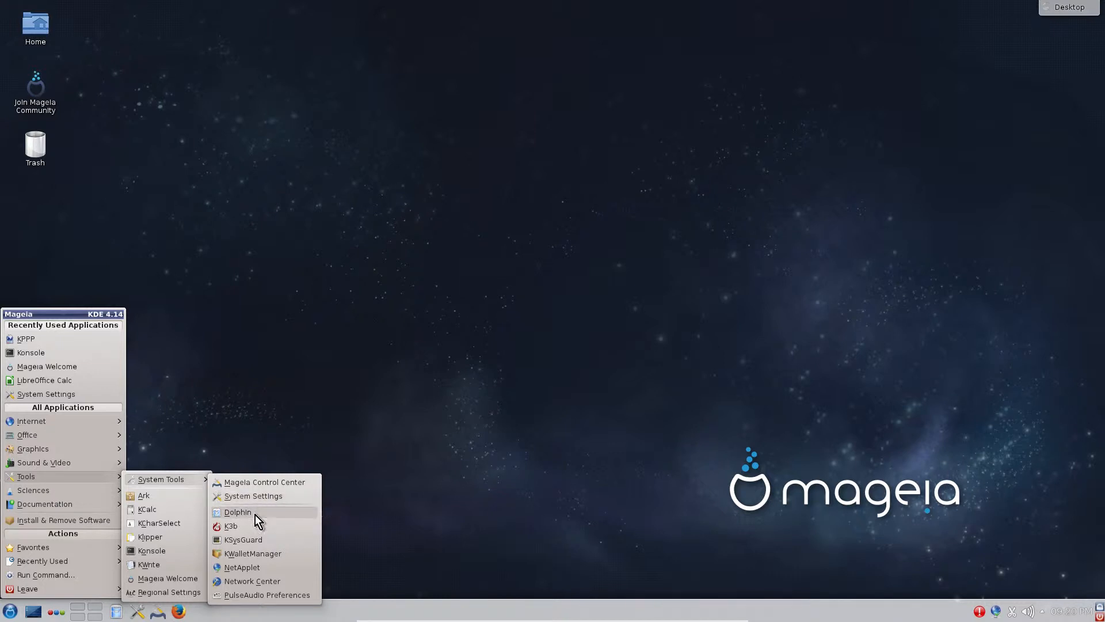
pyautogui.moveTo(264, 515)
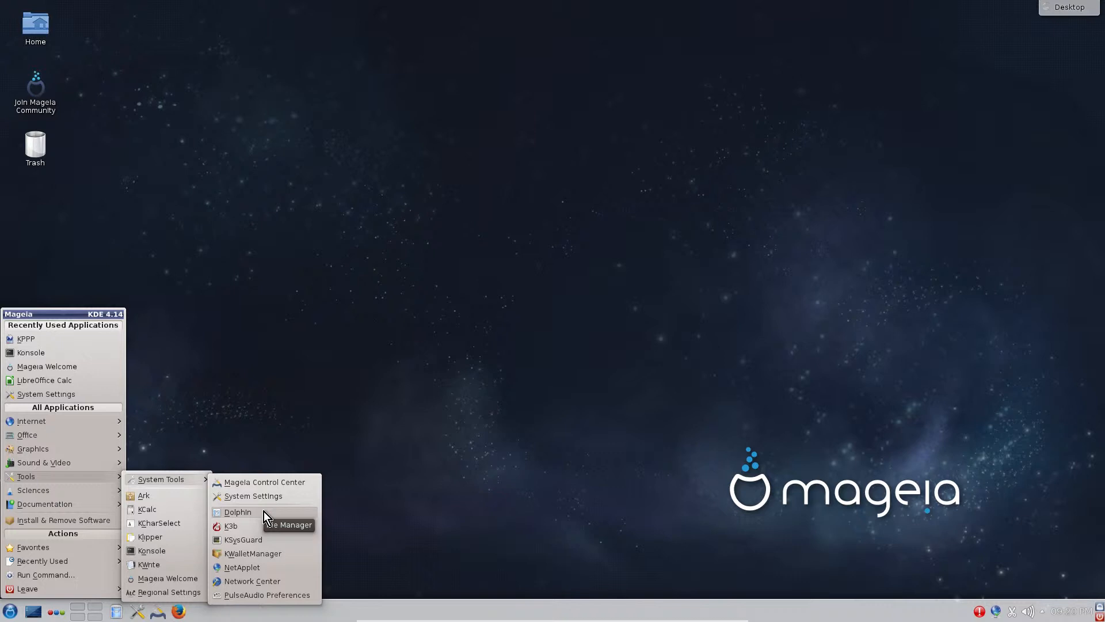
pyautogui.moveTo(255, 517)
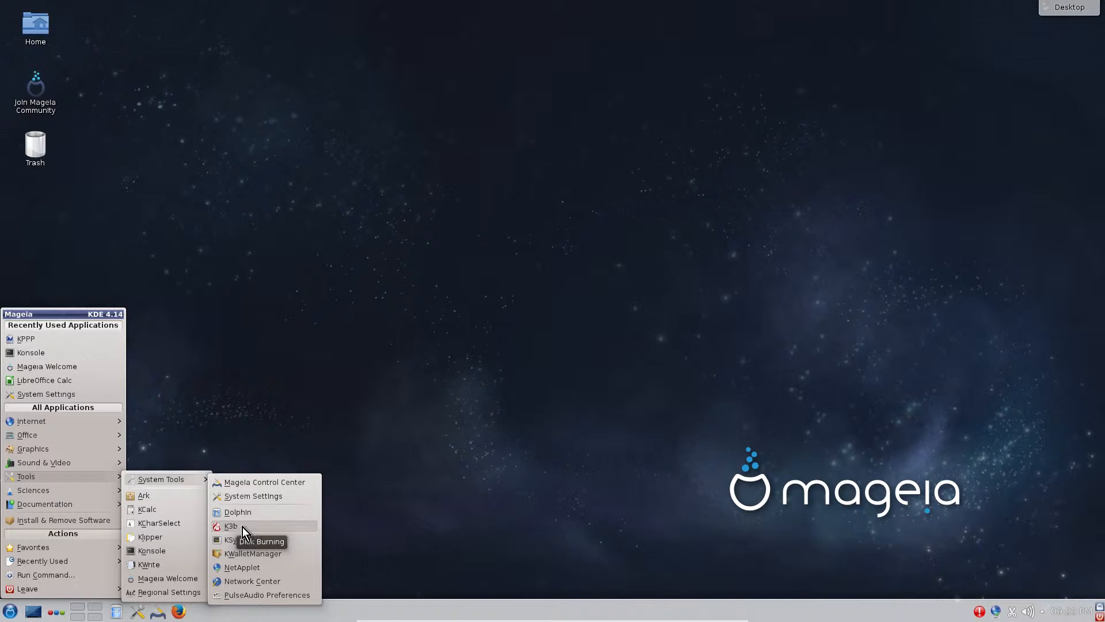
pyautogui.moveTo(299, 550)
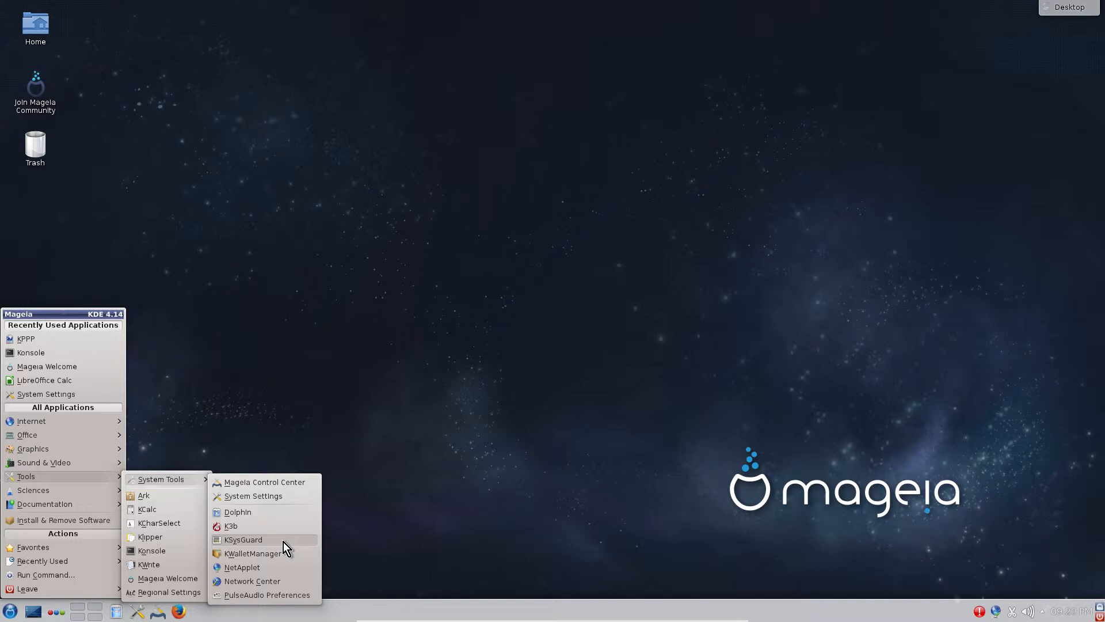
pyautogui.moveTo(274, 562)
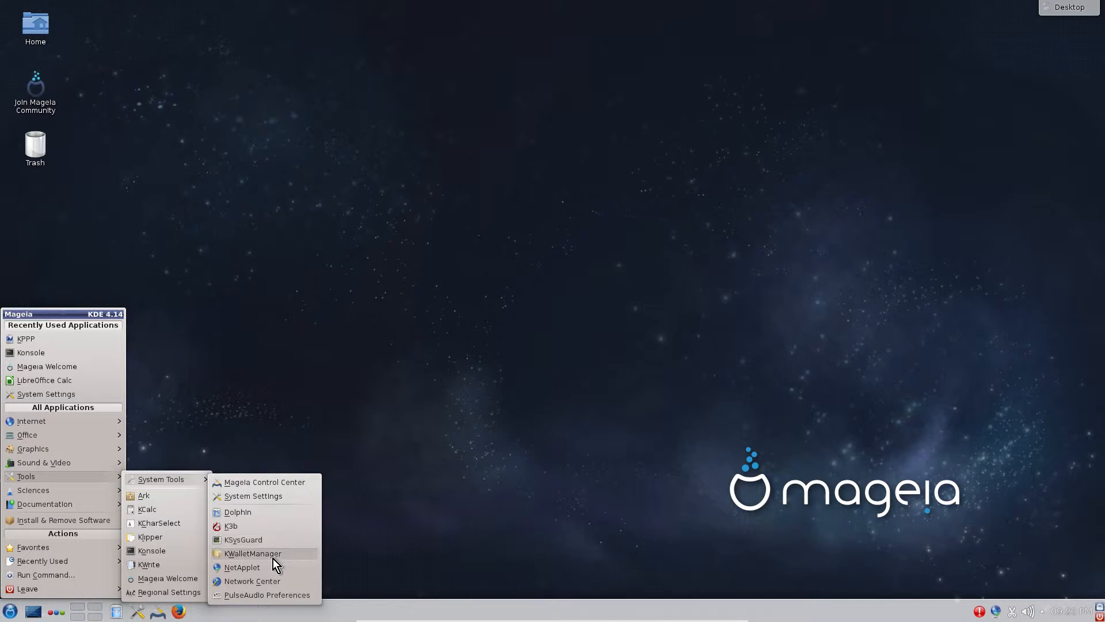
pyautogui.moveTo(265, 567)
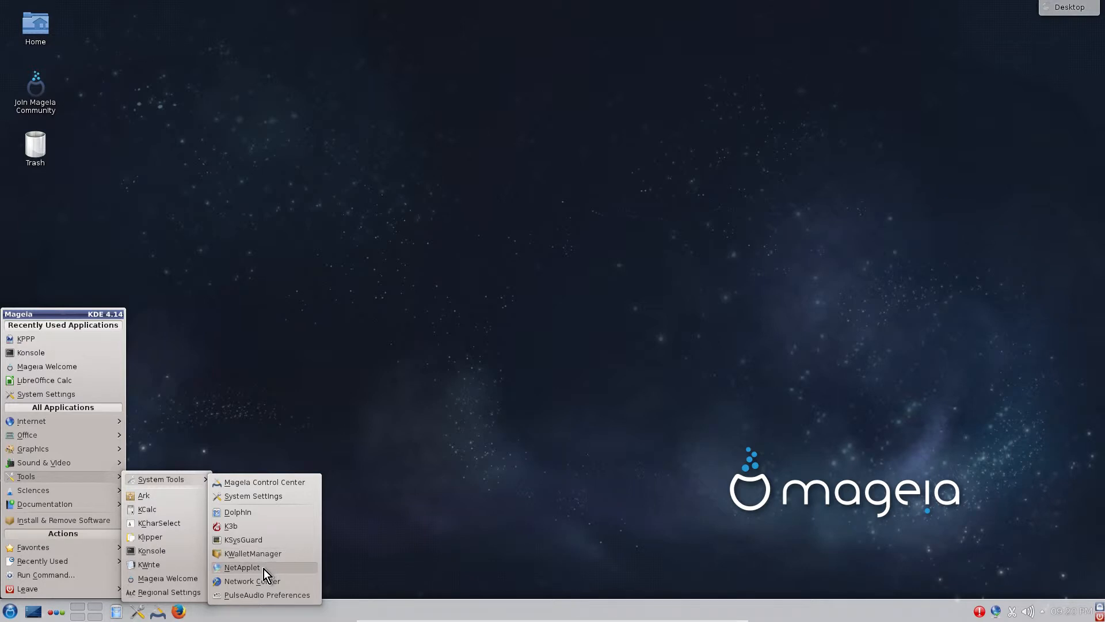
pyautogui.moveTo(241, 566)
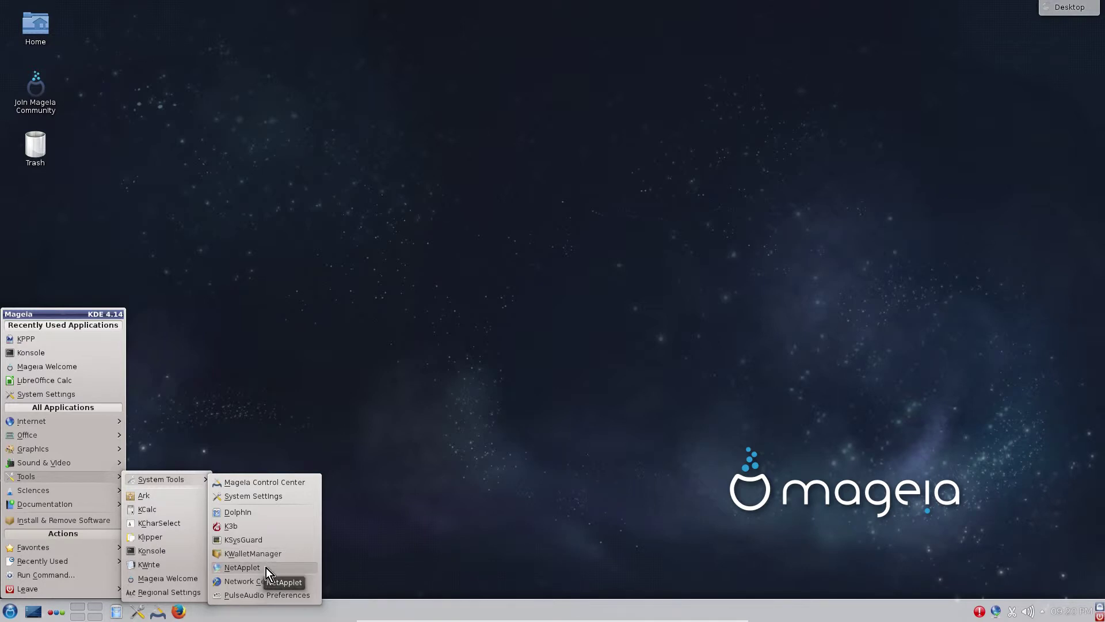
pyautogui.moveTo(280, 580)
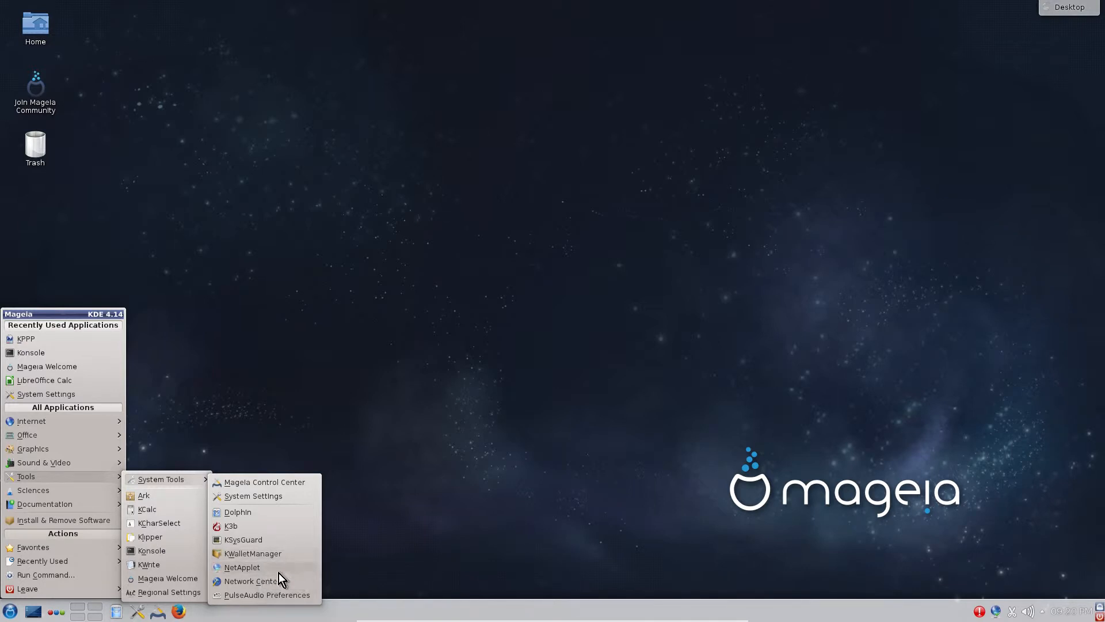
pyautogui.moveTo(250, 581)
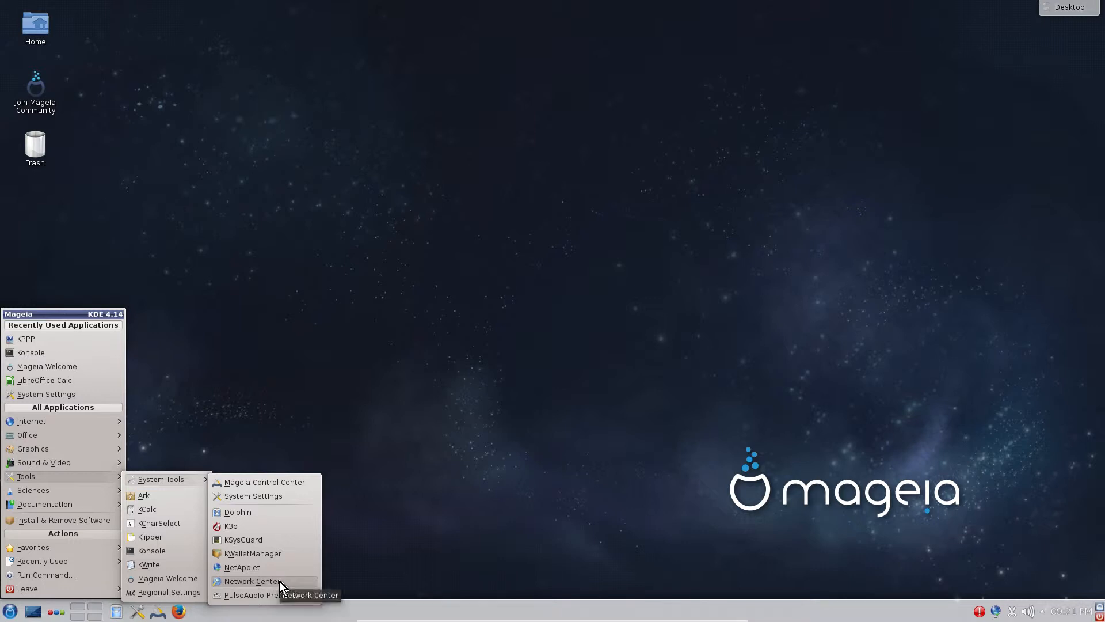
pyautogui.moveTo(267, 587)
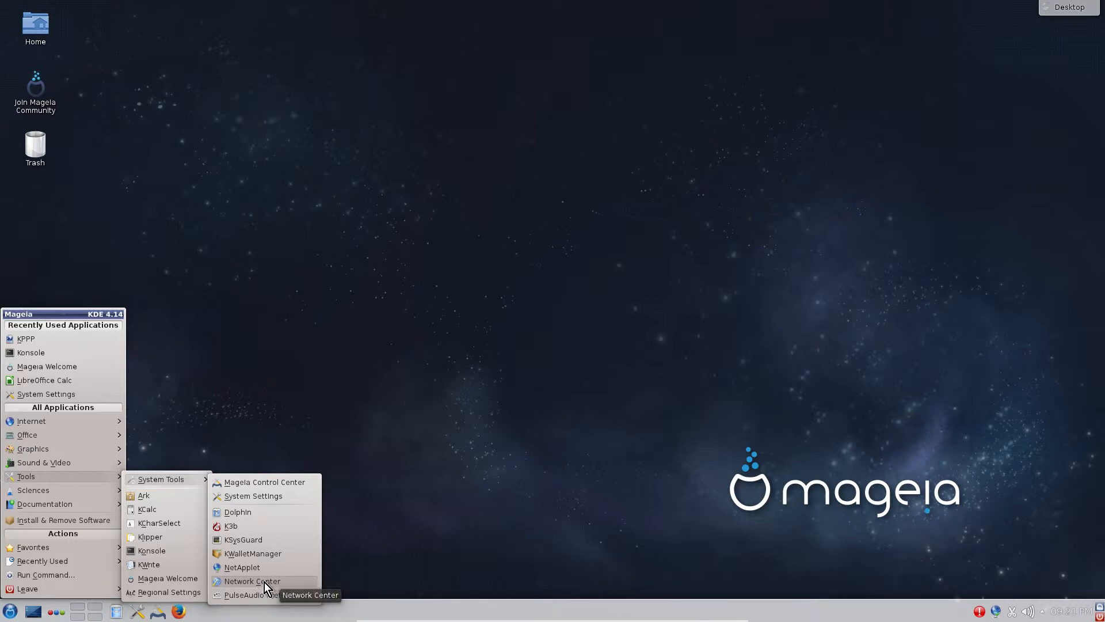
pyautogui.moveTo(283, 604)
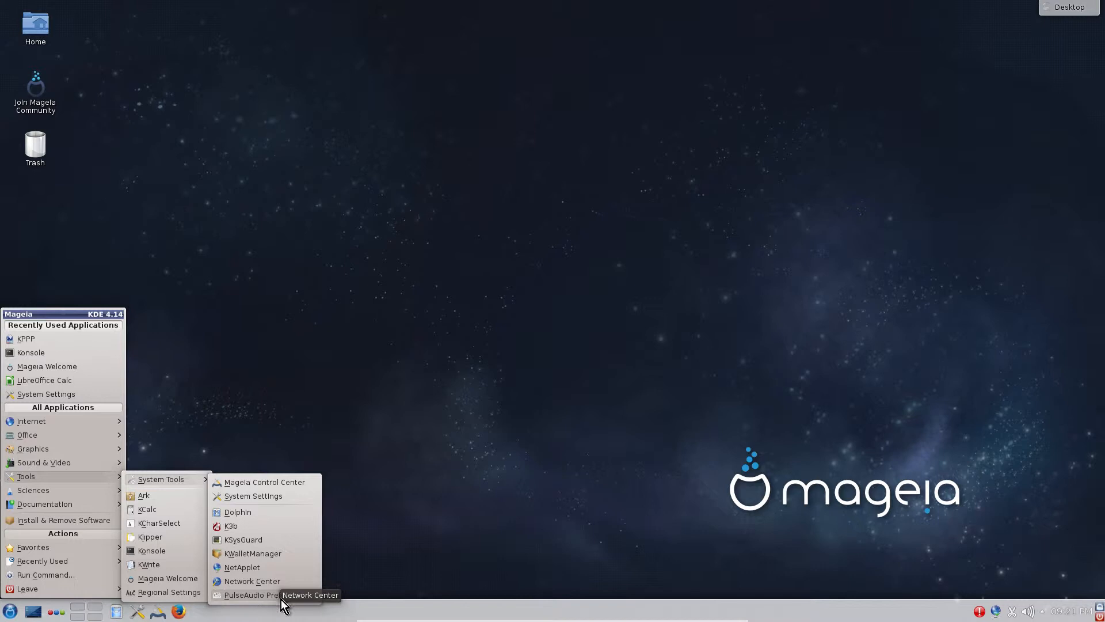
pyautogui.moveTo(256, 603)
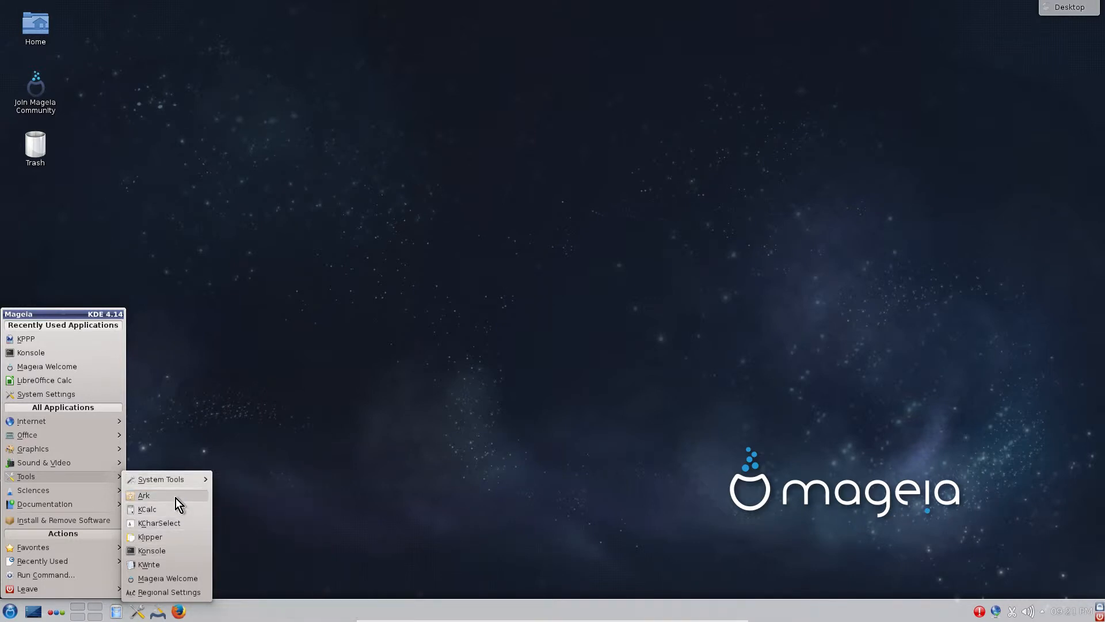
pyautogui.moveTo(144, 496)
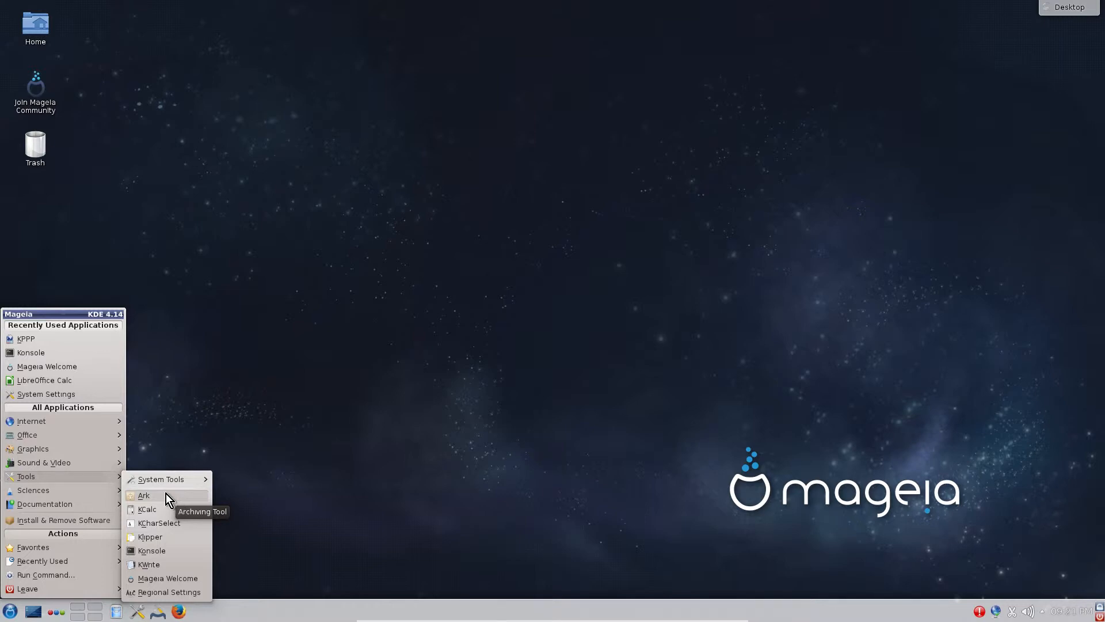
pyautogui.moveTo(167, 530)
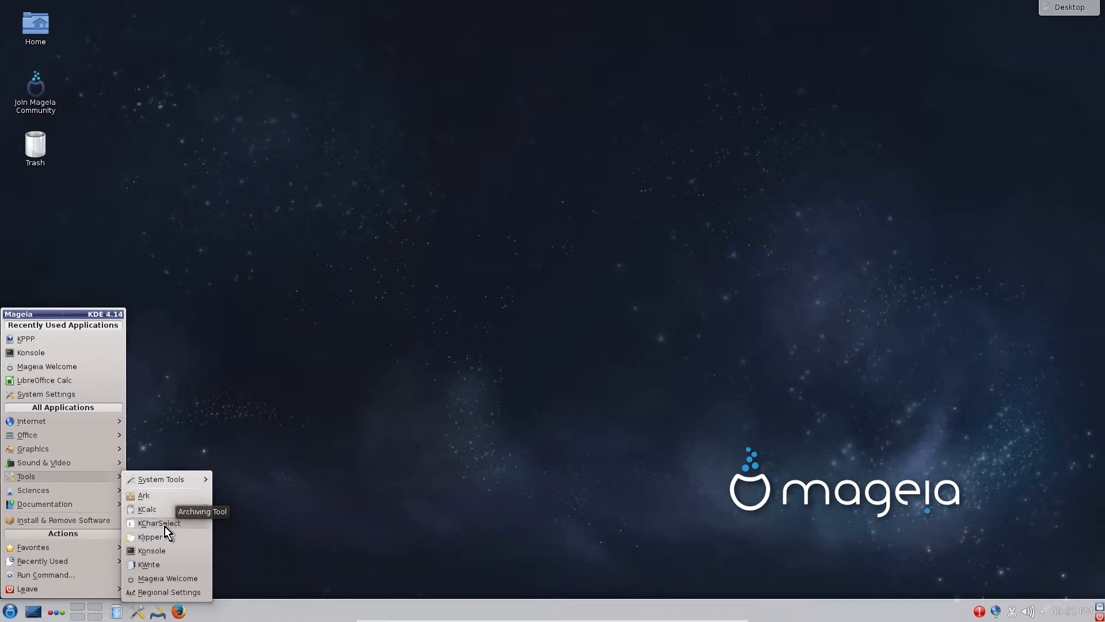
pyautogui.moveTo(159, 523)
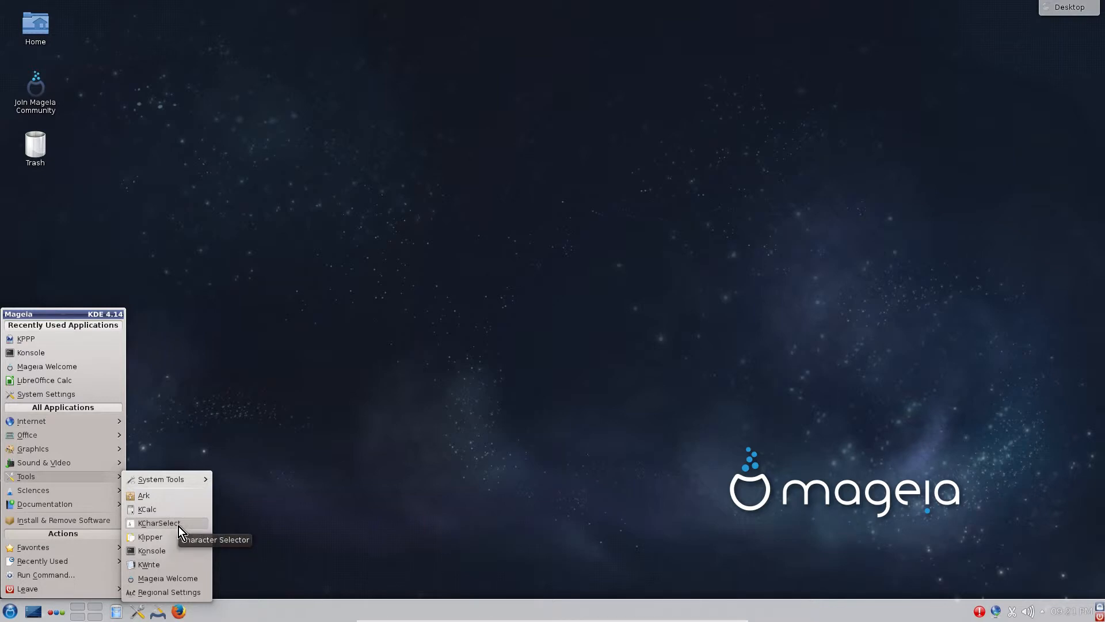
pyautogui.moveTo(156, 542)
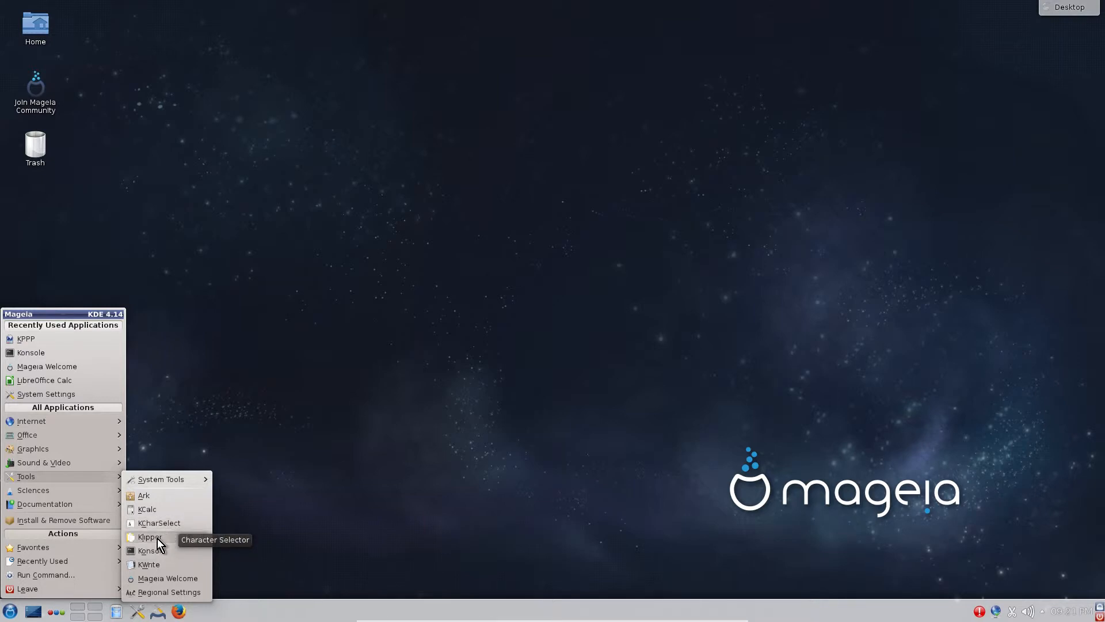
pyautogui.moveTo(162, 543)
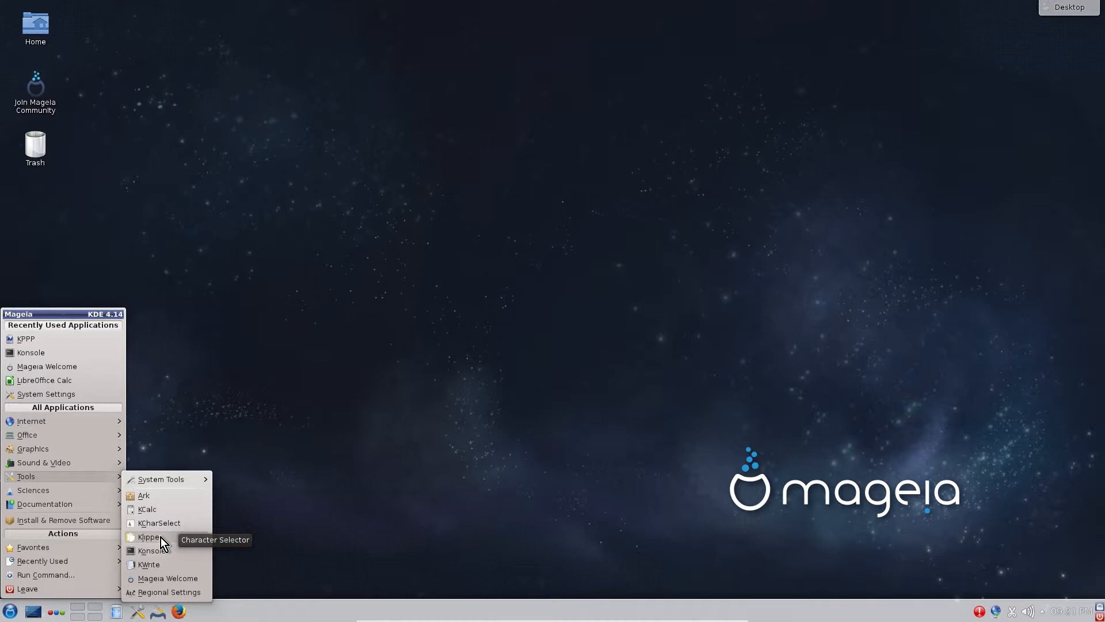
pyautogui.moveTo(151, 563)
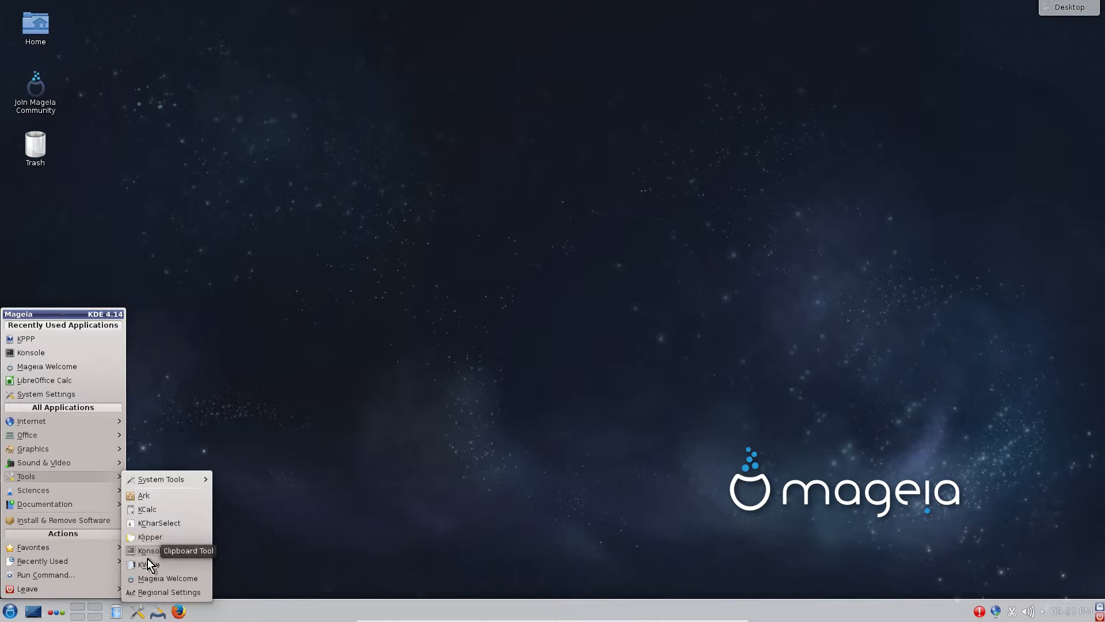
pyautogui.moveTo(178, 577)
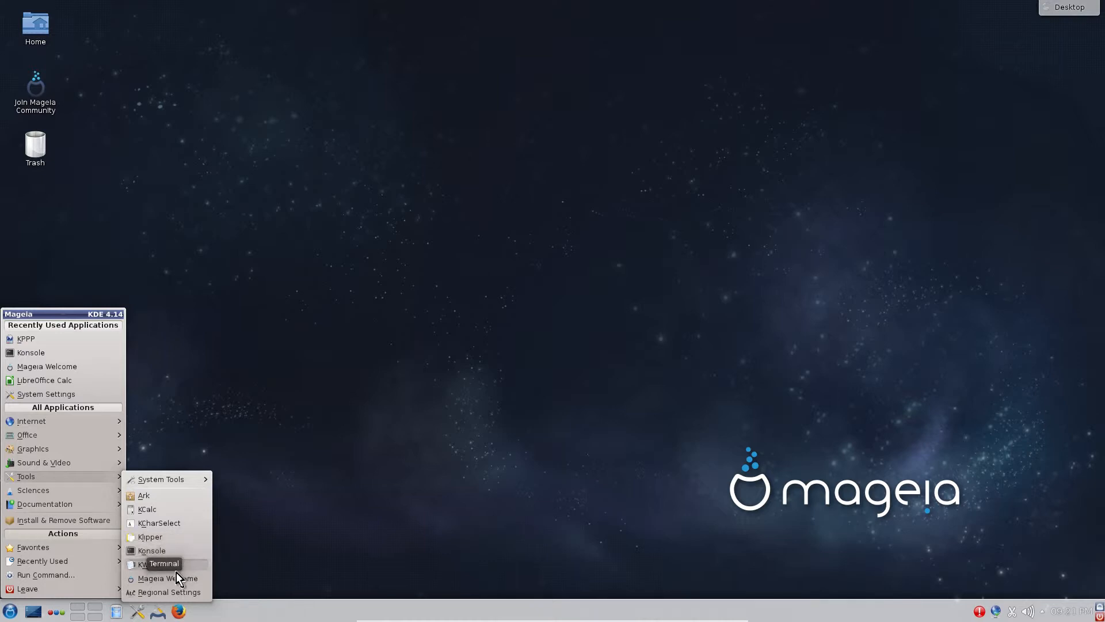
pyautogui.moveTo(148, 565)
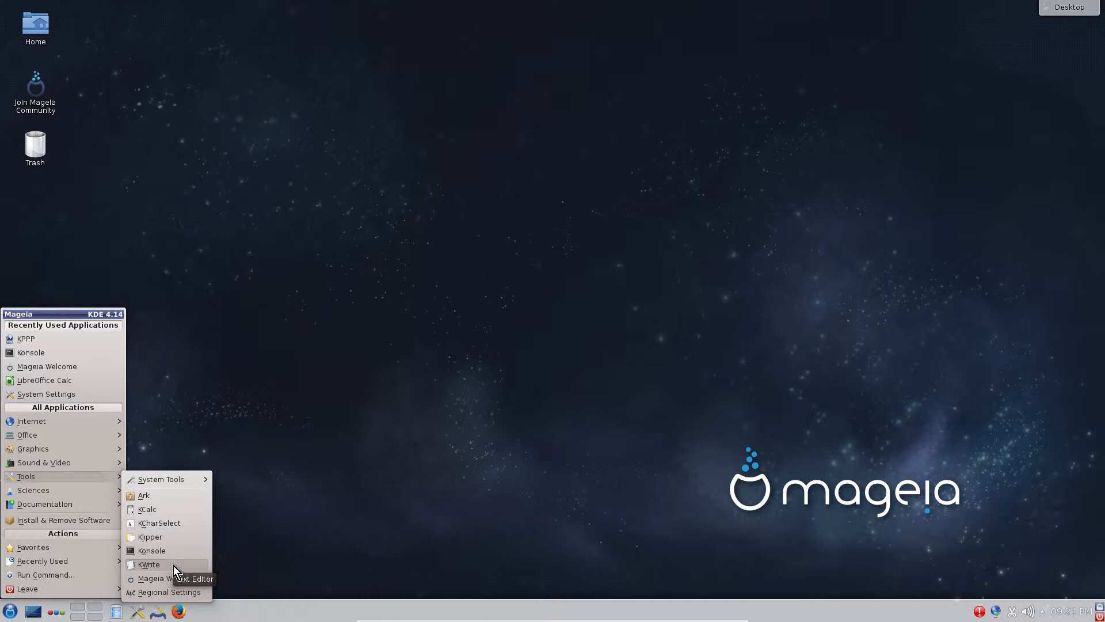
pyautogui.moveTo(156, 592)
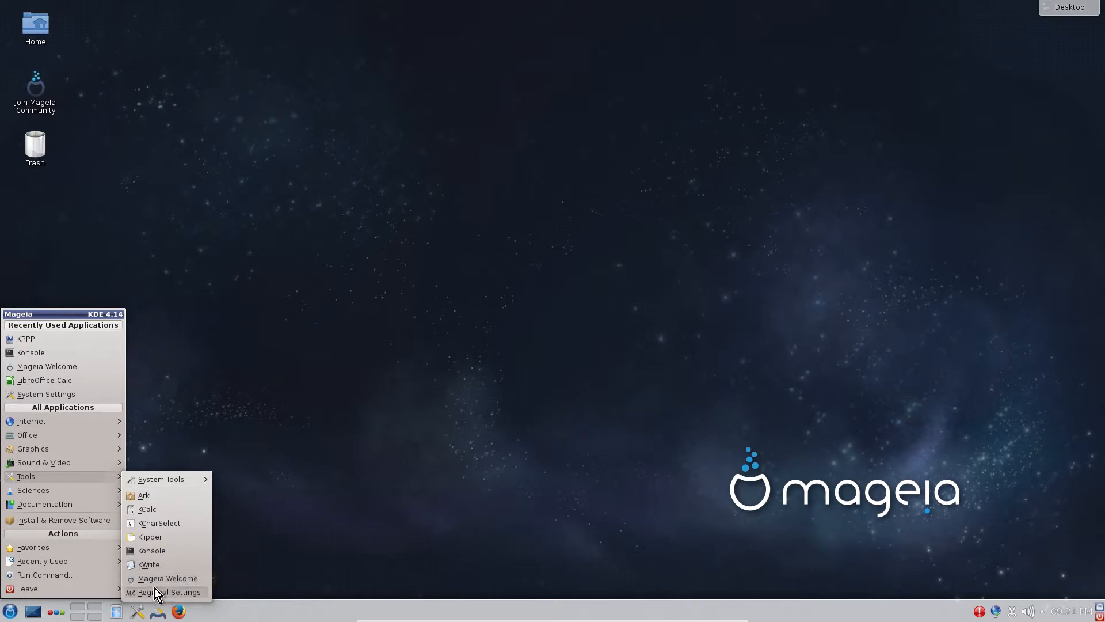
pyautogui.moveTo(191, 580)
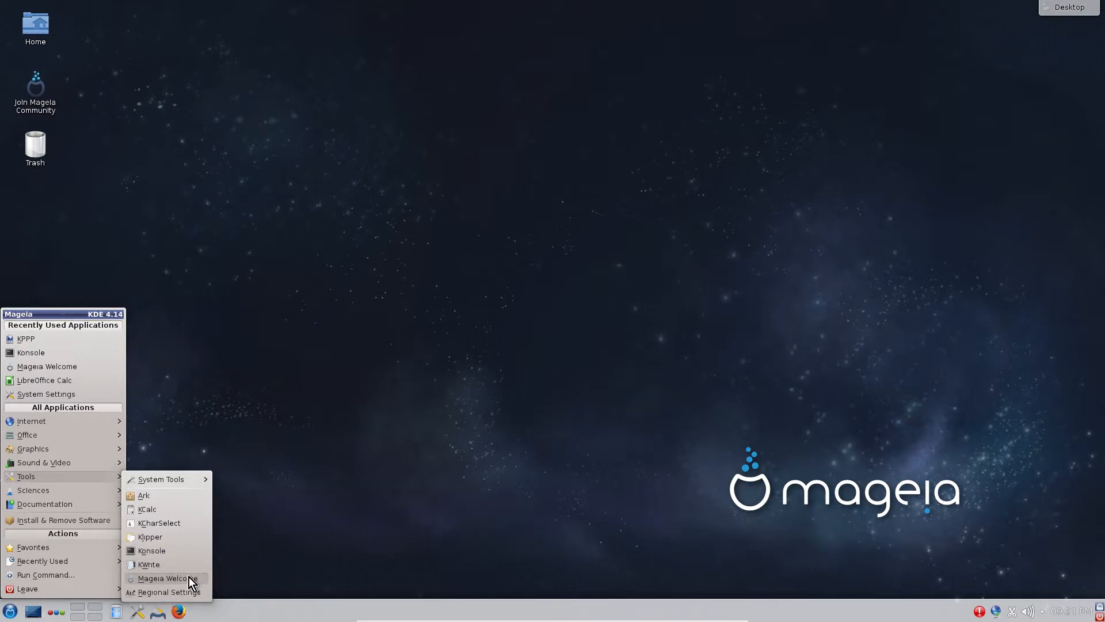
pyautogui.moveTo(163, 578)
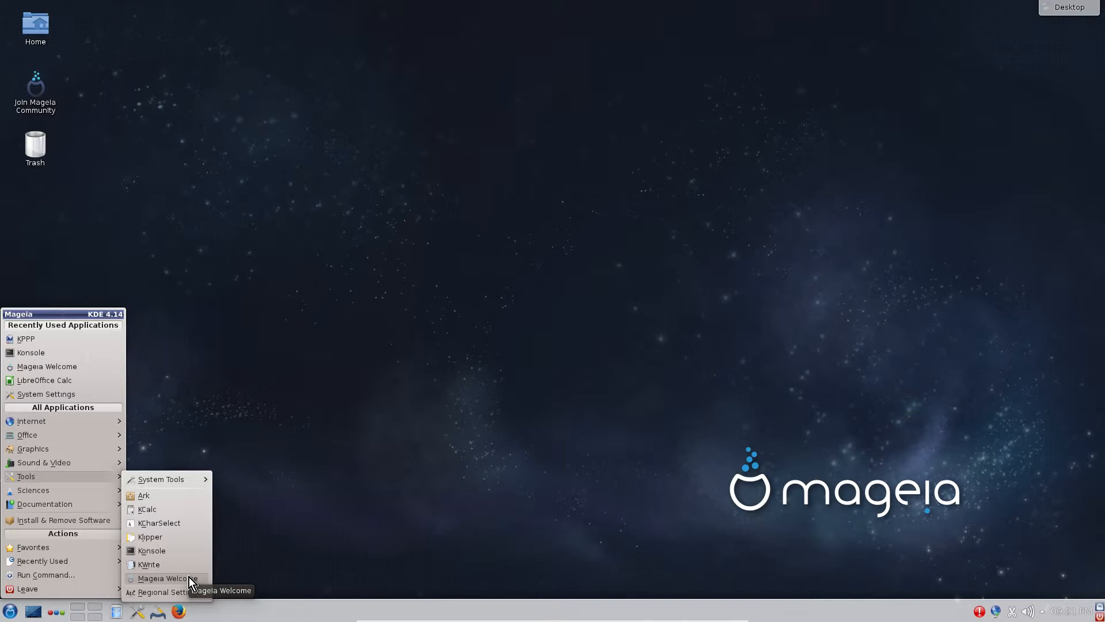
pyautogui.moveTo(156, 593)
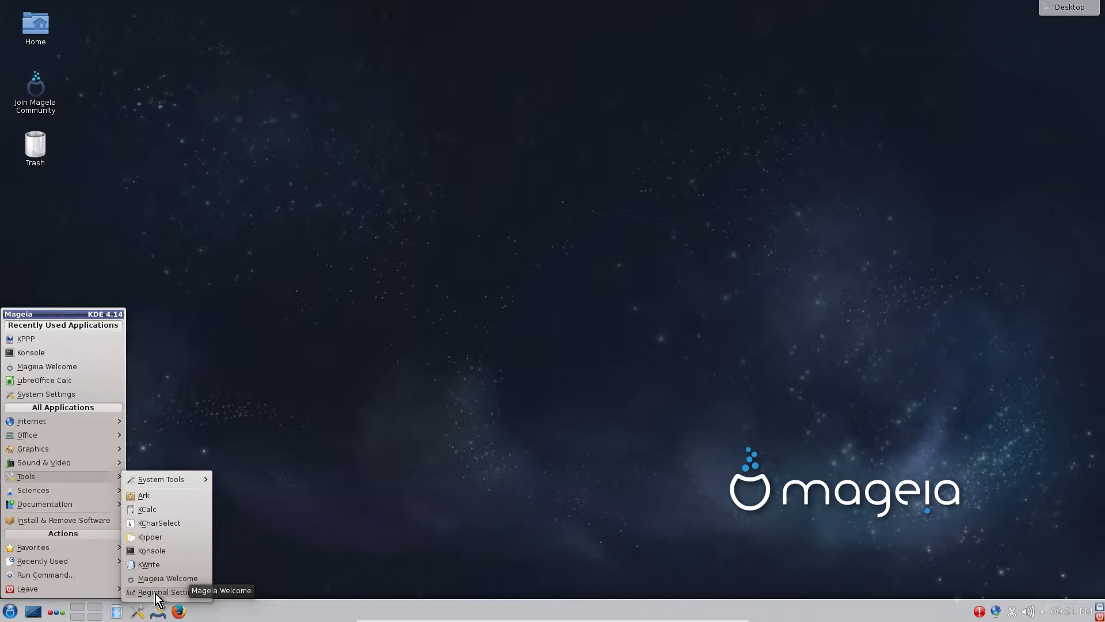
pyautogui.moveTo(167, 592)
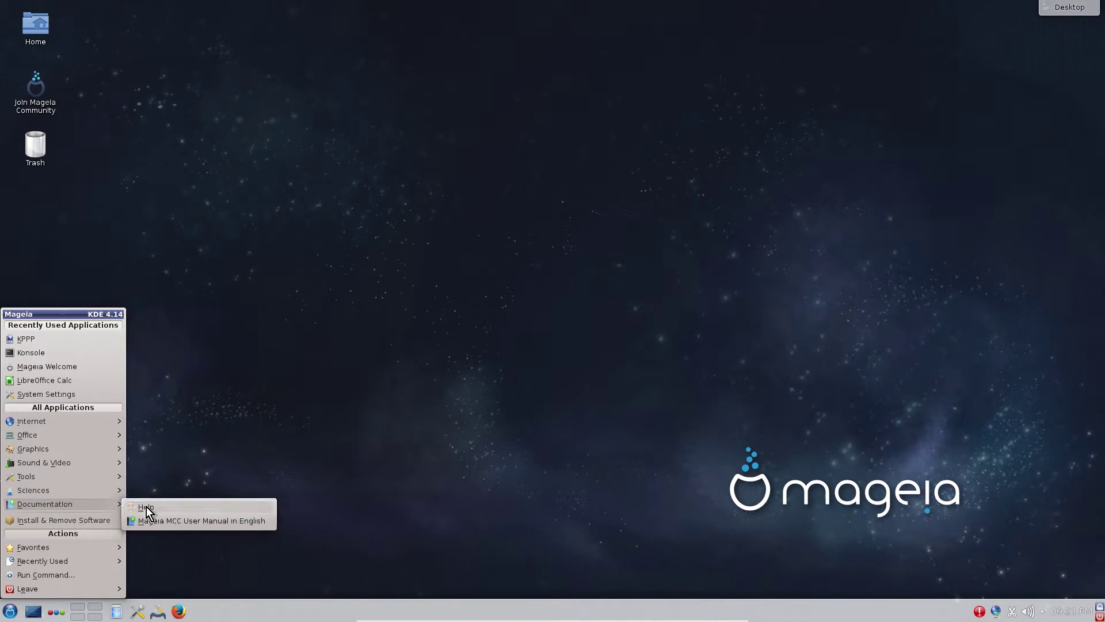
pyautogui.moveTo(156, 525)
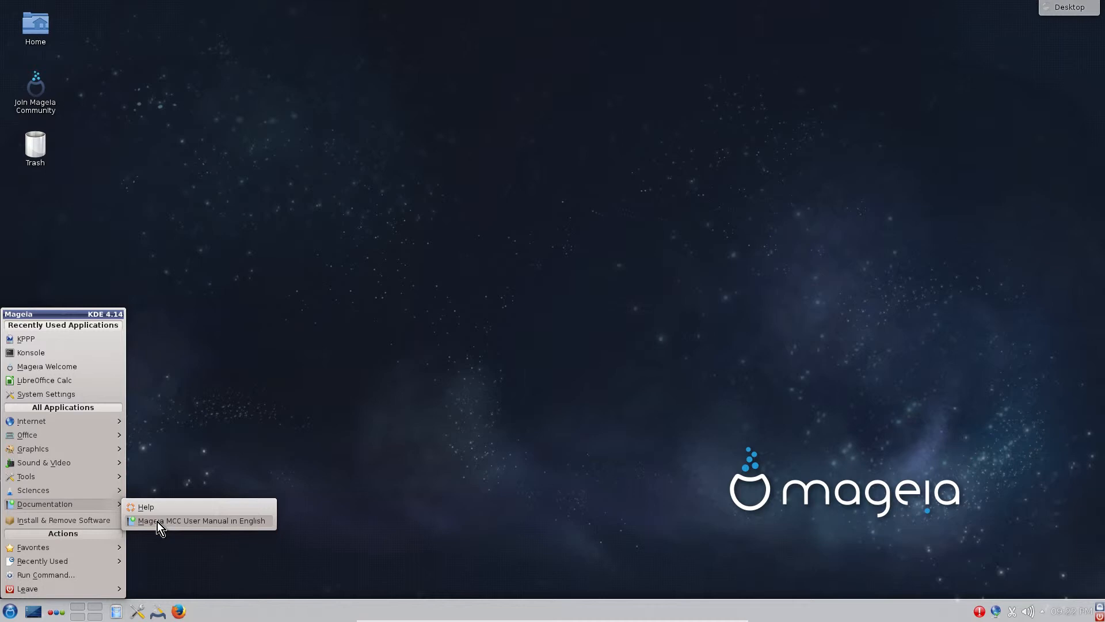
pyautogui.moveTo(76, 527)
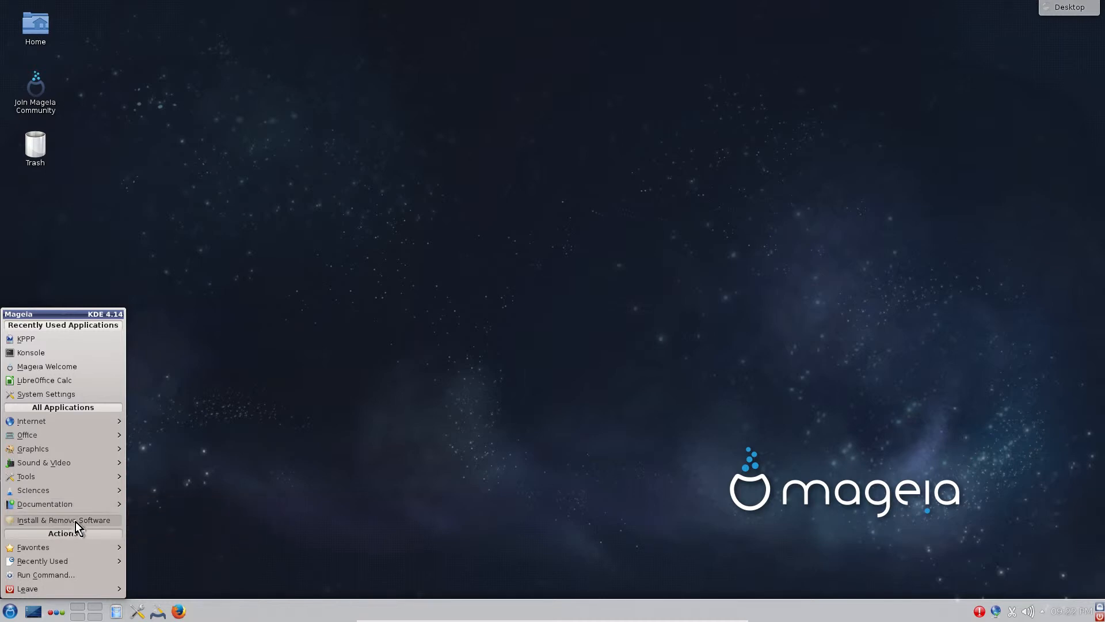
pyautogui.moveTo(76, 524)
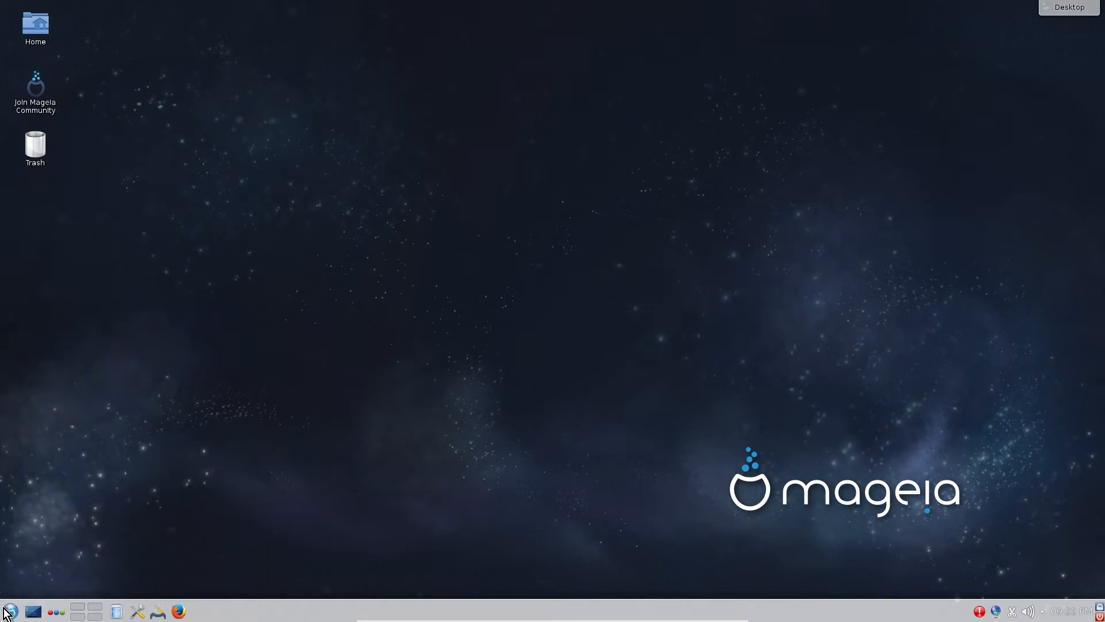
pyautogui.moveTo(443, 325)
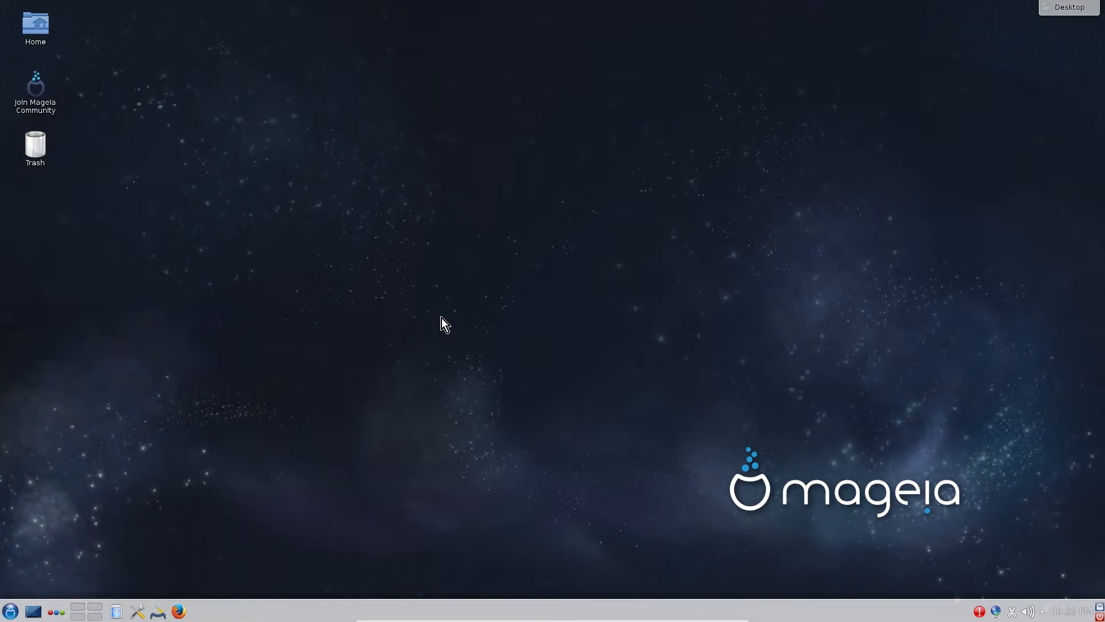
pyautogui.moveTo(173, 435)
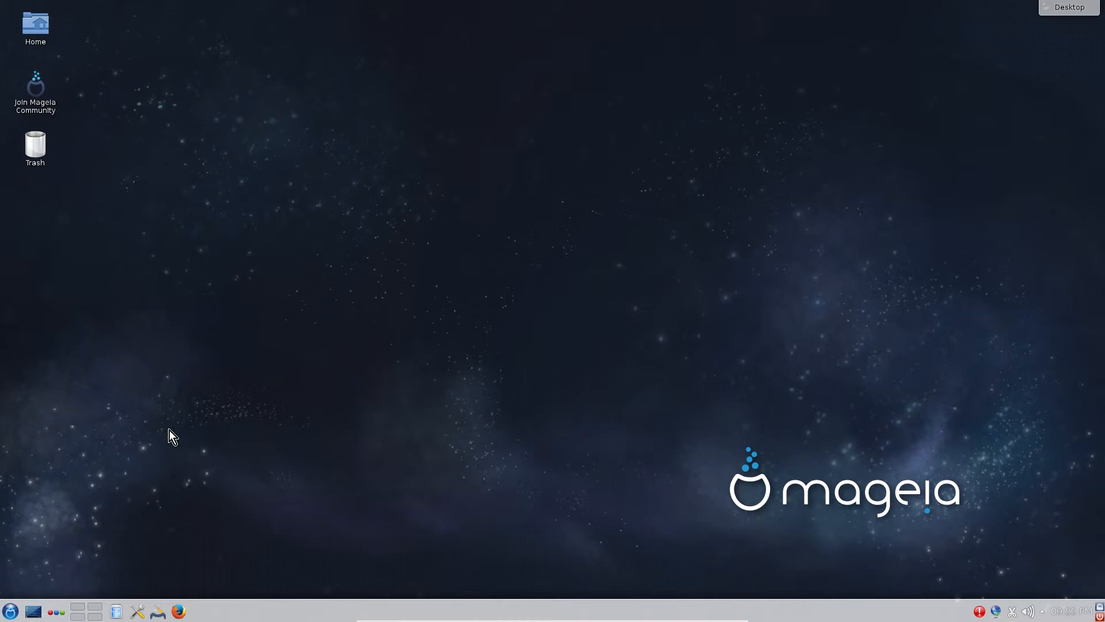
pyautogui.moveTo(34, 611)
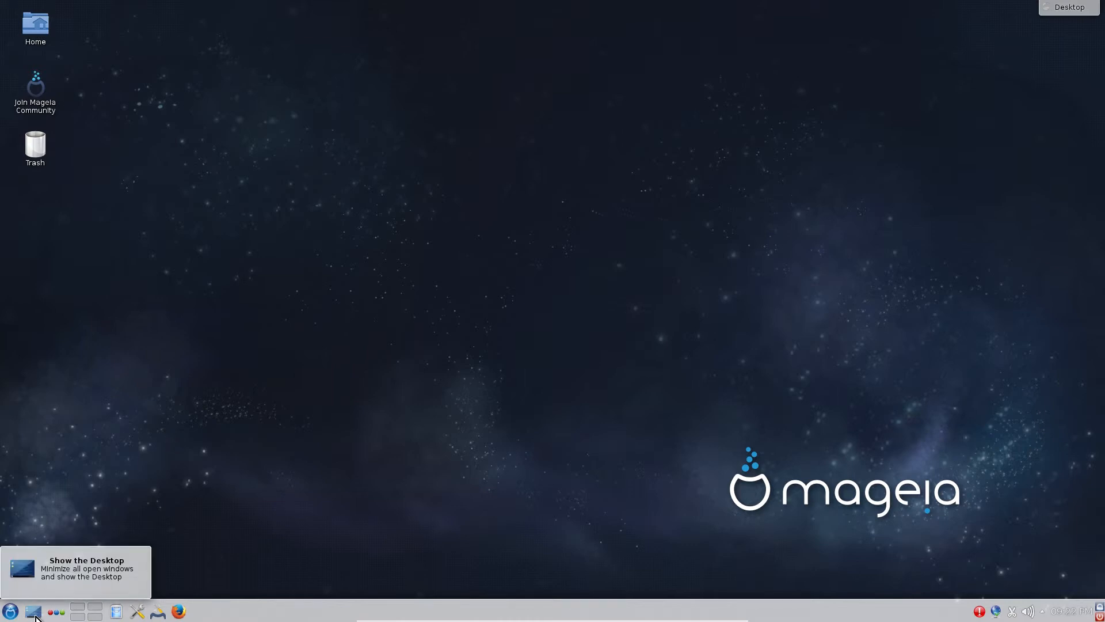
pyautogui.moveTo(180, 611)
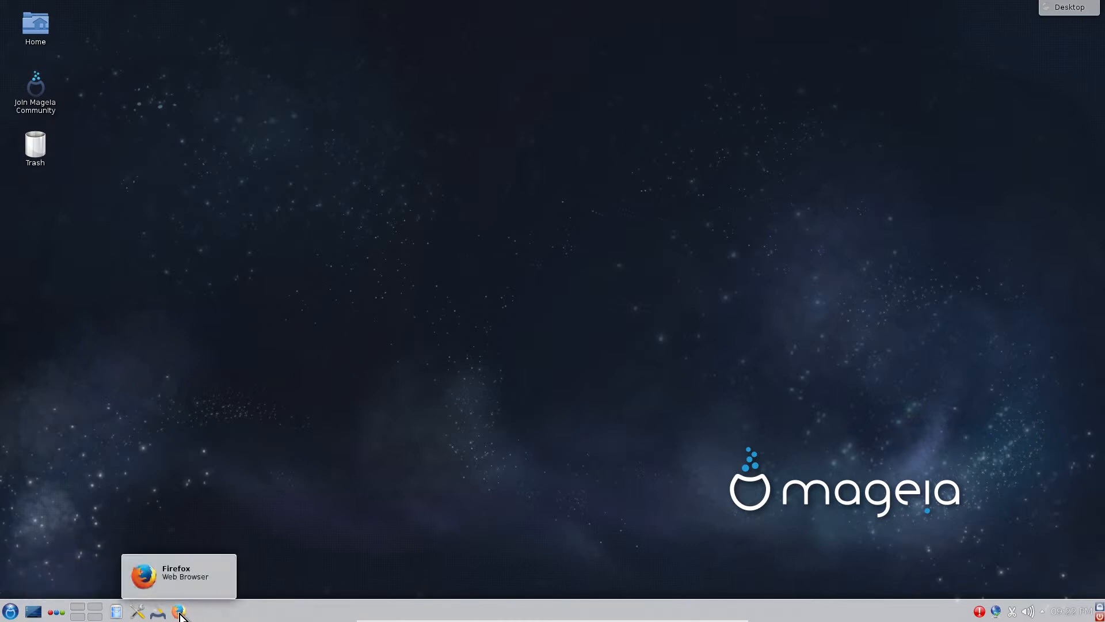
pyautogui.moveTo(31, 588)
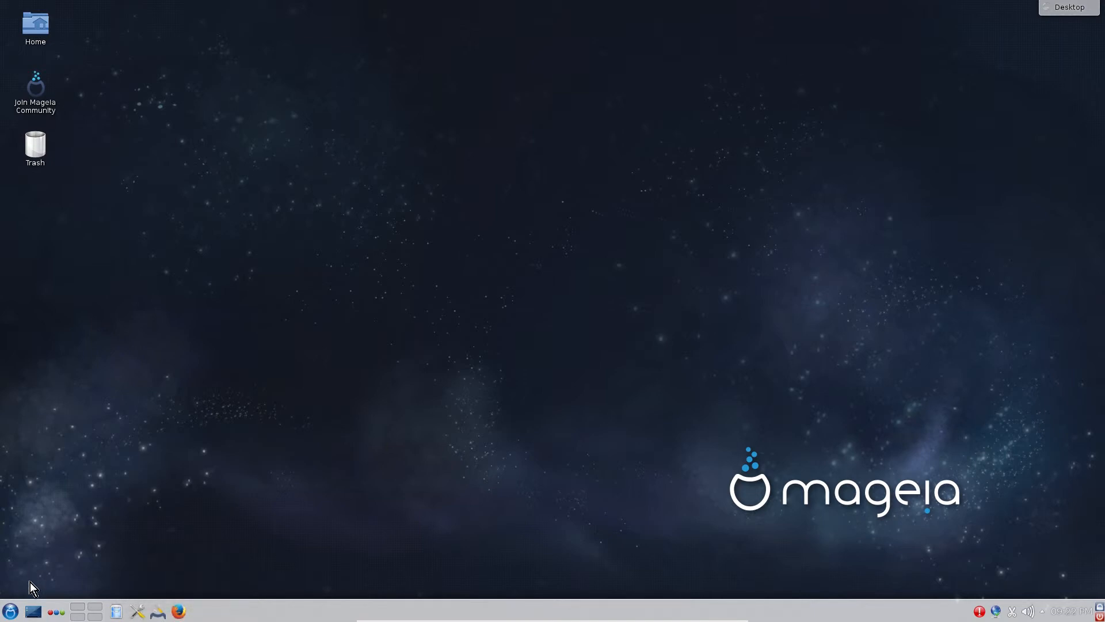
pyautogui.moveTo(116, 611)
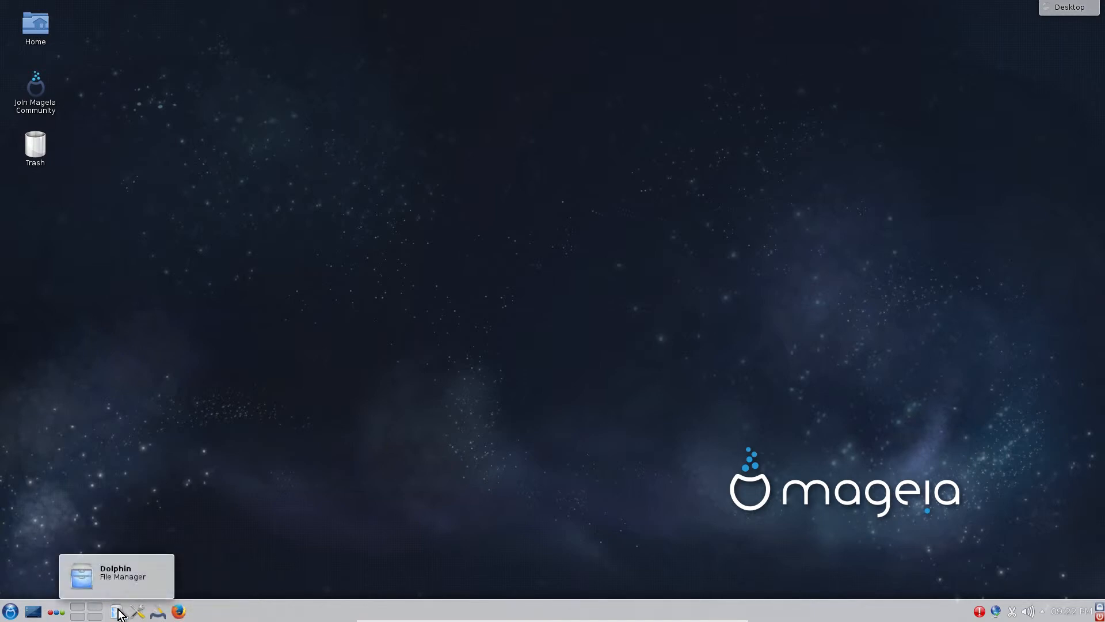
pyautogui.moveTo(98, 611)
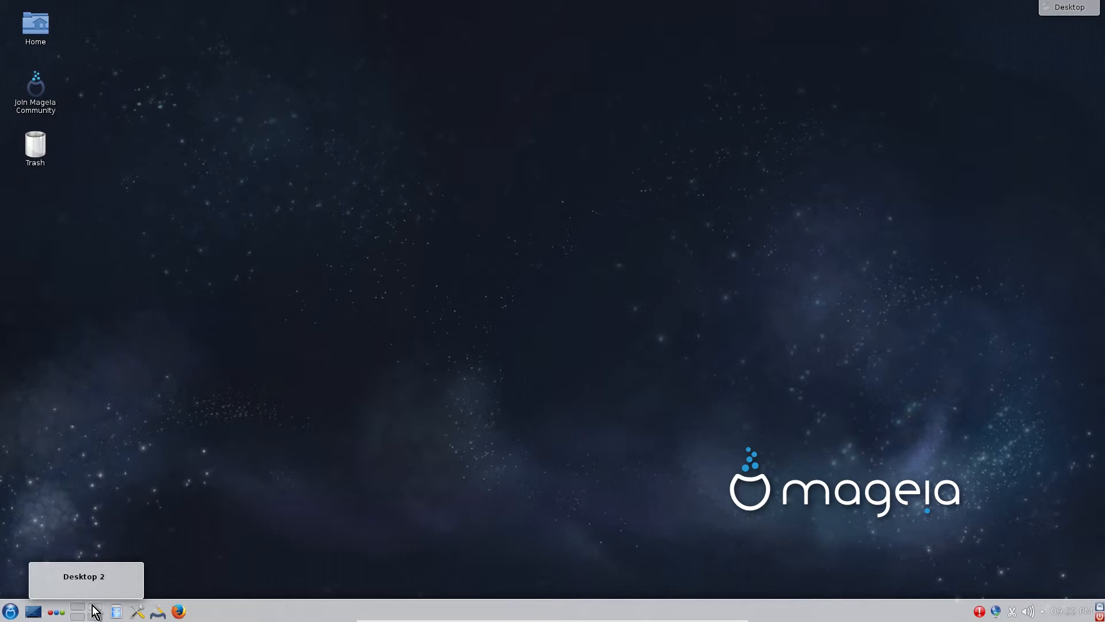
pyautogui.moveTo(56, 611)
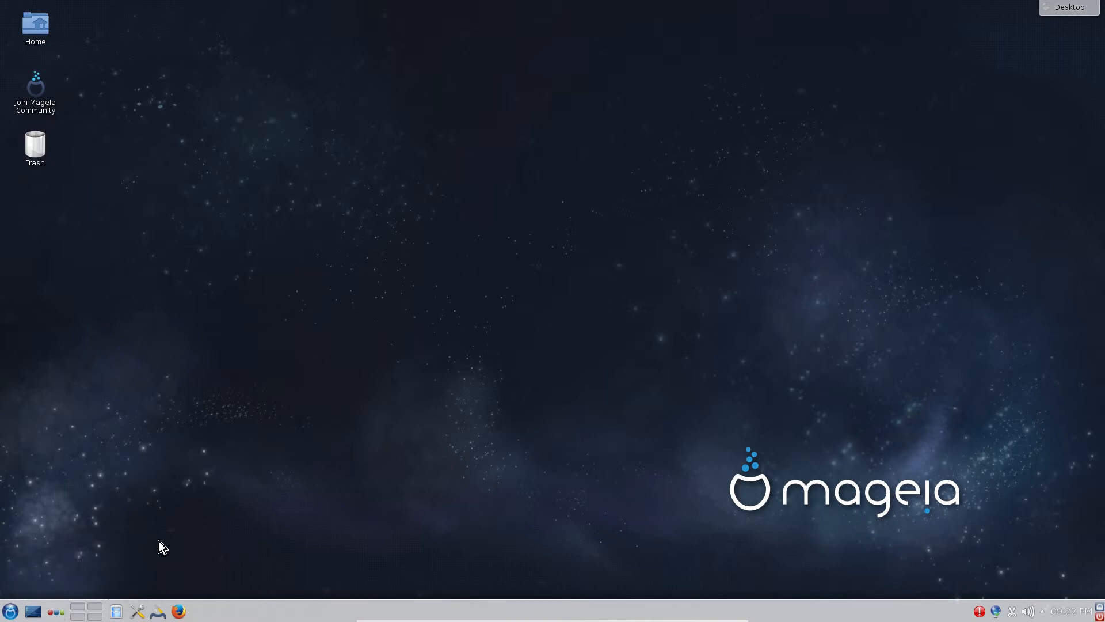
pyautogui.moveTo(116, 610)
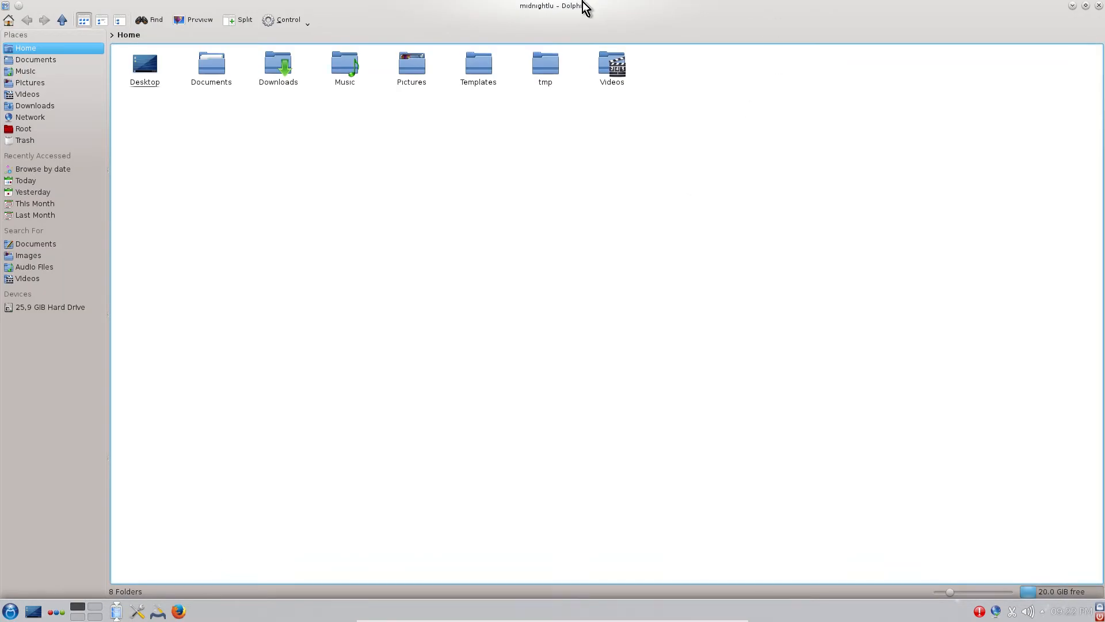
pyautogui.moveTo(285, 171)
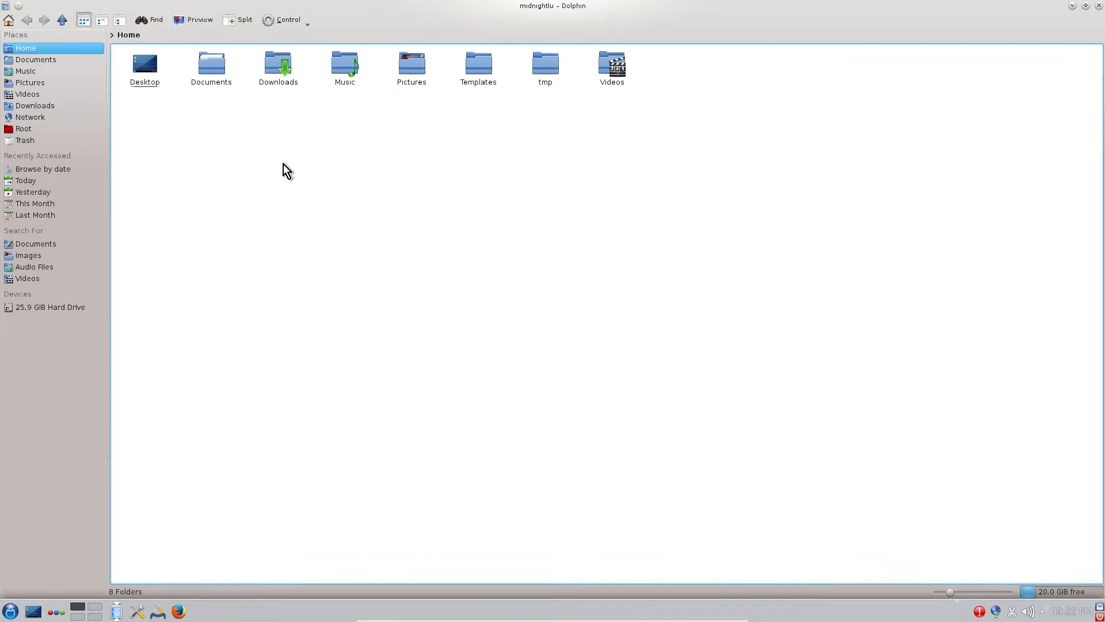
pyautogui.moveTo(138, 610)
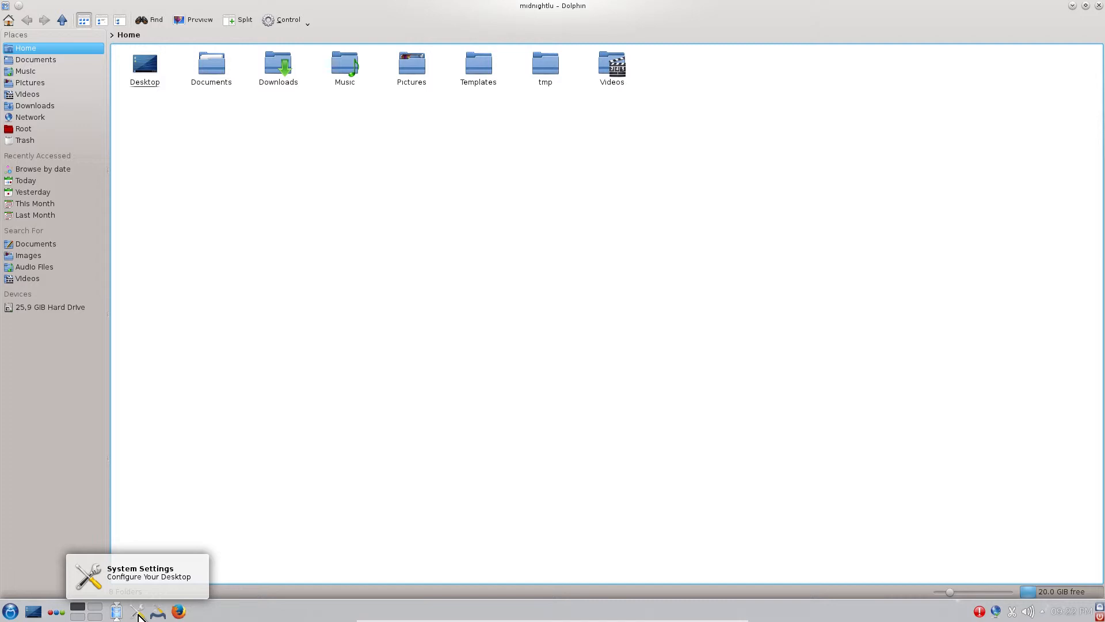
pyautogui.moveTo(158, 612)
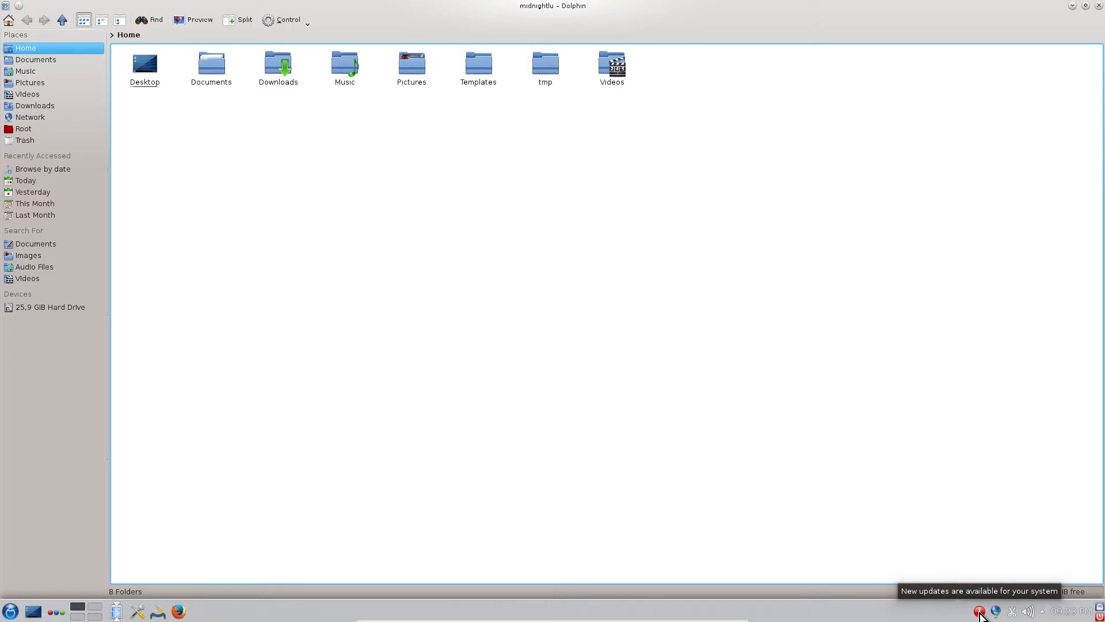
pyautogui.moveTo(996, 610)
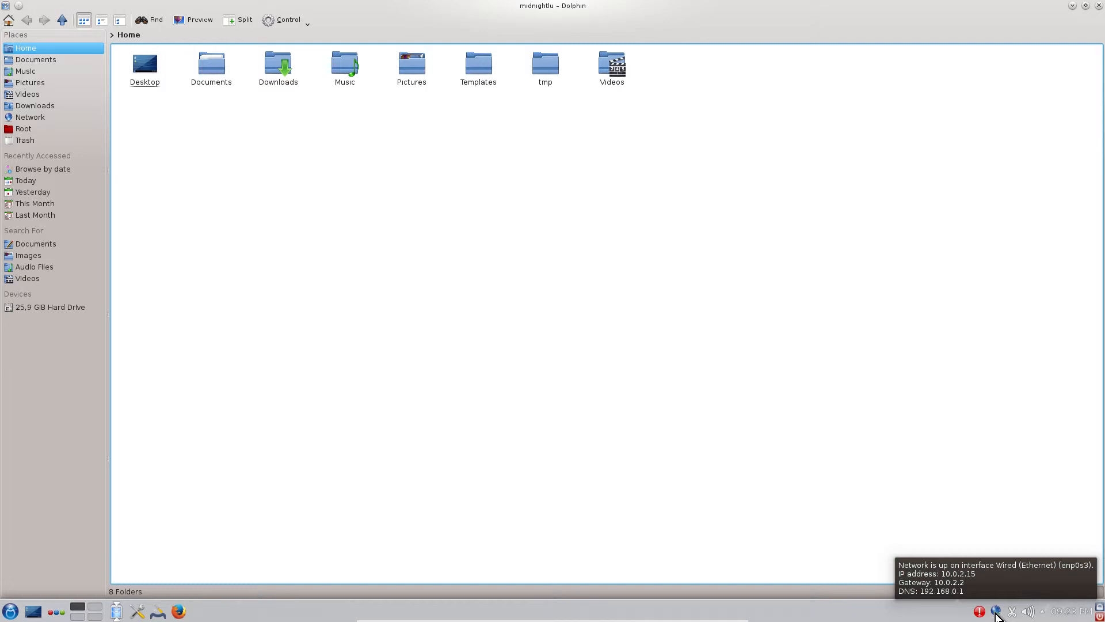
pyautogui.click(1028, 611)
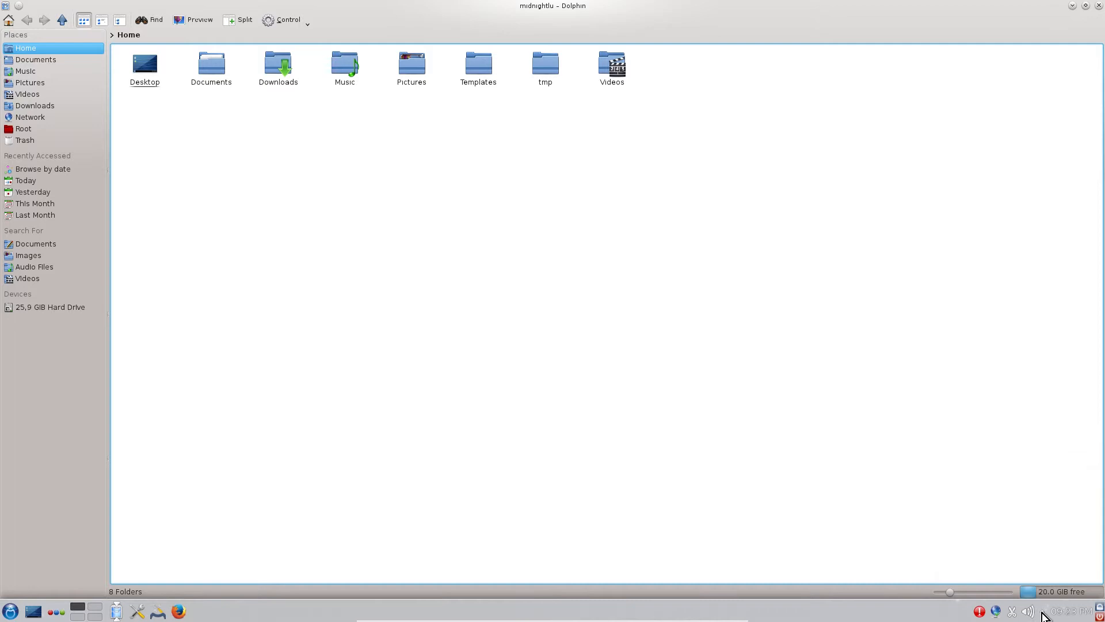
pyautogui.click(1037, 612)
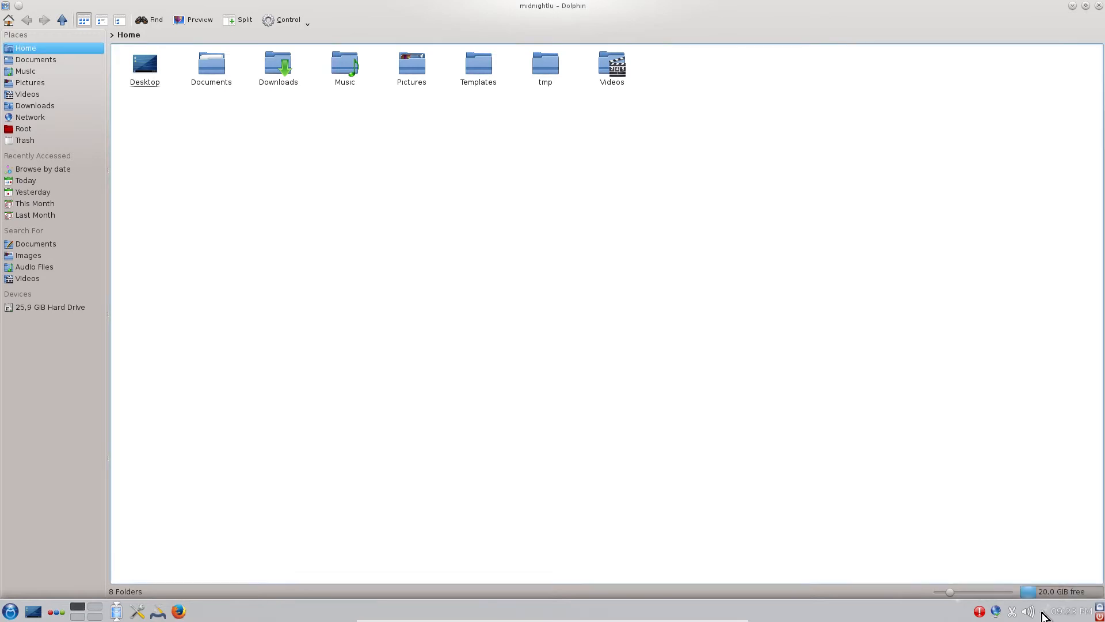
pyautogui.click(1069, 610)
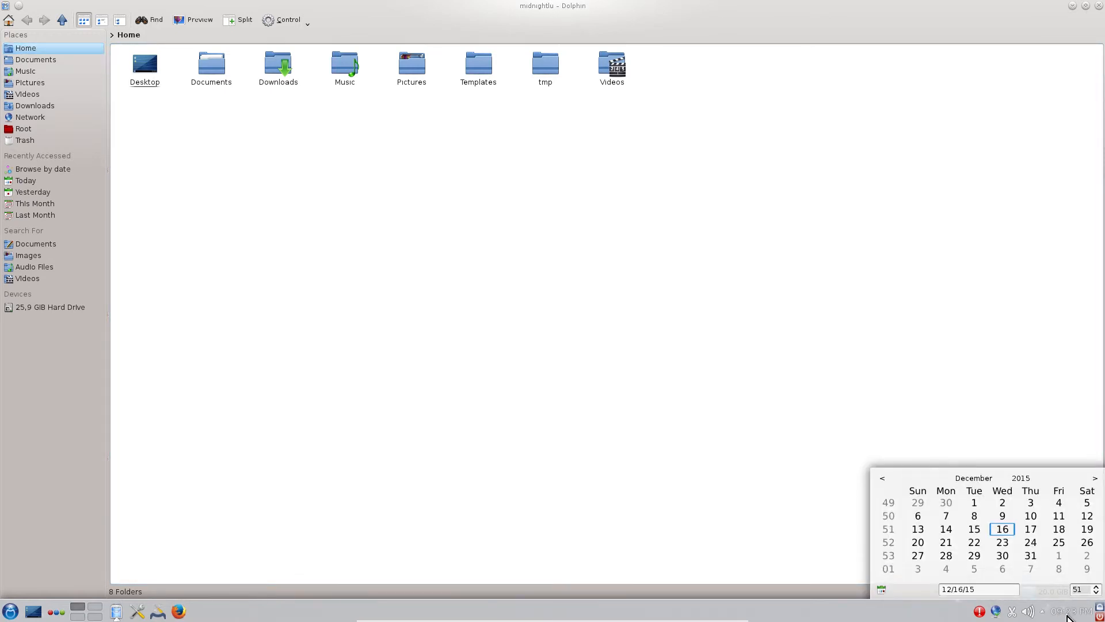
pyautogui.click(841, 463)
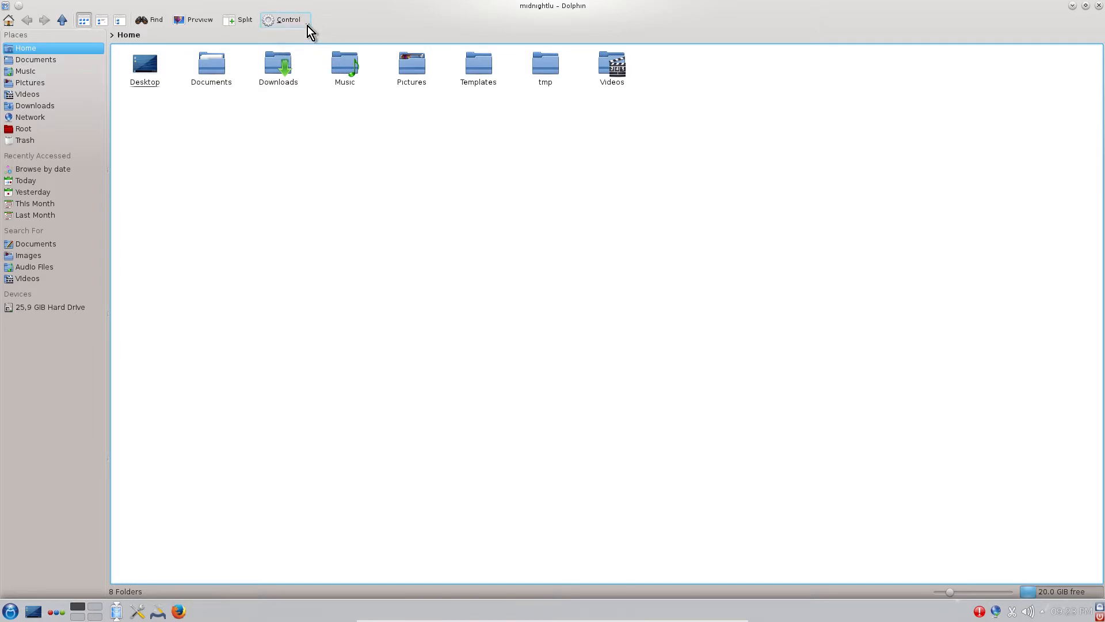
# - Check About KDE (Platform Version 4.14.5) from Dolphin's Control menu, then exit Dolphin
pyautogui.click(287, 19)
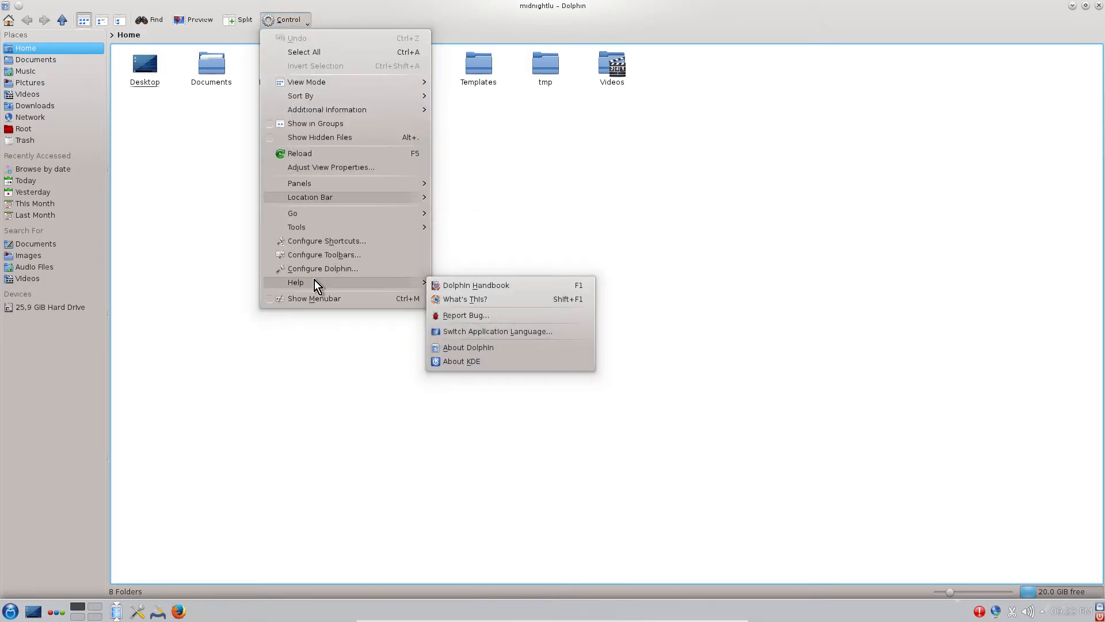
pyautogui.moveTo(500, 367)
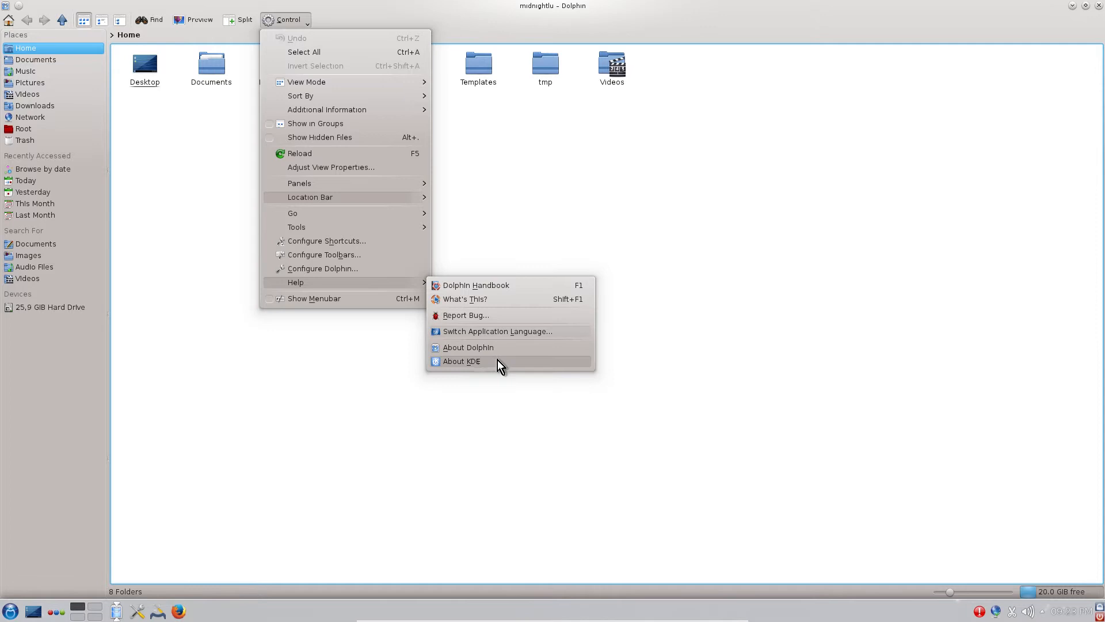
pyautogui.click(461, 361)
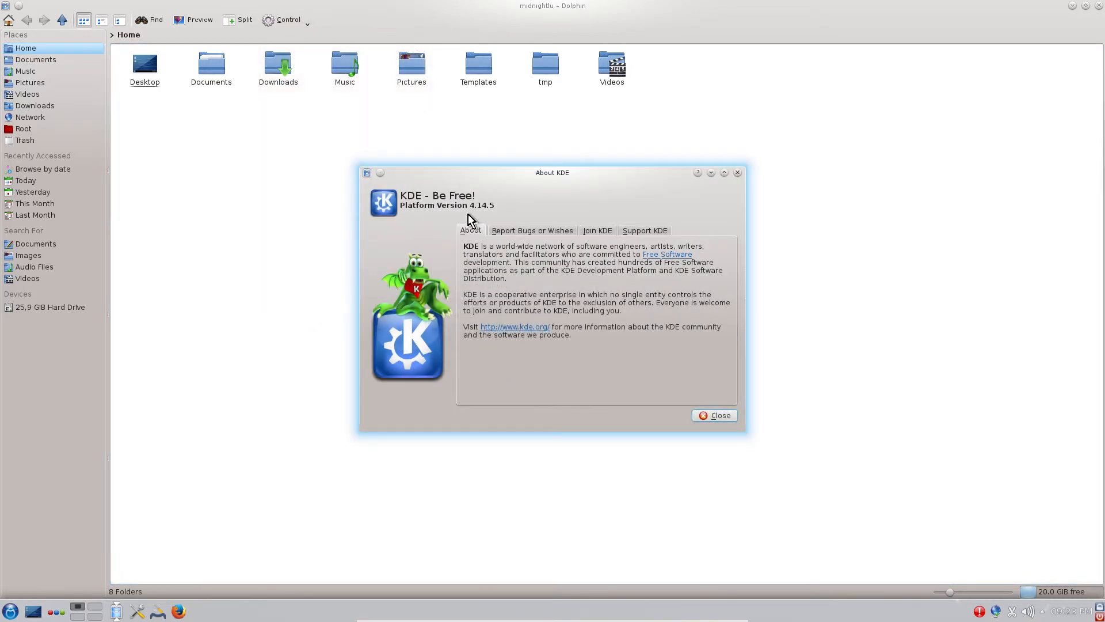
pyautogui.moveTo(585, 227)
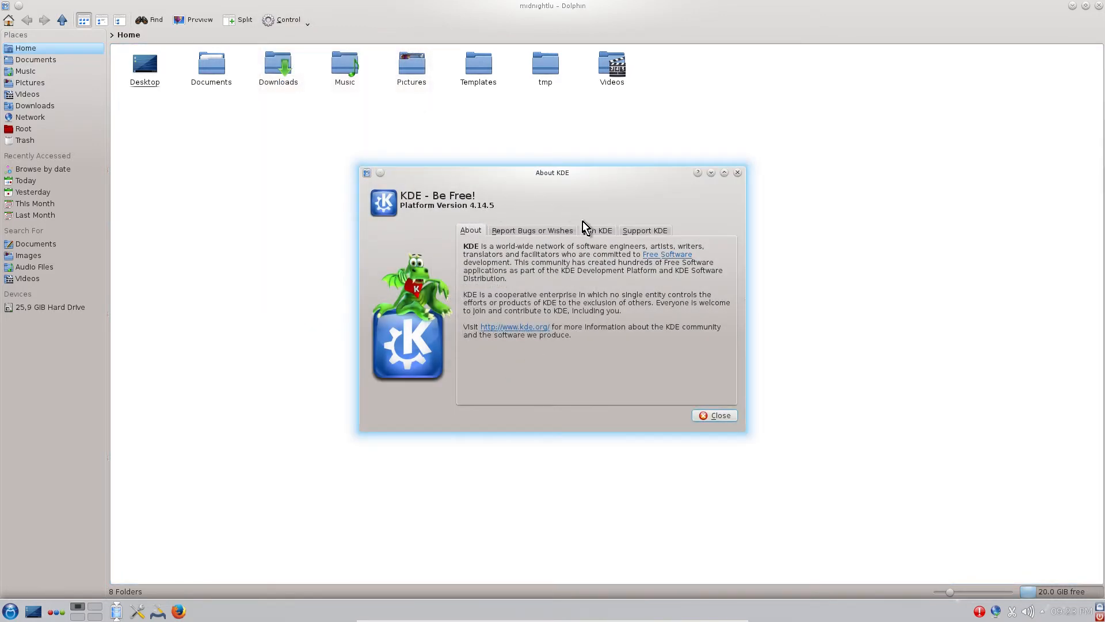
pyautogui.click(714, 415)
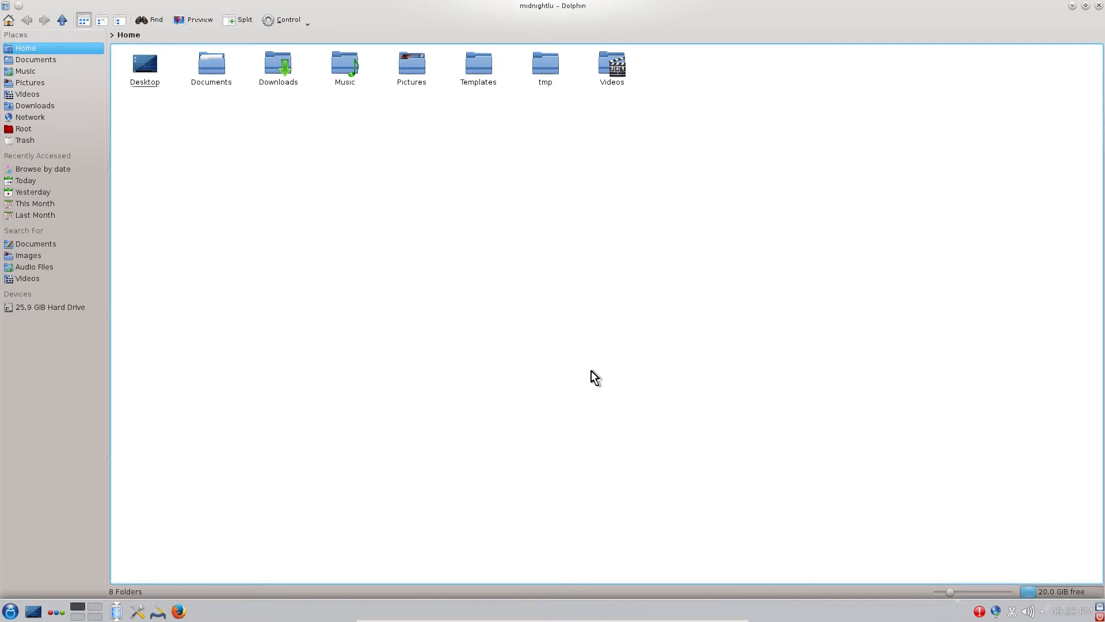
pyautogui.moveTo(1078, 14)
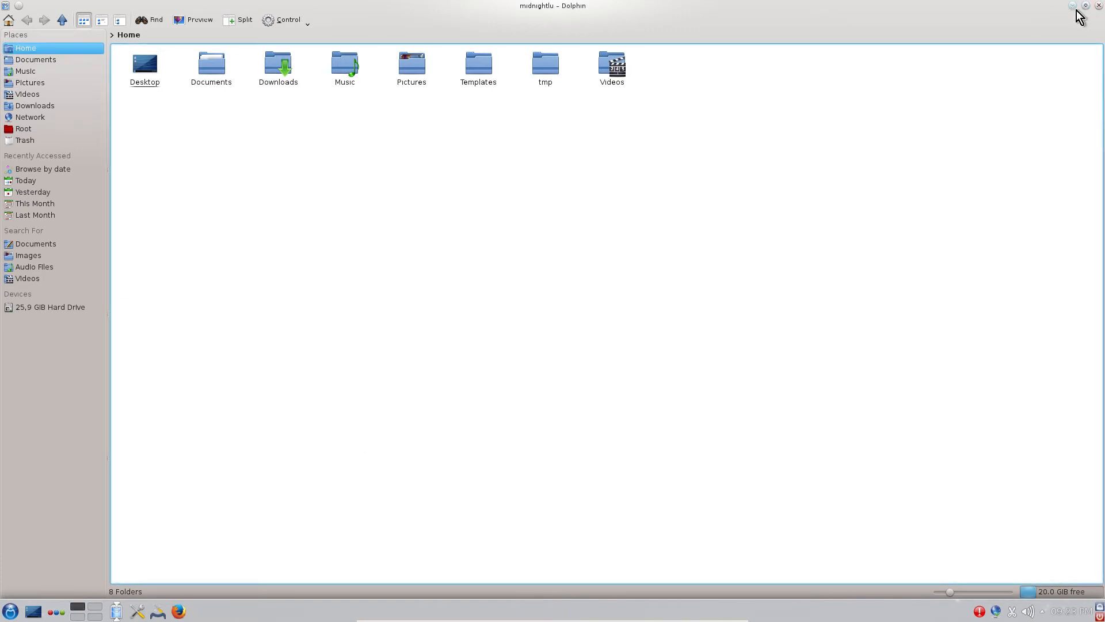
pyautogui.click(1085, 6)
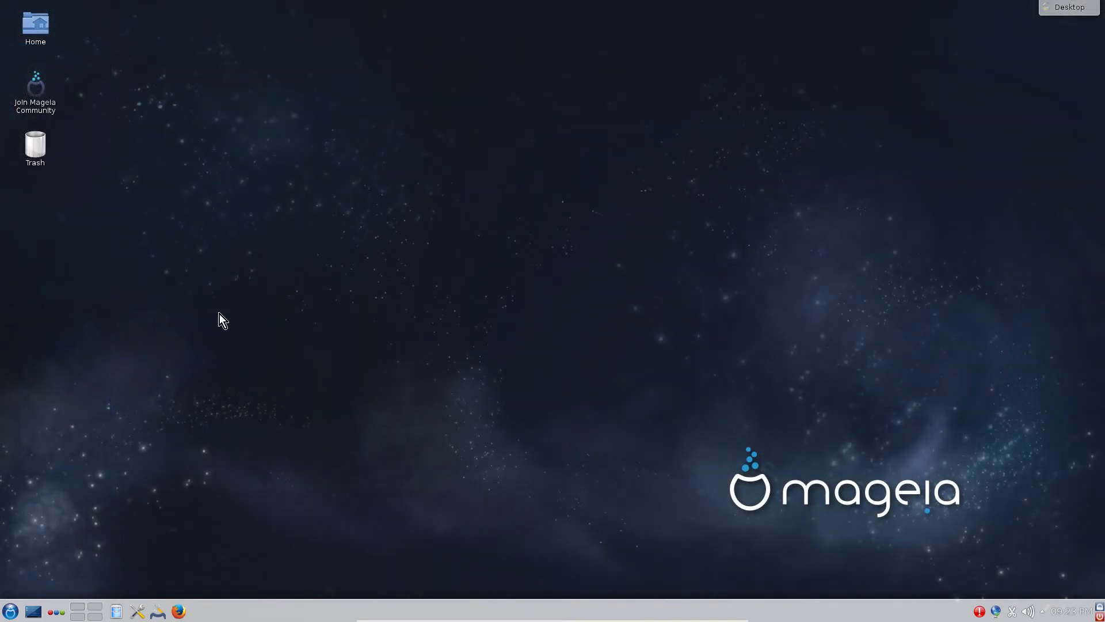
pyautogui.moveTo(11, 611)
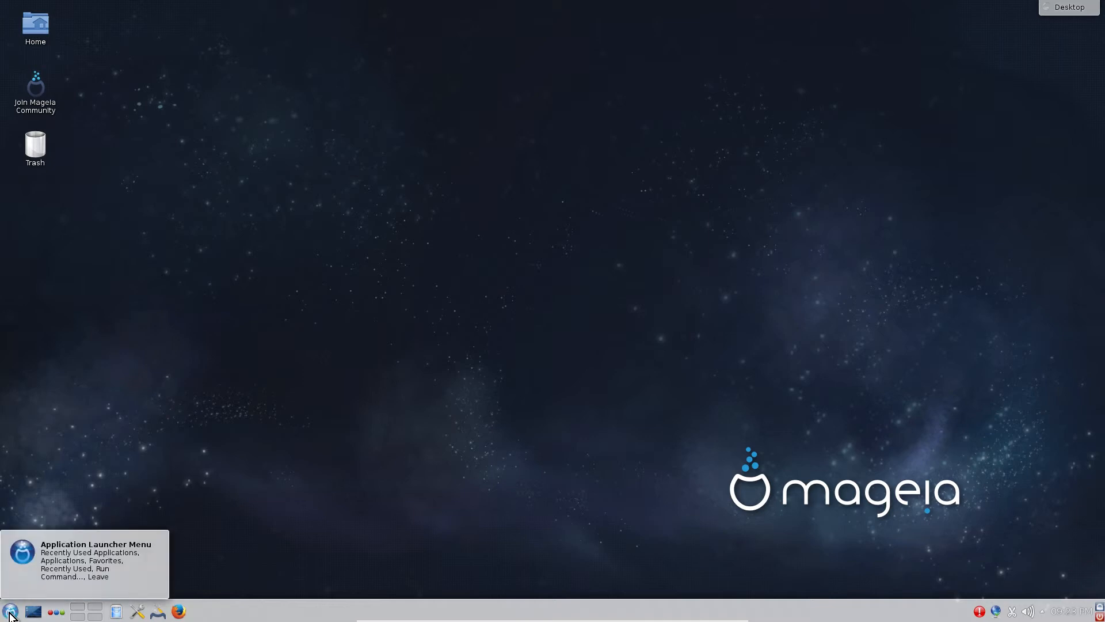
# - Browse the launcher's Internet category twice, then start Konsole from Recently Used Applications
pyautogui.click(10, 610)
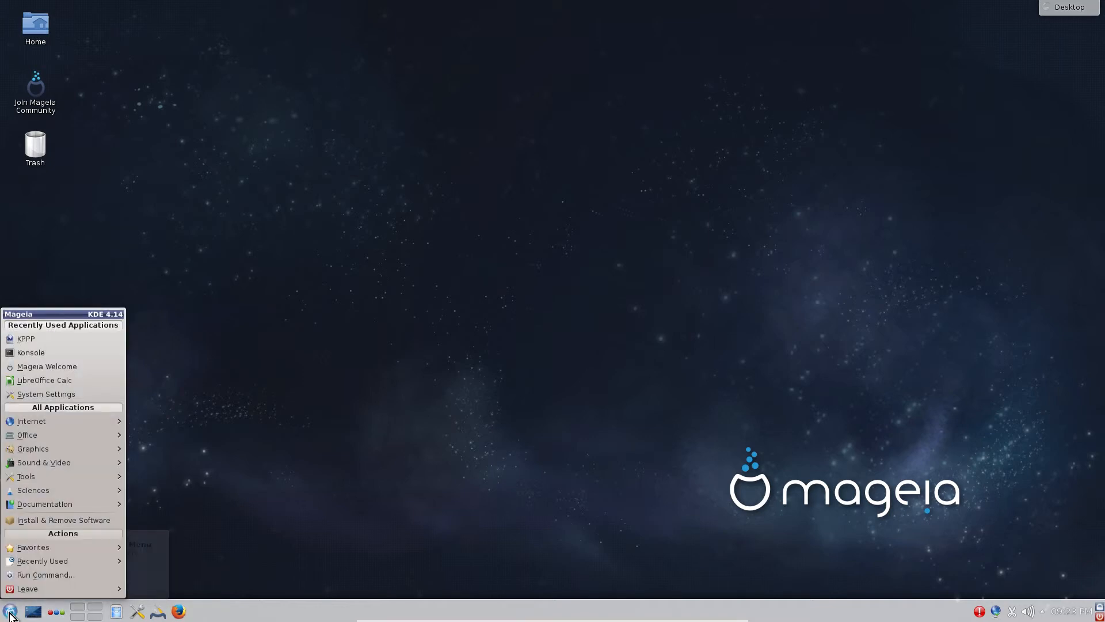
pyautogui.click(31, 421)
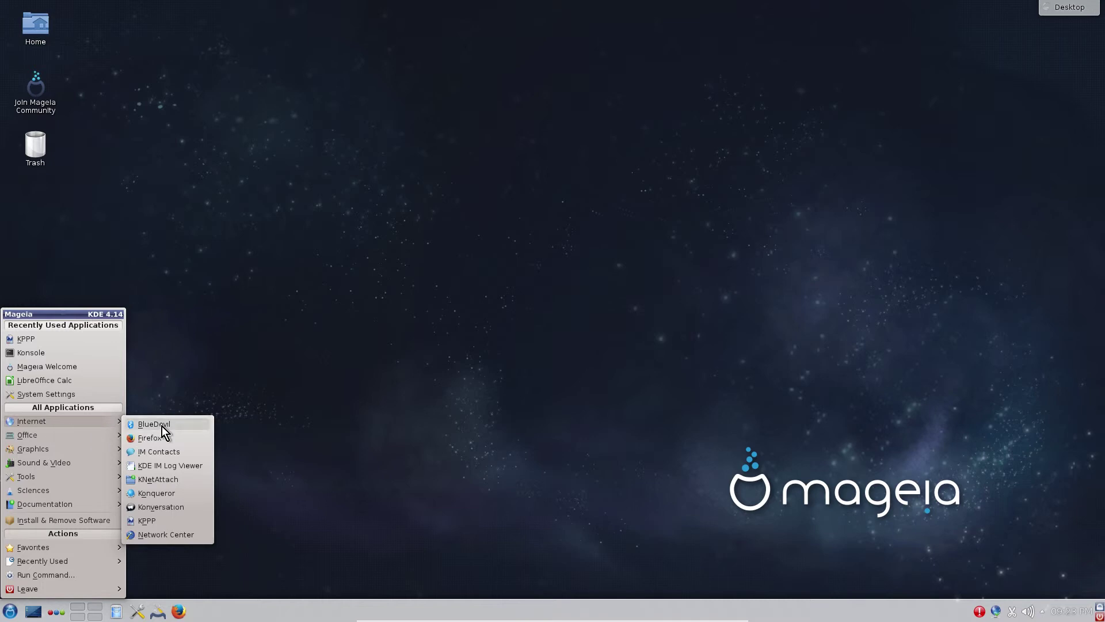
pyautogui.click(314, 415)
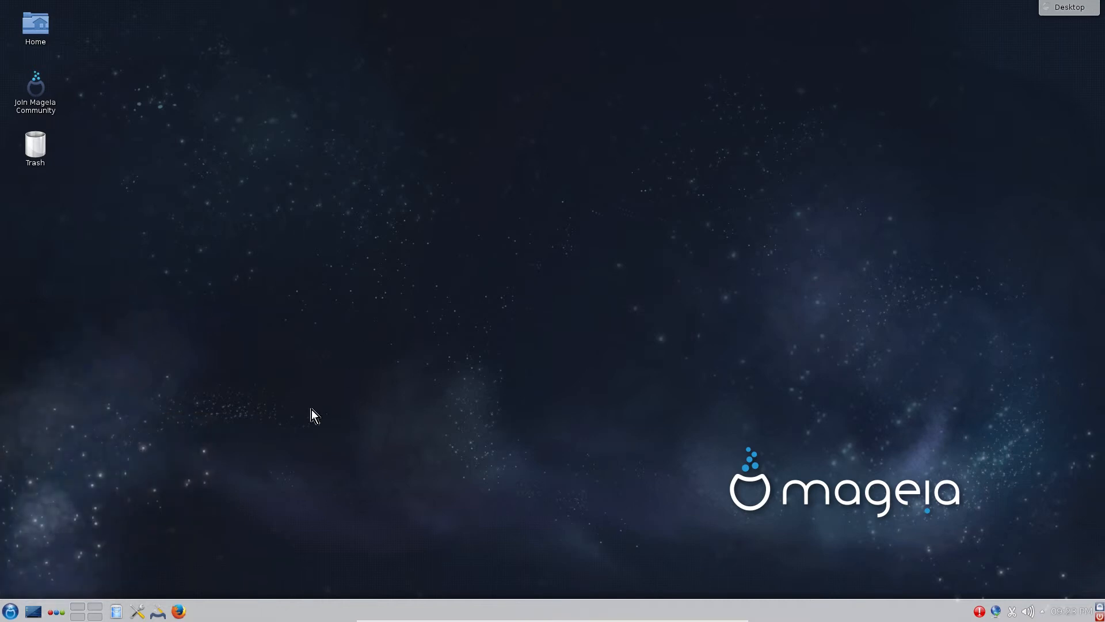
pyautogui.moveTo(449, 215)
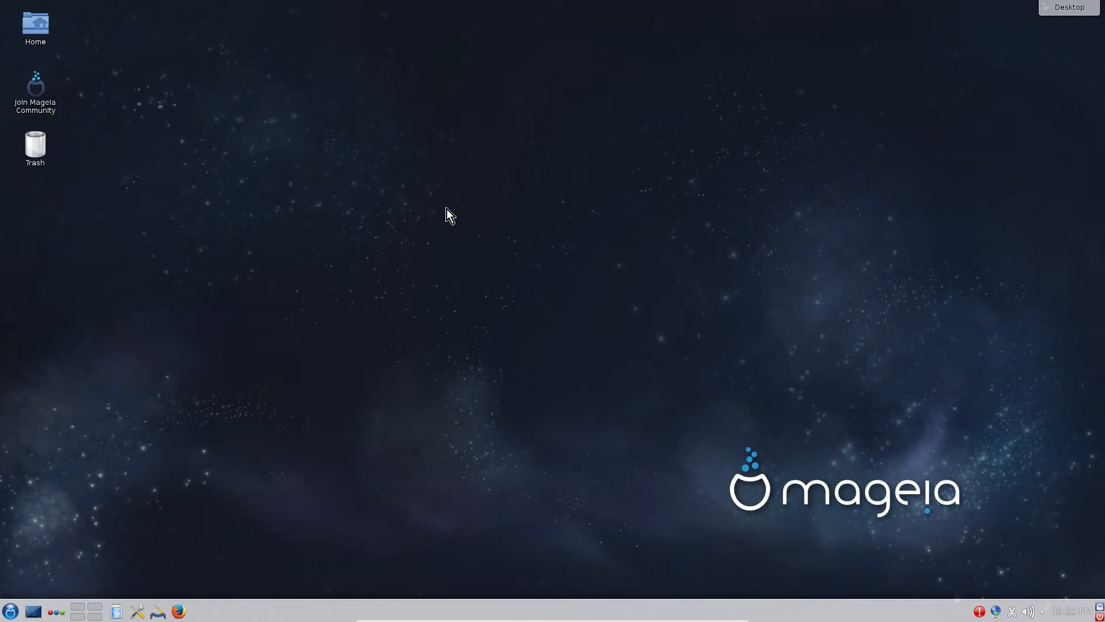
pyautogui.moveTo(194, 392)
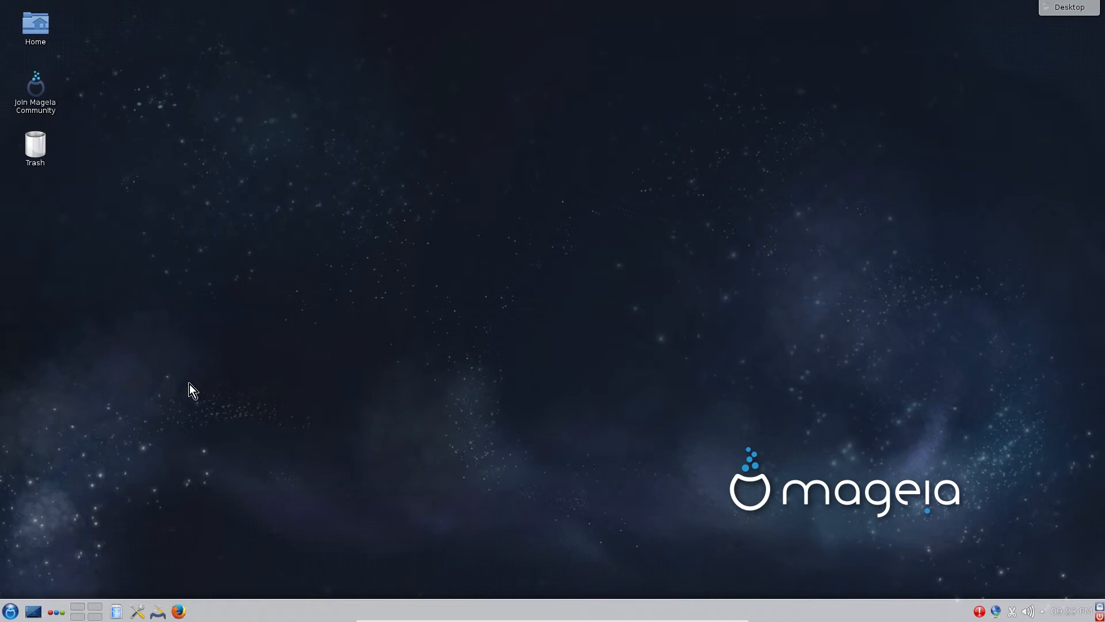
pyautogui.click(10, 610)
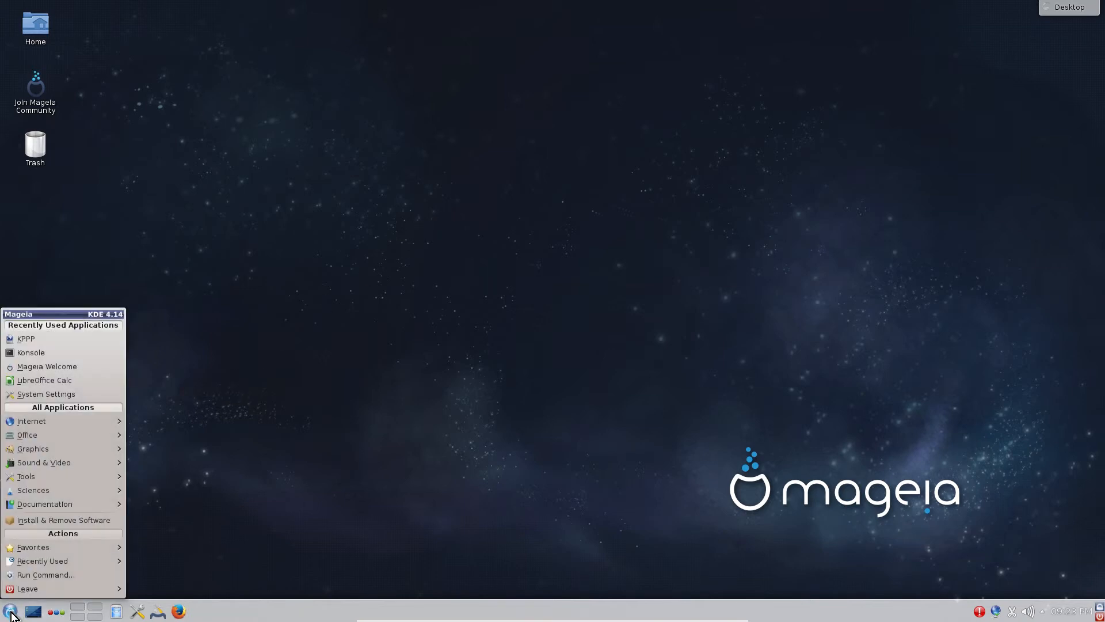
pyautogui.click(31, 421)
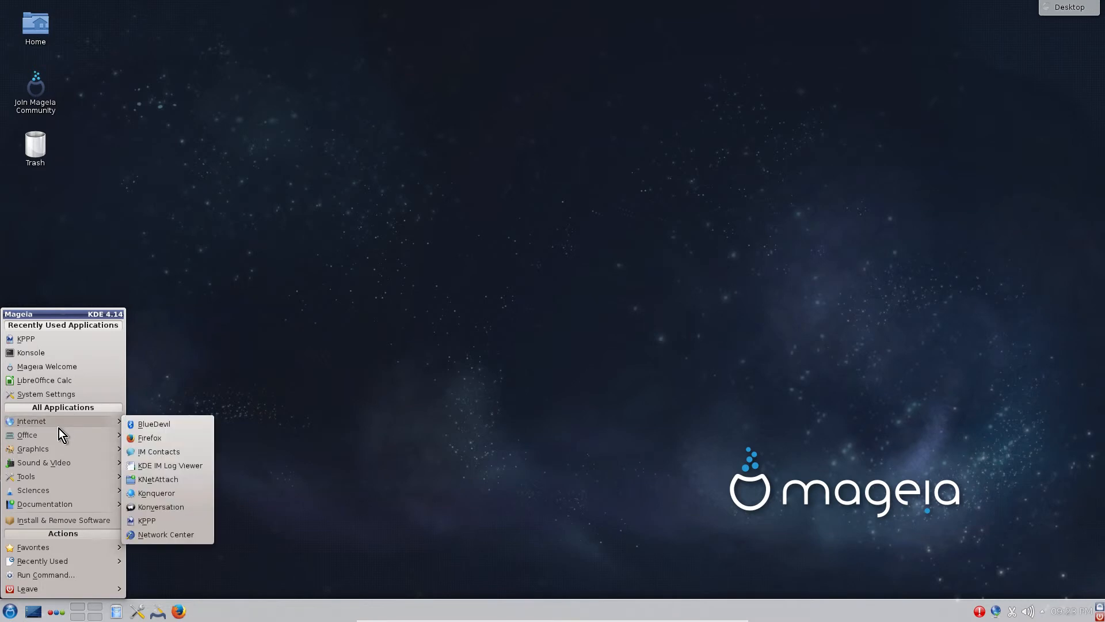
pyautogui.moveTo(44, 353)
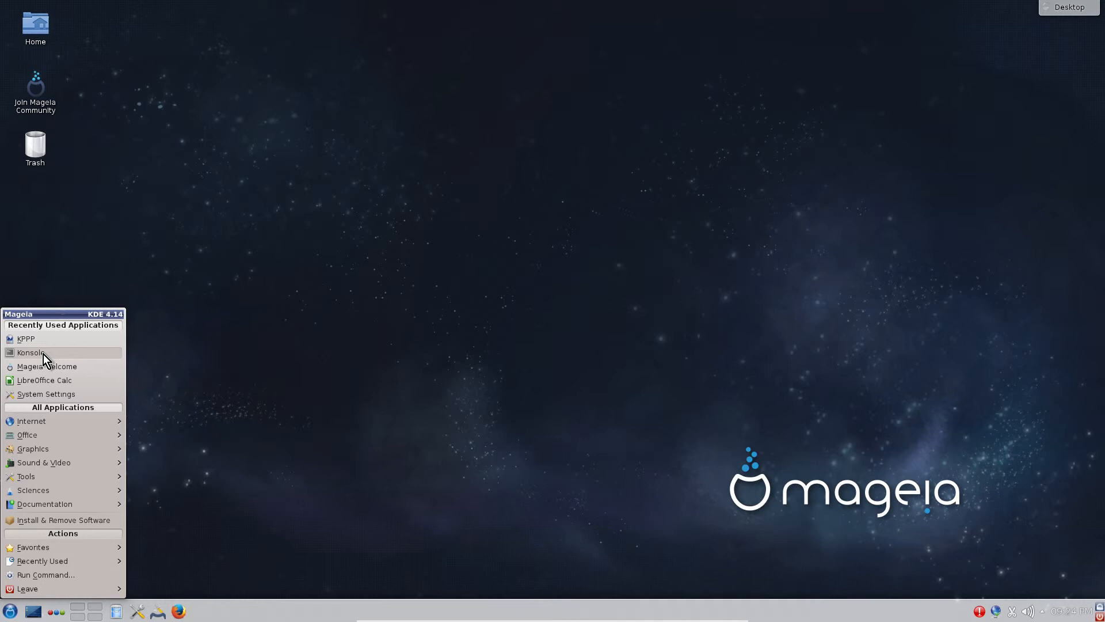
pyautogui.moveTo(31, 353)
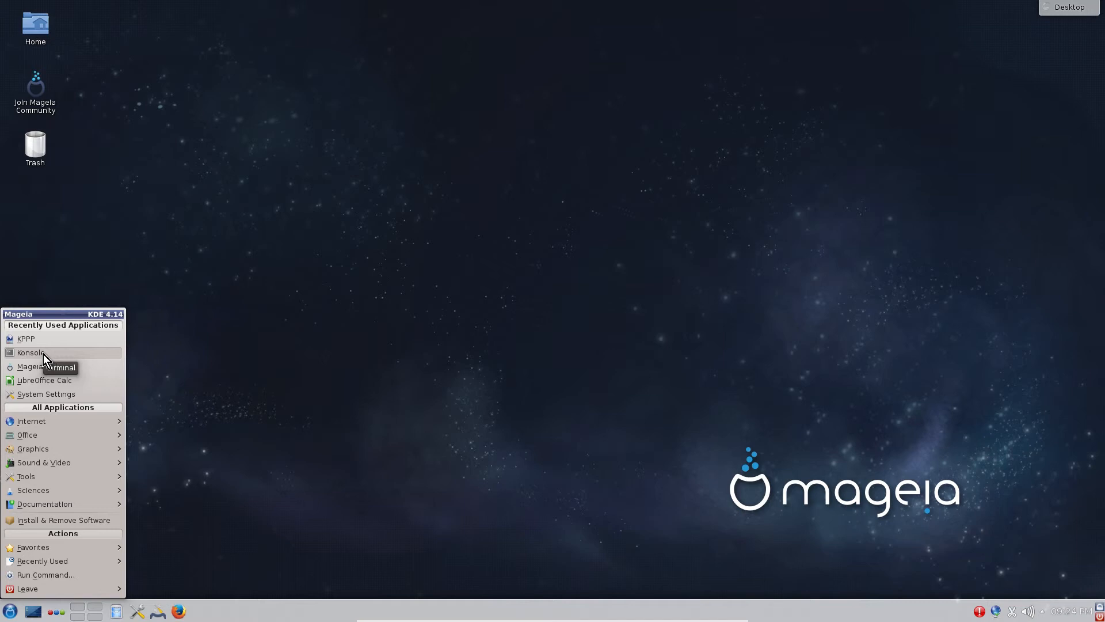
pyautogui.click(29, 353)
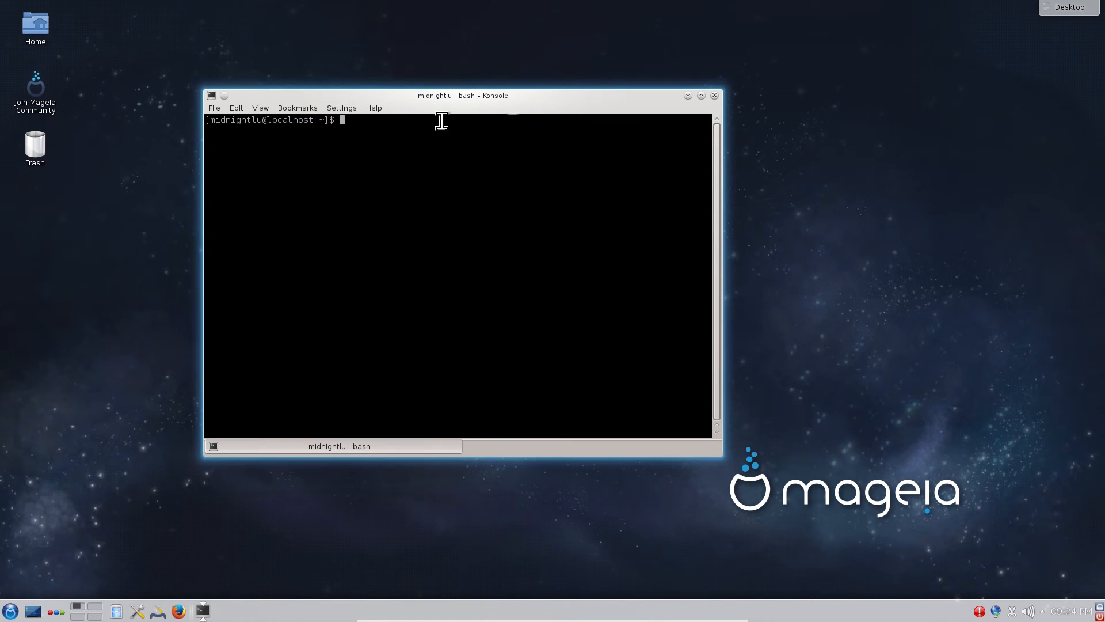
pyautogui.moveTo(404, 131)
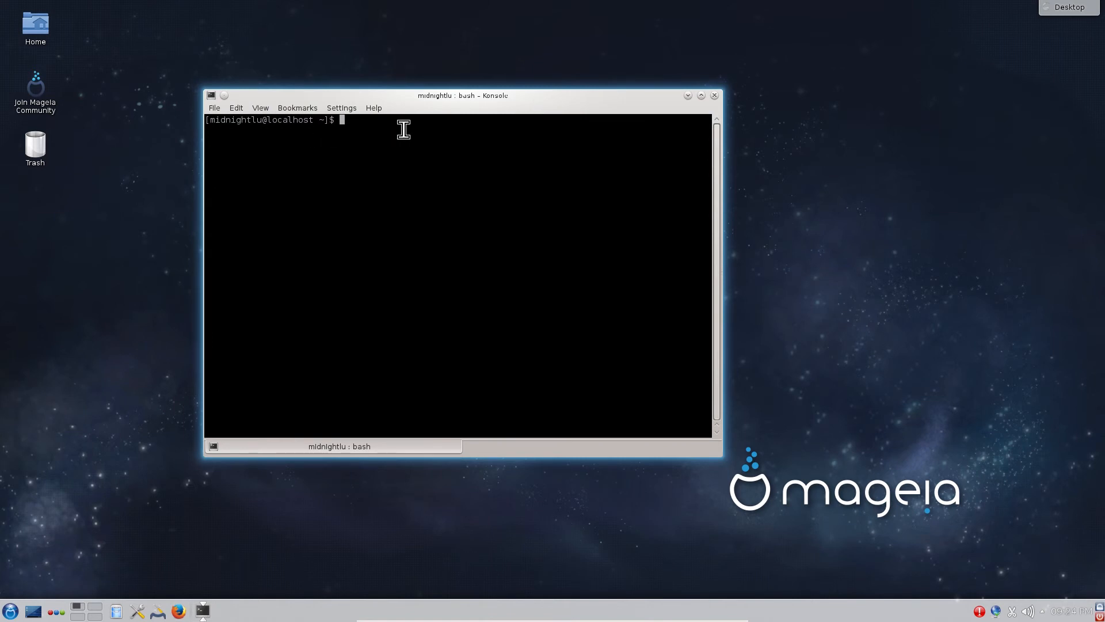
pyautogui.moveTo(410, 130)
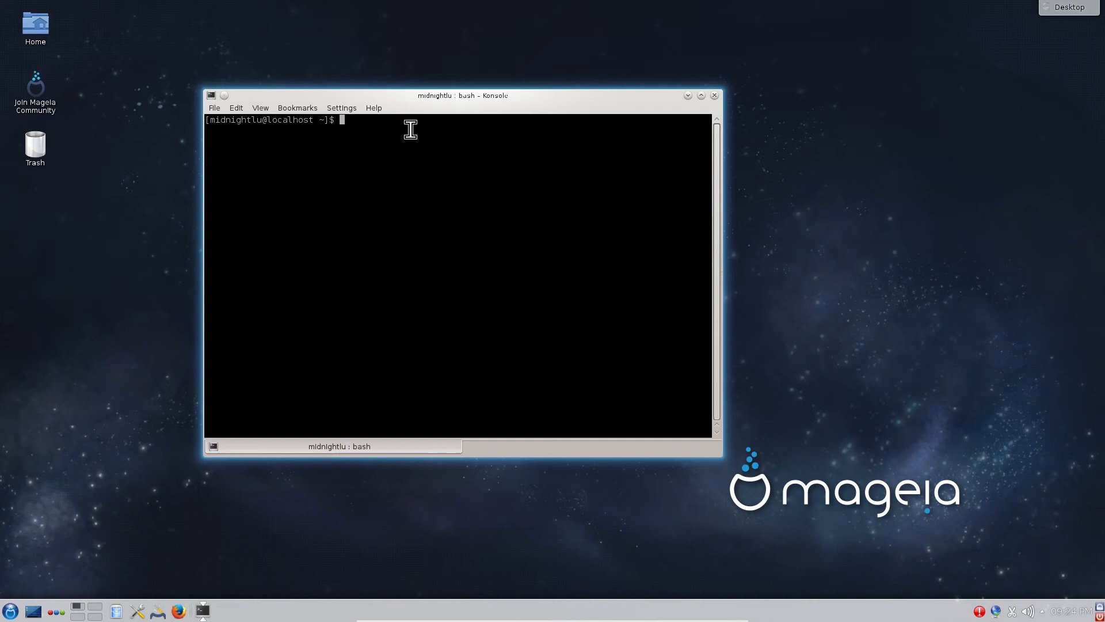
pyautogui.moveTo(411, 129)
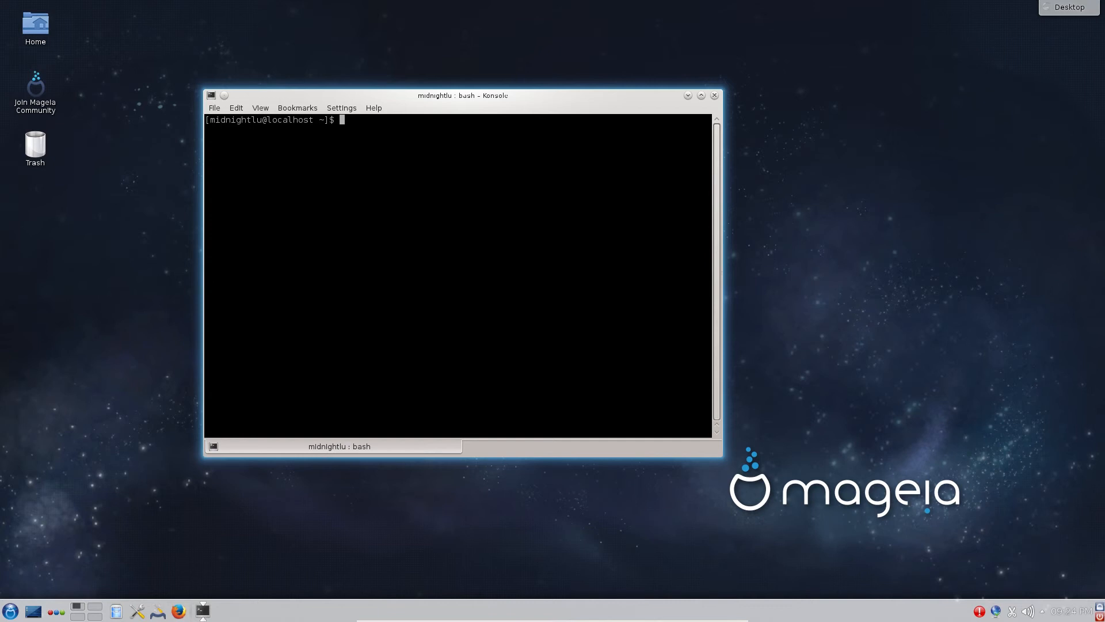
# - Run uname -r to show kernel 3.19.8-desktop-3.mga5, then close Konsole
pyautogui.write('un')
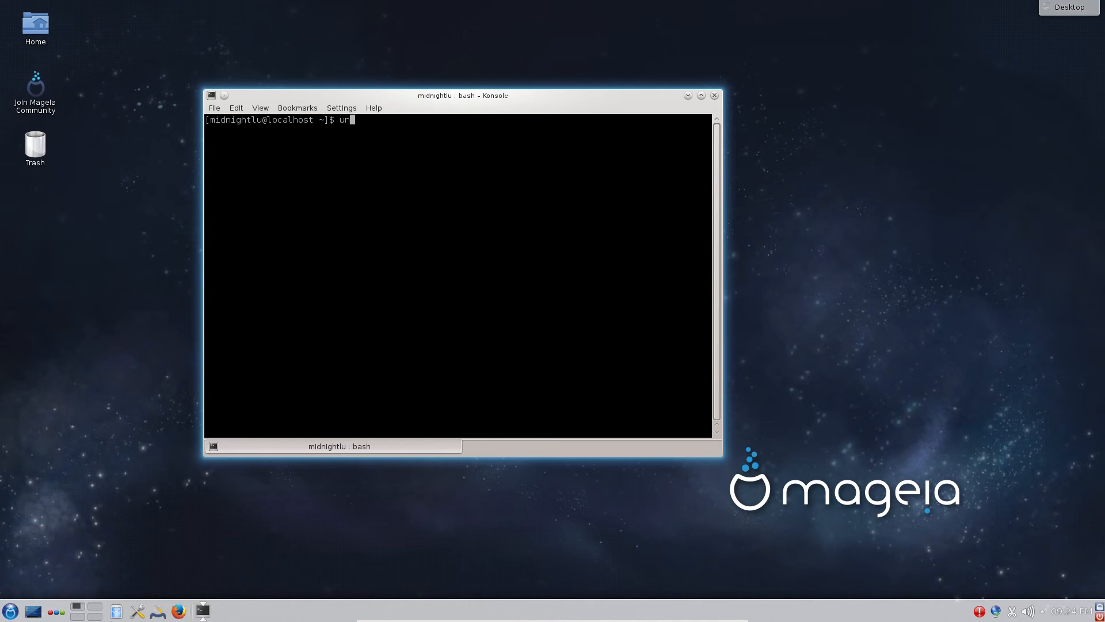
pyautogui.write('ame -r')
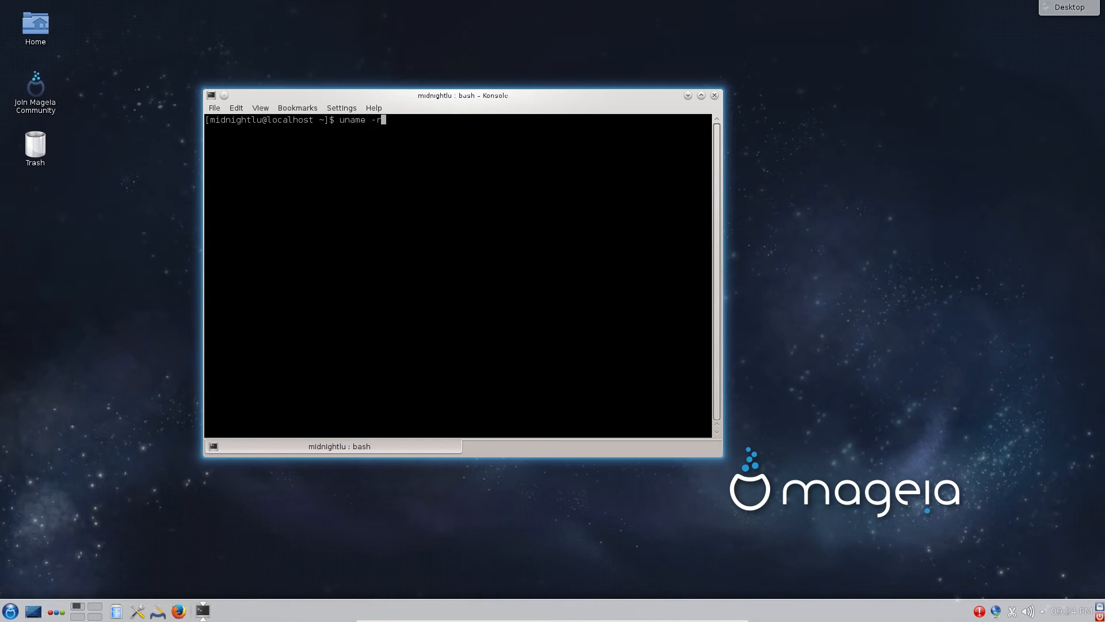
pyautogui.press('Return')
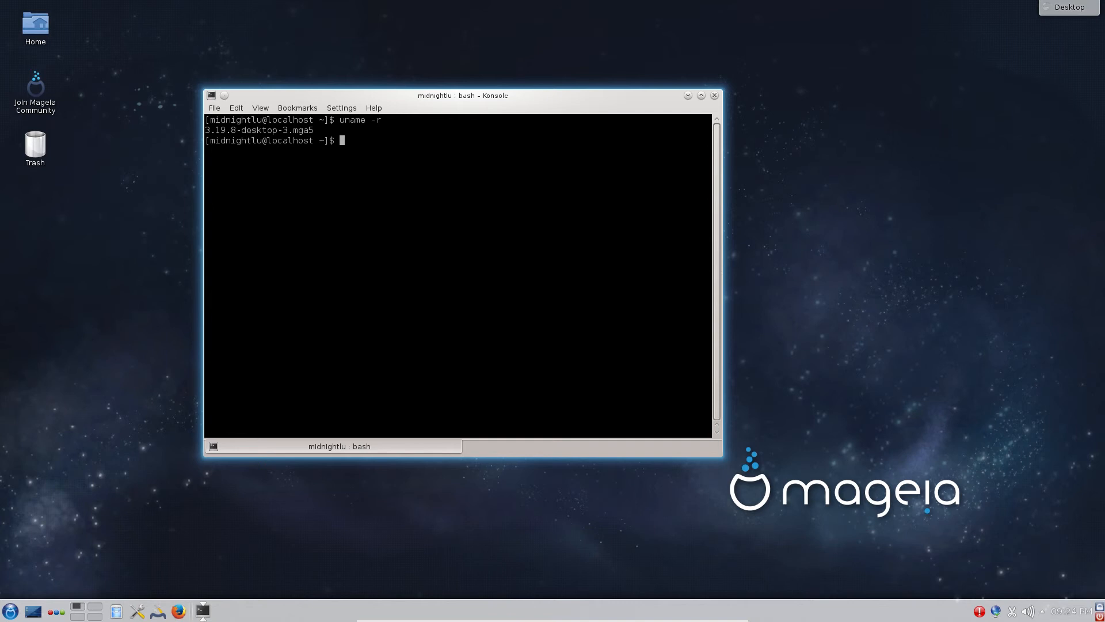
pyautogui.moveTo(977, 540)
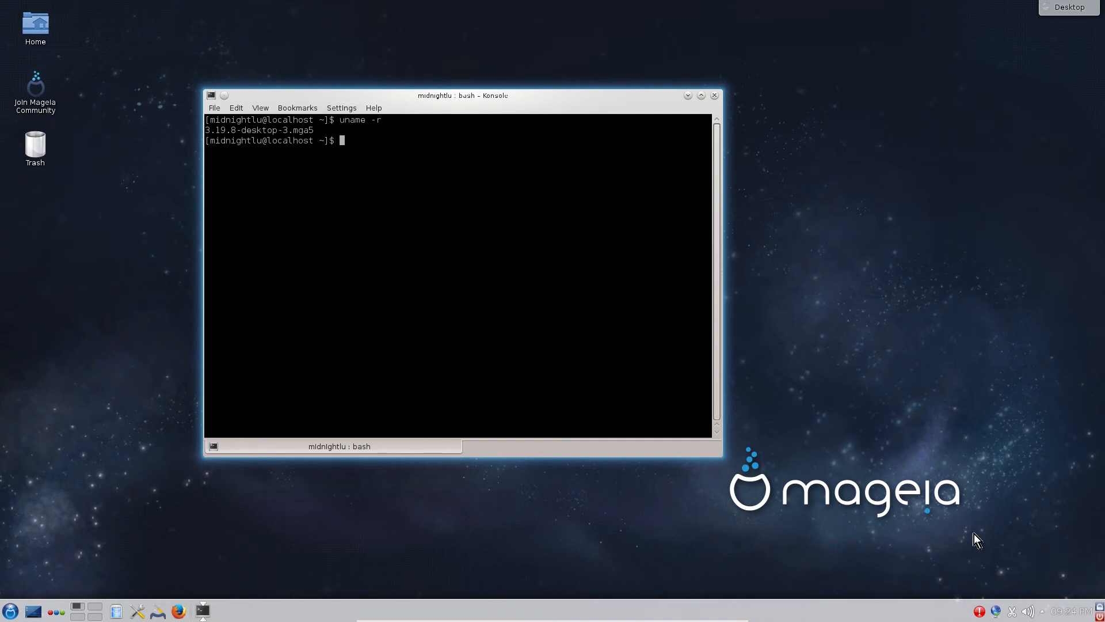
pyautogui.moveTo(342, 166)
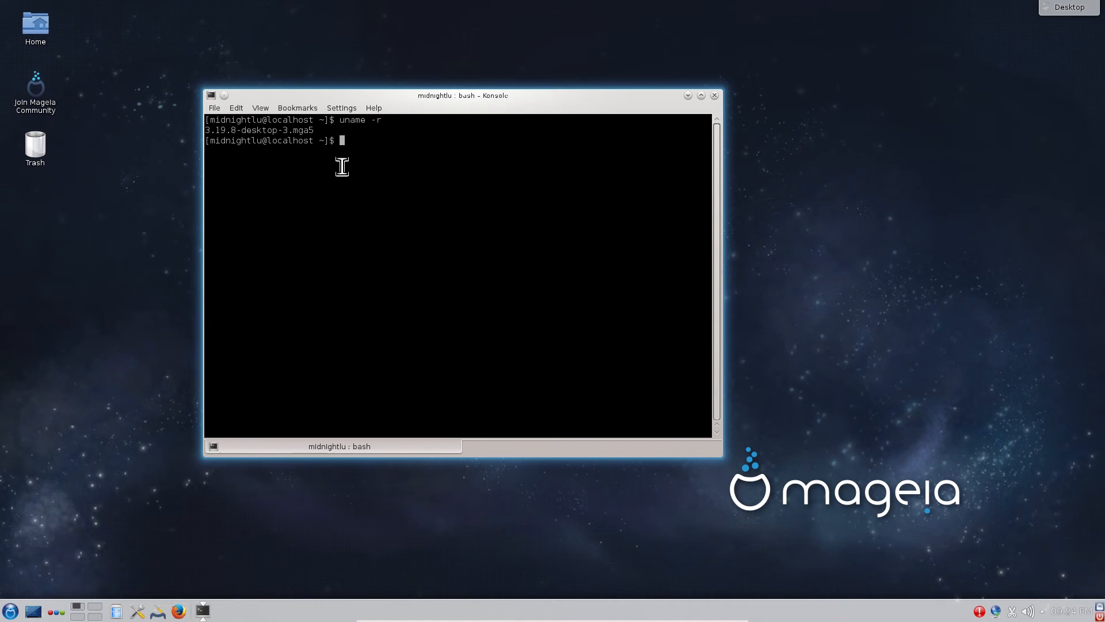
pyautogui.moveTo(222, 130)
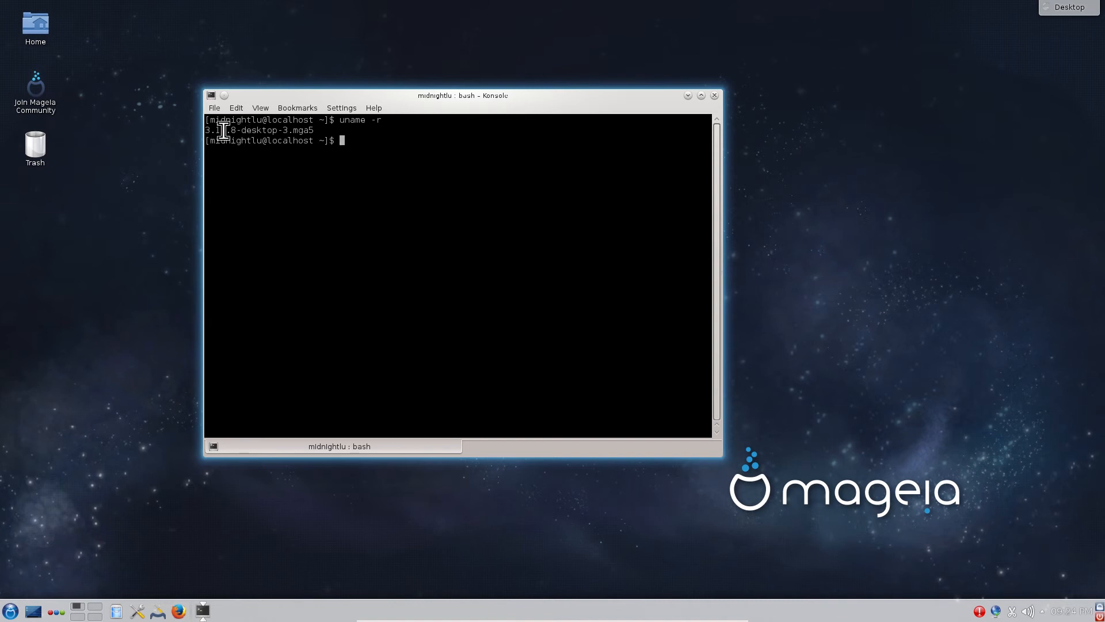
pyautogui.moveTo(531, 104)
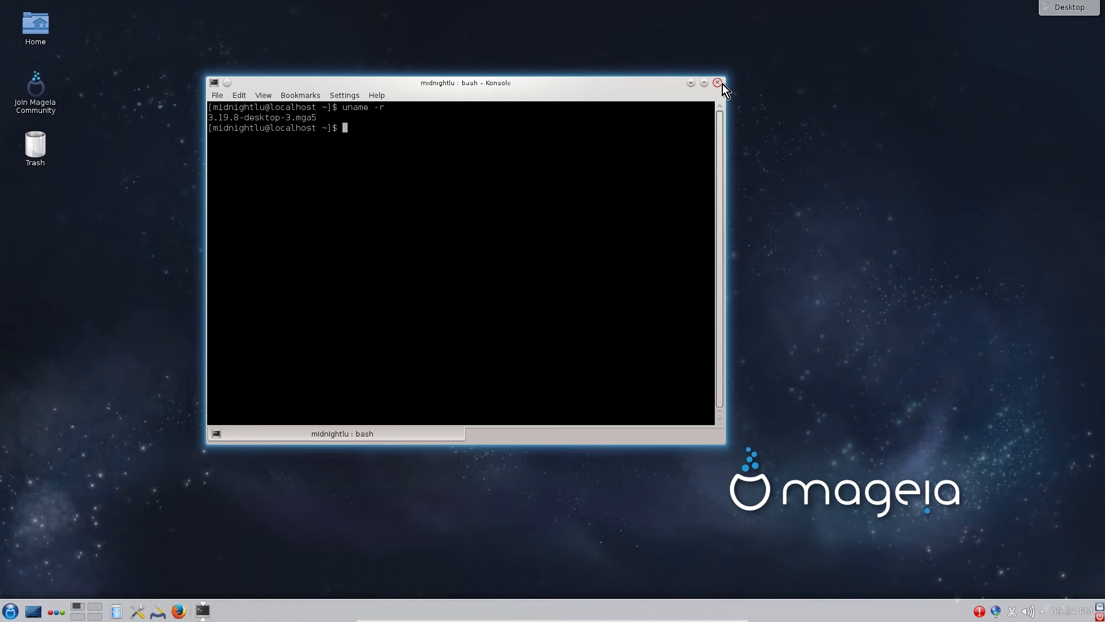
pyautogui.click(719, 83)
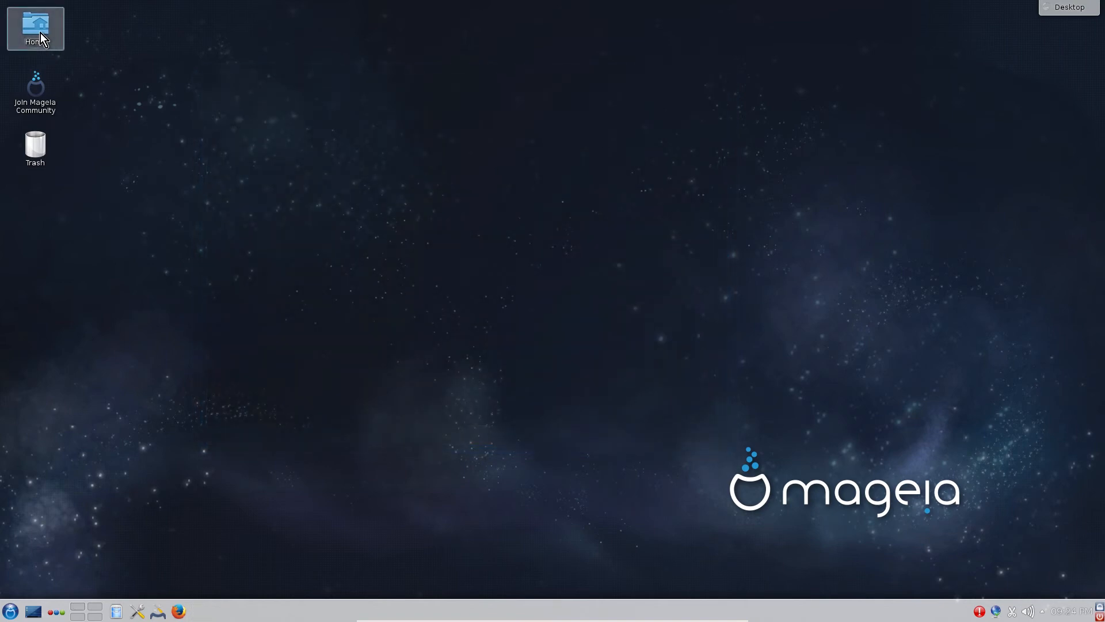
pyautogui.doubleClick(35, 29)
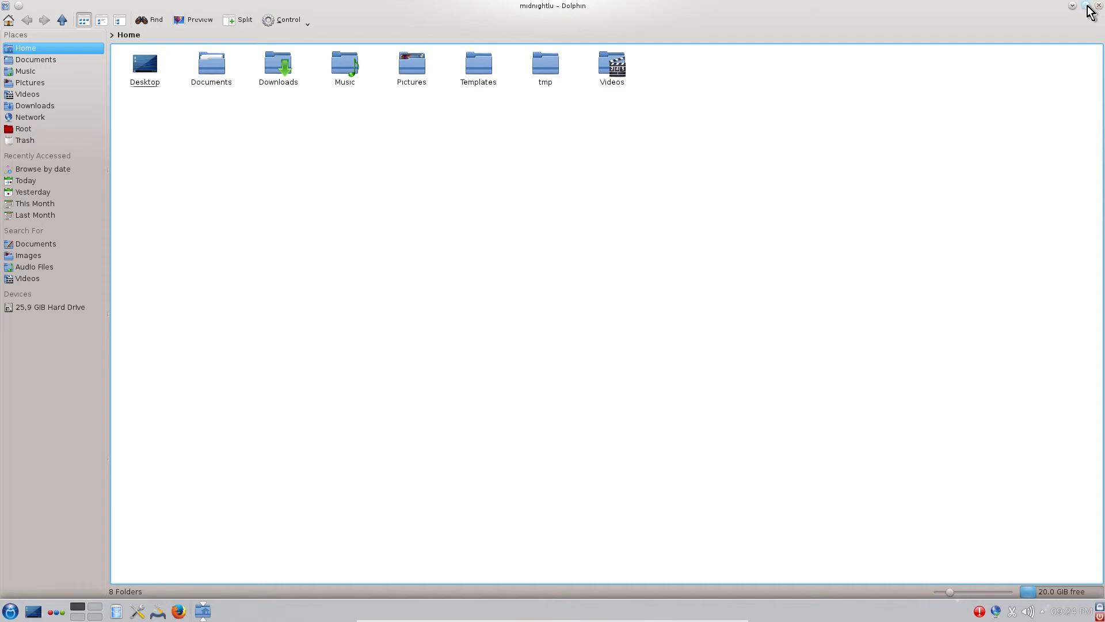
pyautogui.click(1089, 9)
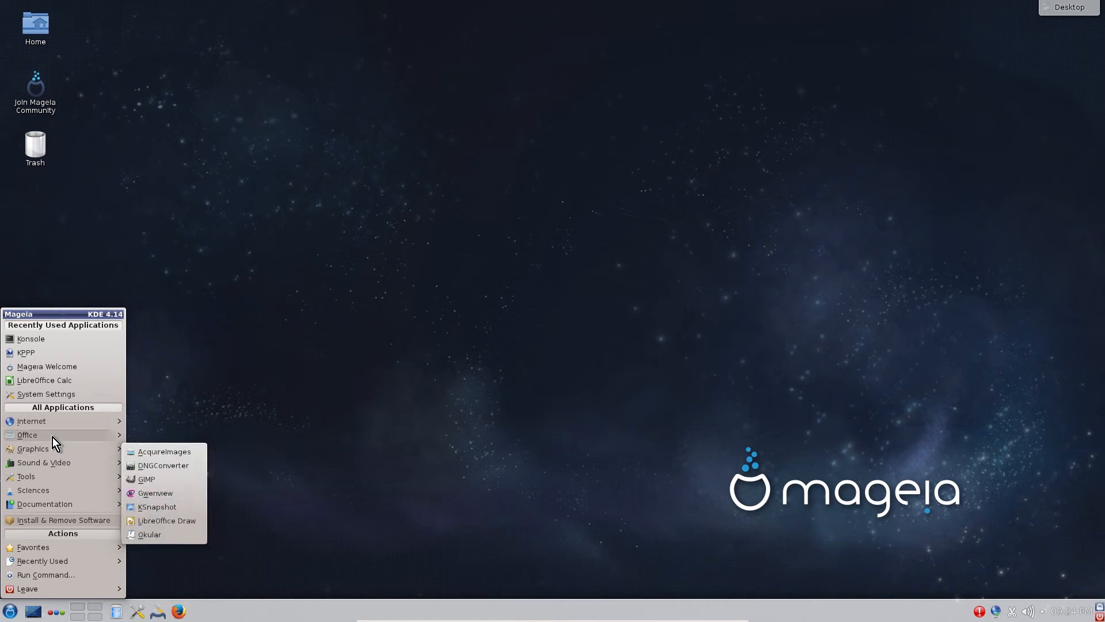
pyautogui.moveTo(33, 452)
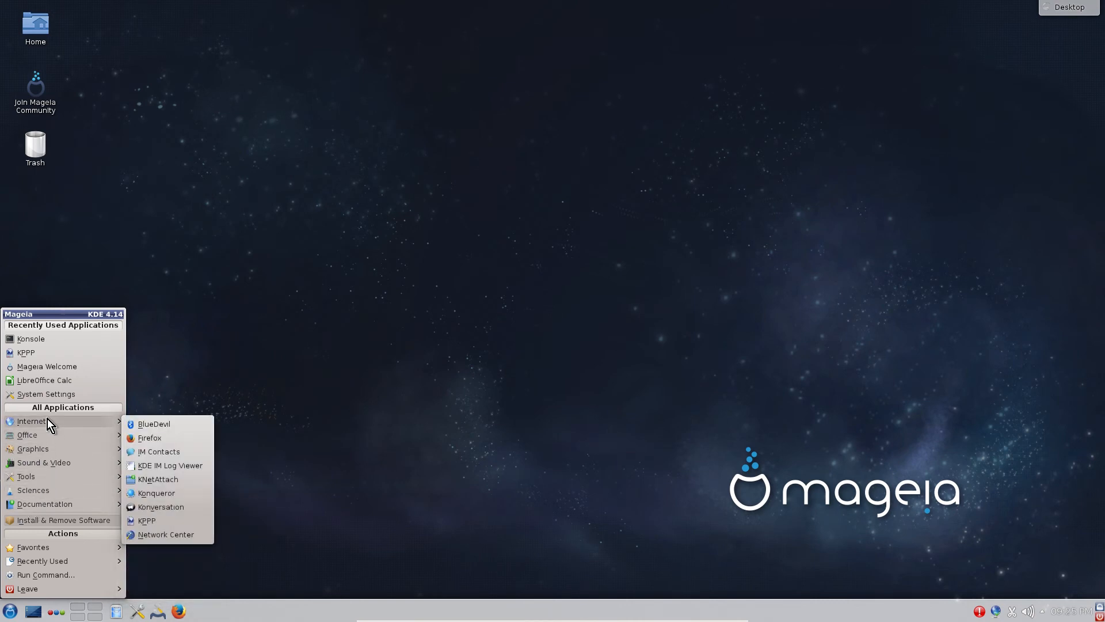
pyautogui.click(610, 267)
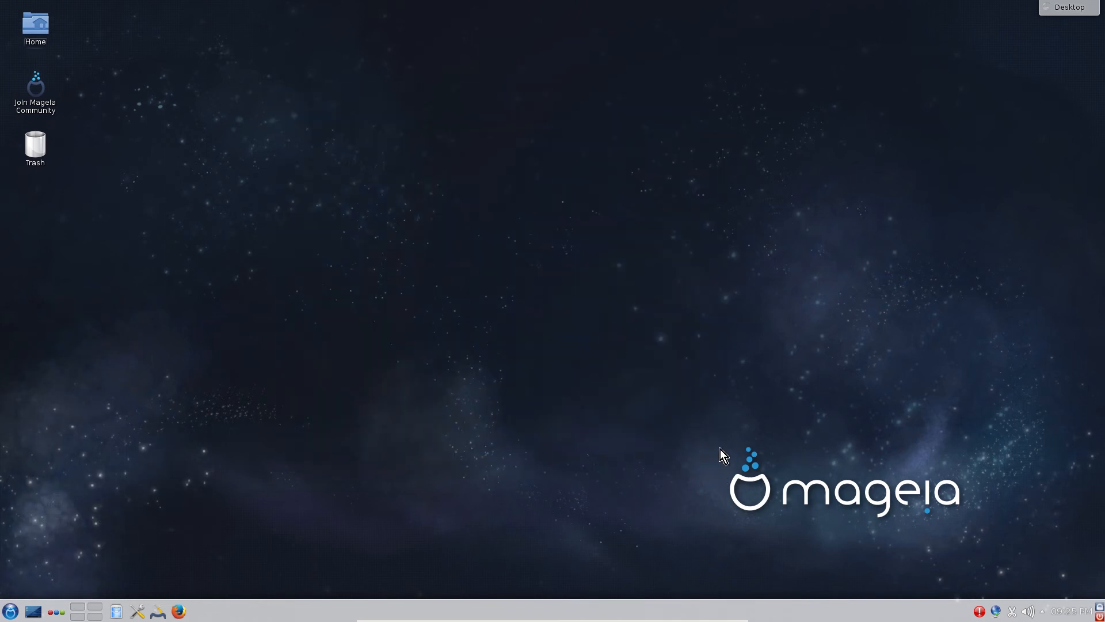
pyautogui.moveTo(484, 222)
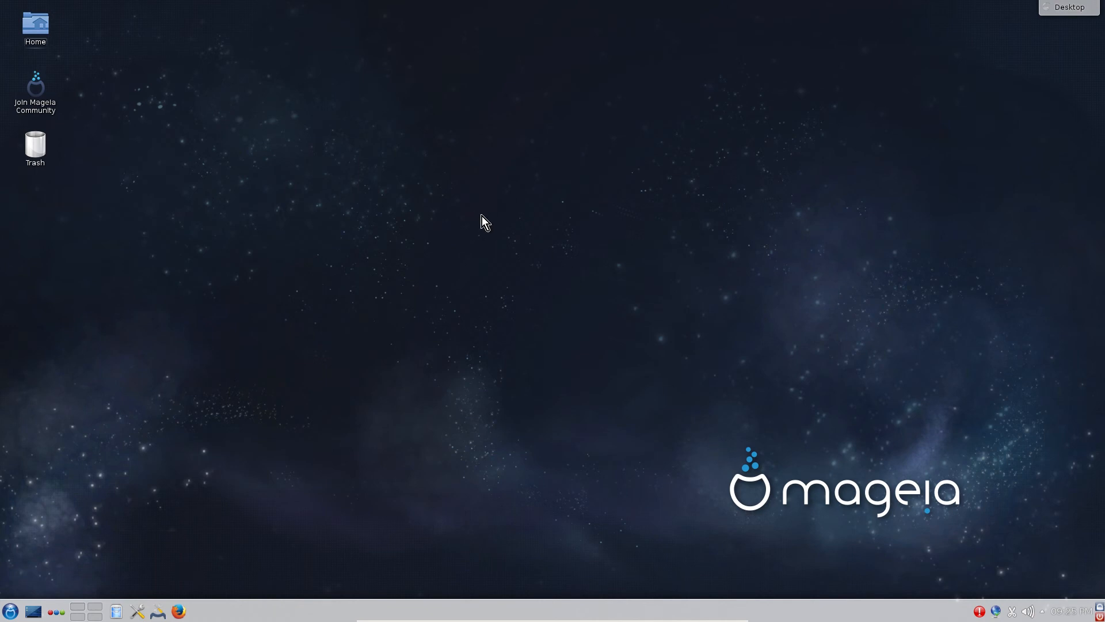
pyautogui.moveTo(424, 216)
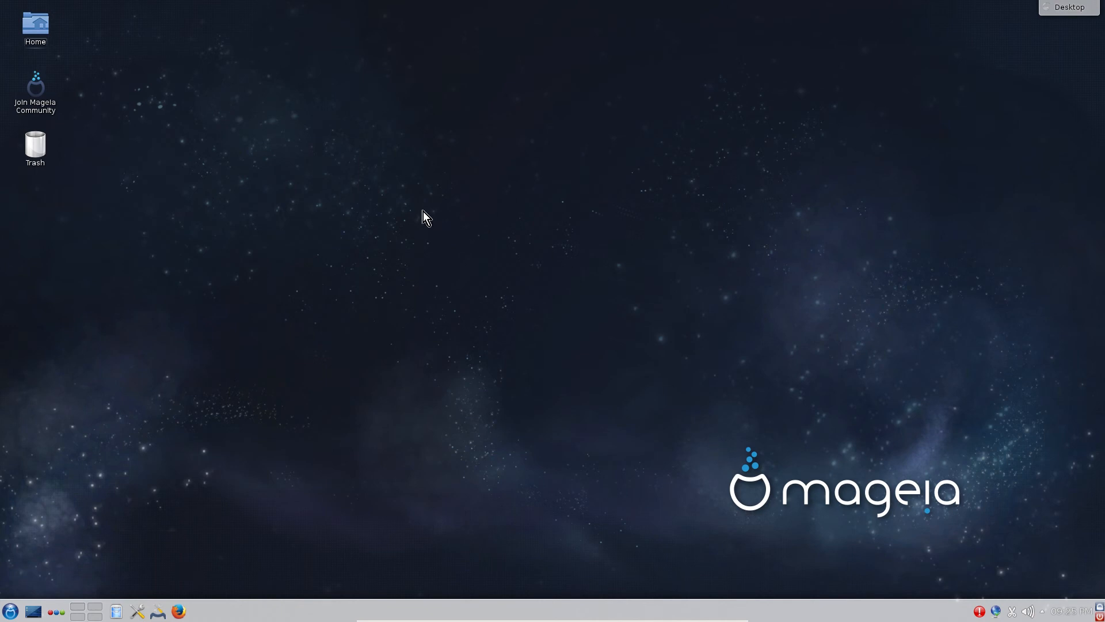
pyautogui.moveTo(647, 289)
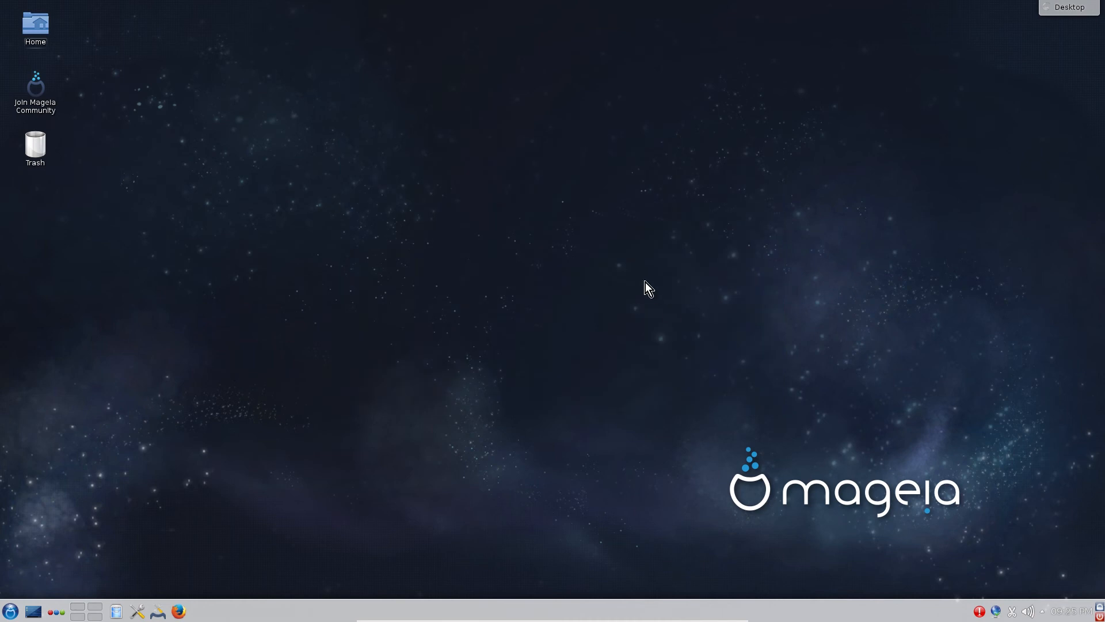
pyautogui.moveTo(10, 611)
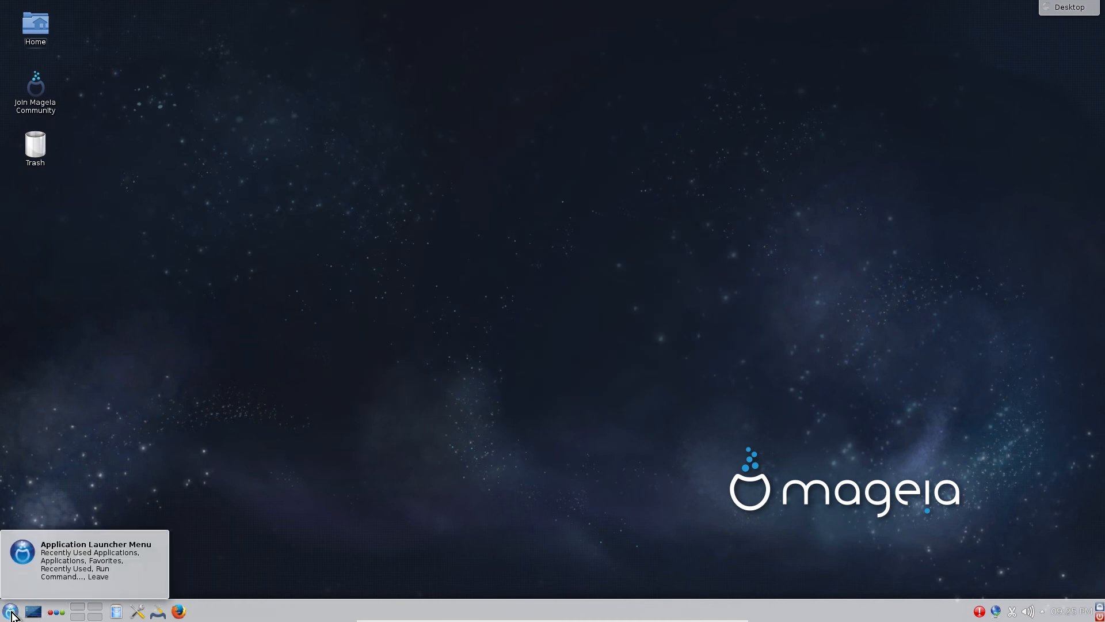
pyautogui.click(10, 610)
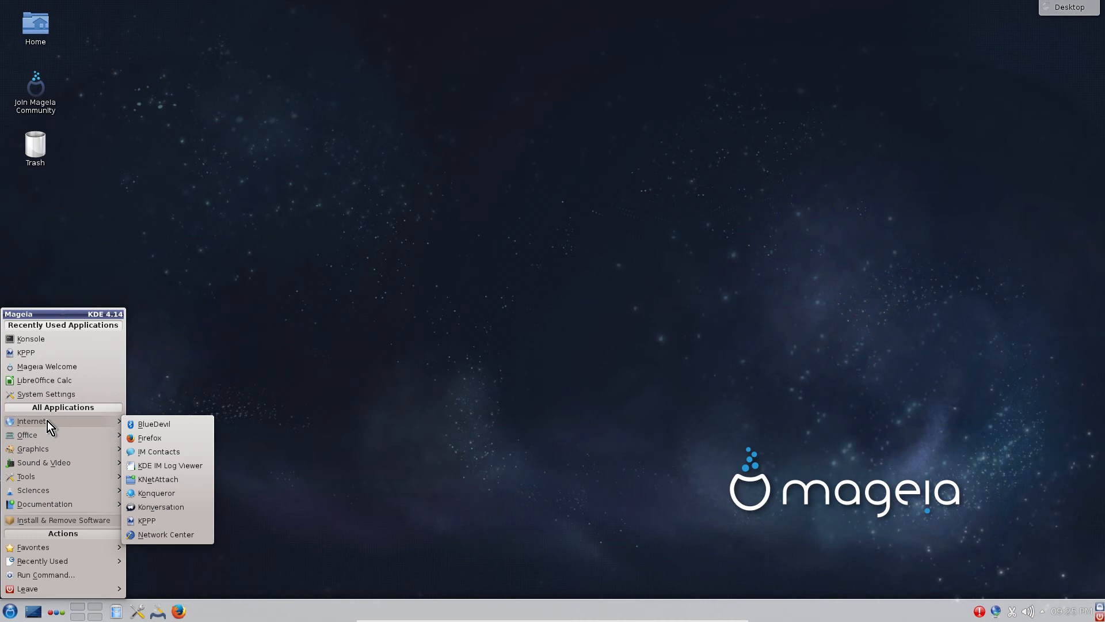
pyautogui.moveTo(335, 388)
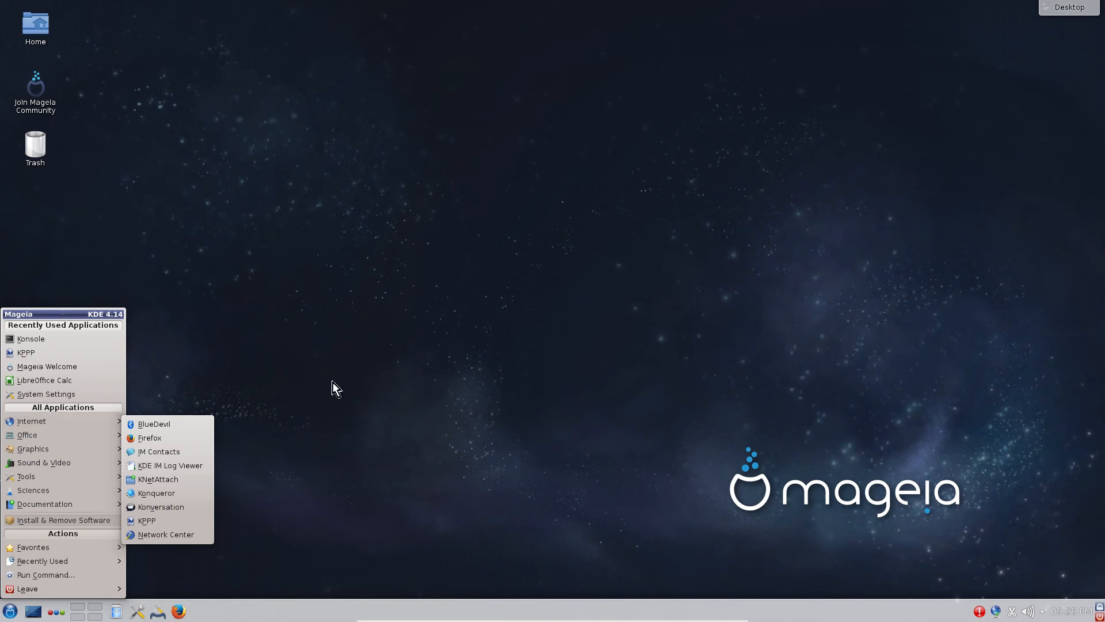
pyautogui.click(435, 239)
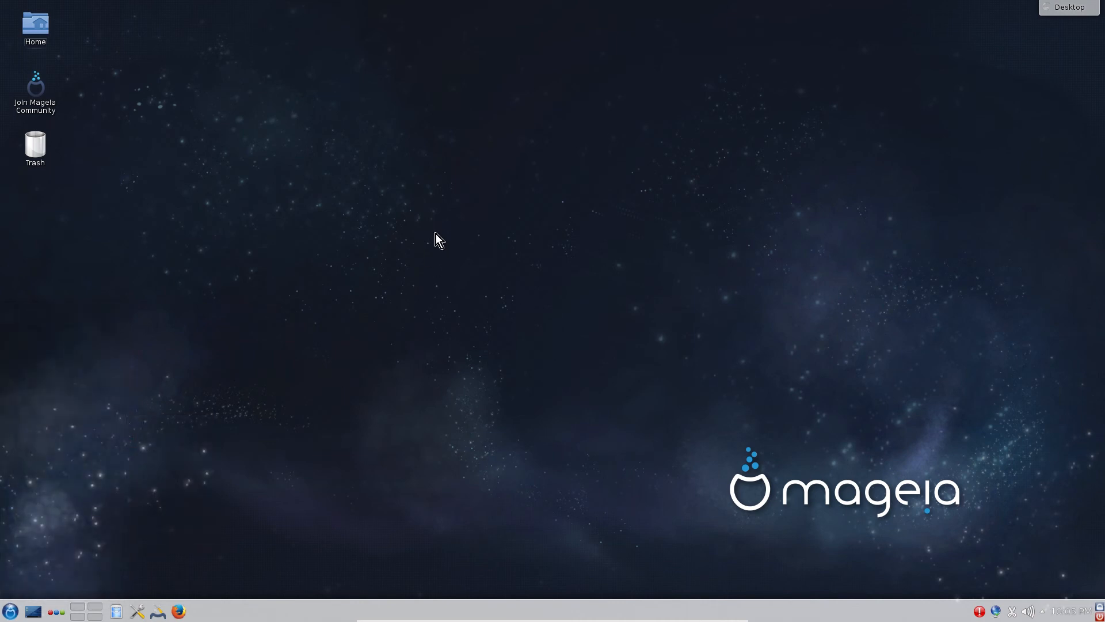
pyautogui.moveTo(432, 232)
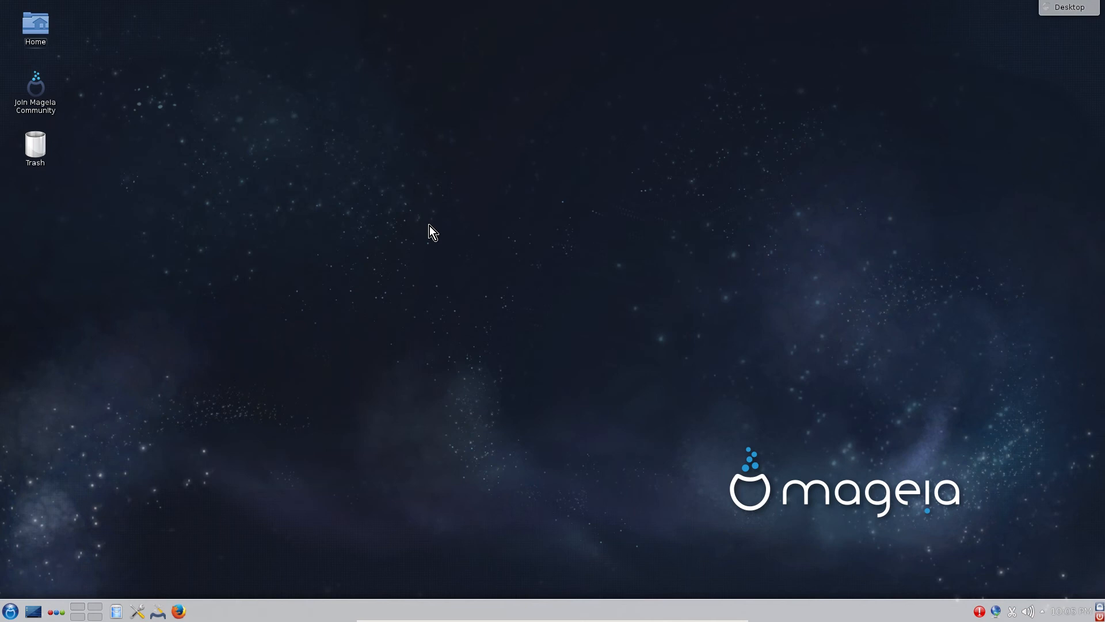
pyautogui.moveTo(434, 238)
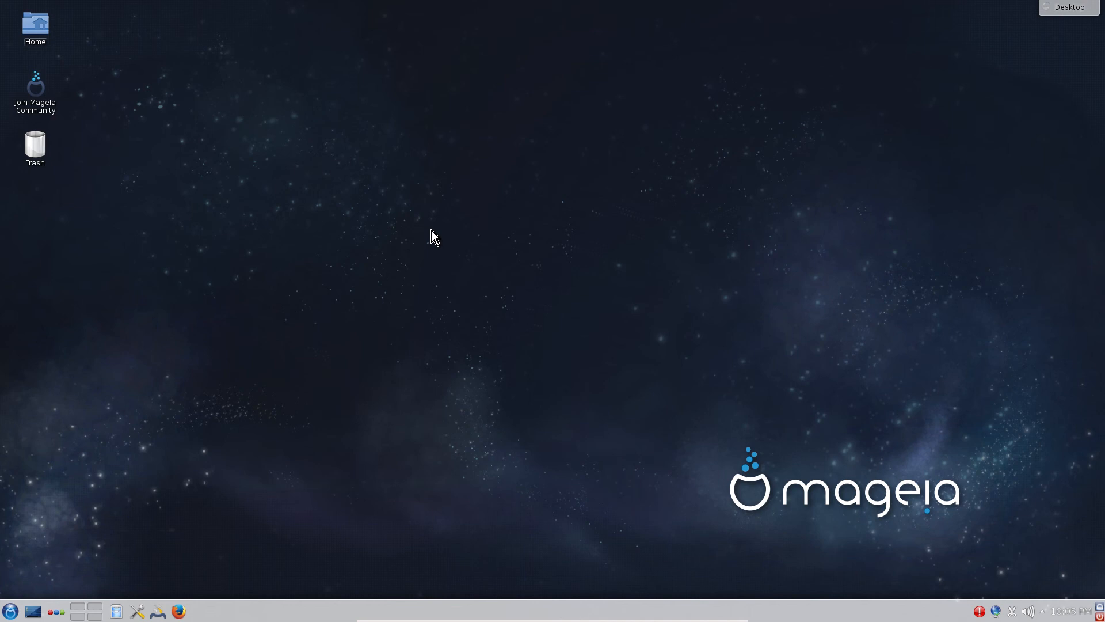
pyautogui.moveTo(449, 235)
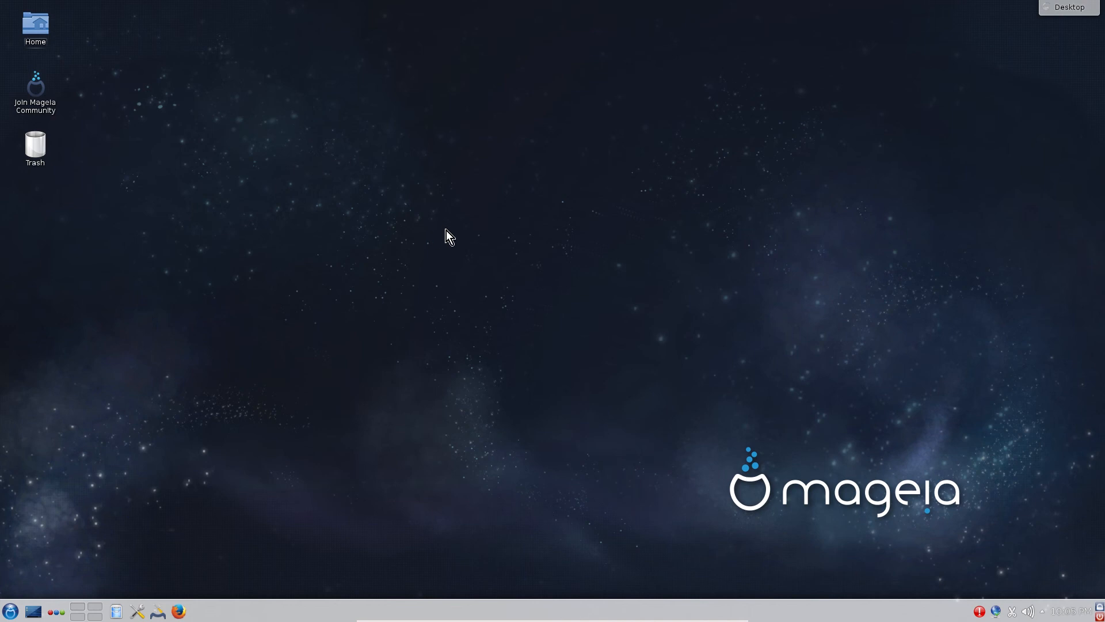